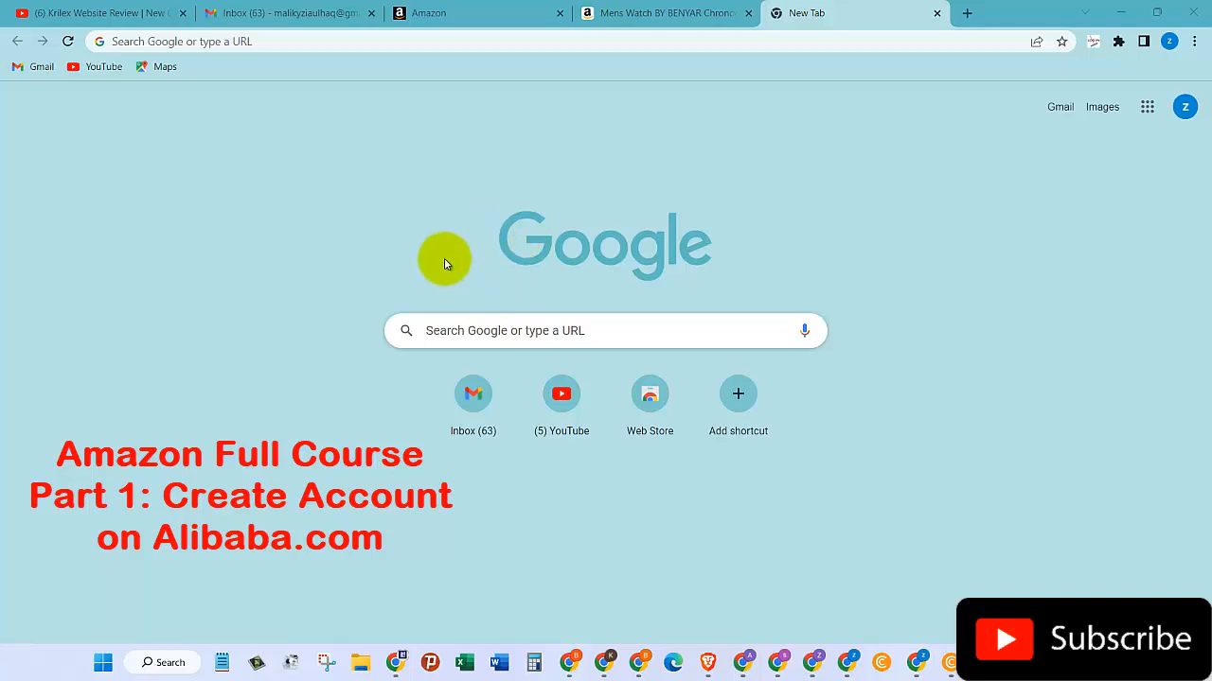
mouse_move(473, 331)
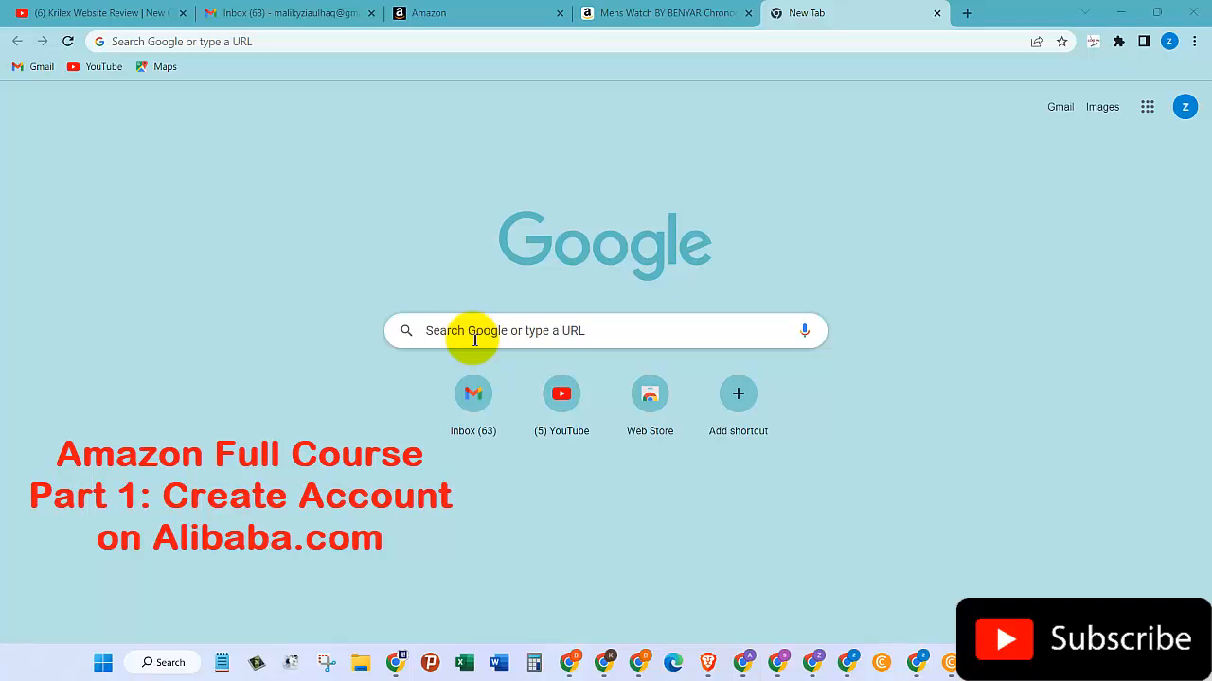
Search Google for 'alibaba' from the 'alib' suggestion and browse the results
type("ali")
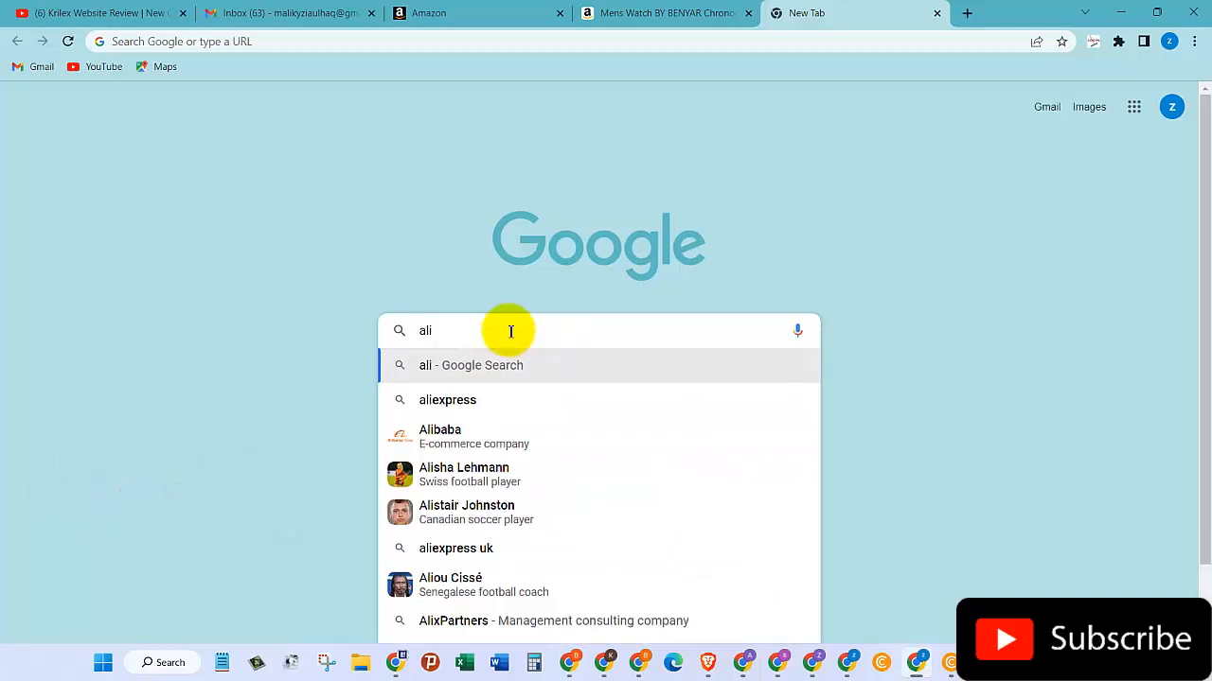
type("b")
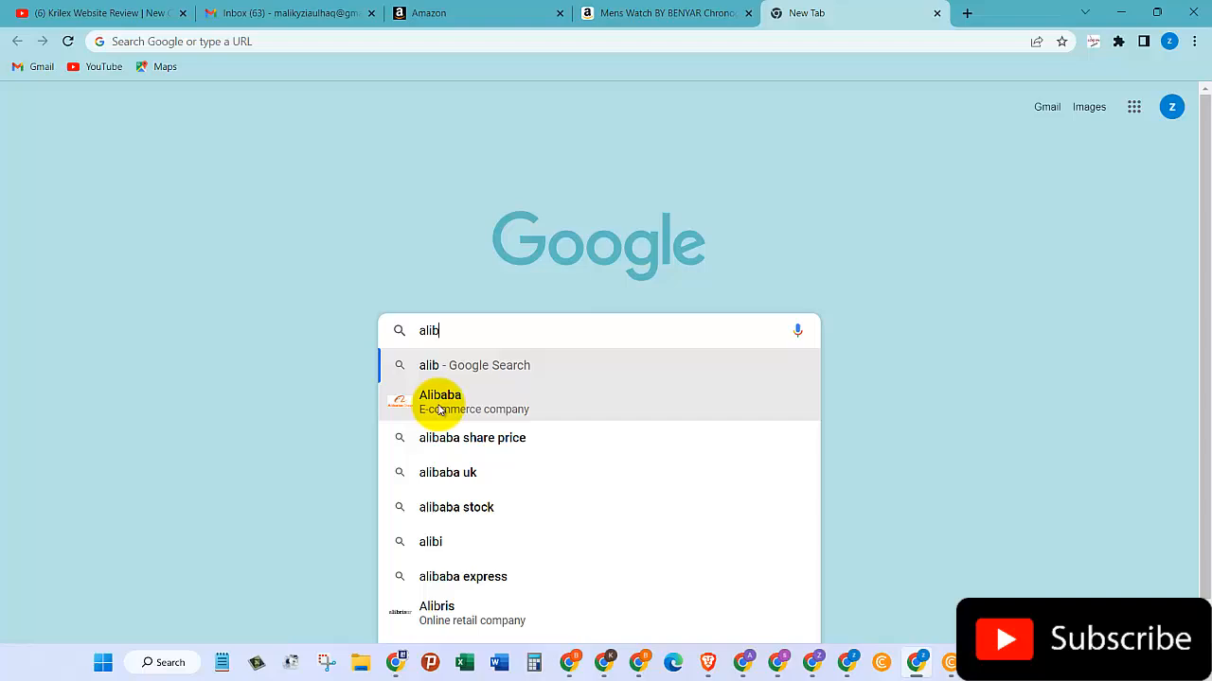
left_click(439, 402)
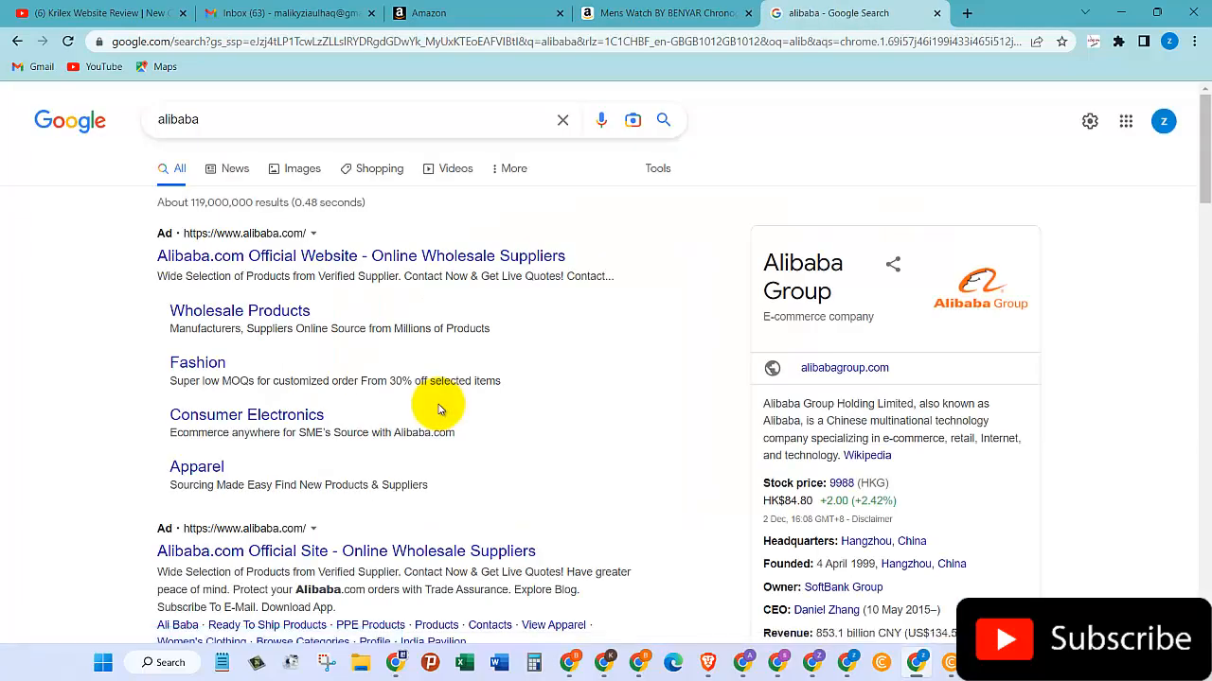
scroll("down", 3)
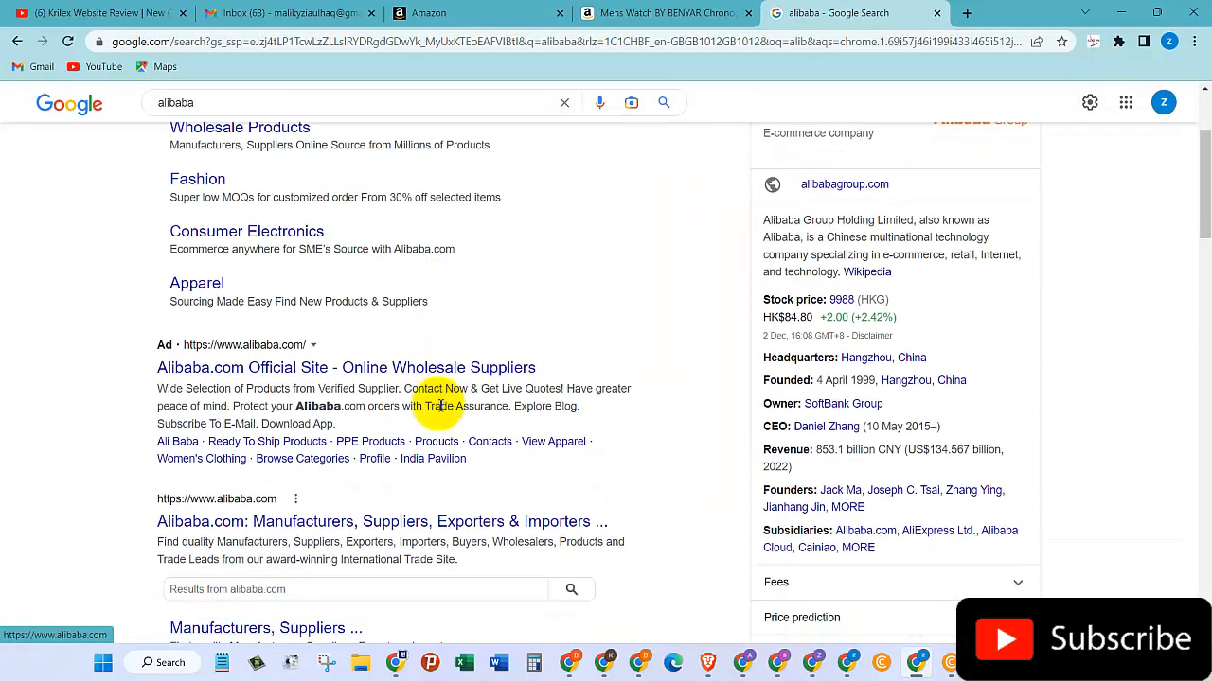
scroll("down", 3)
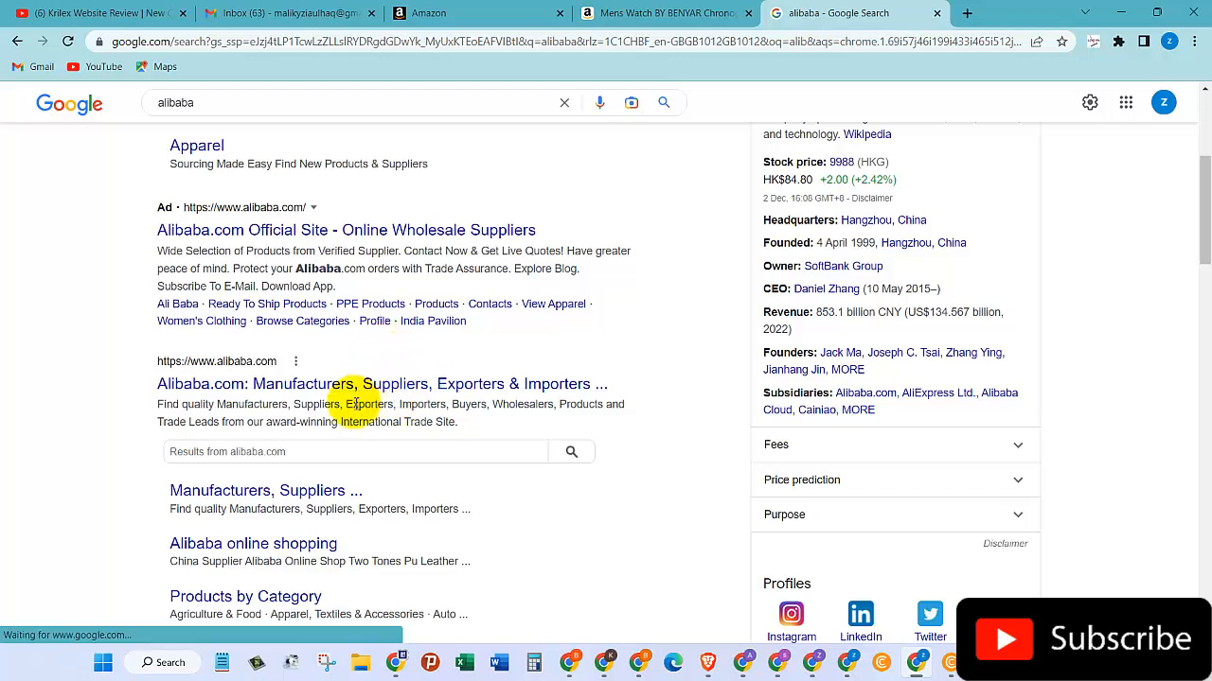
mouse_move(382, 383)
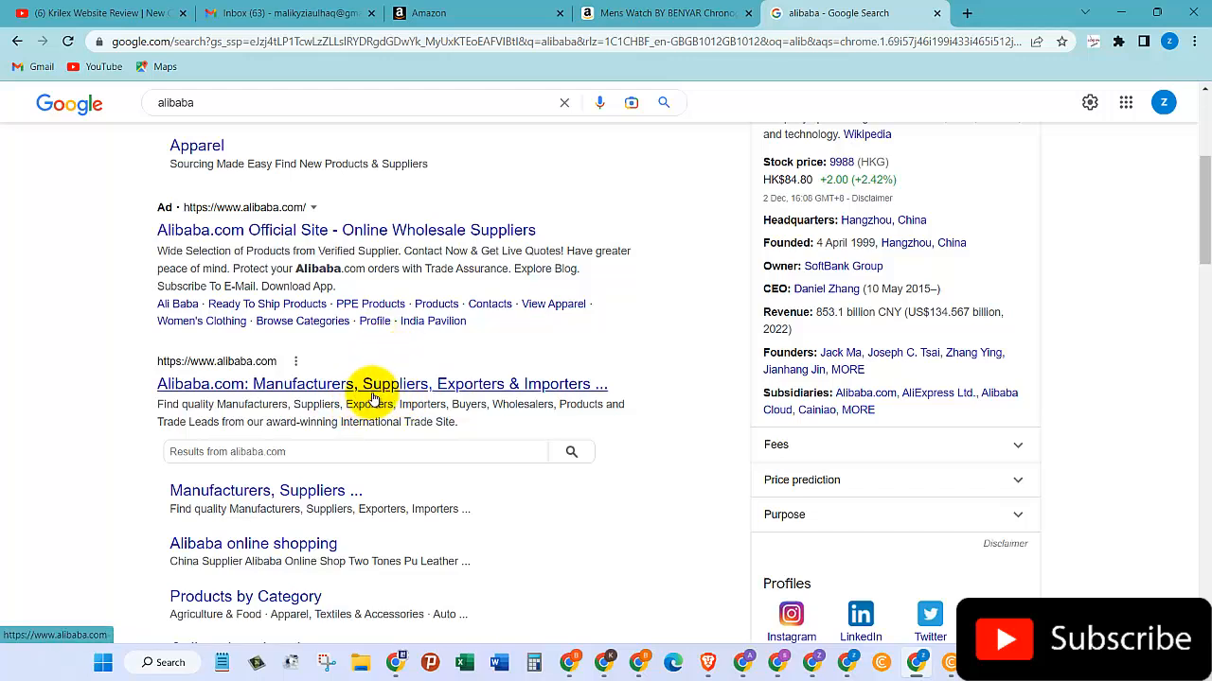
mouse_move(433, 320)
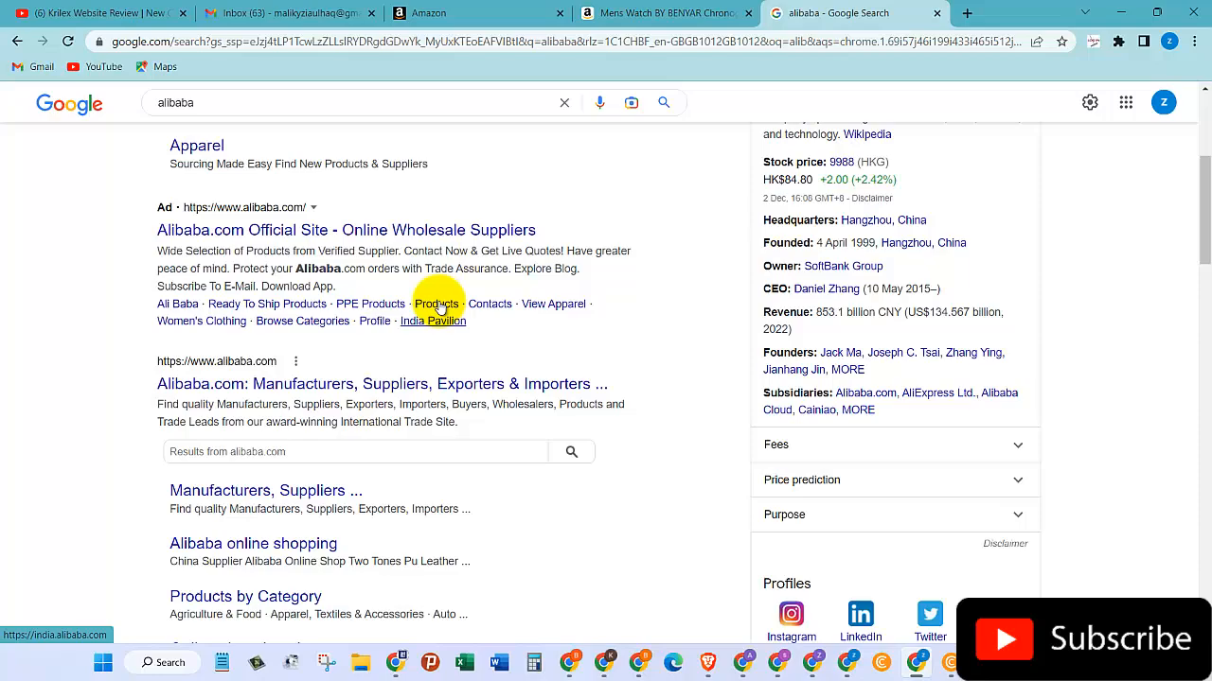
scroll("down", 3)
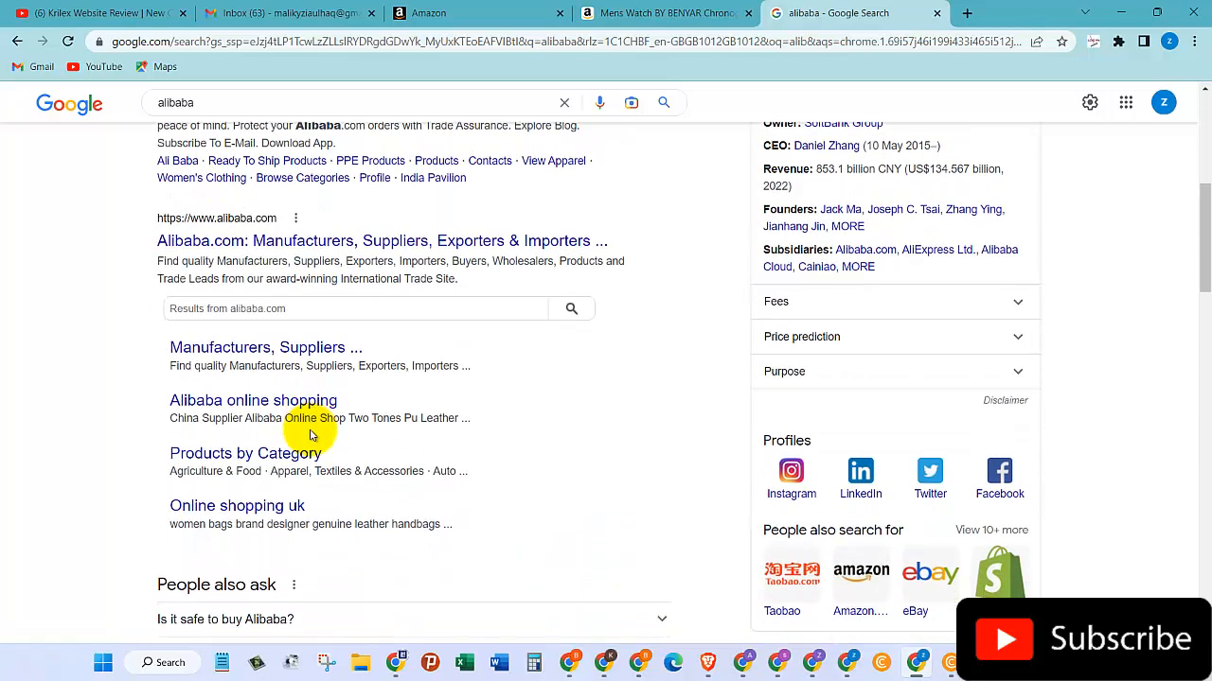
scroll("up", 3)
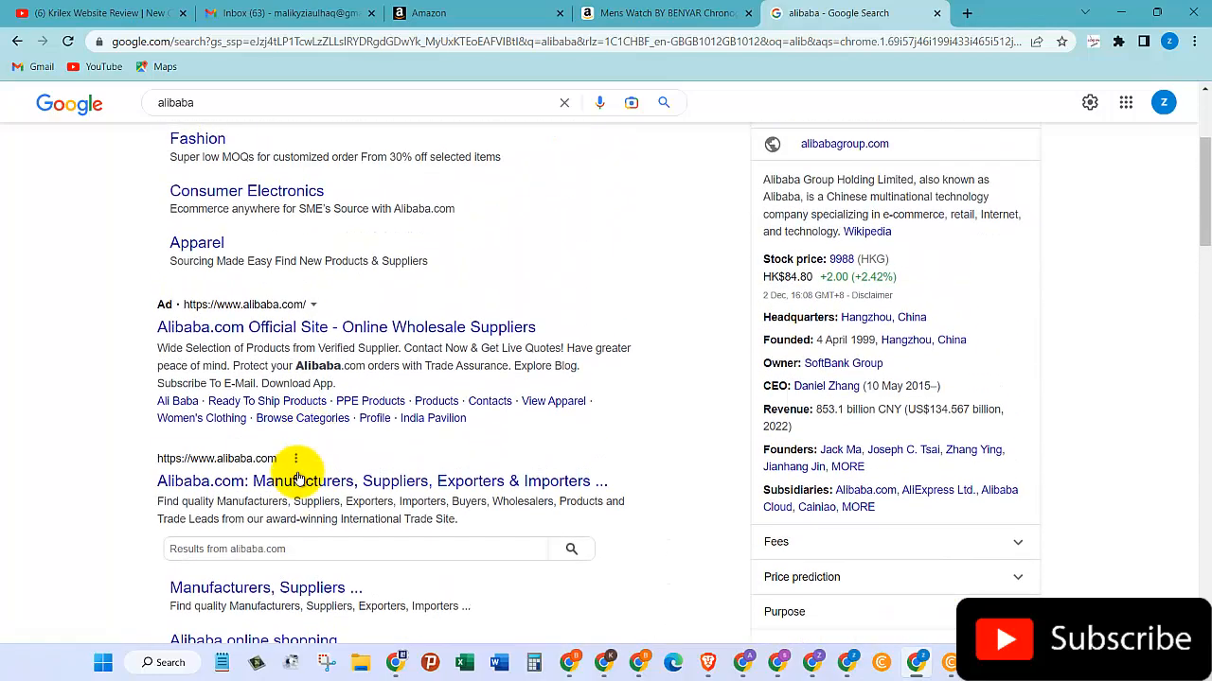
scroll("up", 3)
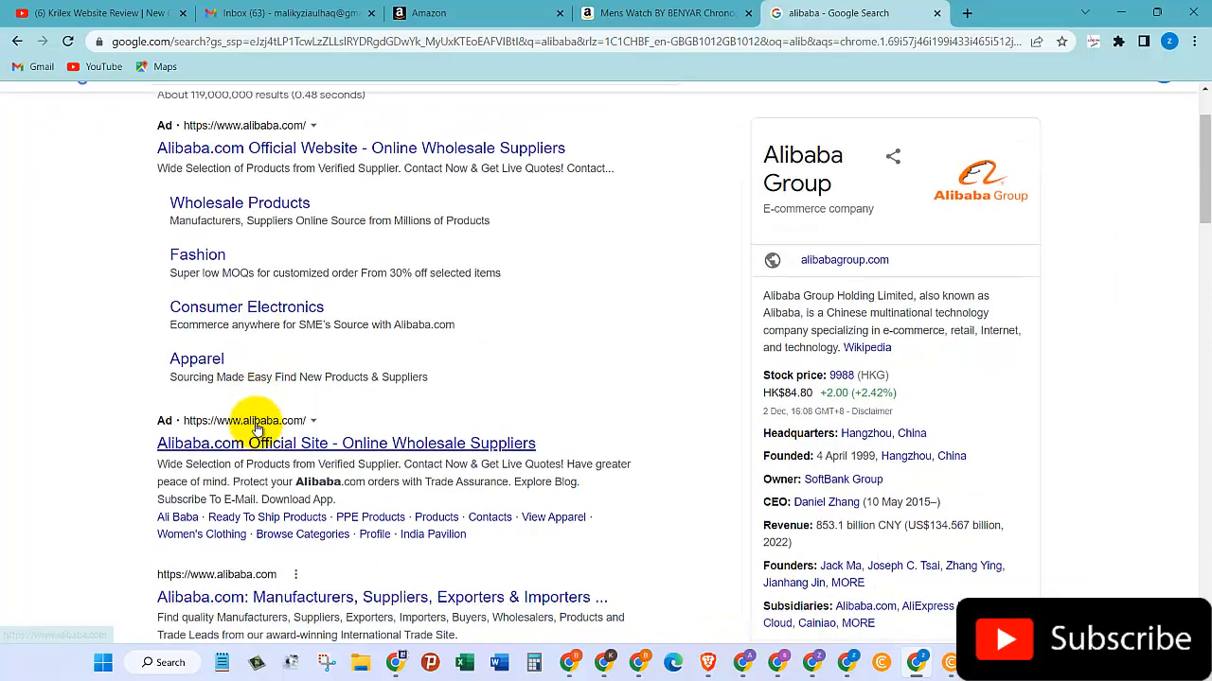
scroll("down", 3)
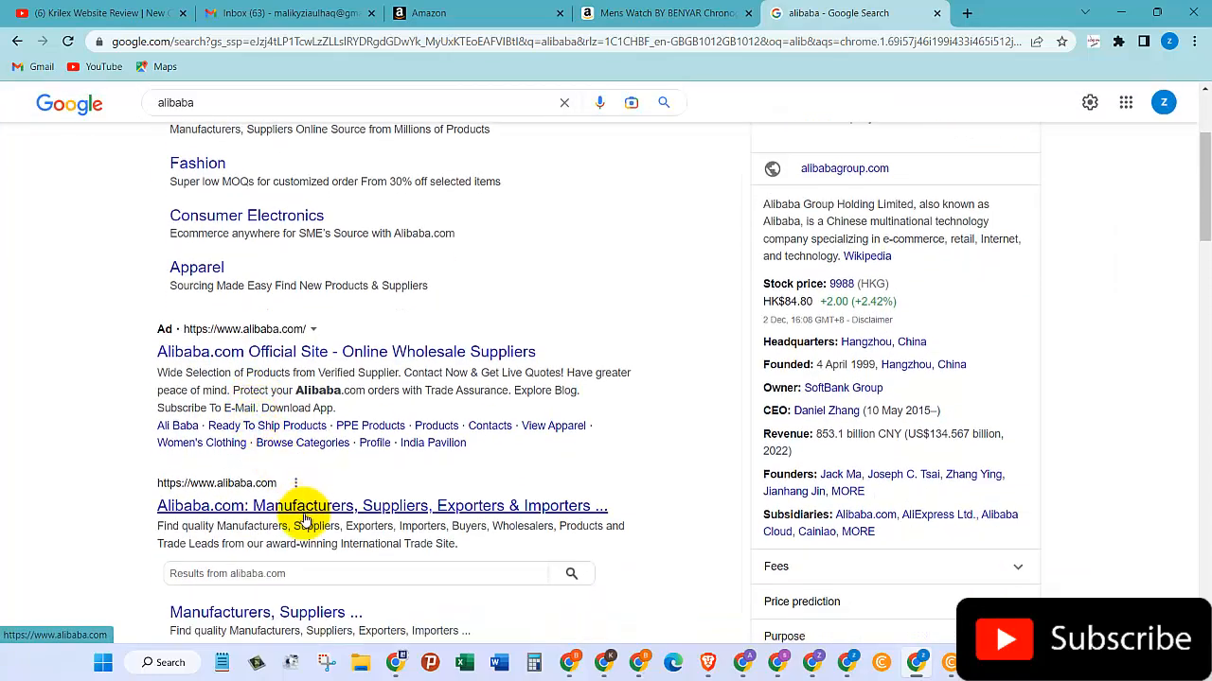
Open Alibaba.com, dismiss the notification prompt, and choose Join for free from the Sign in menu
left_click(383, 506)
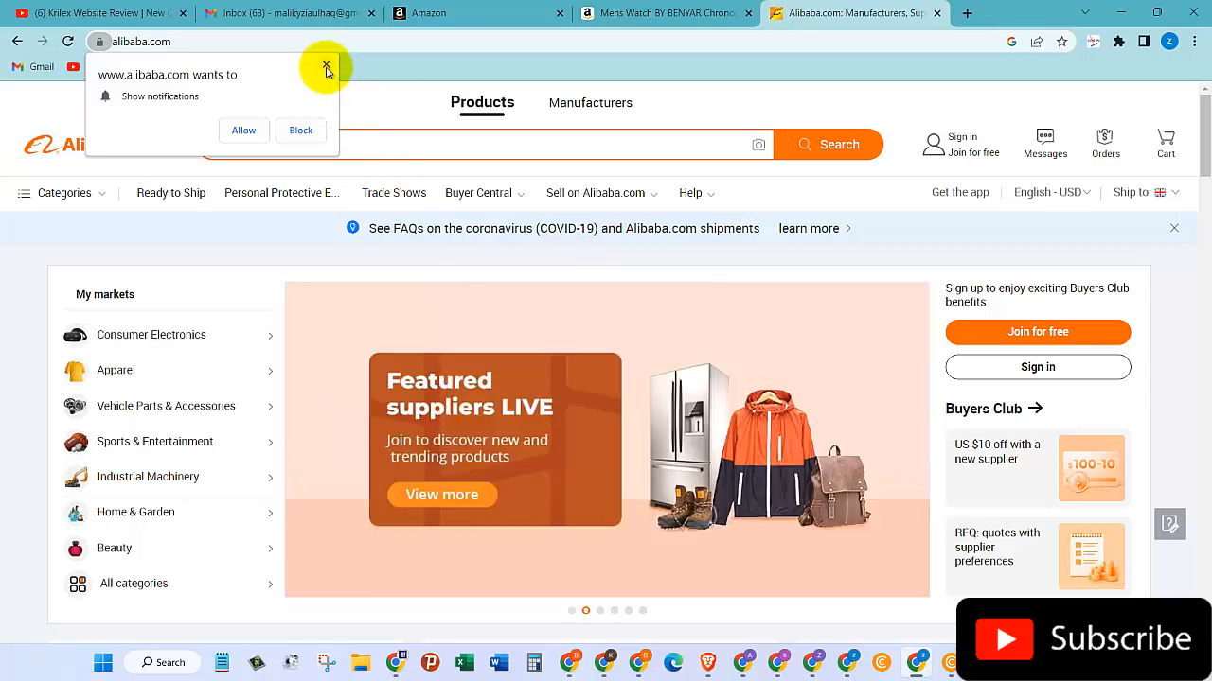
left_click(327, 68)
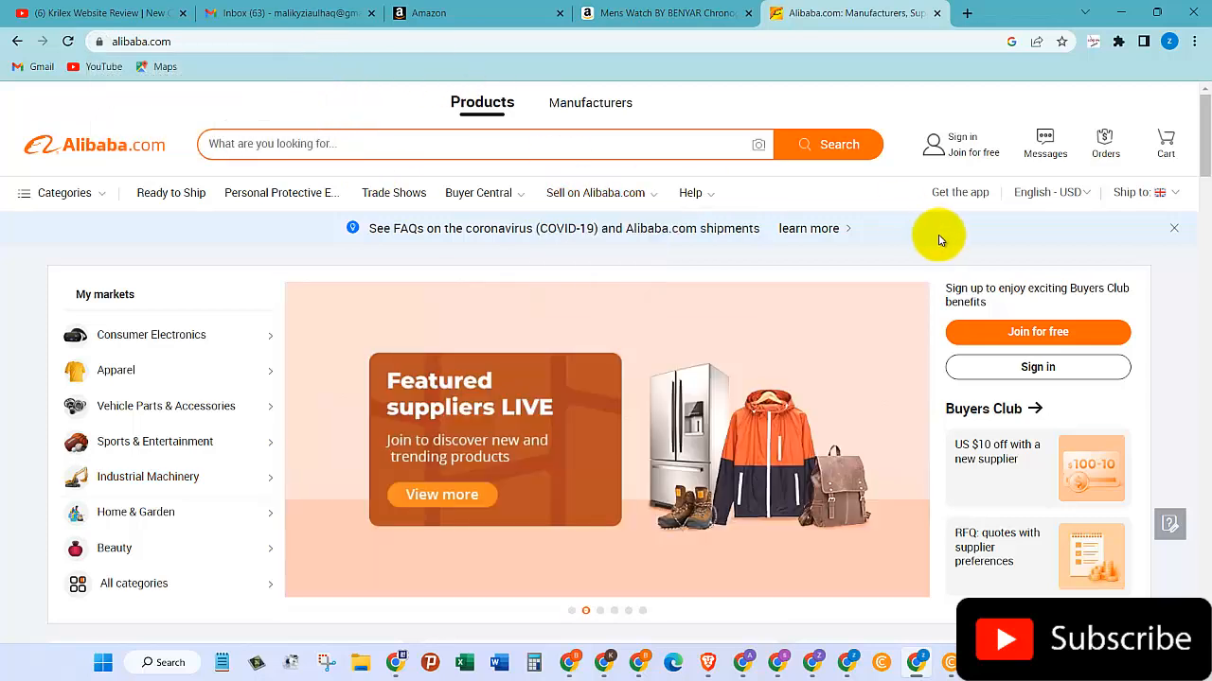
mouse_move(951, 227)
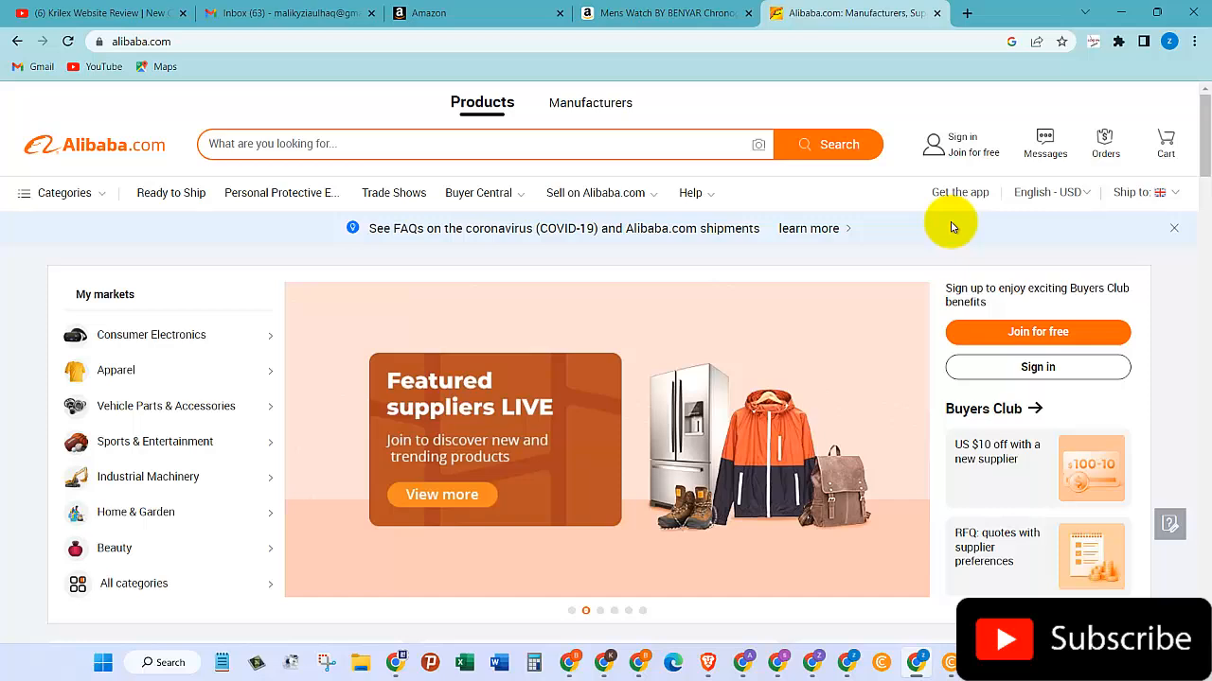
left_click(962, 144)
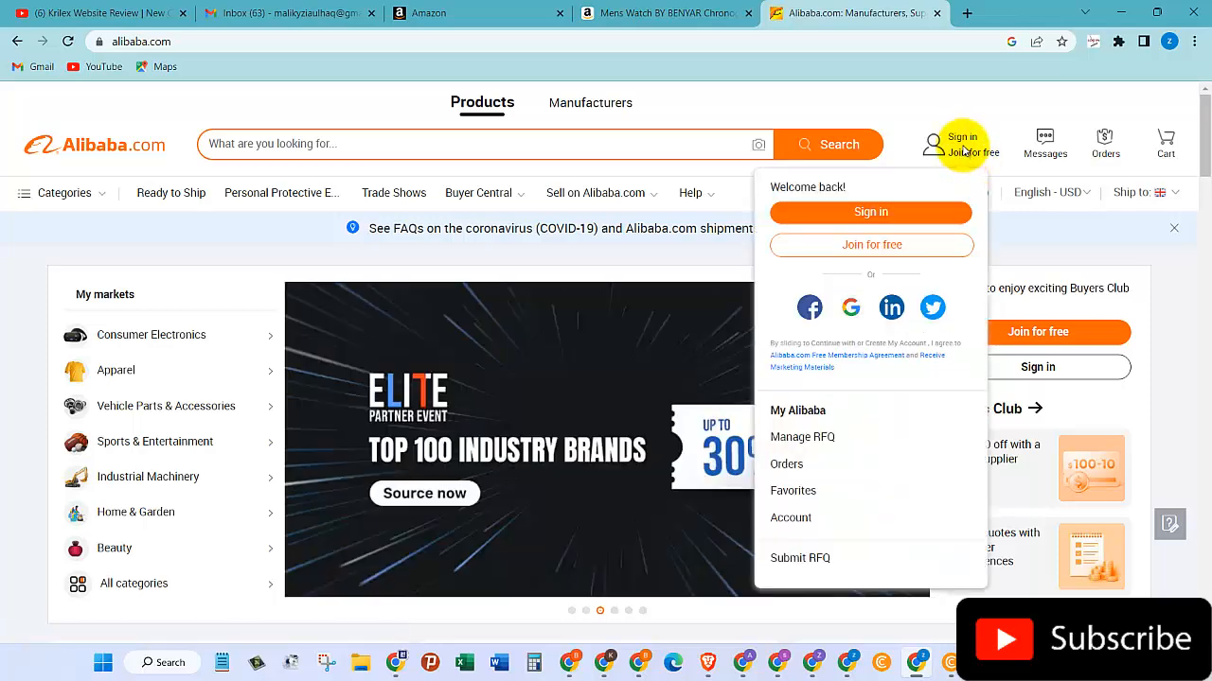
mouse_move(871, 245)
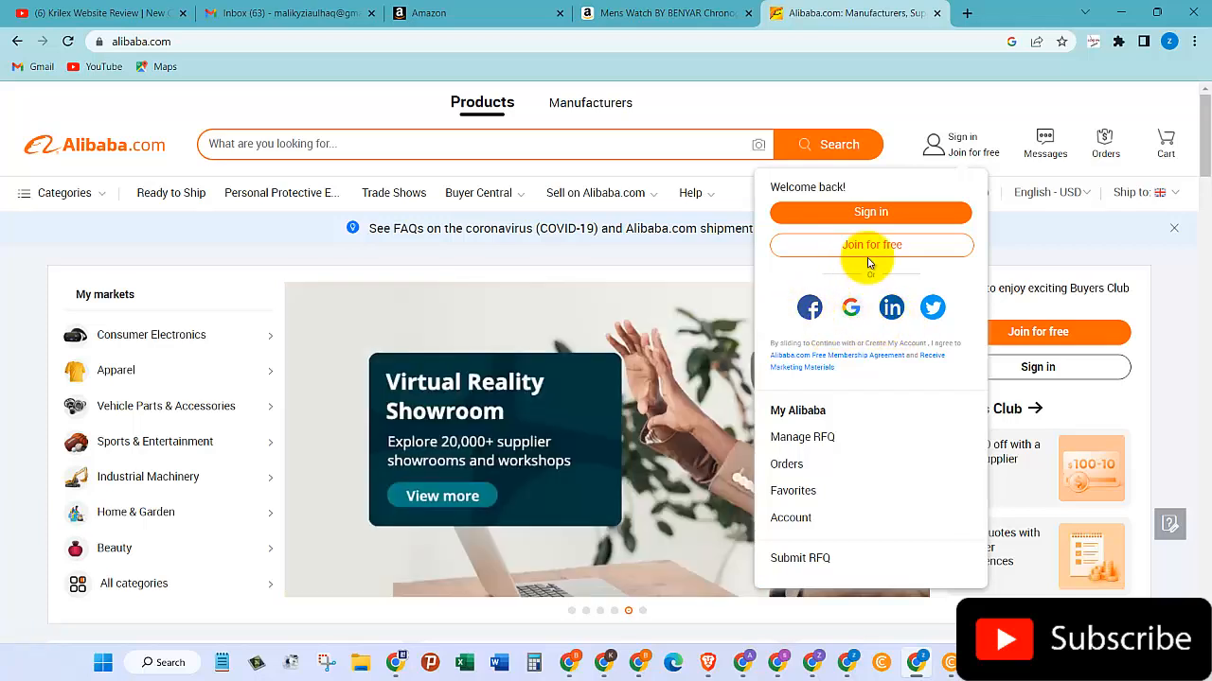
left_click(870, 245)
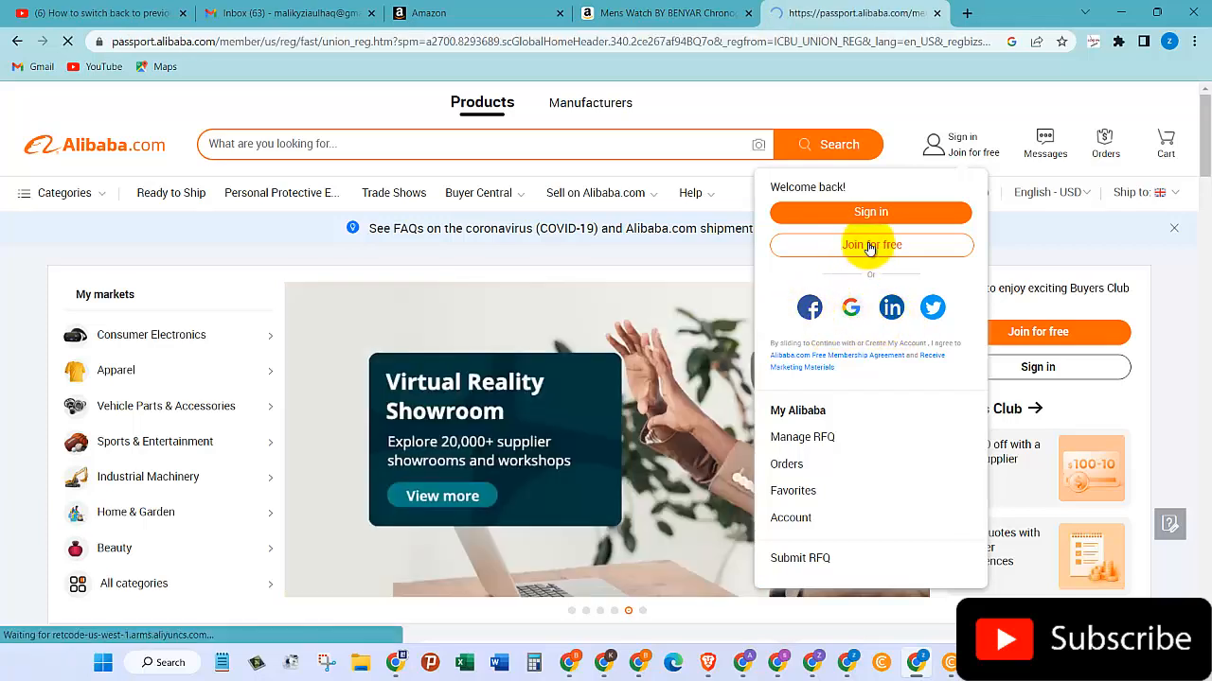
Search 'uni' in the Country/Region list and pick United Kingdom
left_click(870, 246)
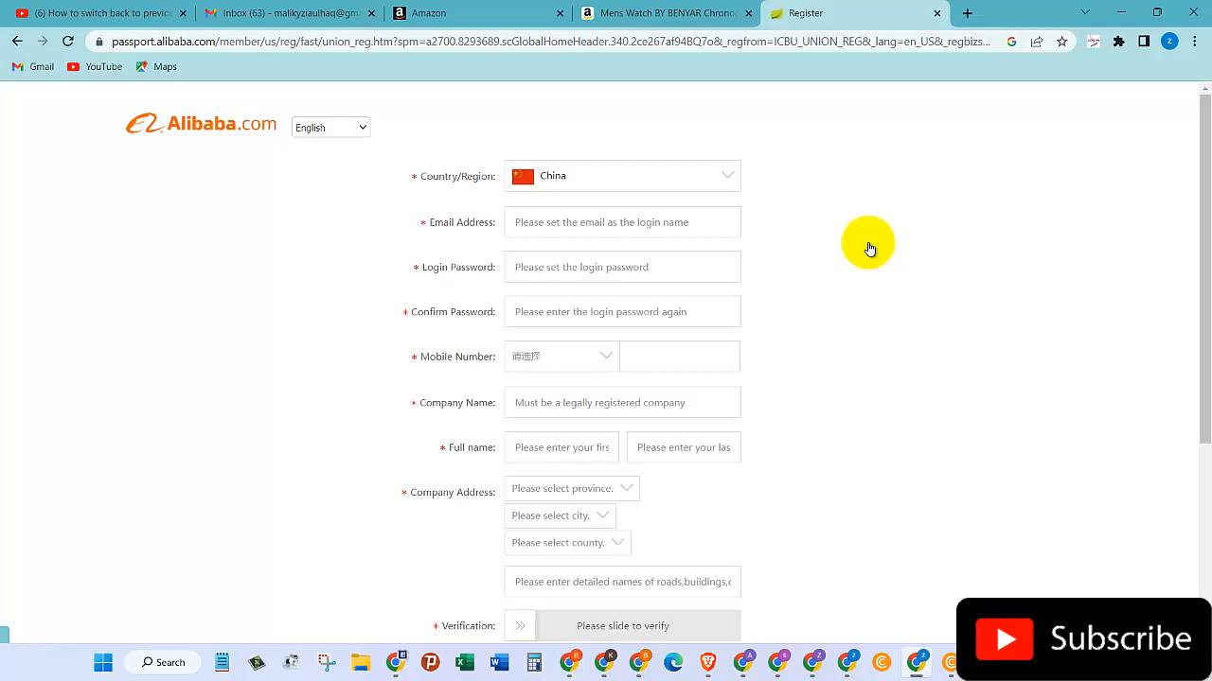
mouse_move(732, 180)
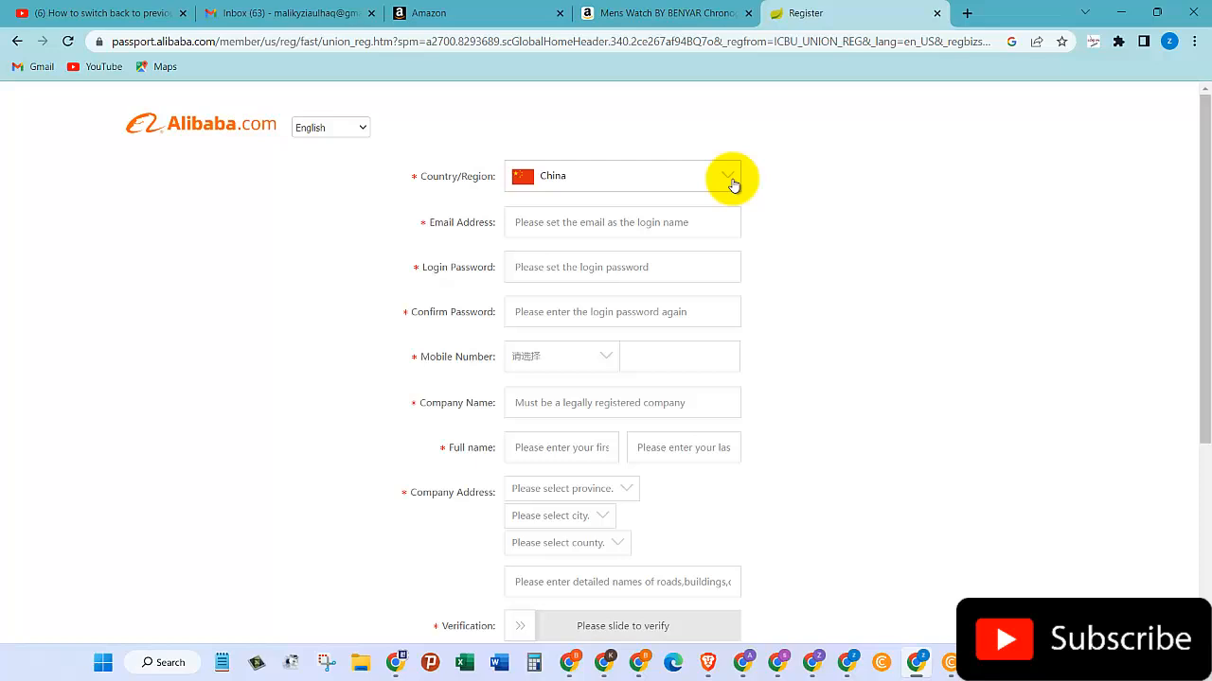
left_click(730, 178)
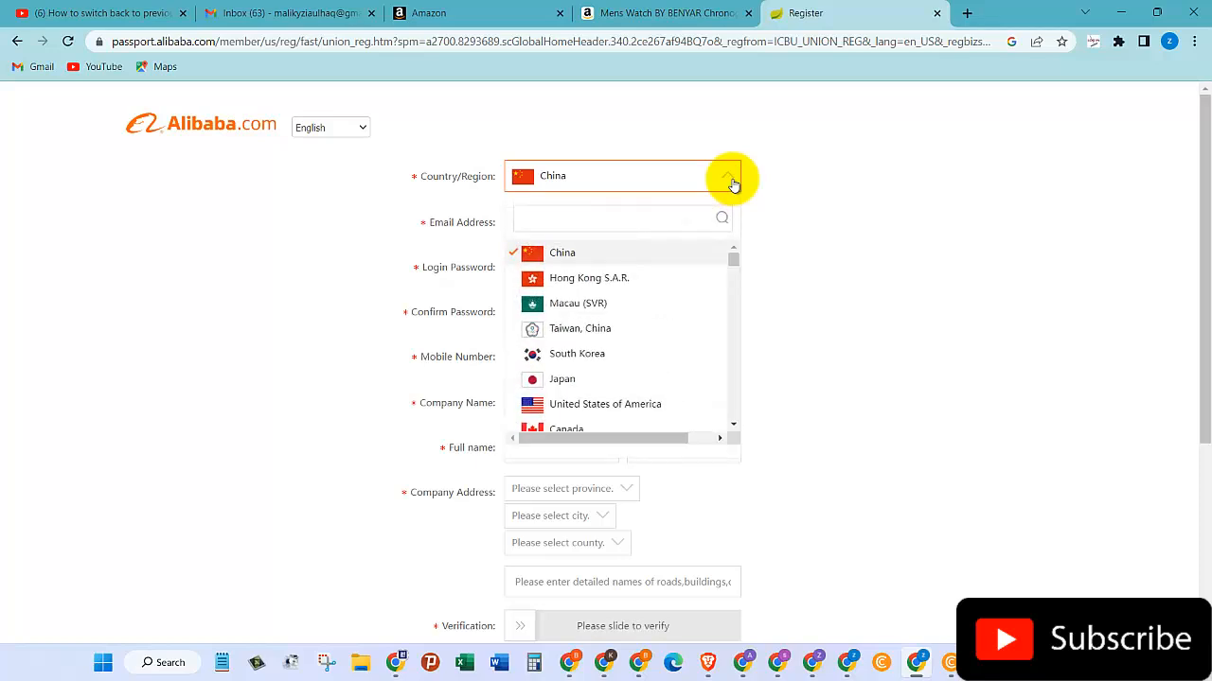
mouse_move(640, 204)
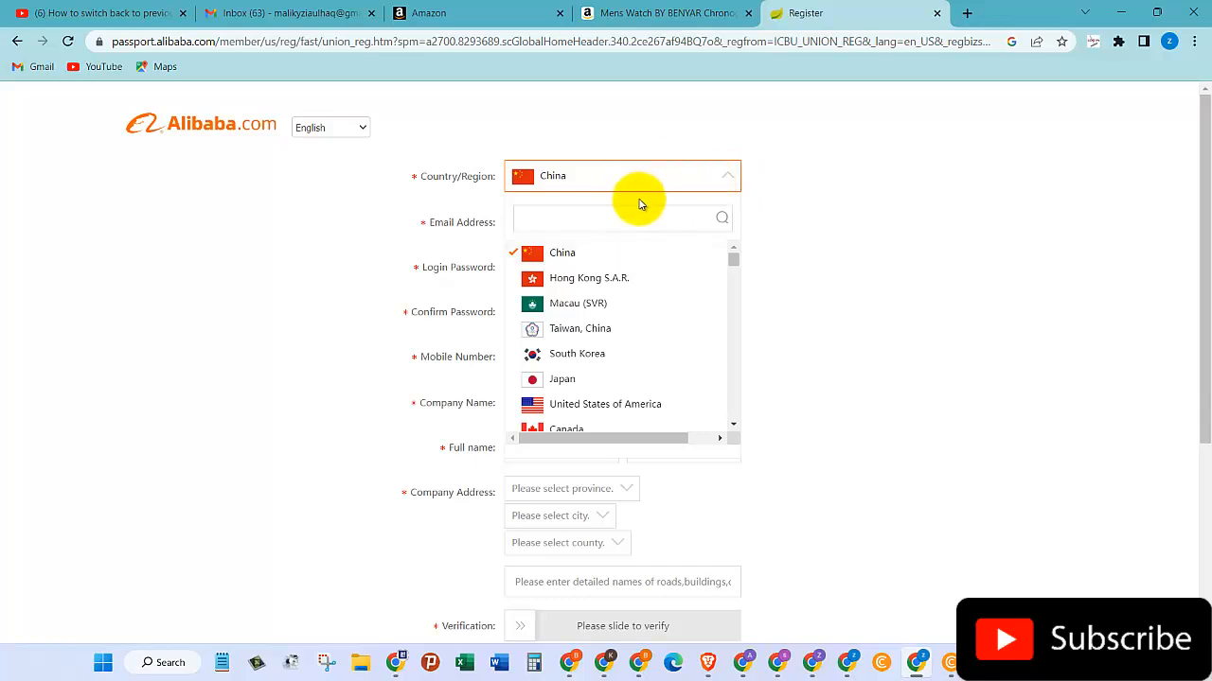
type("uni")
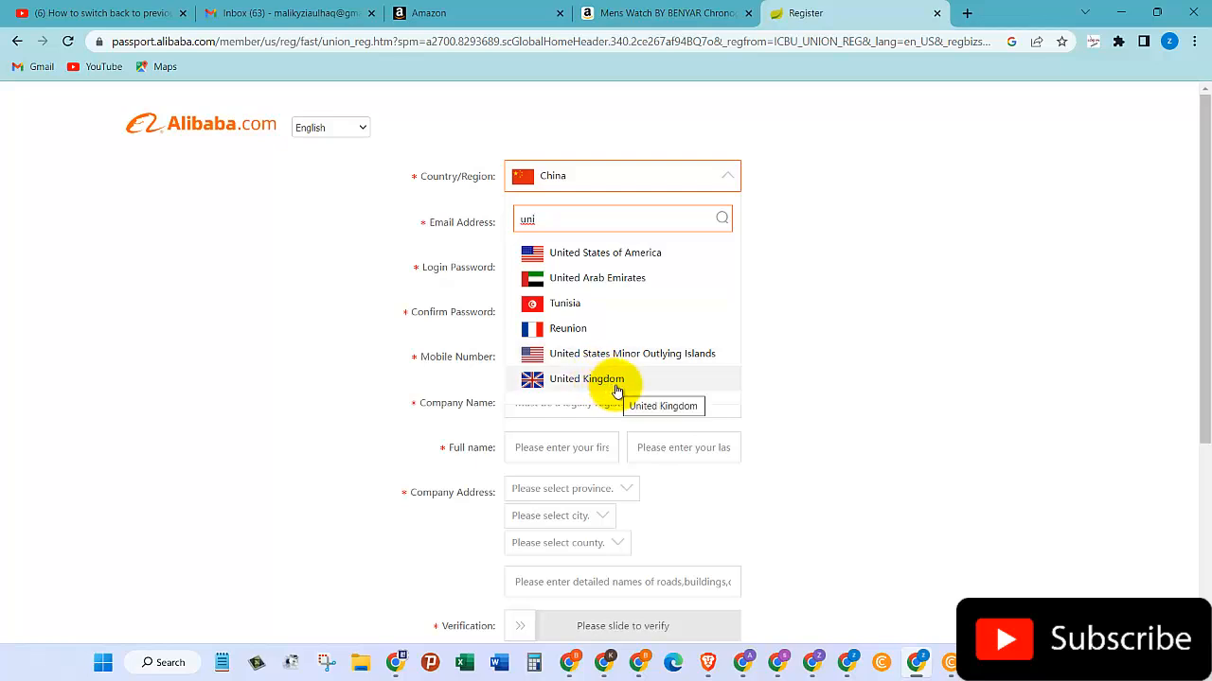
left_click(587, 378)
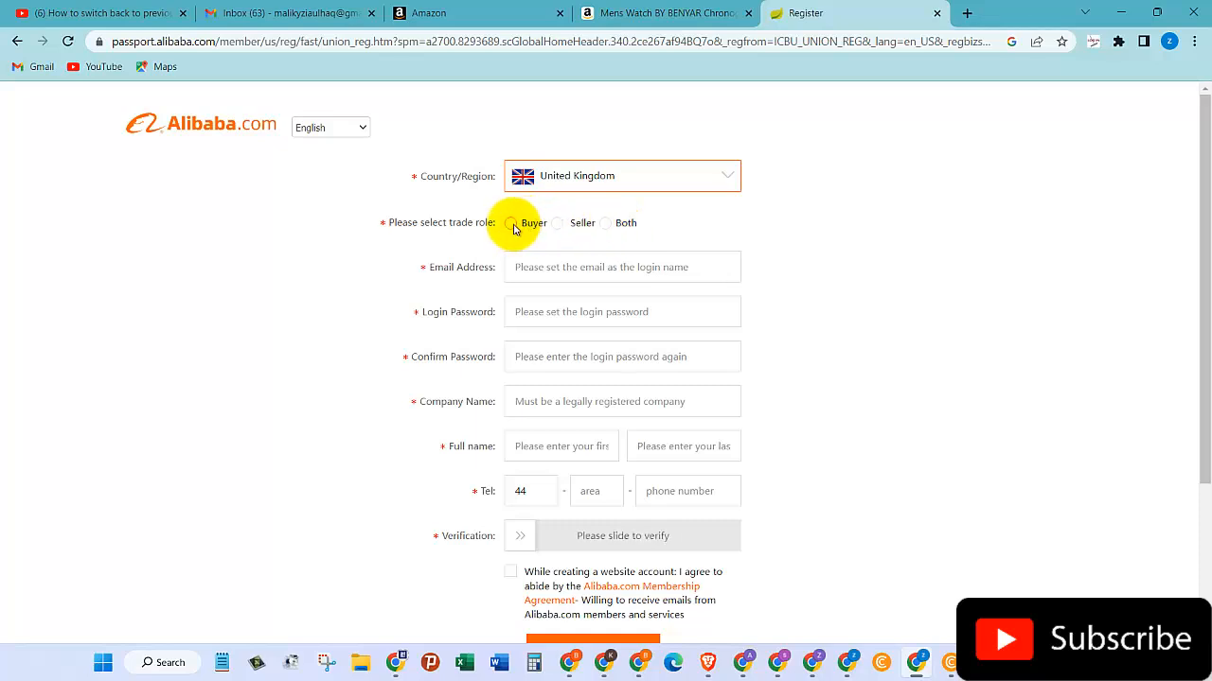
Register as a buyer and fill in the saved email address
left_click(510, 222)
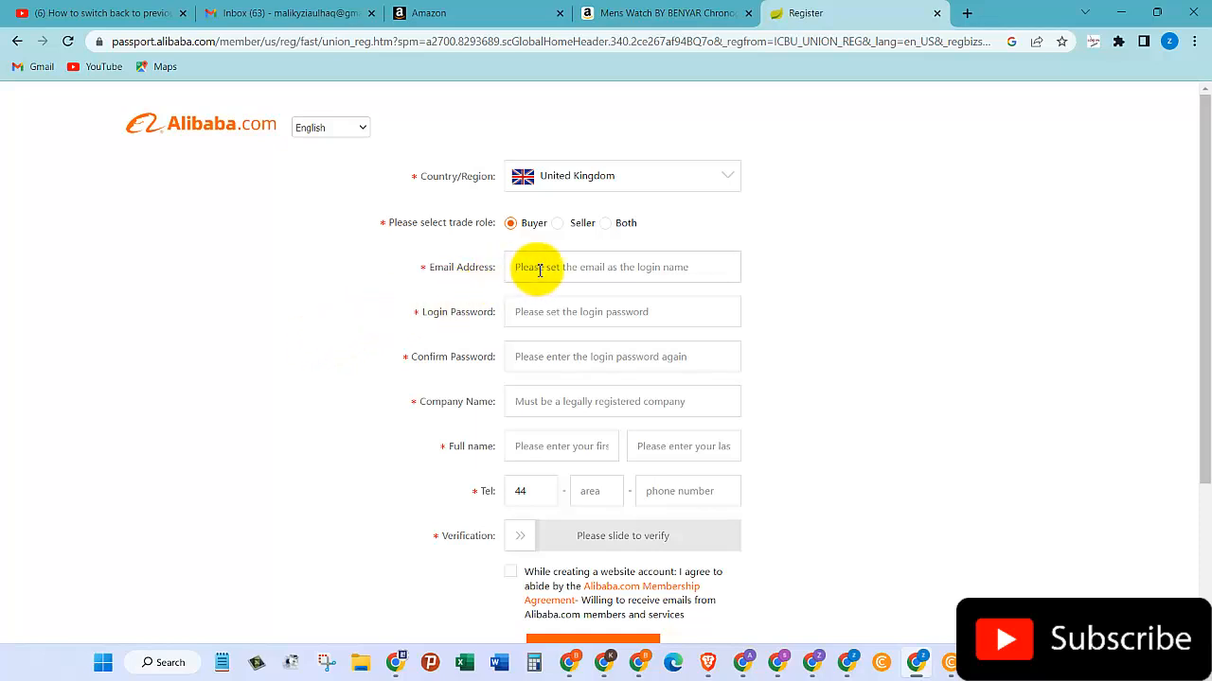
left_click(622, 267)
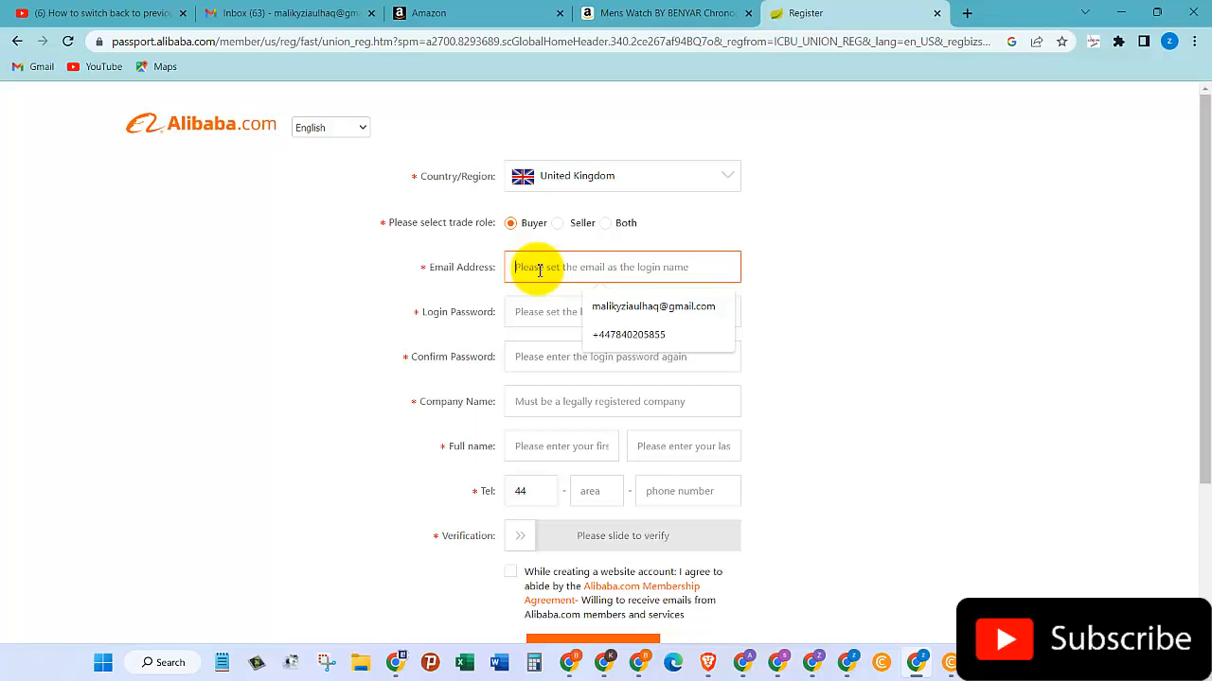
left_click(653, 306)
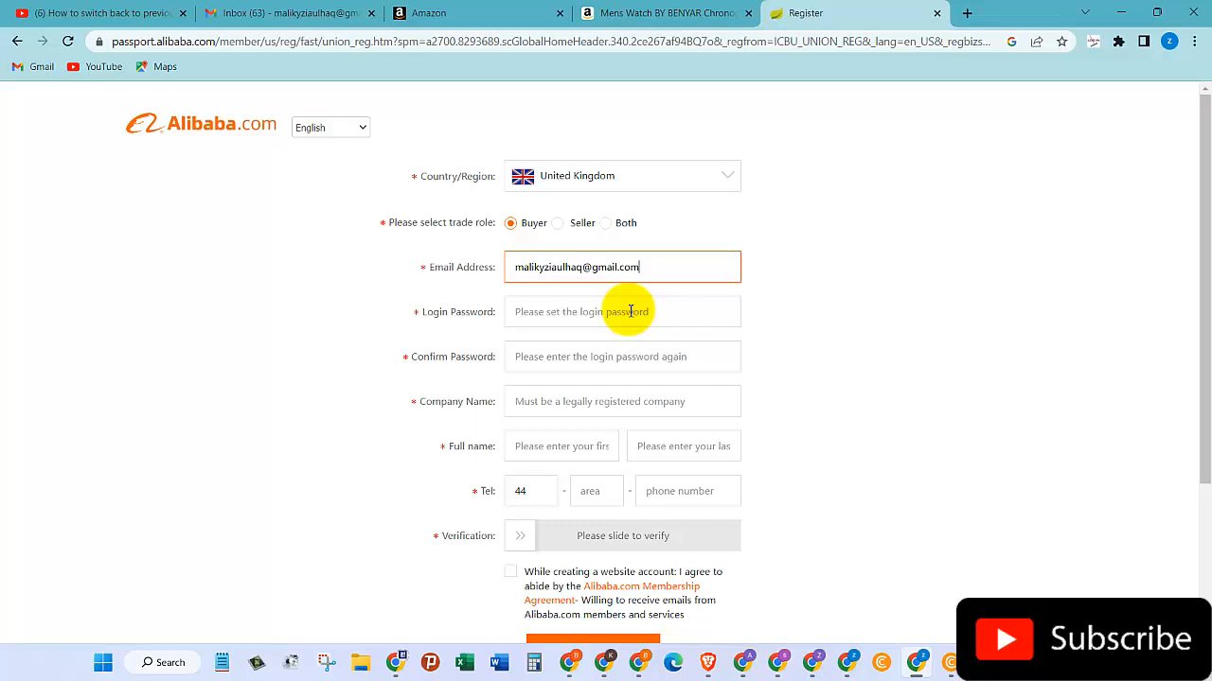
mouse_move(543, 317)
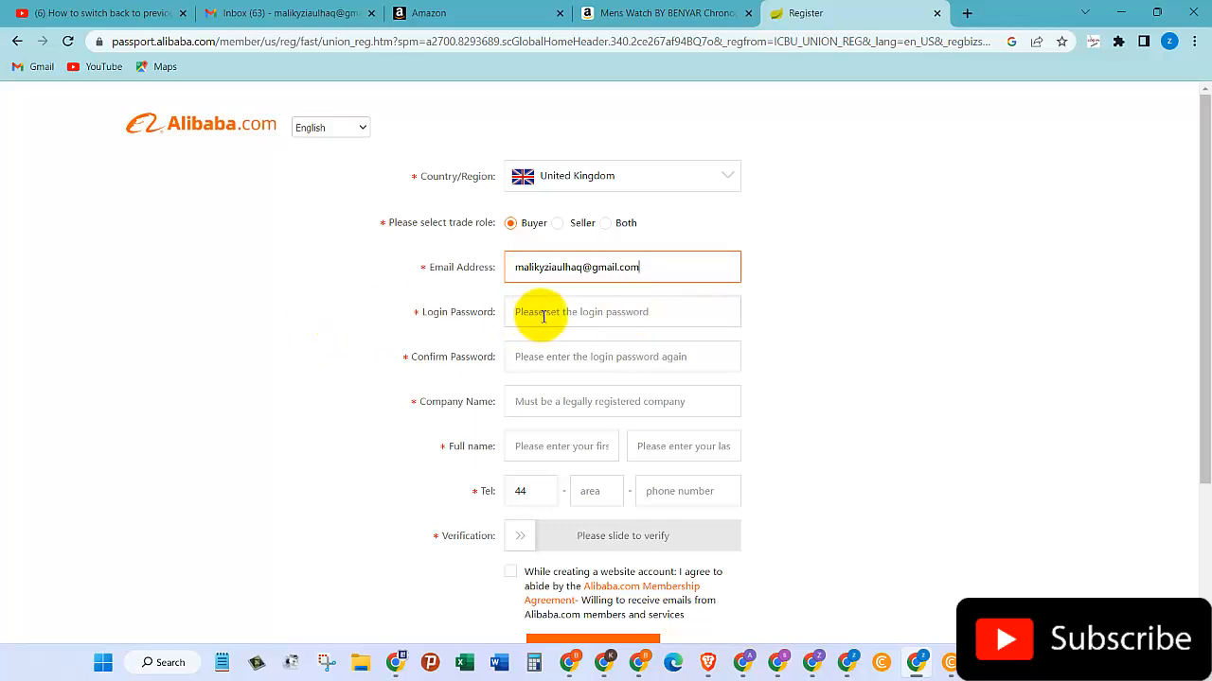
Enter the login password and its matching confirmation
left_click(622, 311)
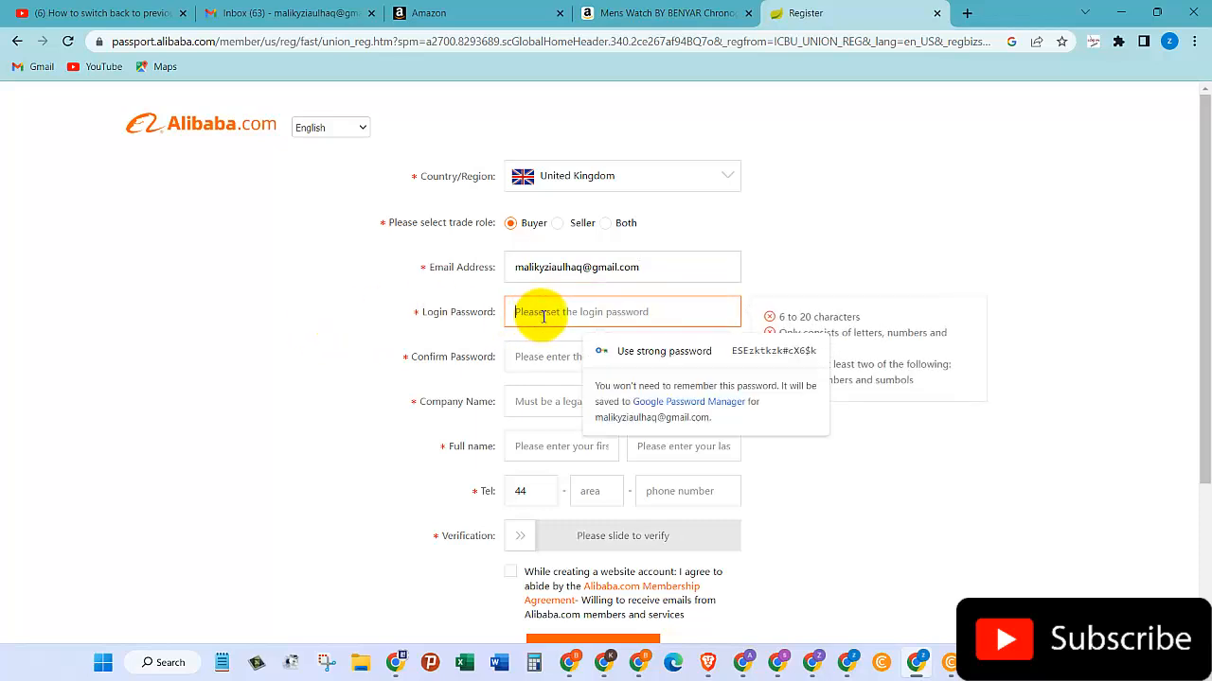
type("•")
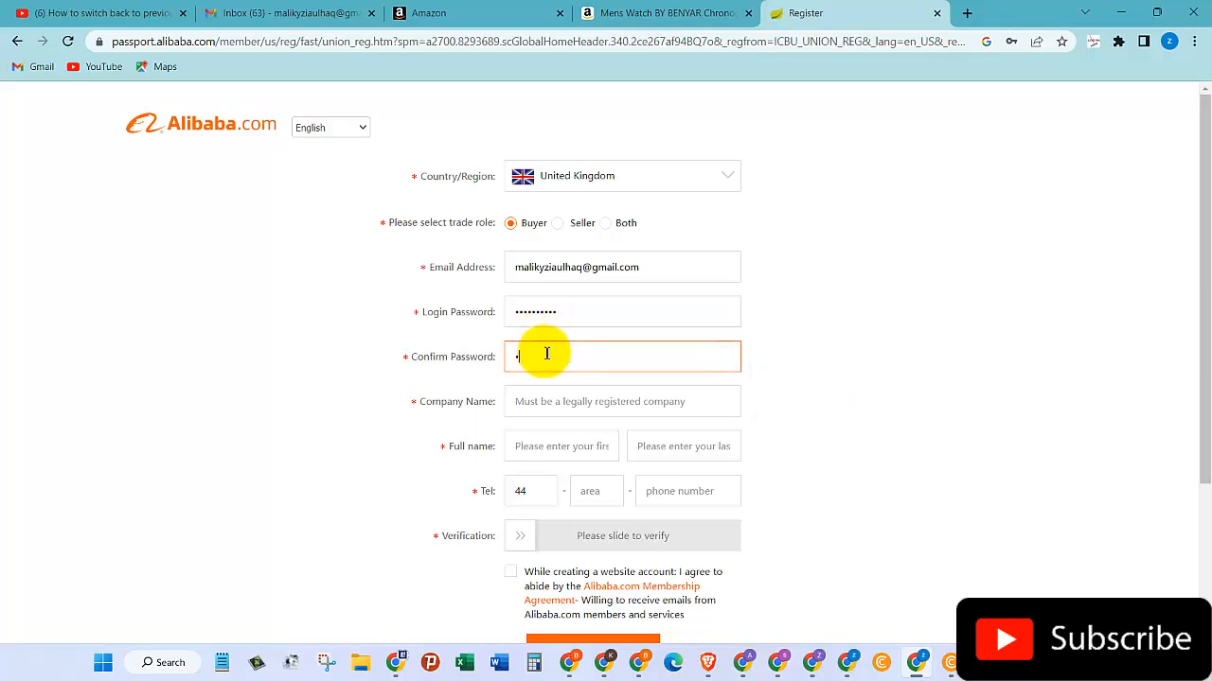
type("••••••")
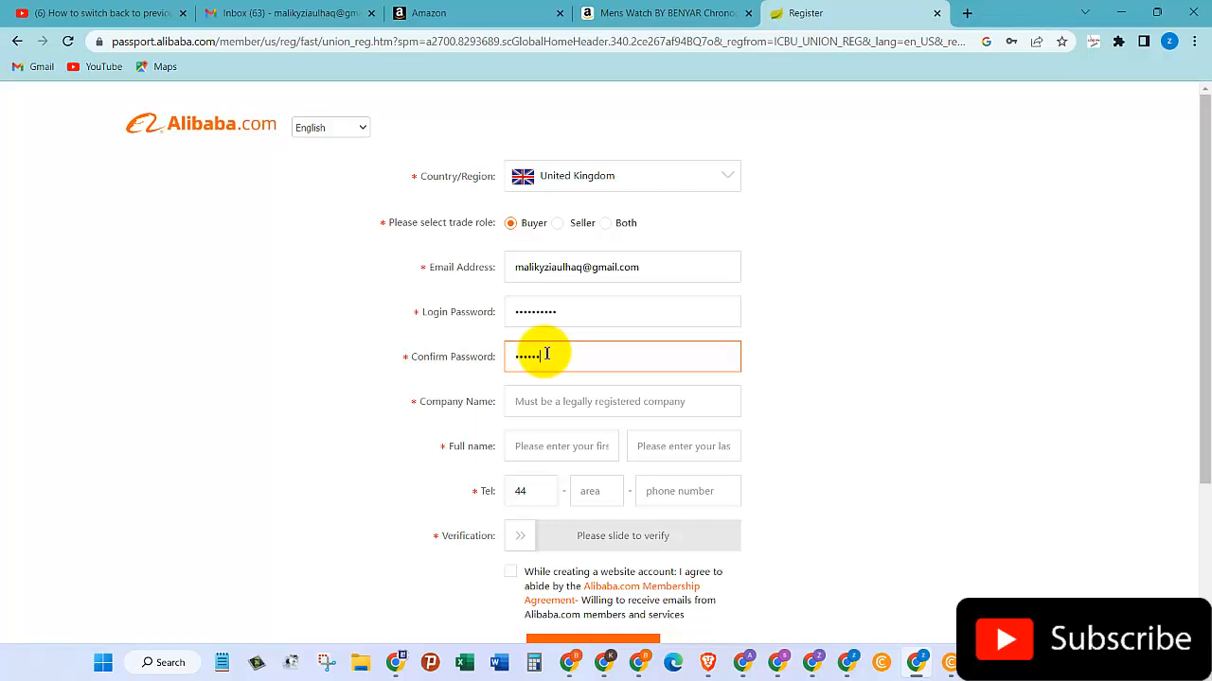
type("••••")
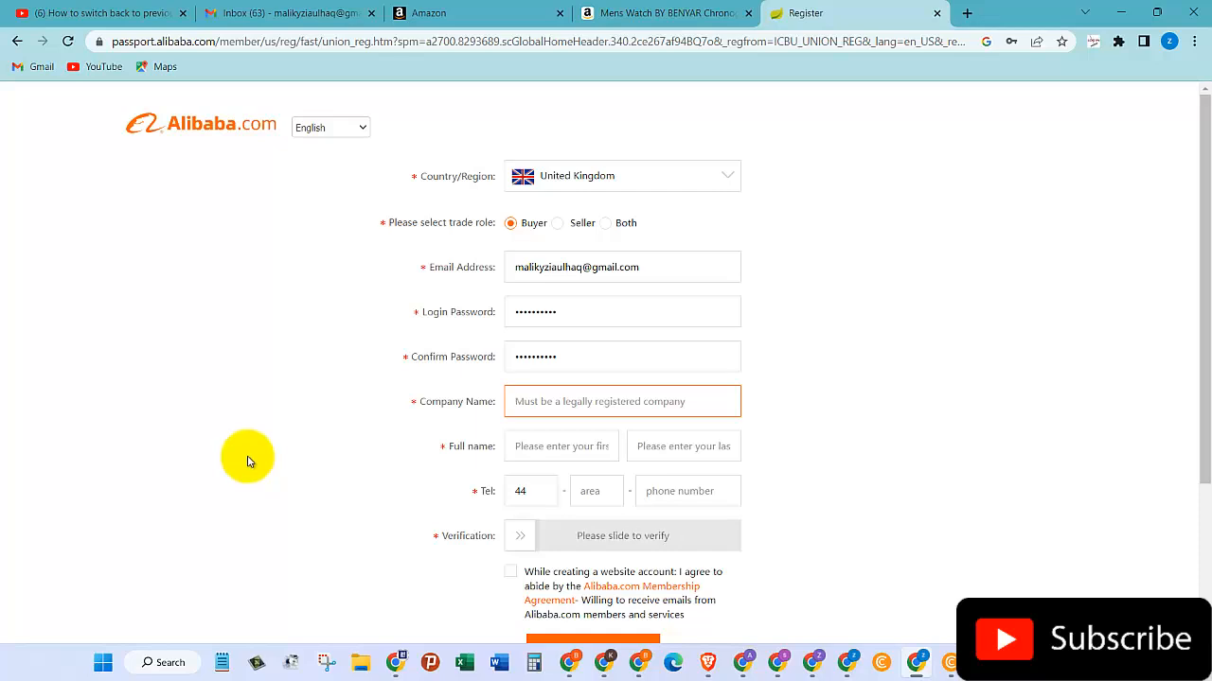
Enter company name 'Zia', full name Ziaulha Malik, and the phone digits
type("ZiaMaliky")
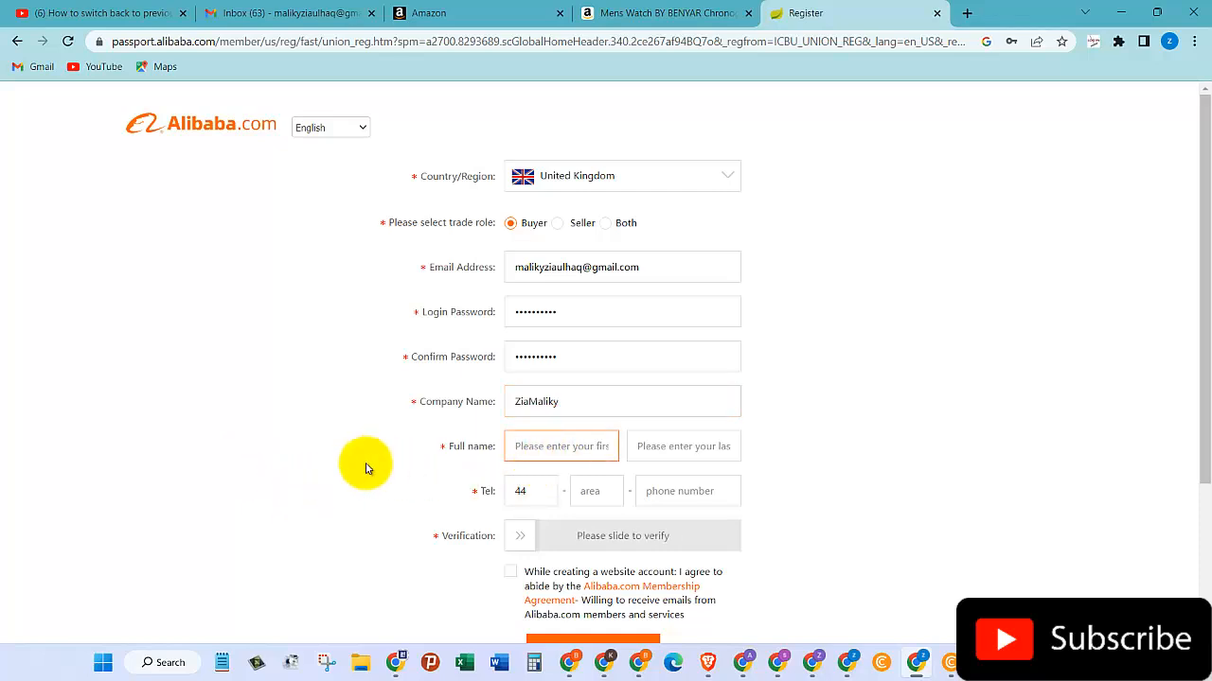
type("Ziaulha")
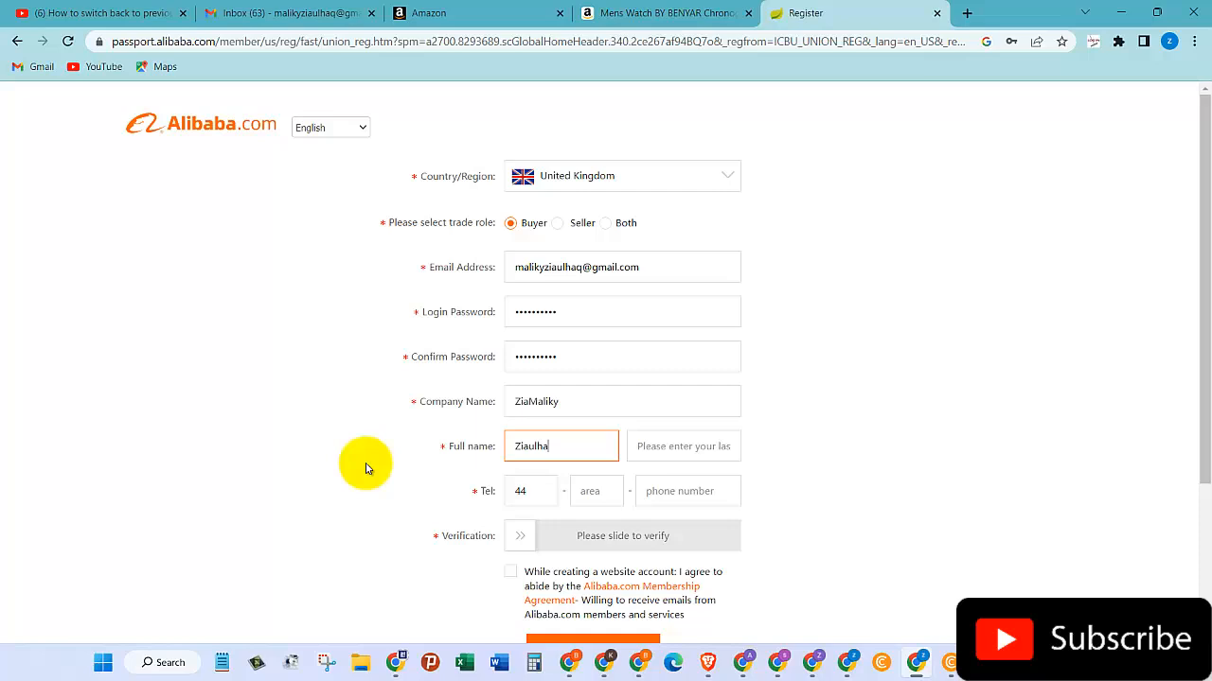
type("Malik")
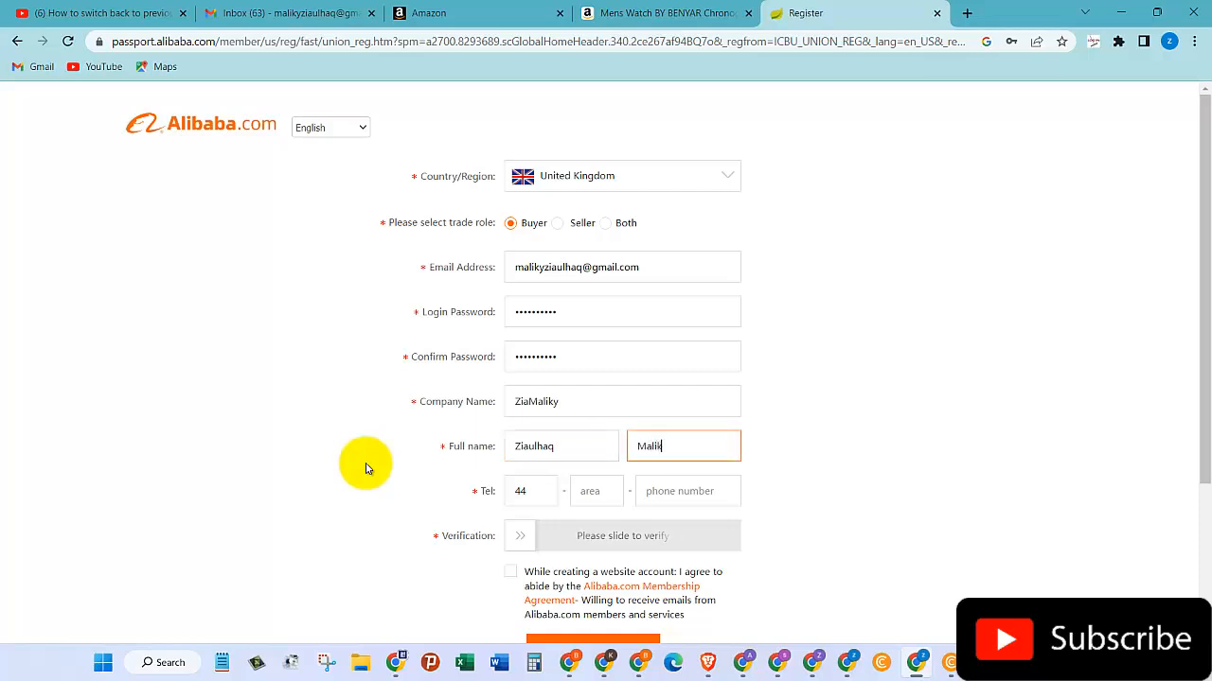
scroll("down", 3)
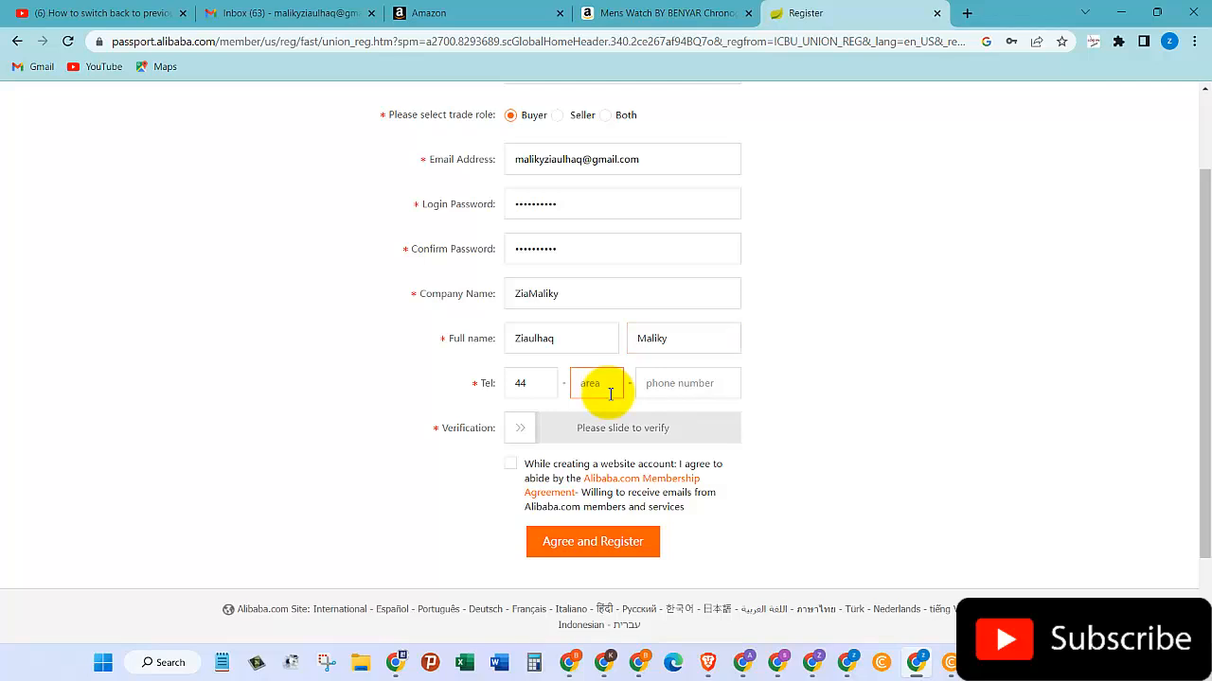
type("78")
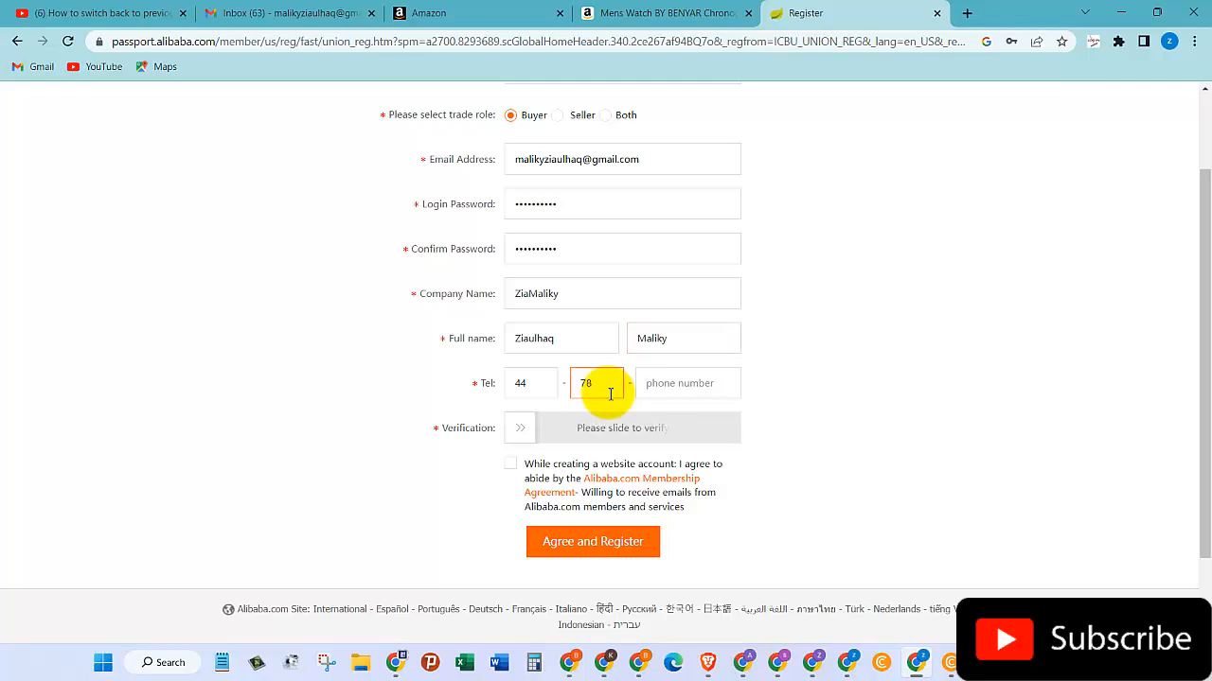
left_click(687, 383)
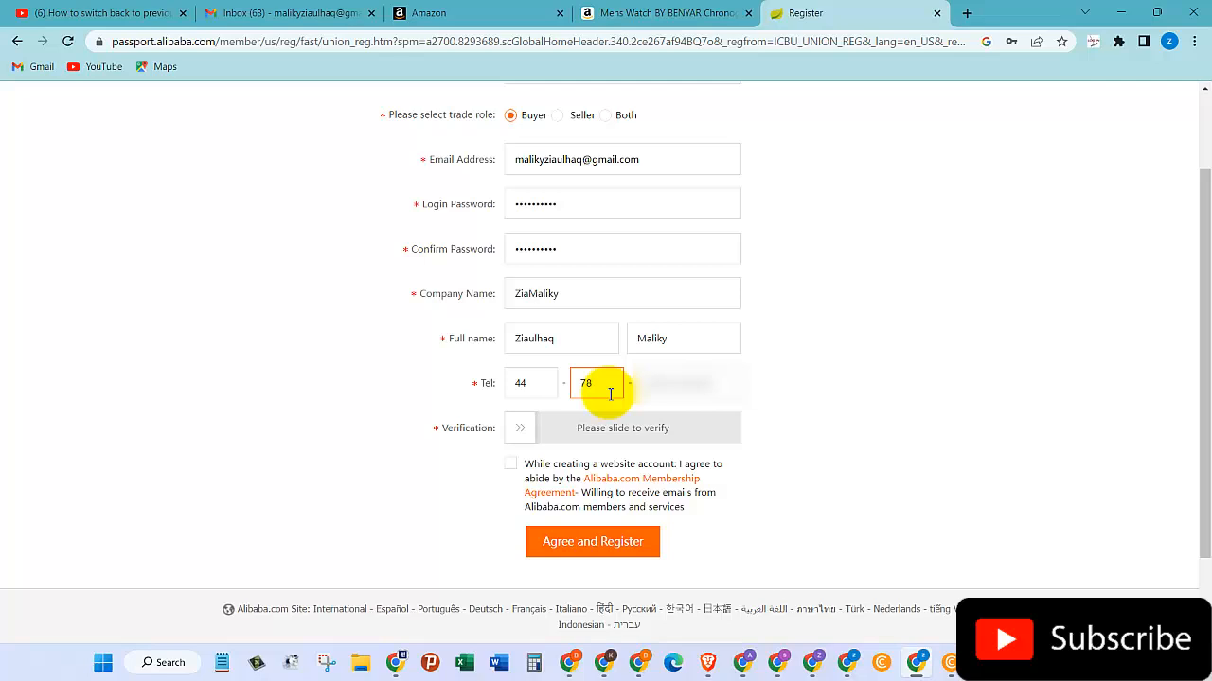
type("4")
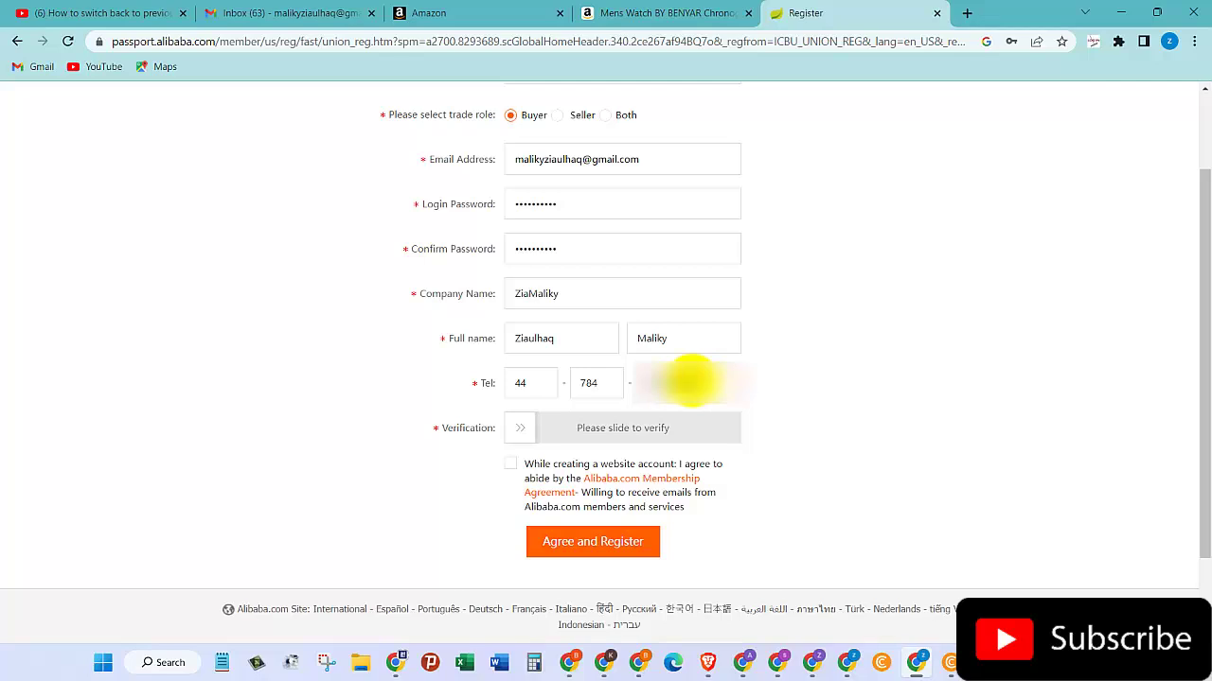
mouse_move(533, 449)
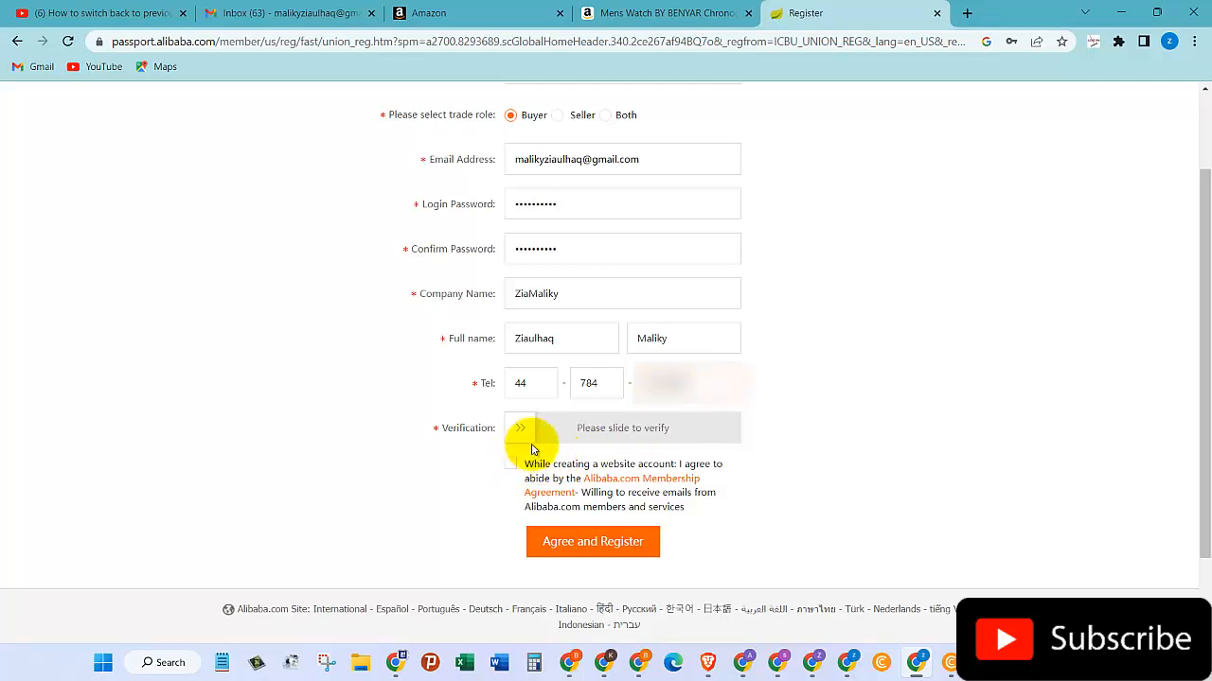
Pass the slide-to-verify check and accept the membership agreement
left_click_drag(519, 428, 611, 428)
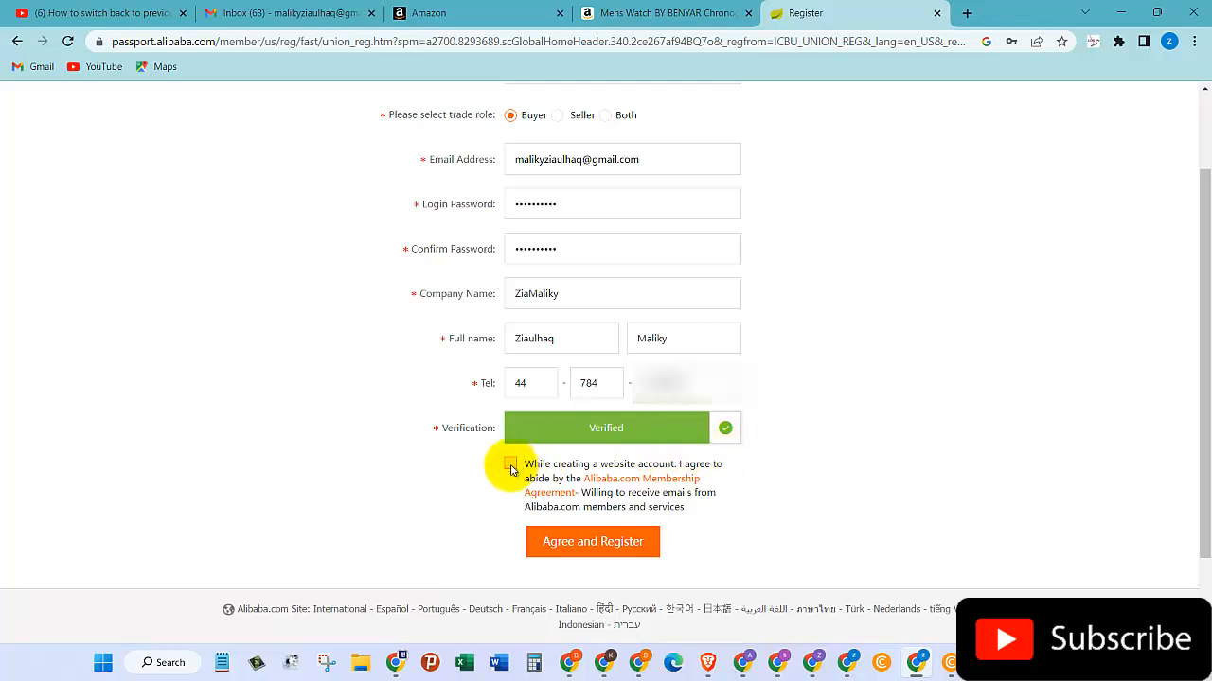
left_click(510, 468)
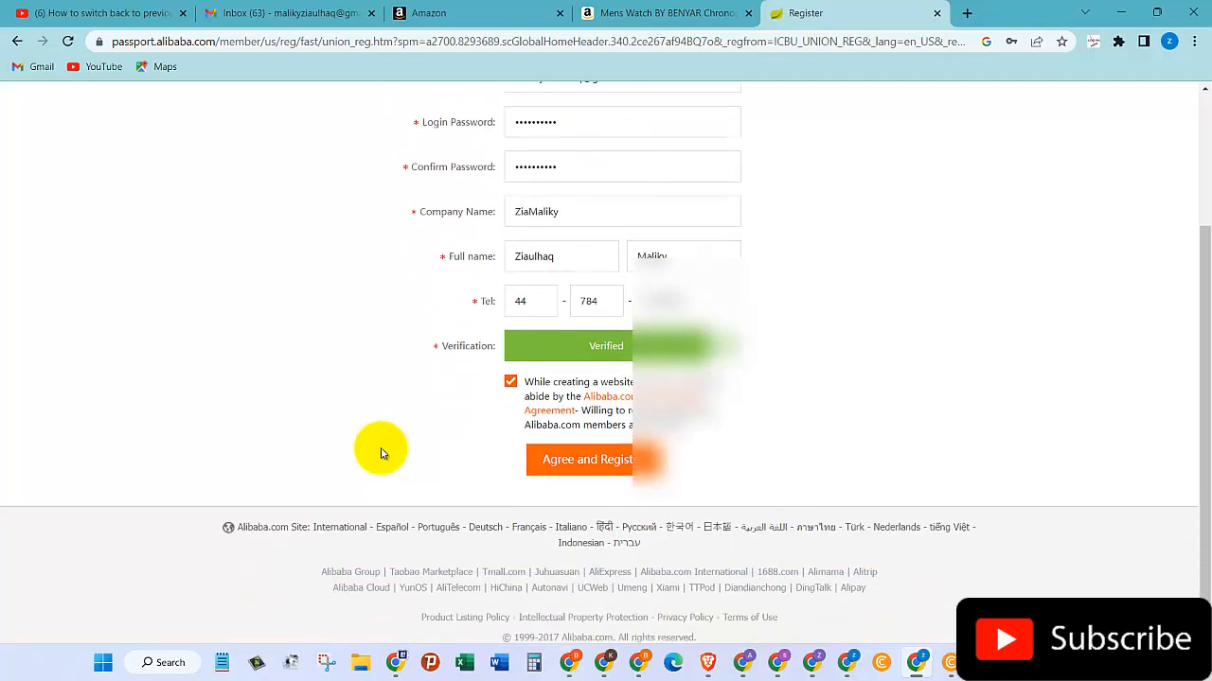
scroll("up", 3)
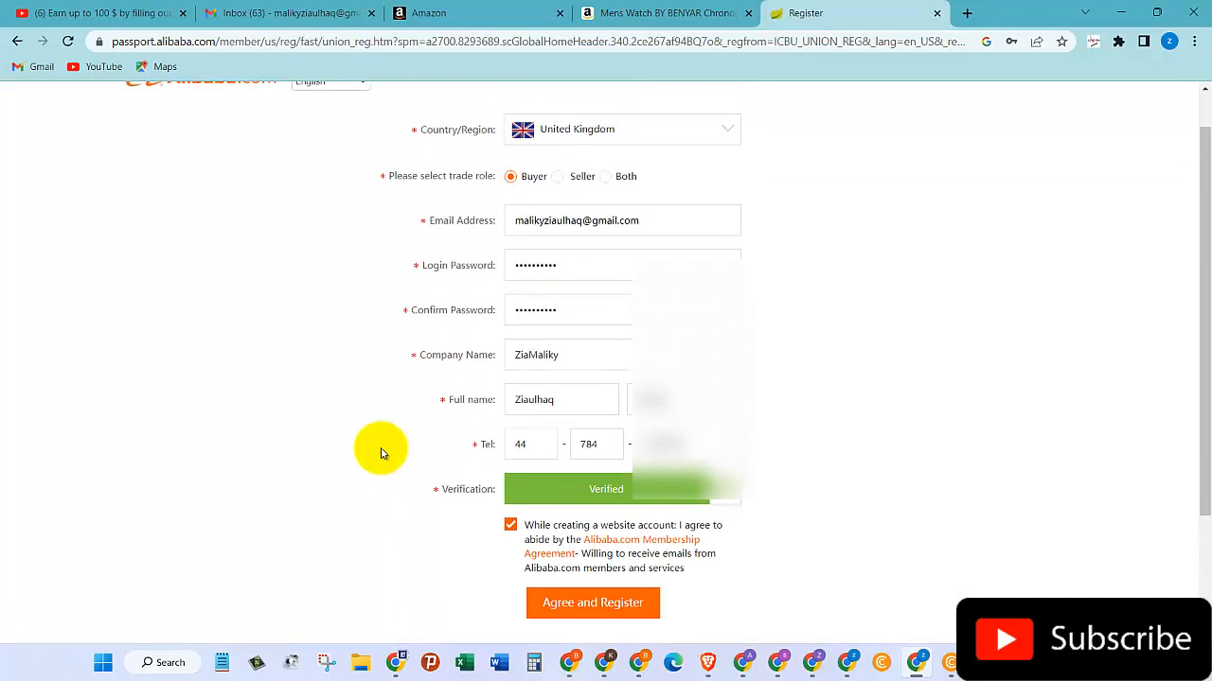
scroll("down", 3)
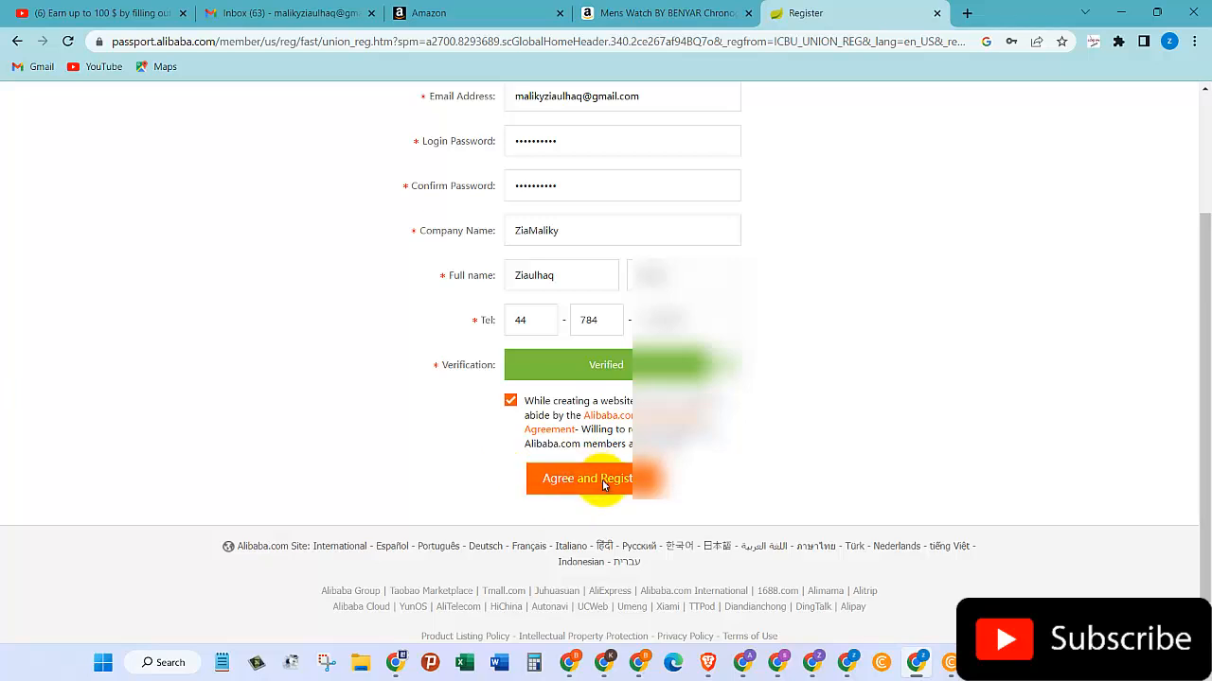
Submit the form with Agree and Register
left_click(591, 478)
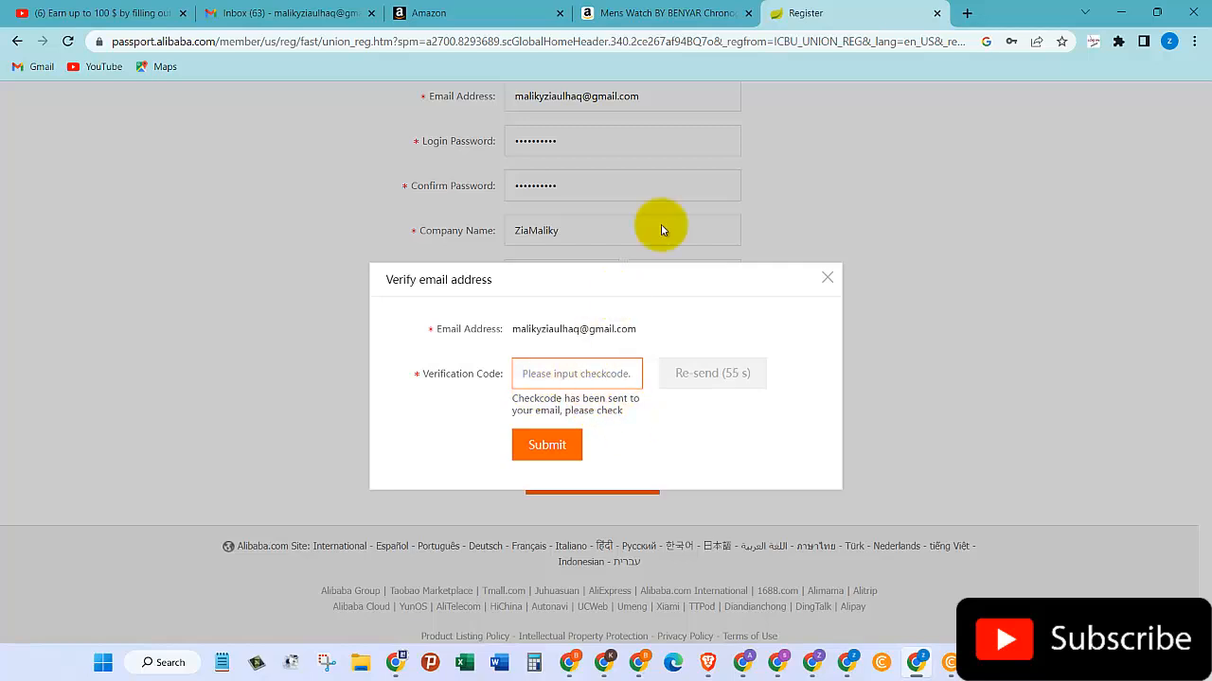
left_click(289, 13)
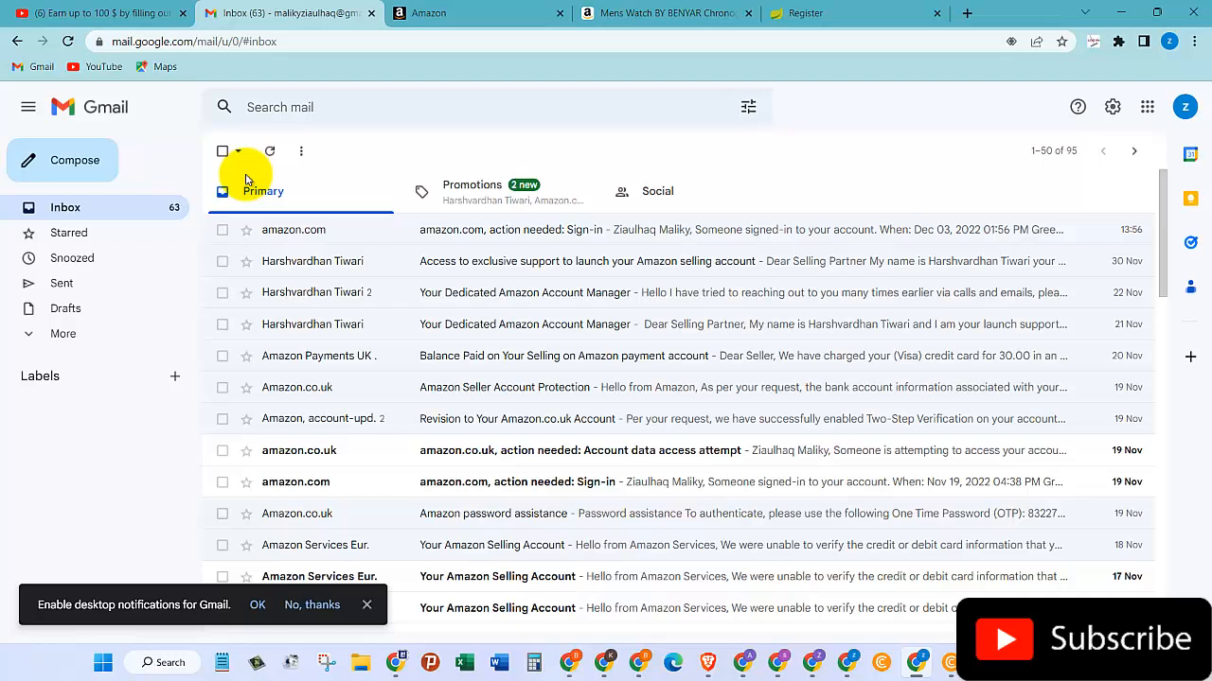
left_click(269, 151)
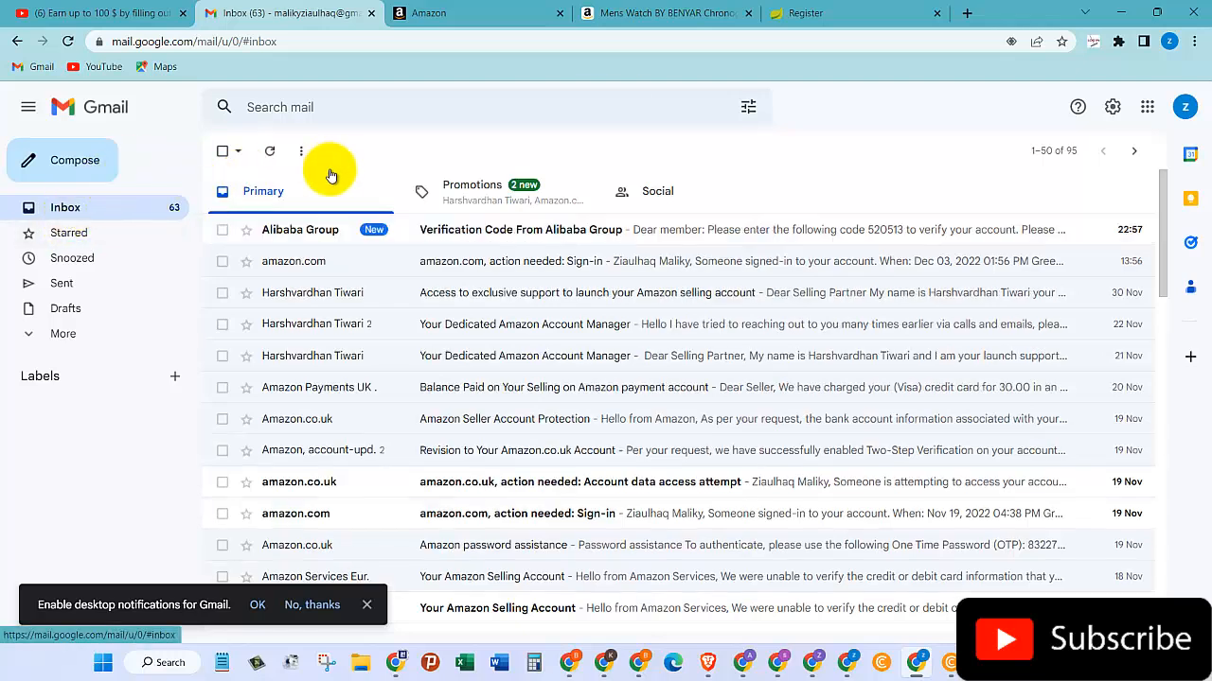
left_click(521, 229)
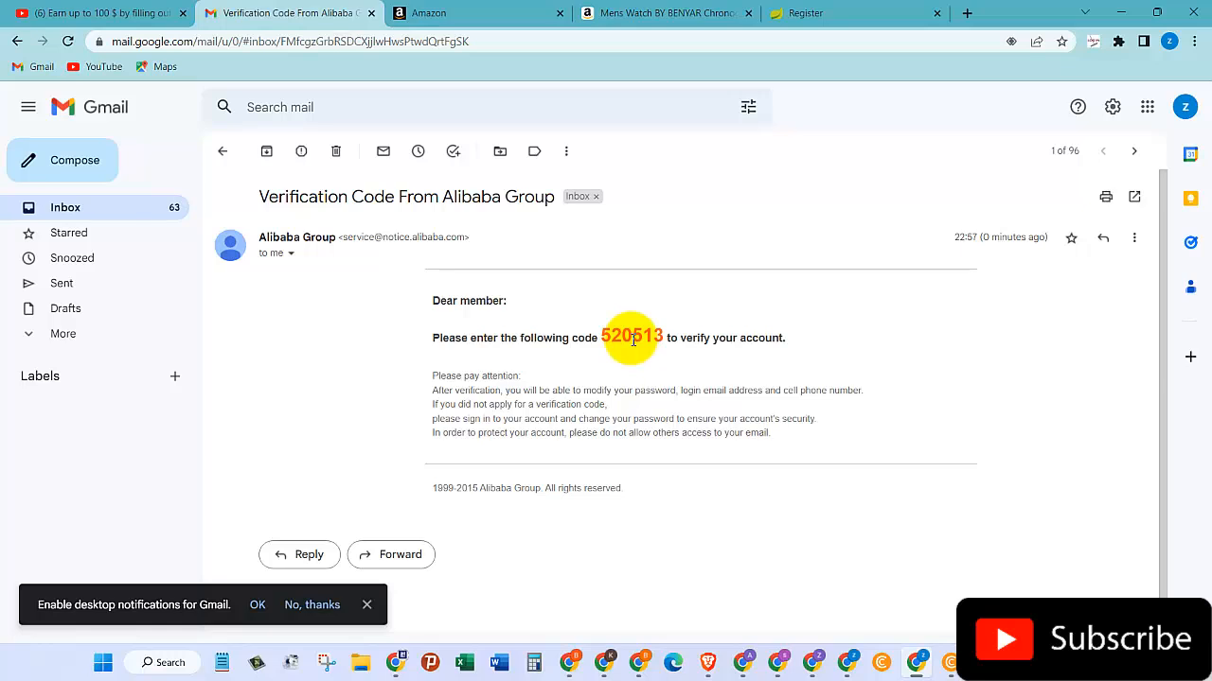
double_click(631, 337)
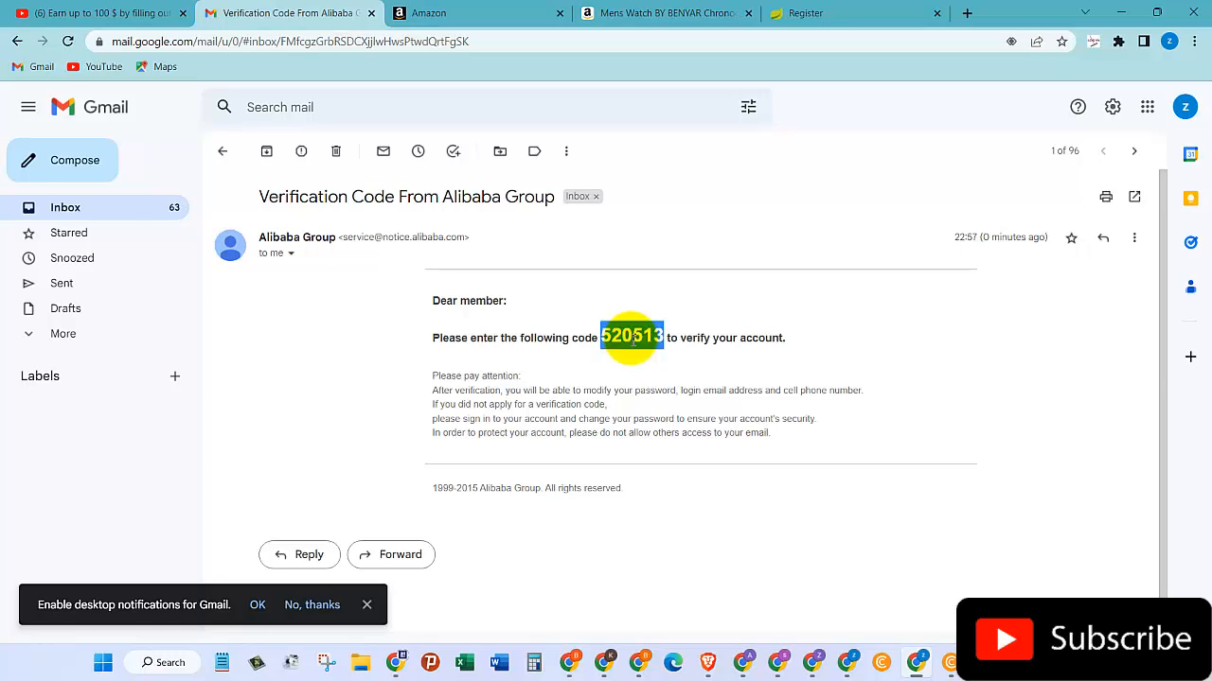
right_click(631, 337)
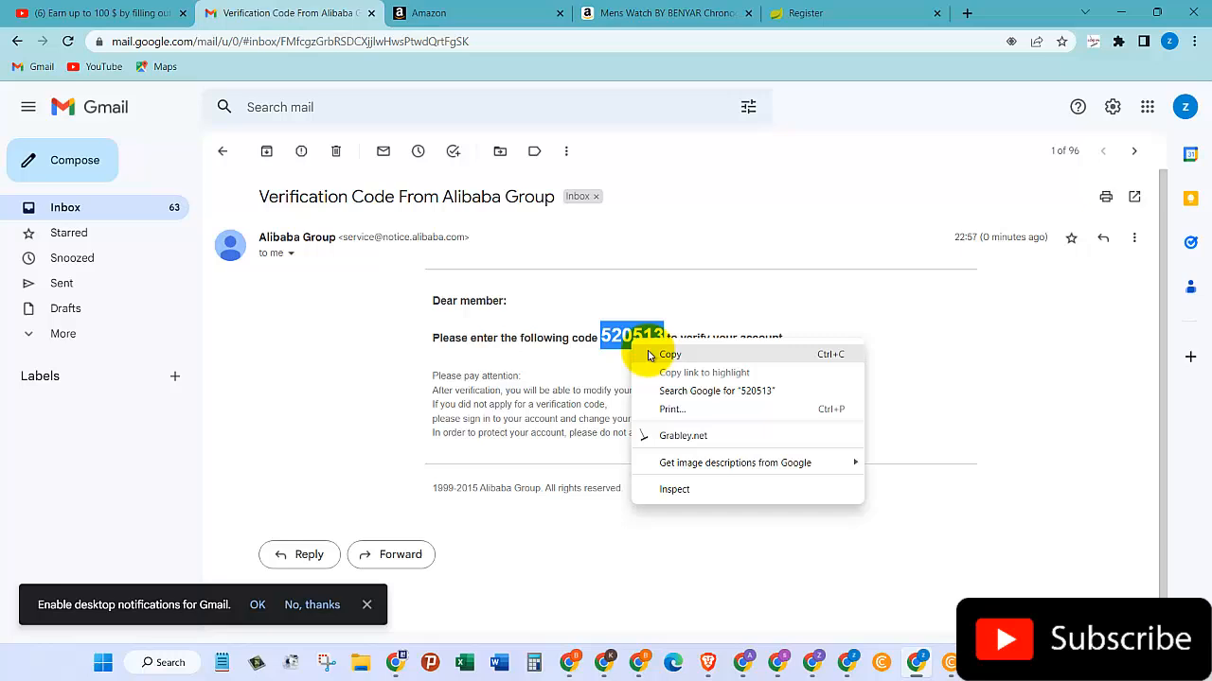
left_click(809, 13)
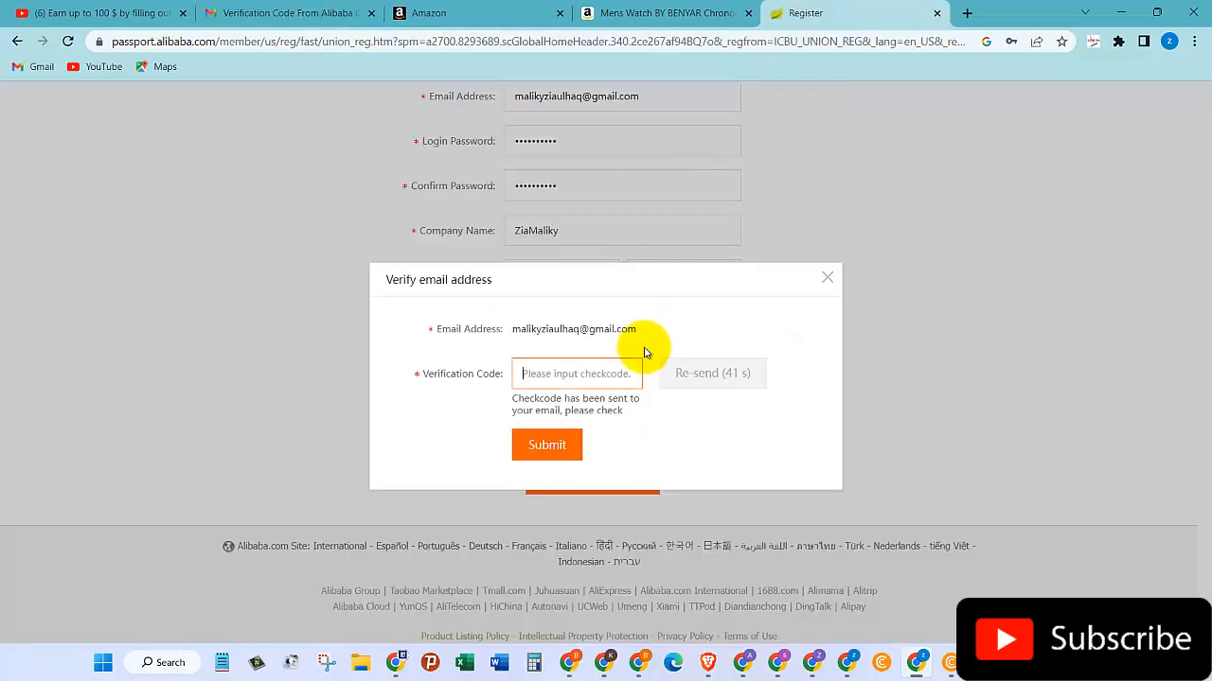
right_click(575, 373)
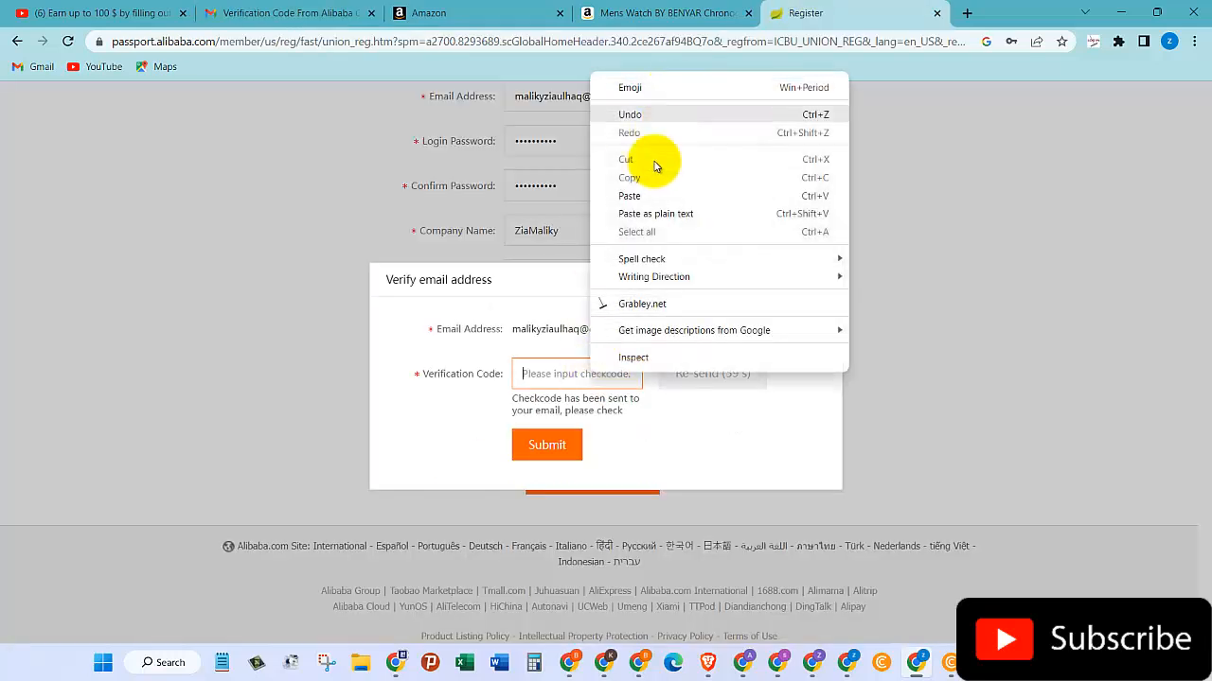
left_click(629, 196)
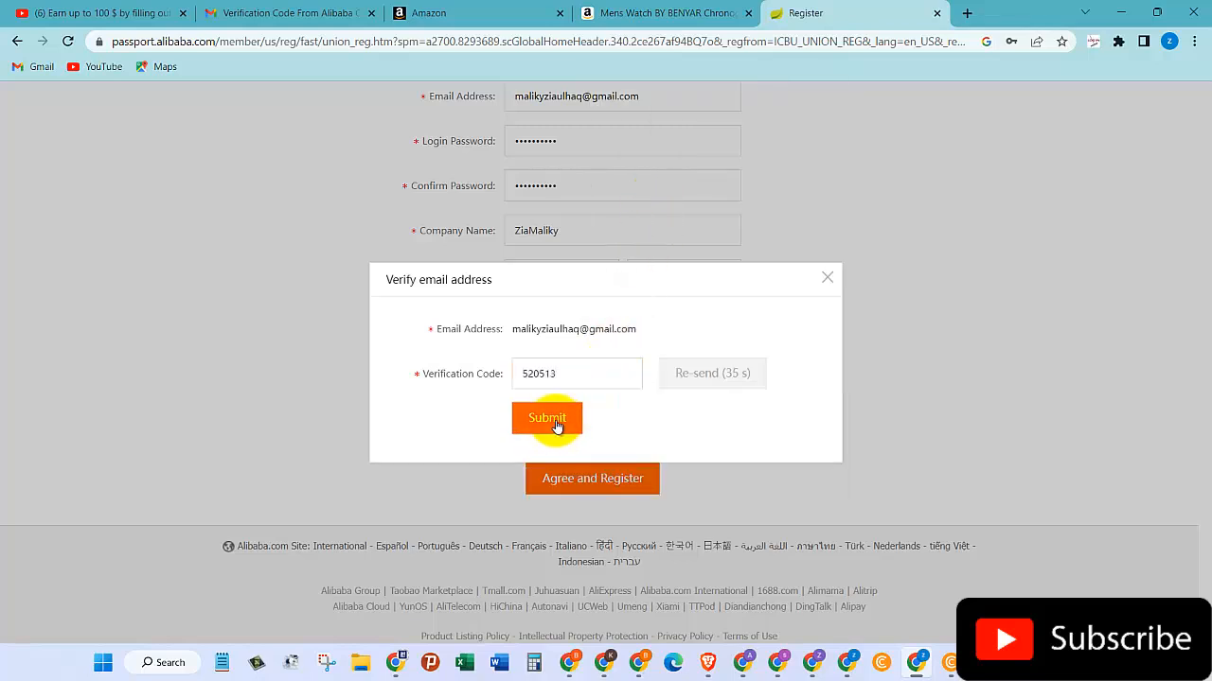
left_click(546, 418)
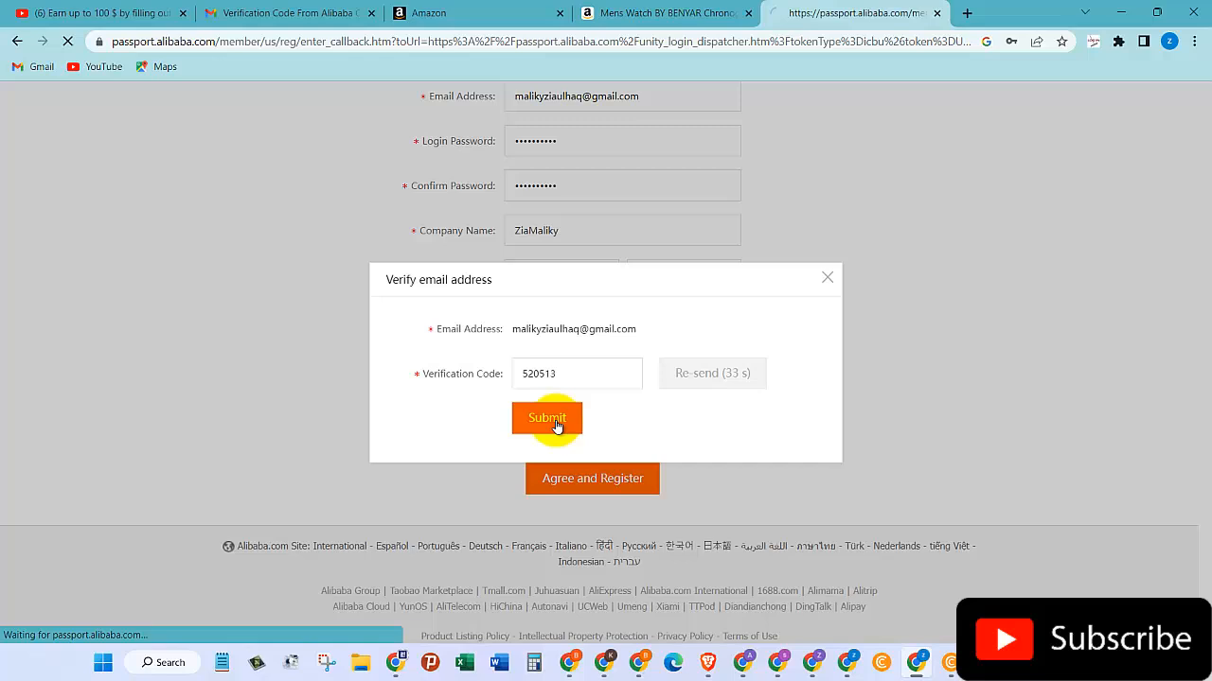
left_click(546, 418)
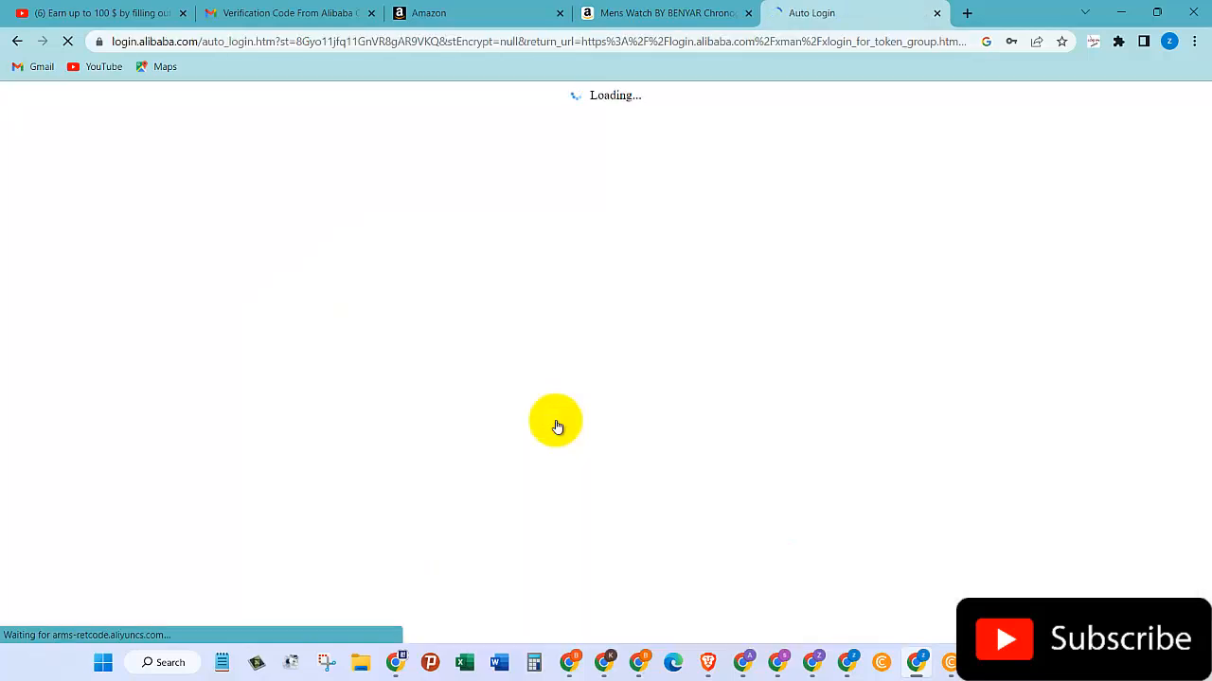
left_click(1011, 41)
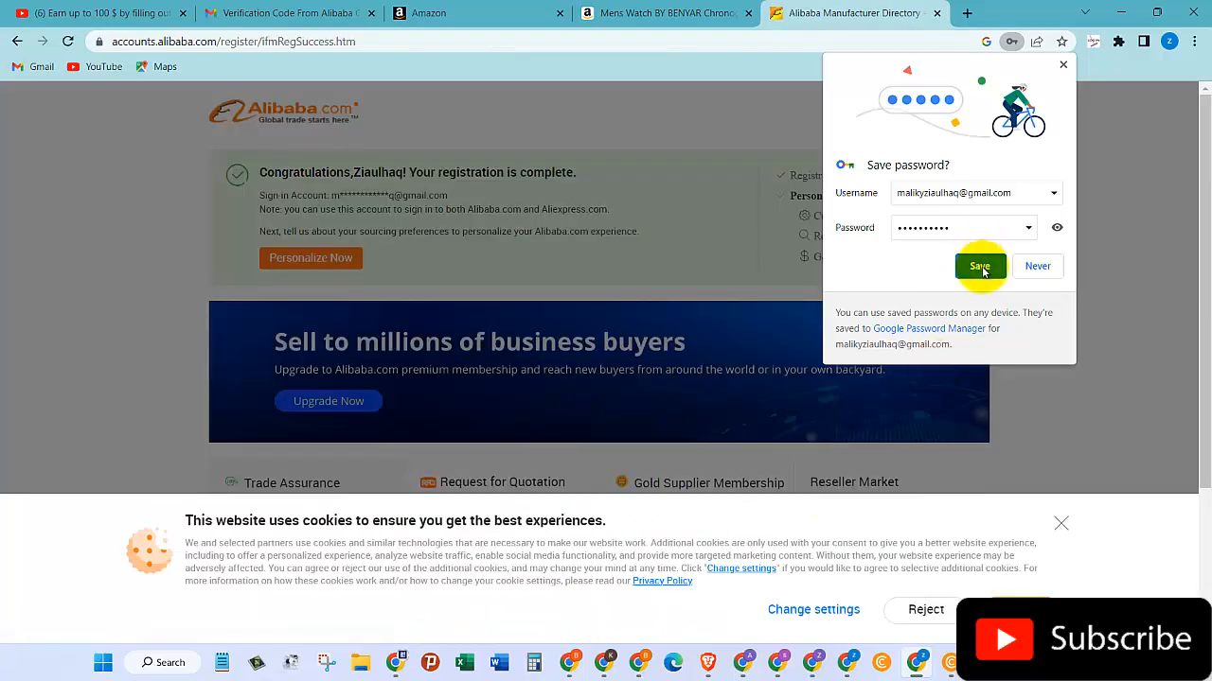
left_click(980, 266)
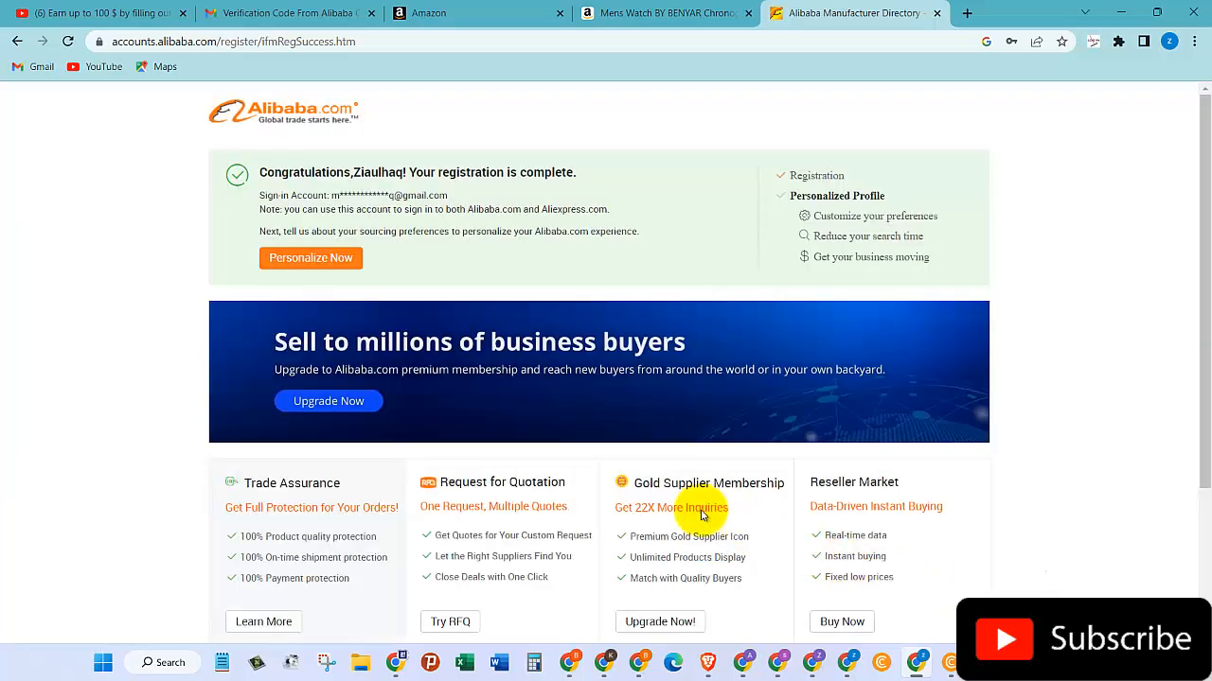
mouse_move(317, 152)
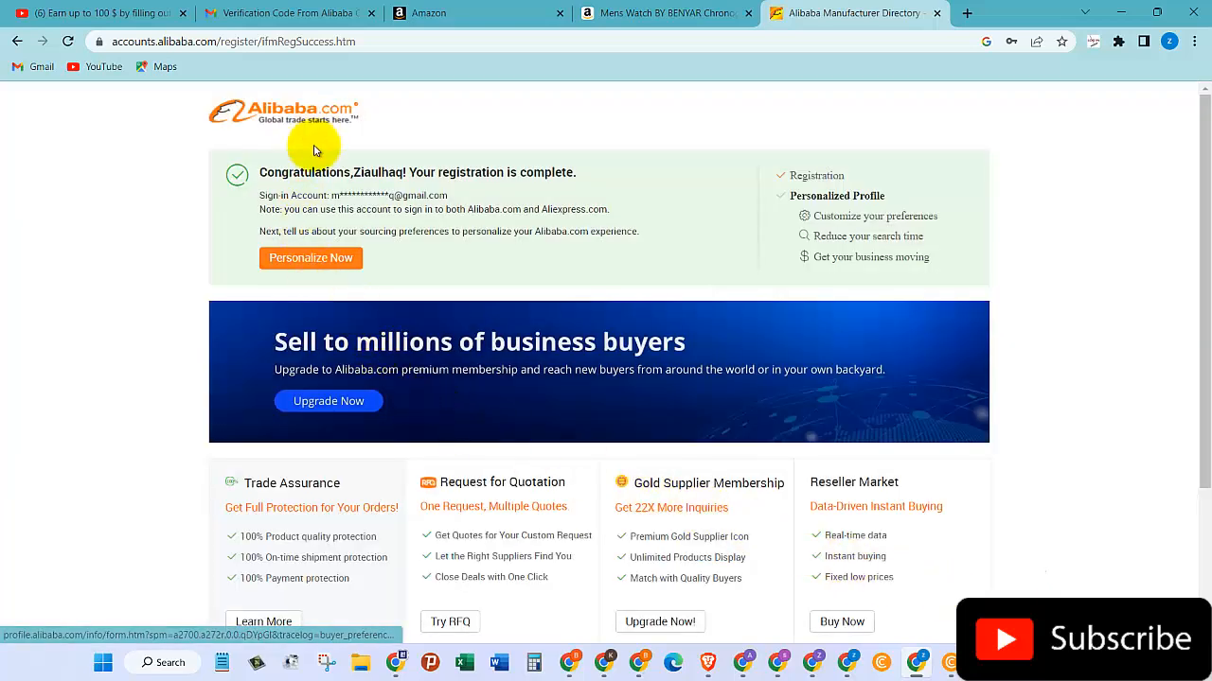
mouse_move(471, 179)
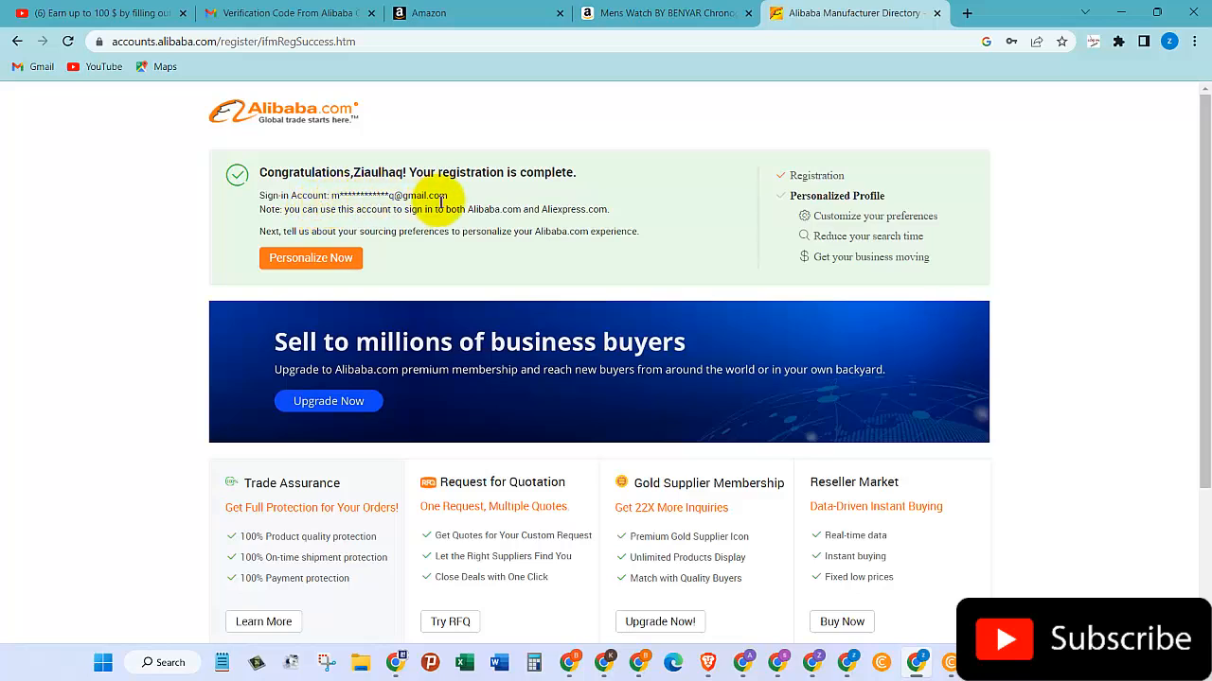
mouse_move(331, 220)
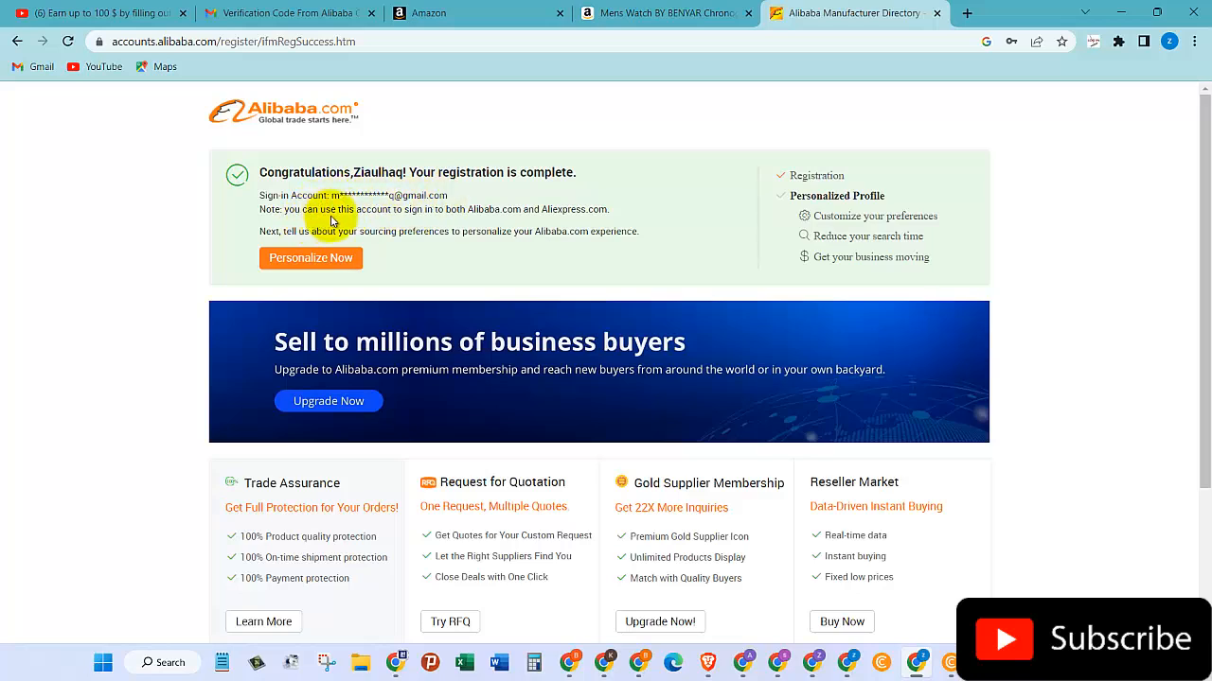
mouse_move(451, 219)
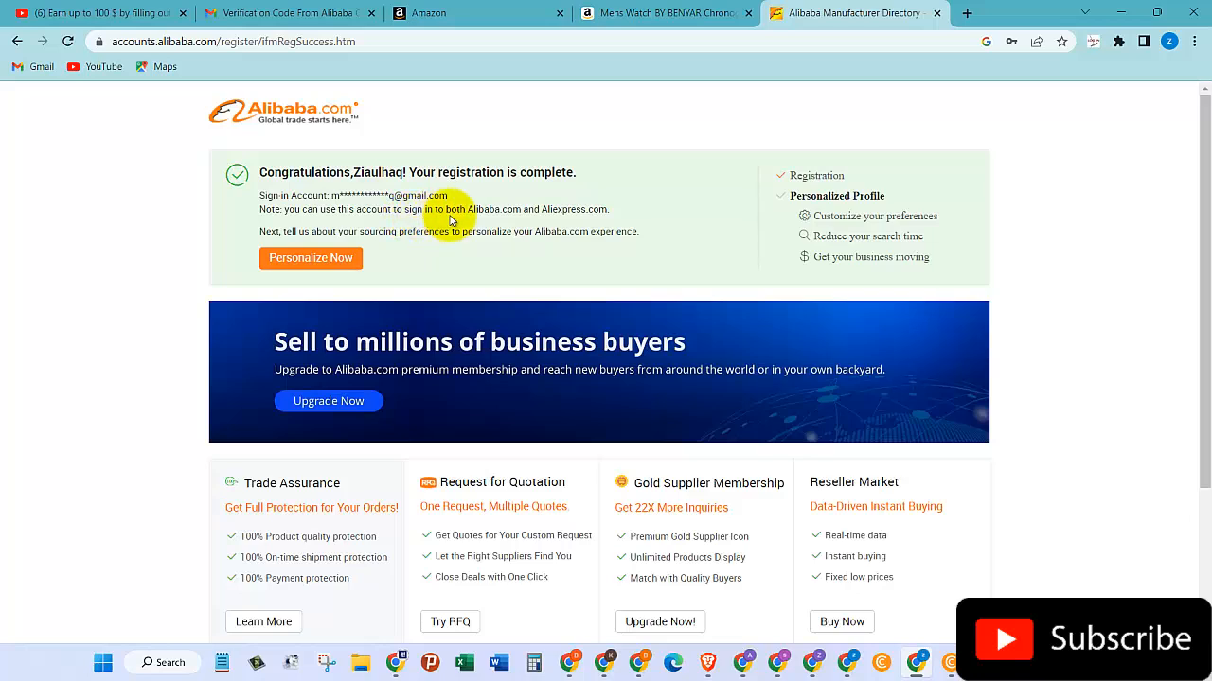
mouse_move(478, 218)
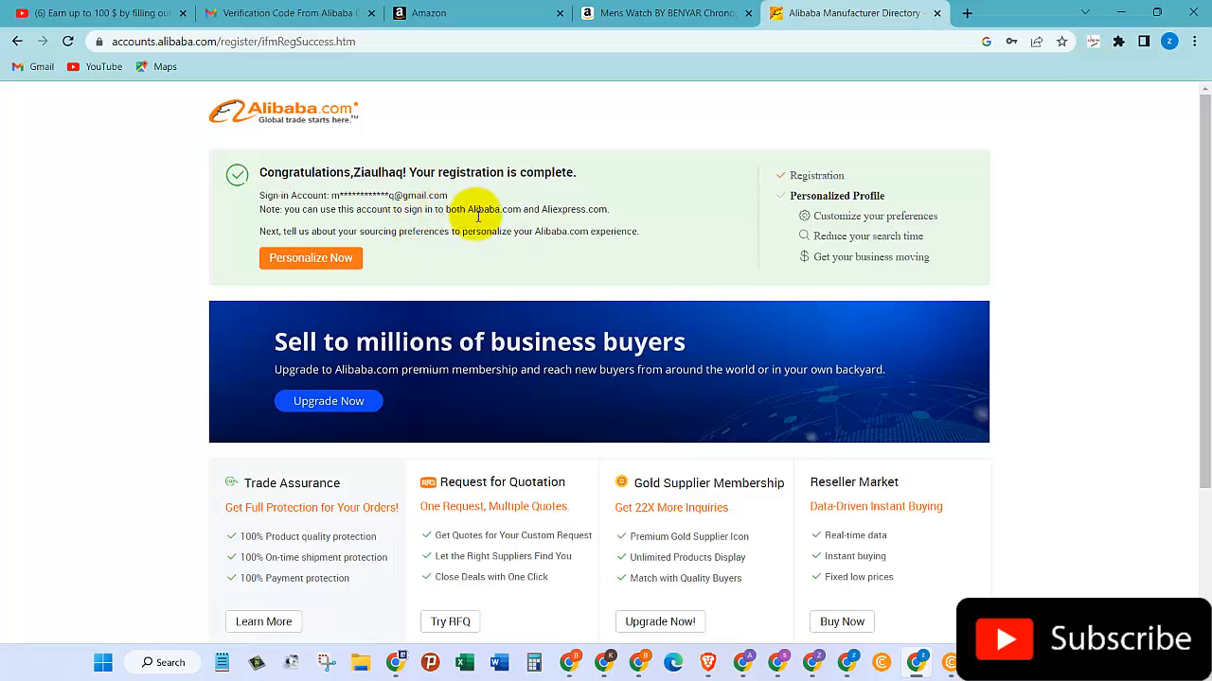
mouse_move(575, 224)
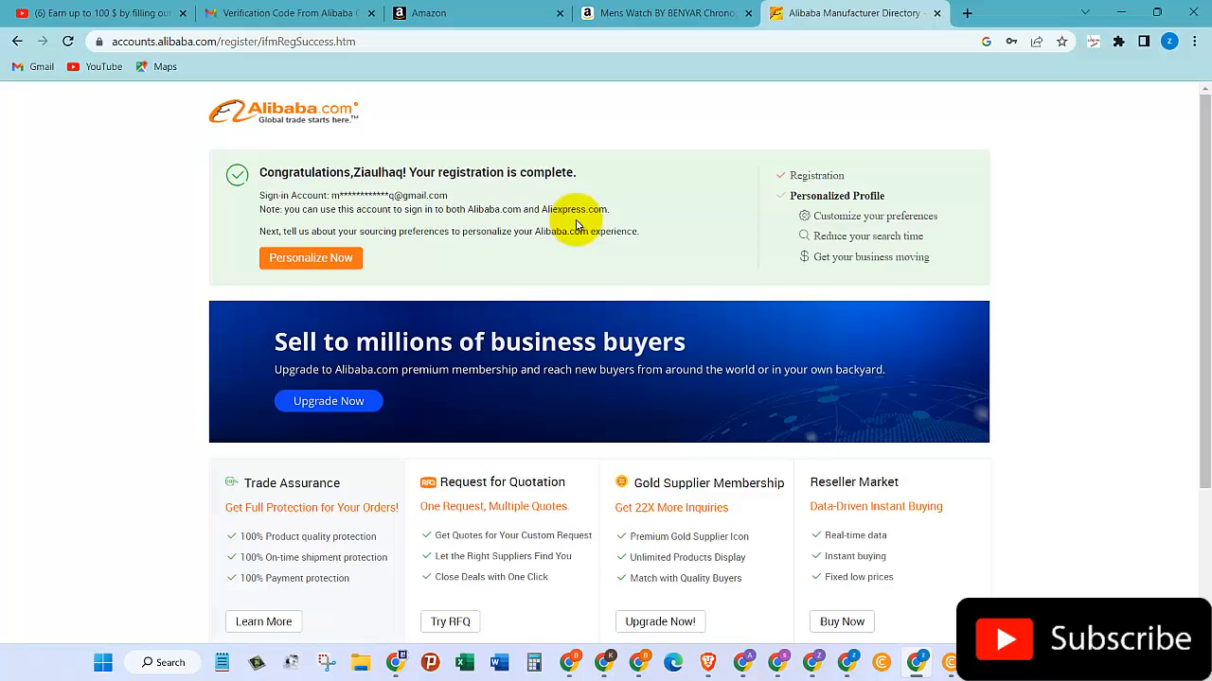
mouse_move(296, 243)
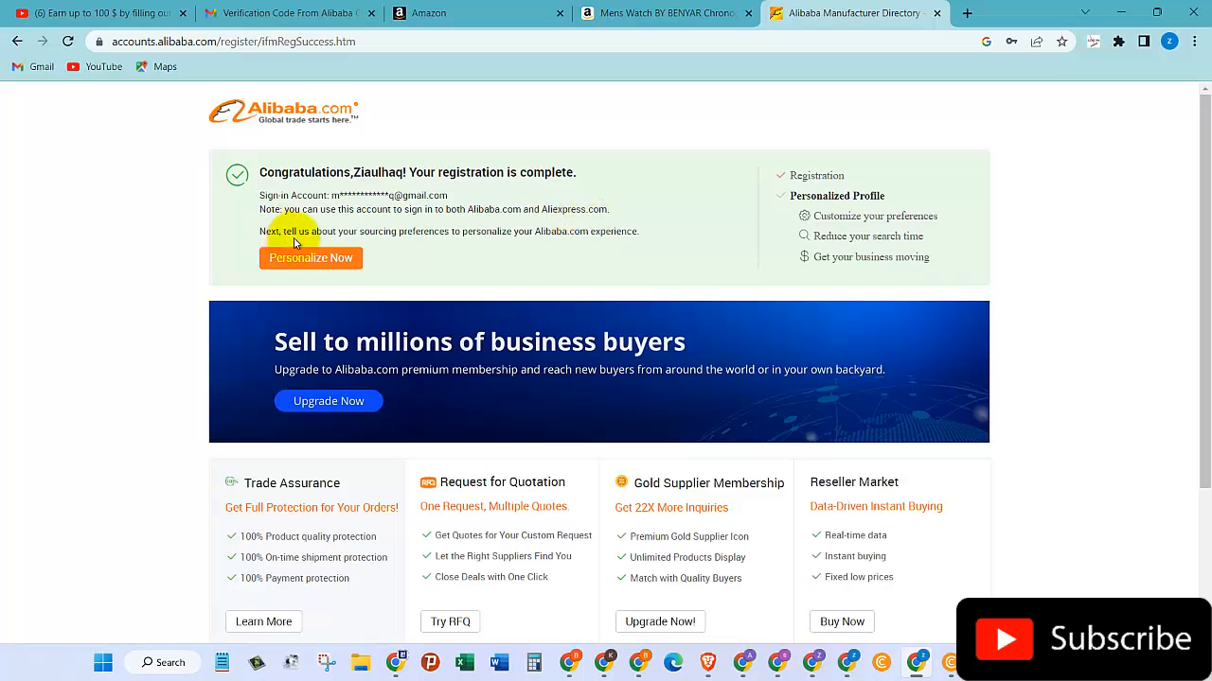
mouse_move(578, 254)
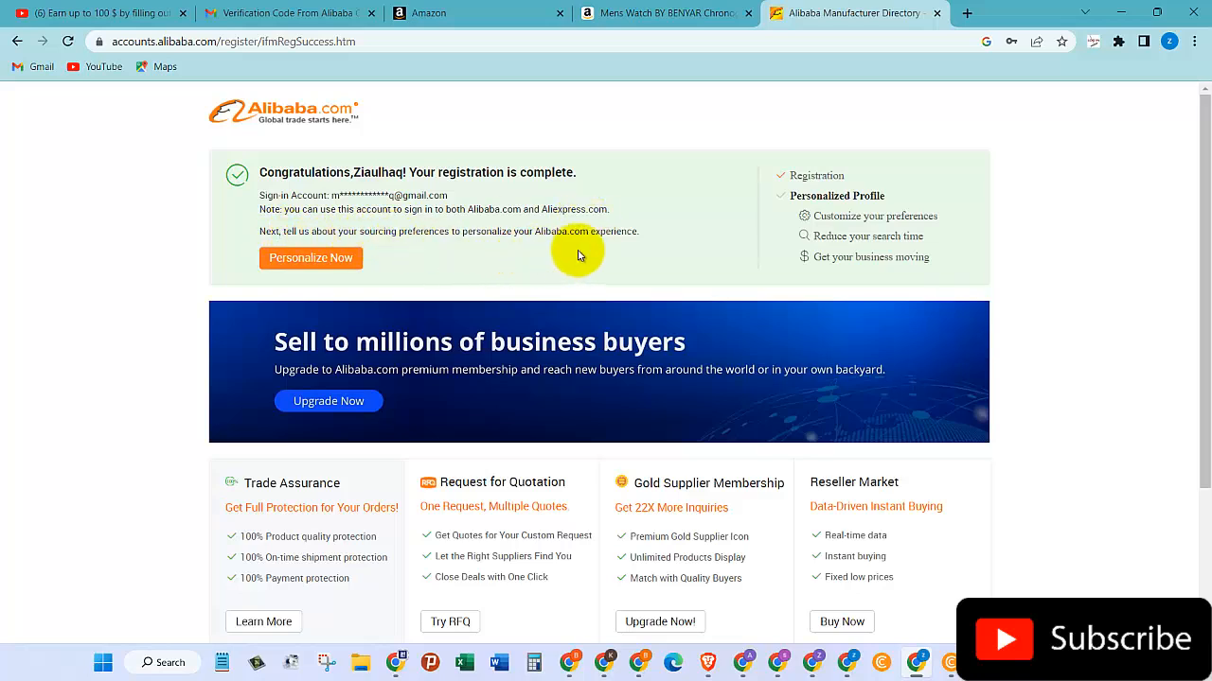
mouse_move(837, 206)
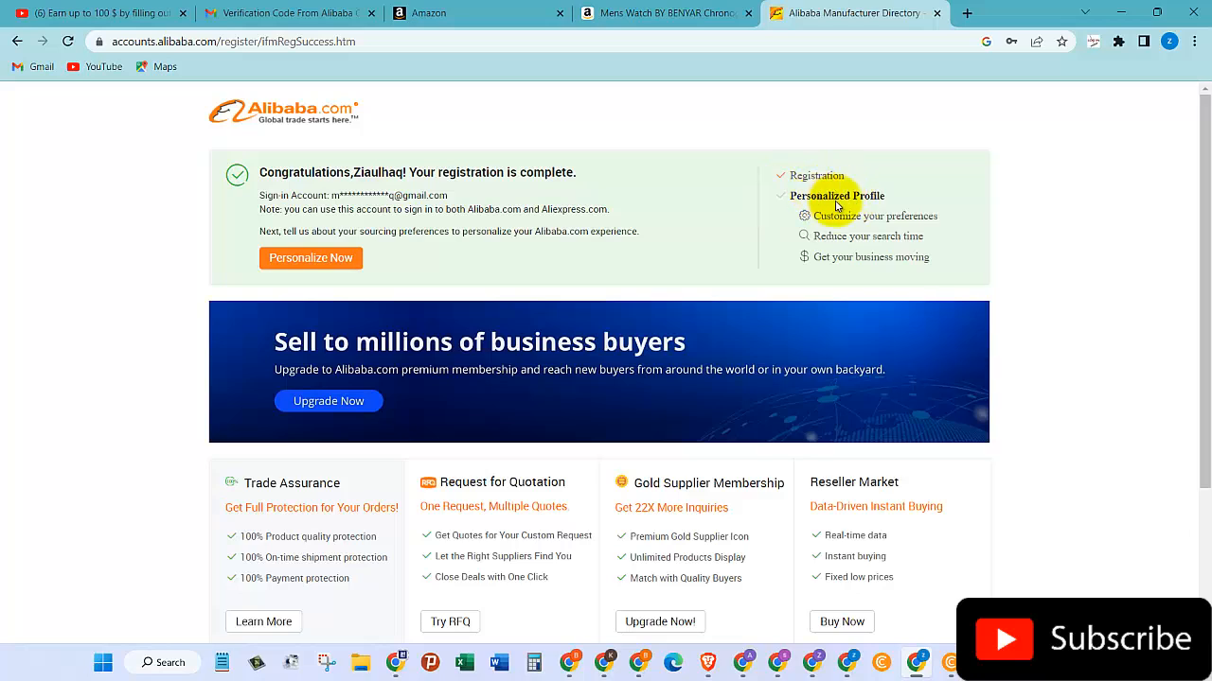
mouse_move(899, 227)
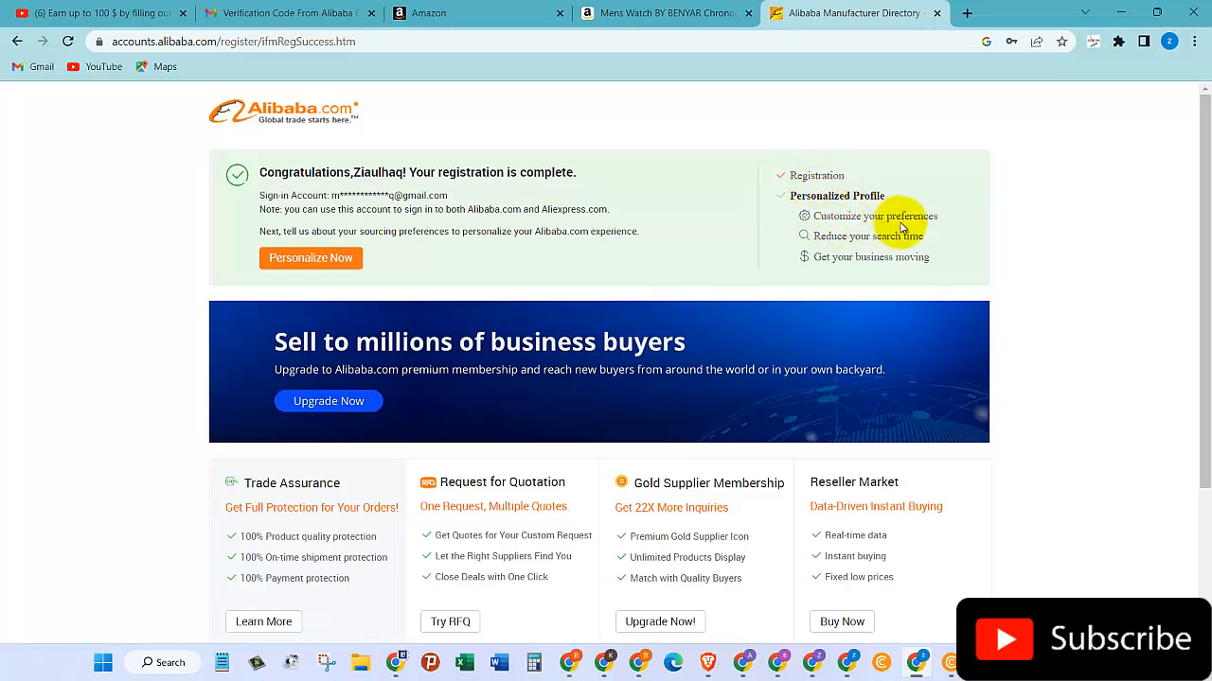
mouse_move(933, 256)
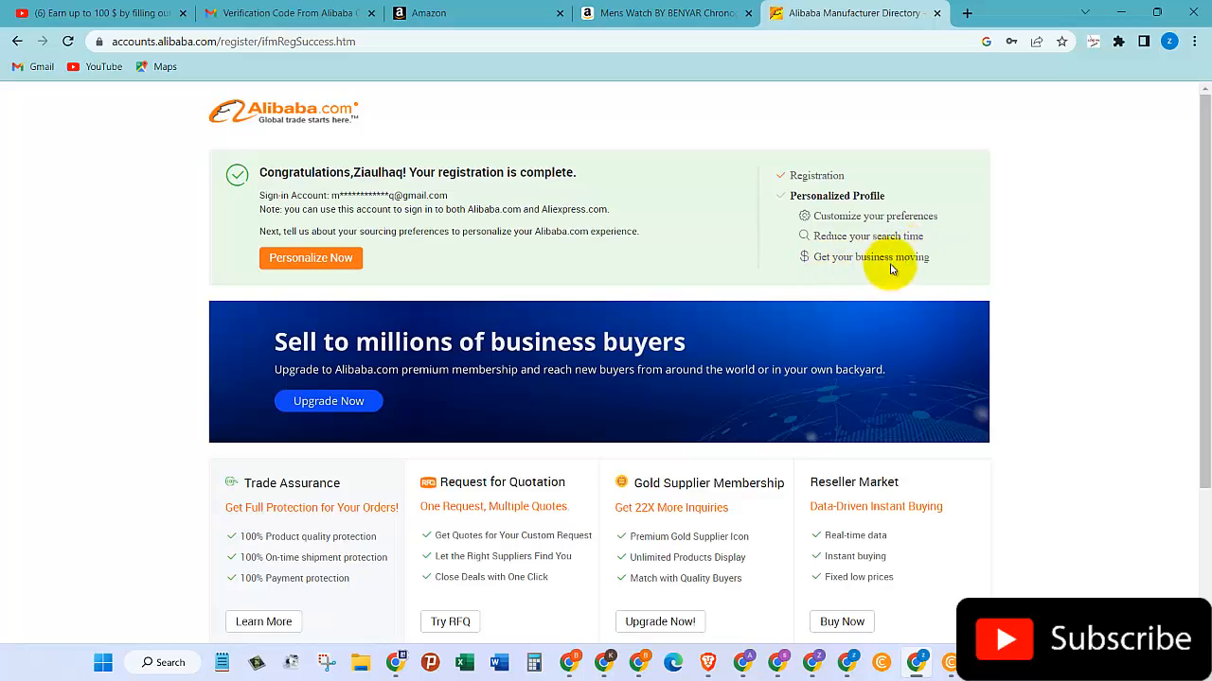
scroll("down", 3)
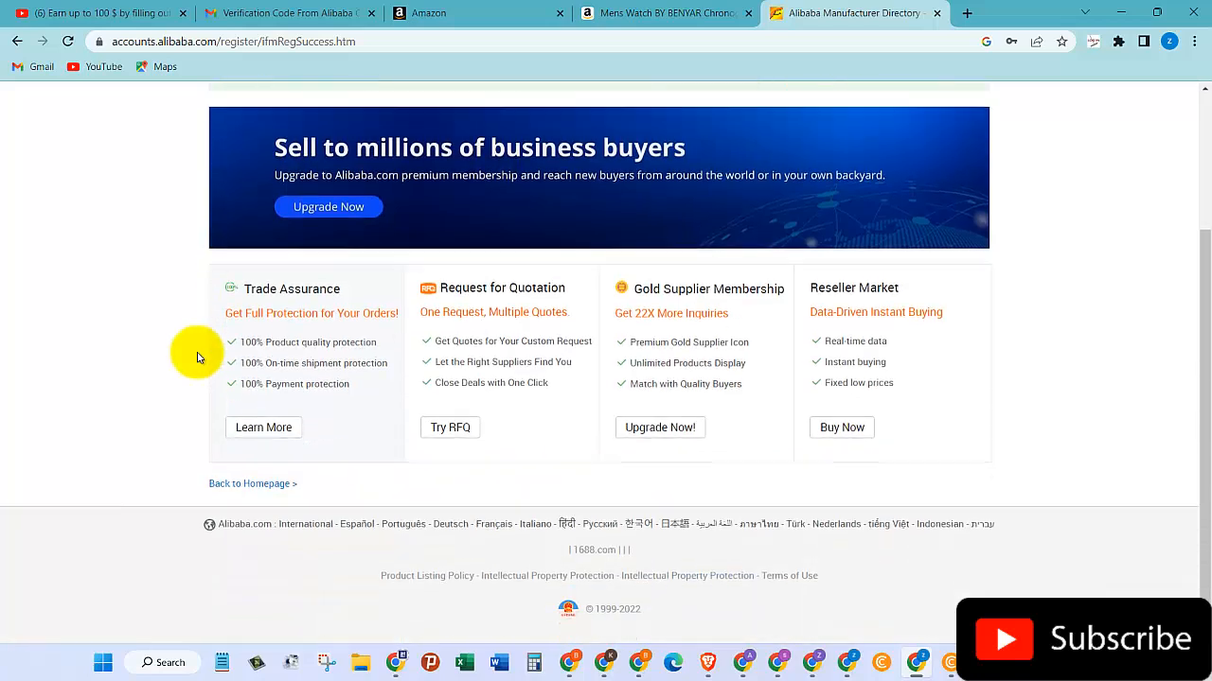
scroll("up", 3)
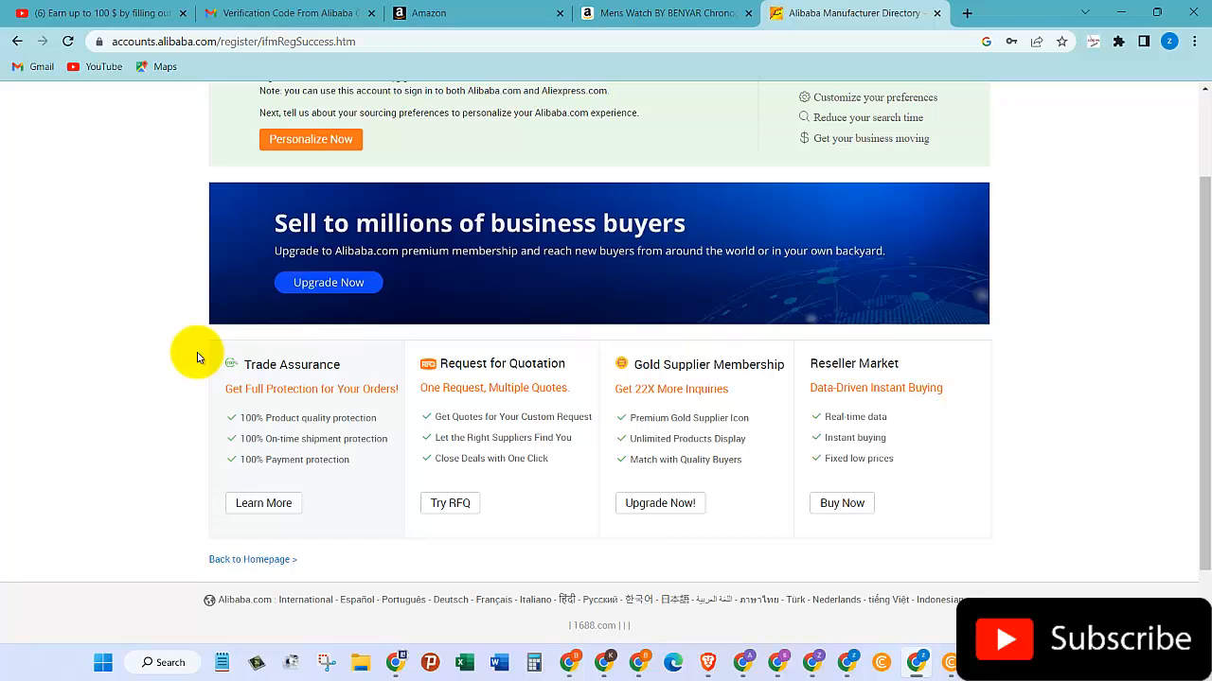
mouse_move(173, 464)
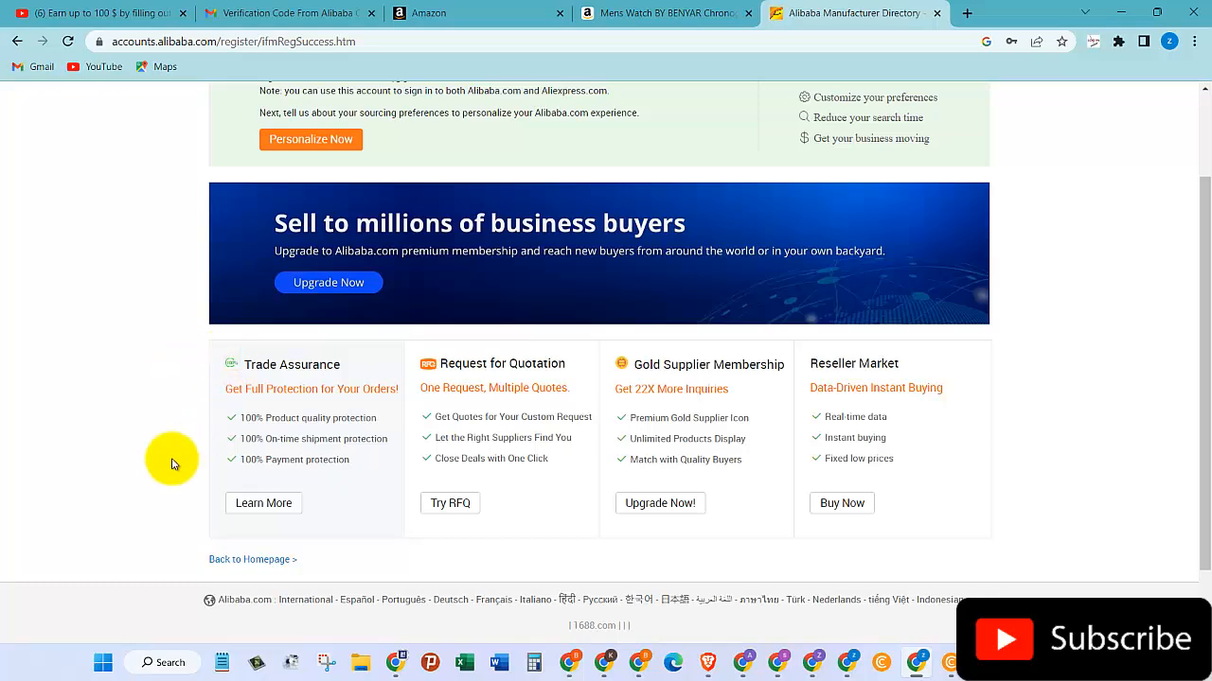
scroll("up", 3)
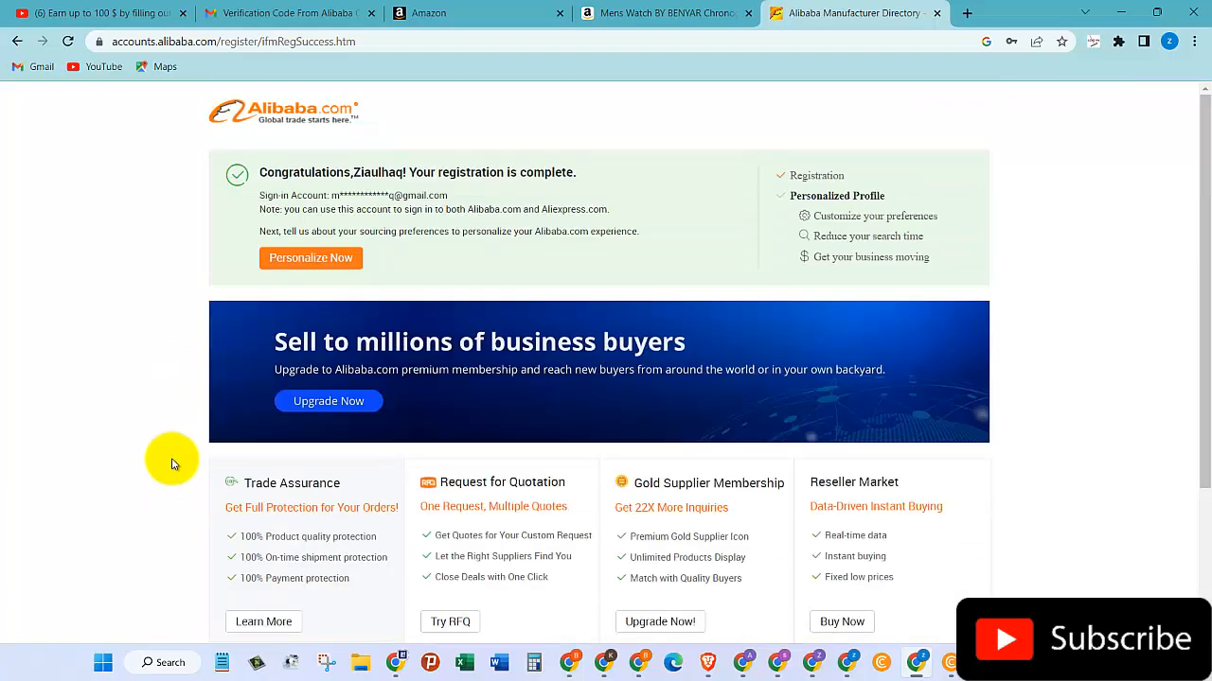
Launch Personalize Now and tick Online Shop / Store as the business type
left_click(311, 257)
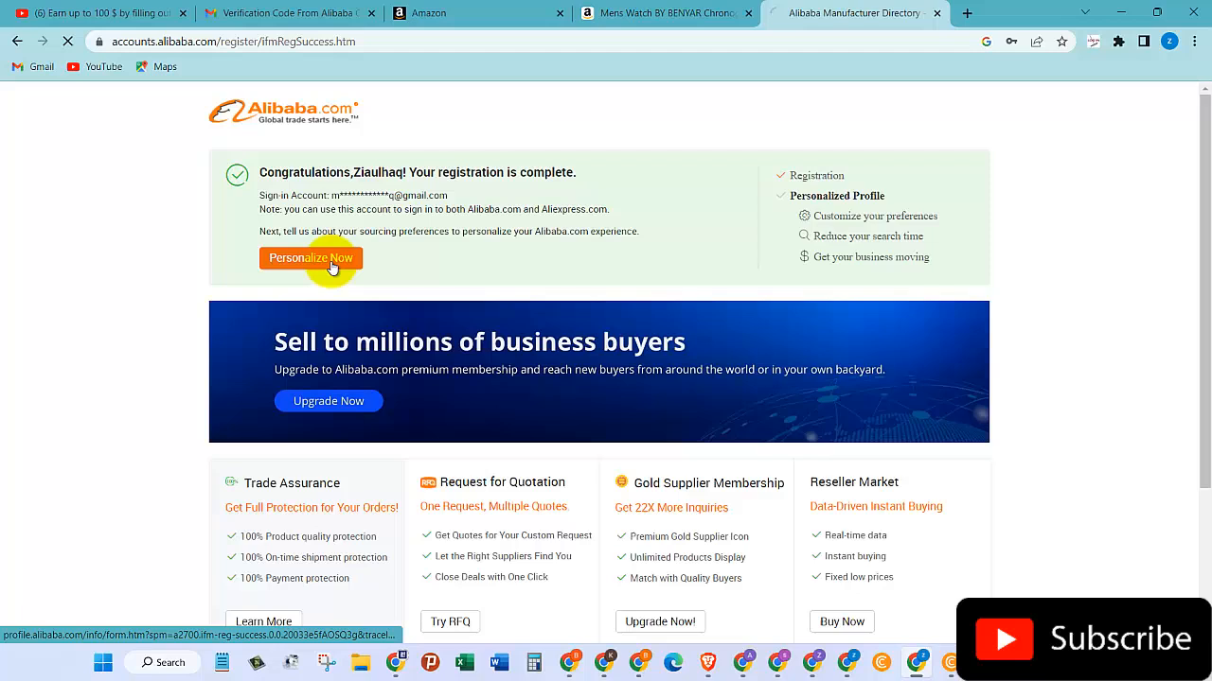
left_click(311, 258)
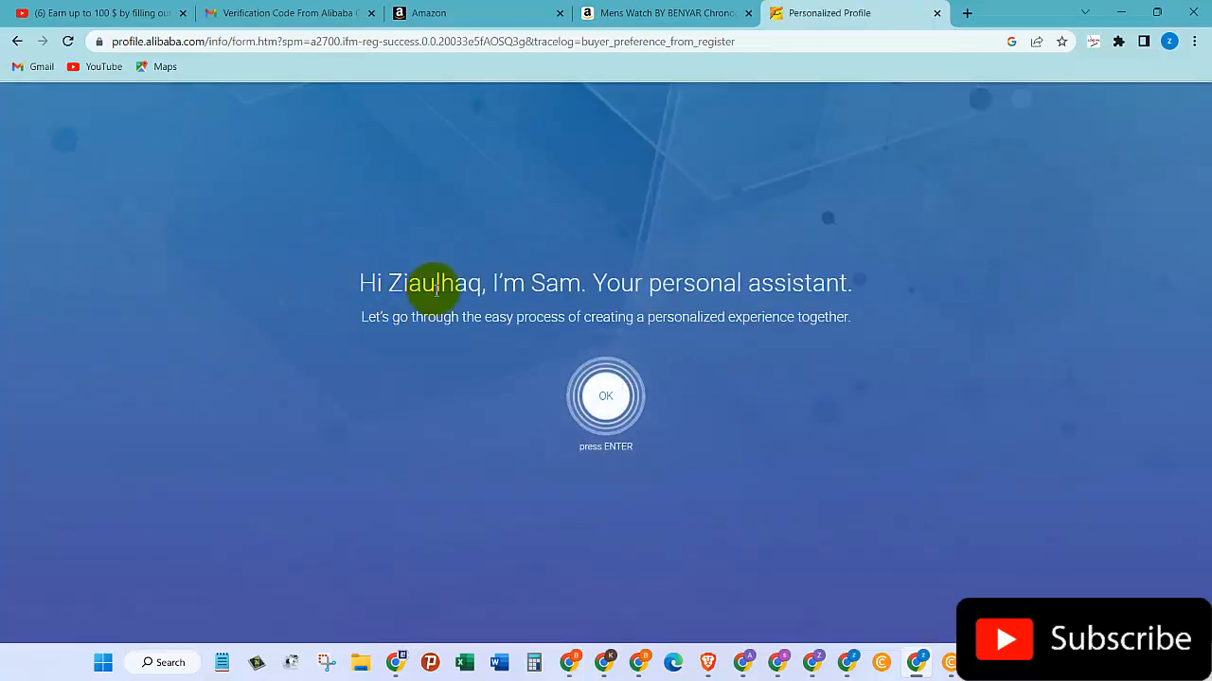
mouse_move(419, 326)
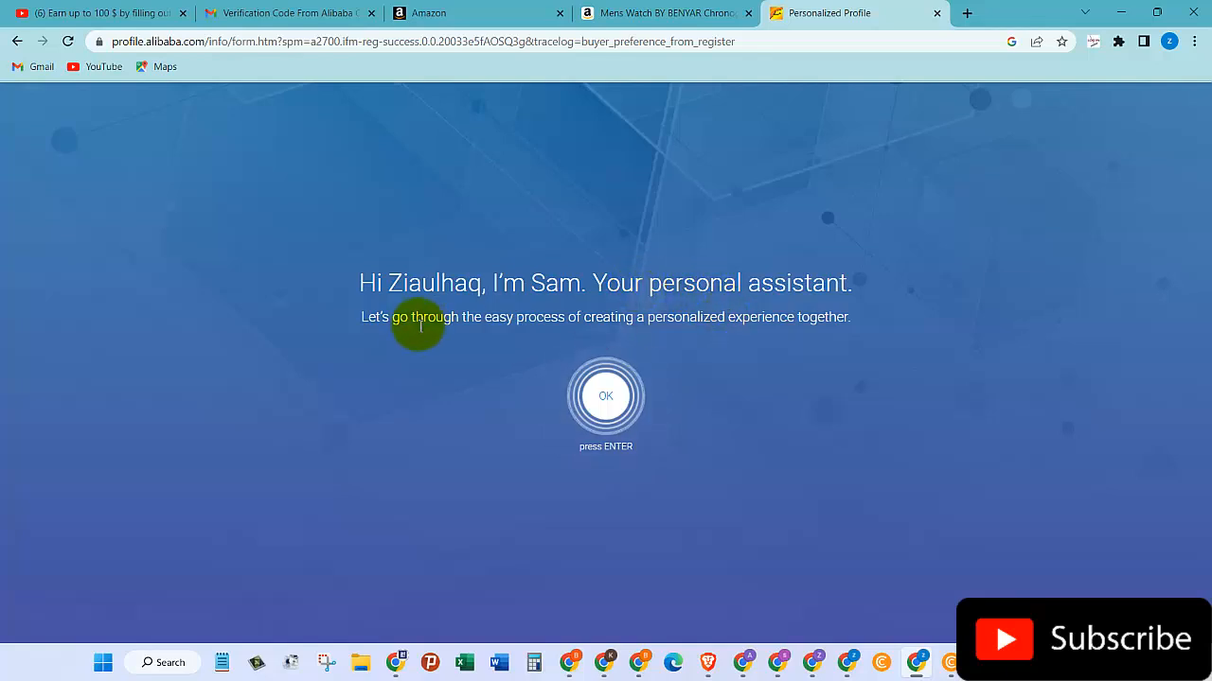
mouse_move(604, 352)
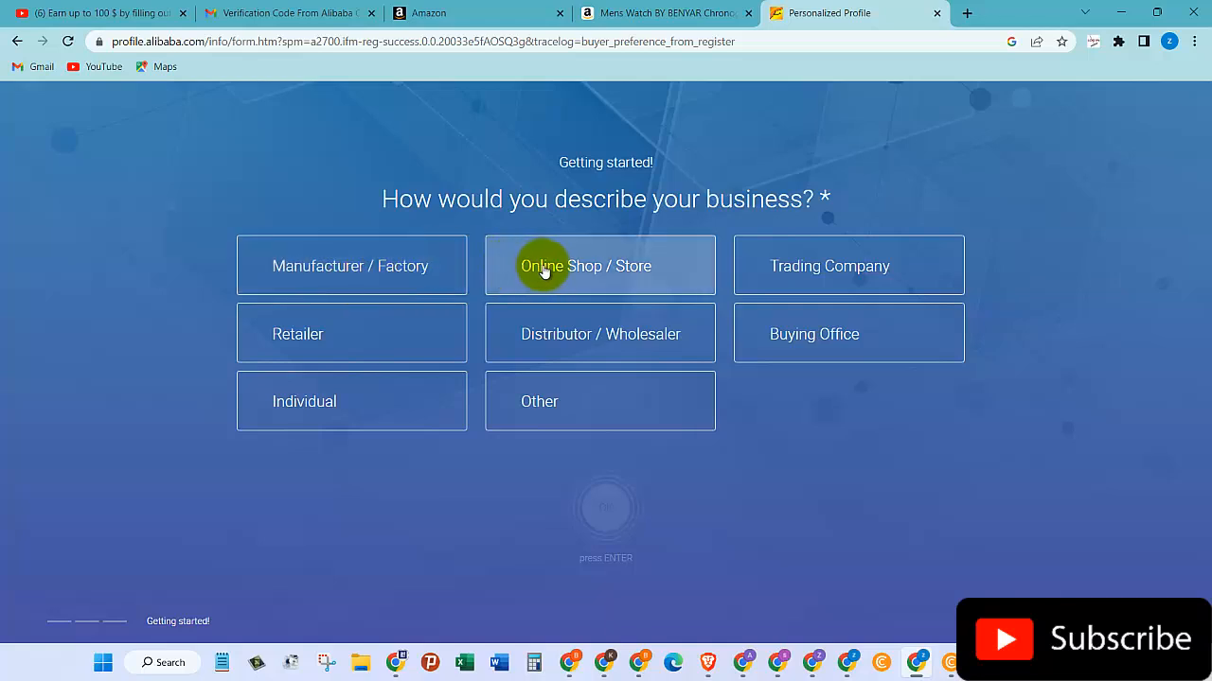
mouse_move(626, 280)
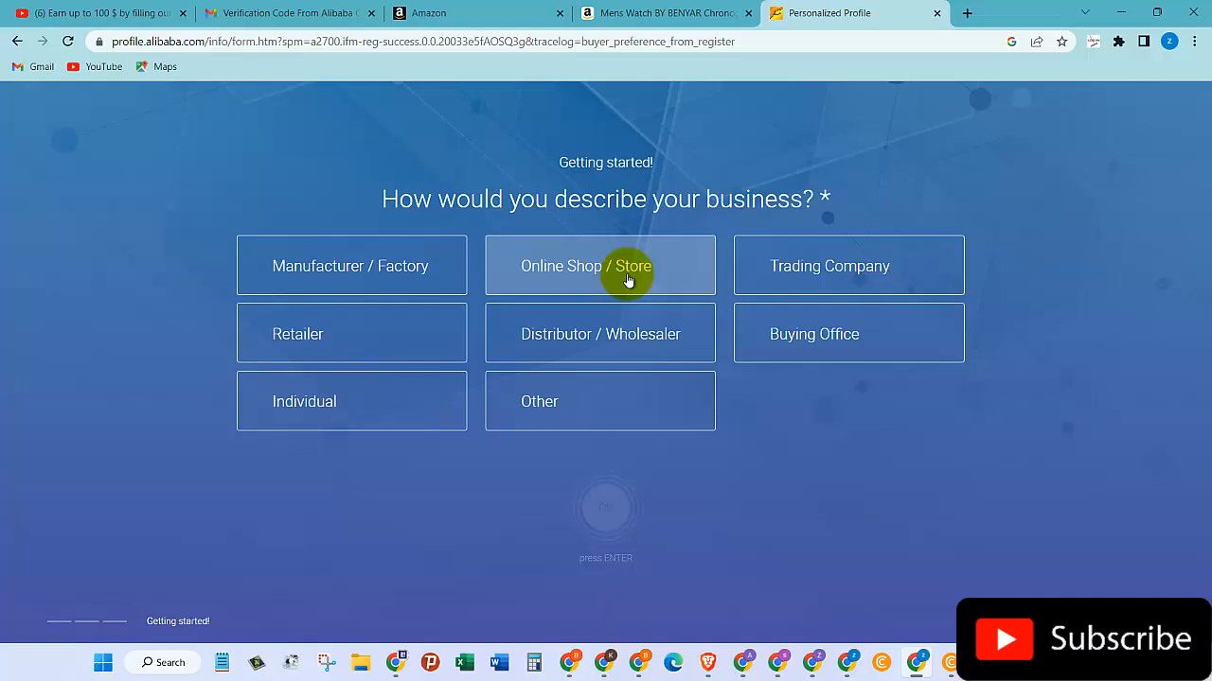
mouse_move(554, 333)
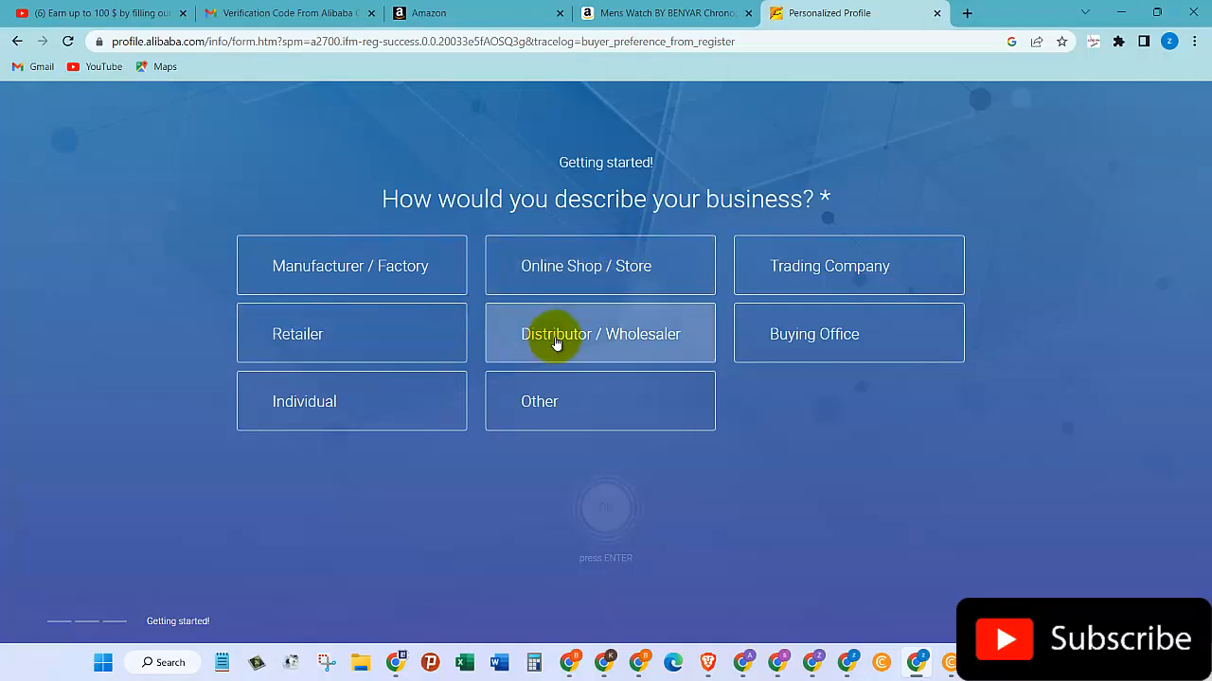
mouse_move(622, 366)
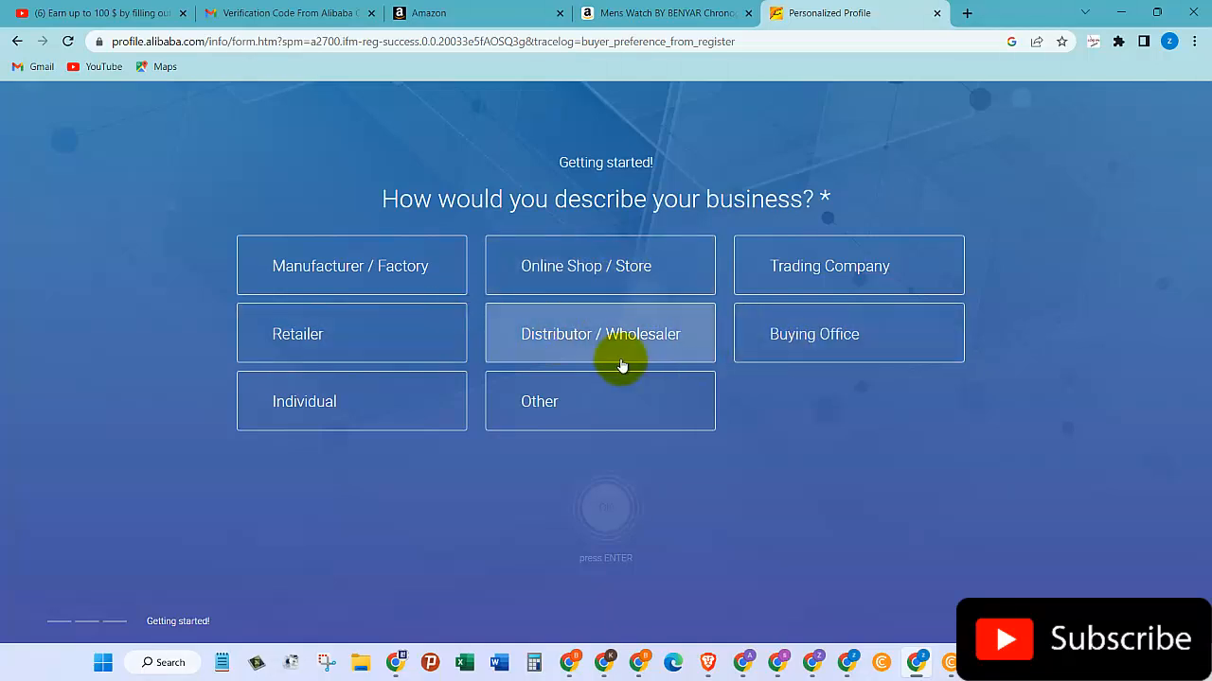
mouse_move(572, 427)
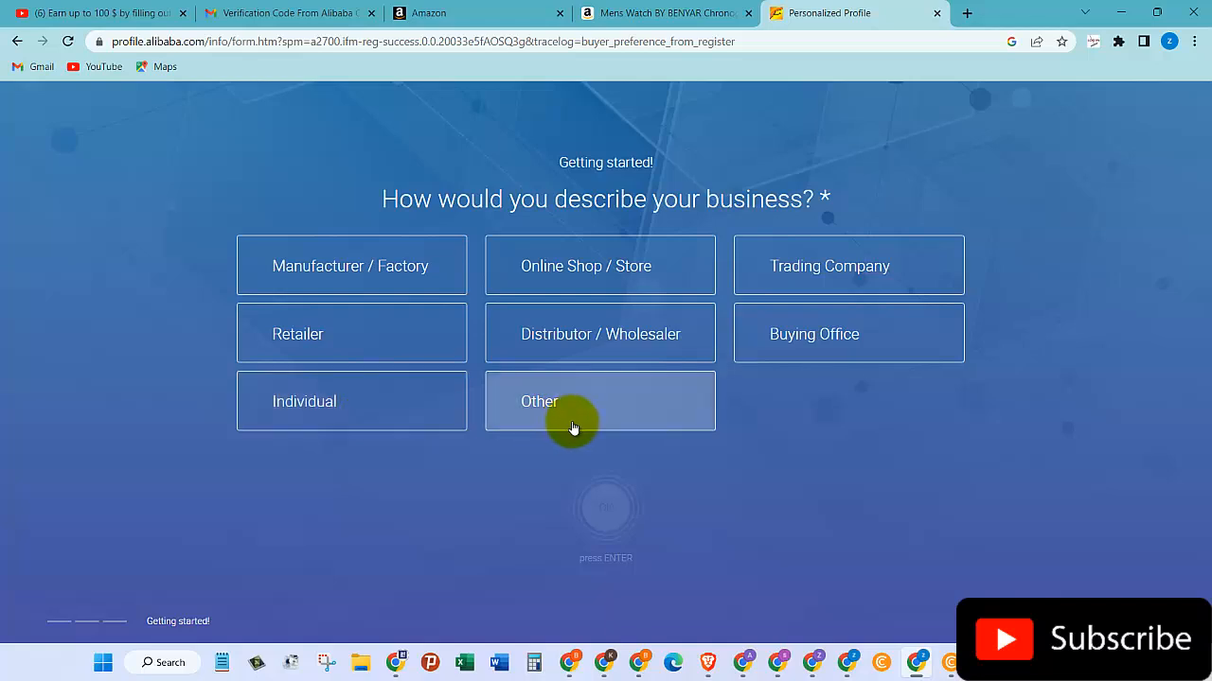
mouse_move(600, 265)
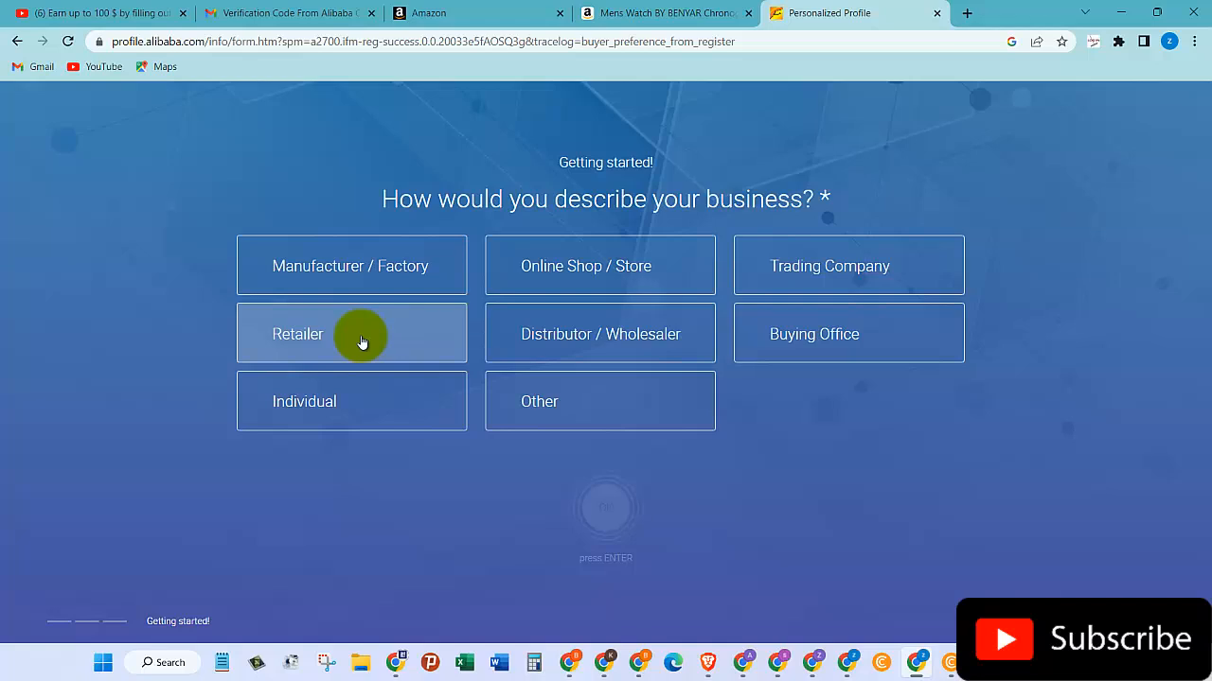
mouse_move(600, 266)
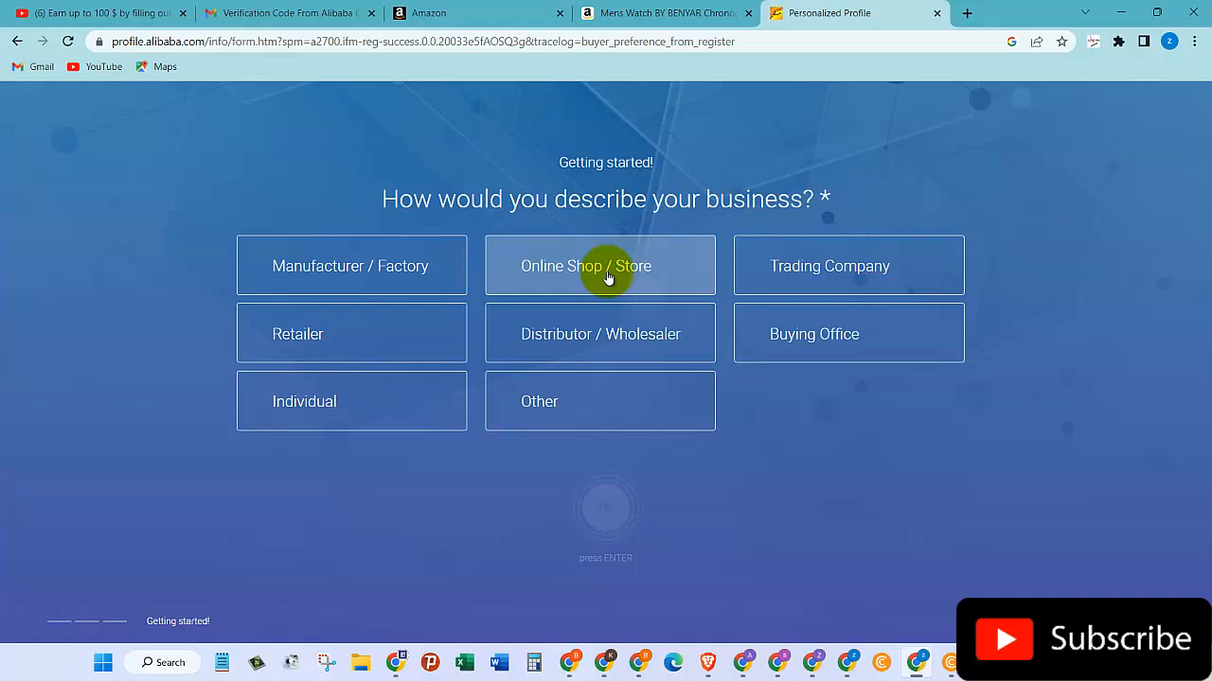
left_click(599, 265)
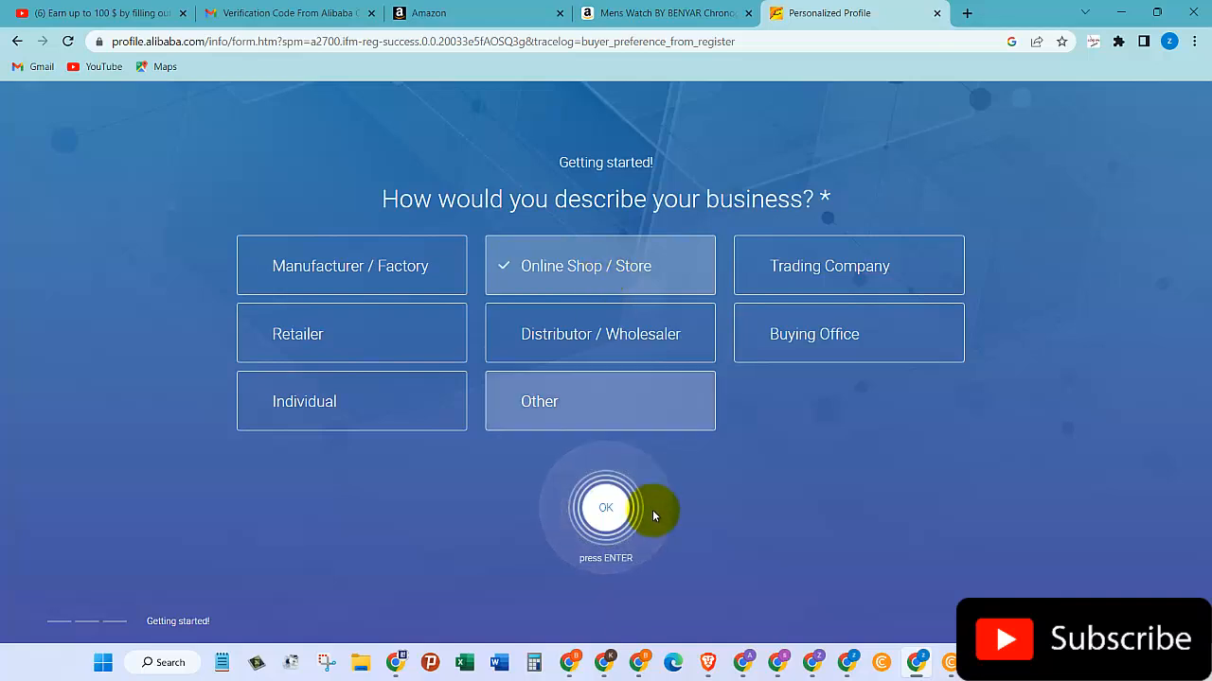
Confirm the Online Shop / Store business type and scroll through the industries question
left_click(605, 509)
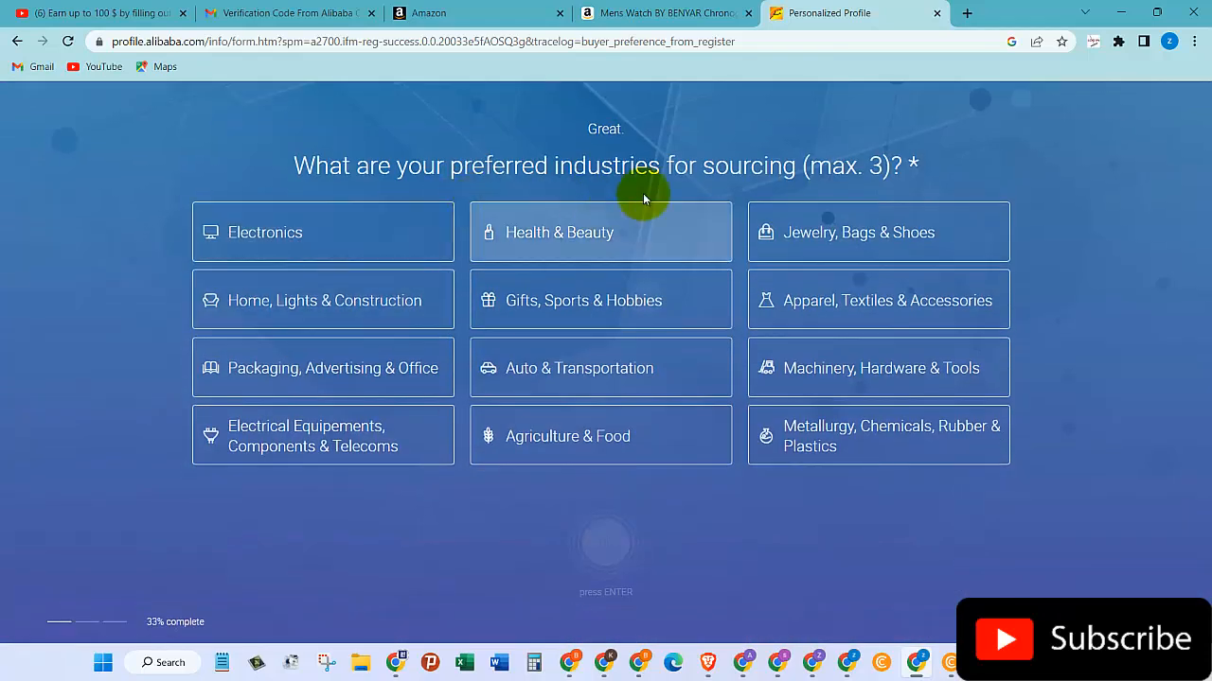
mouse_move(587, 165)
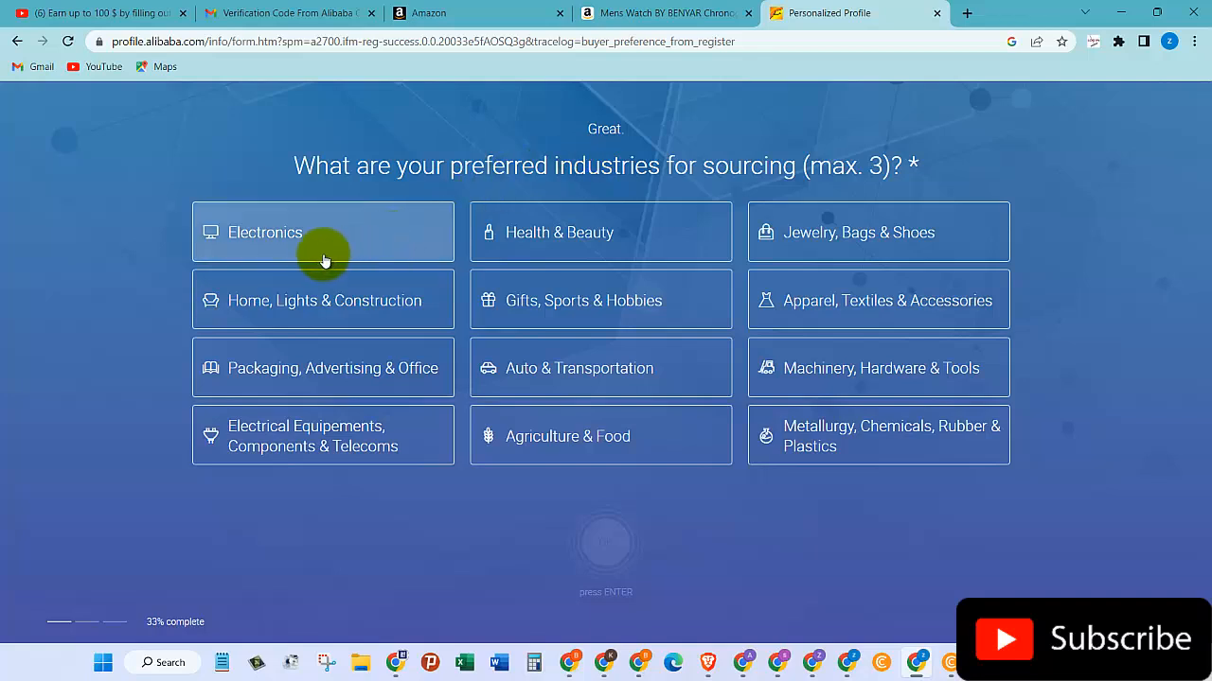
mouse_move(730, 228)
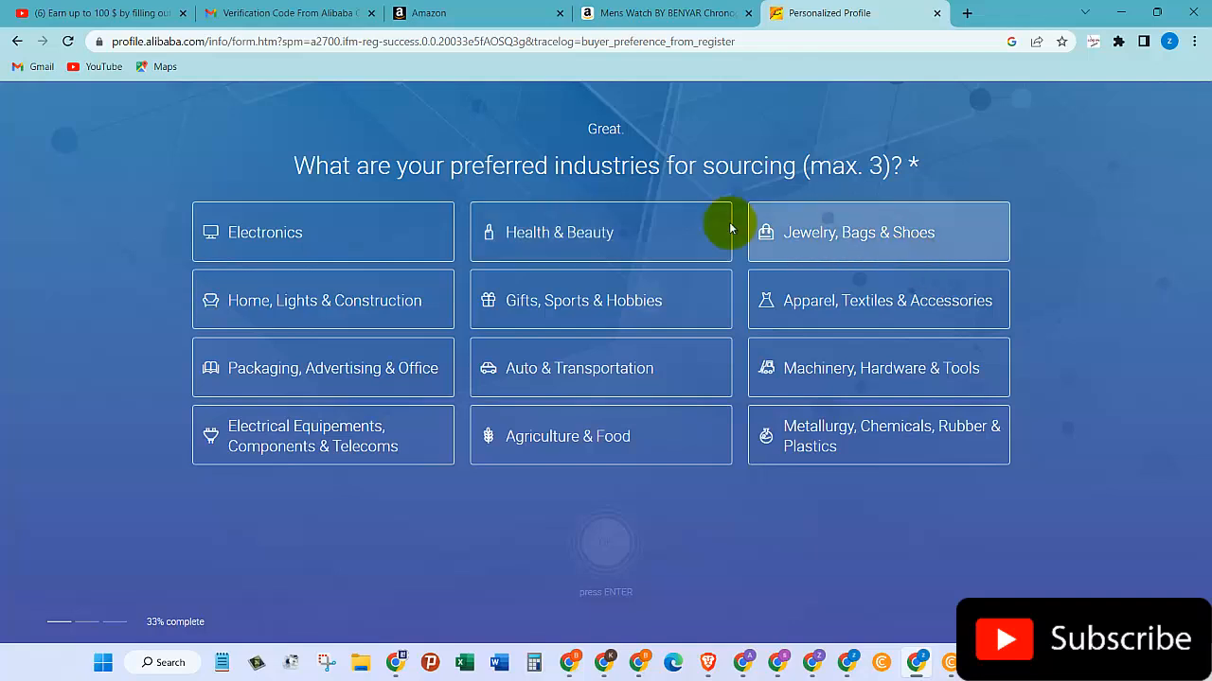
mouse_move(573, 326)
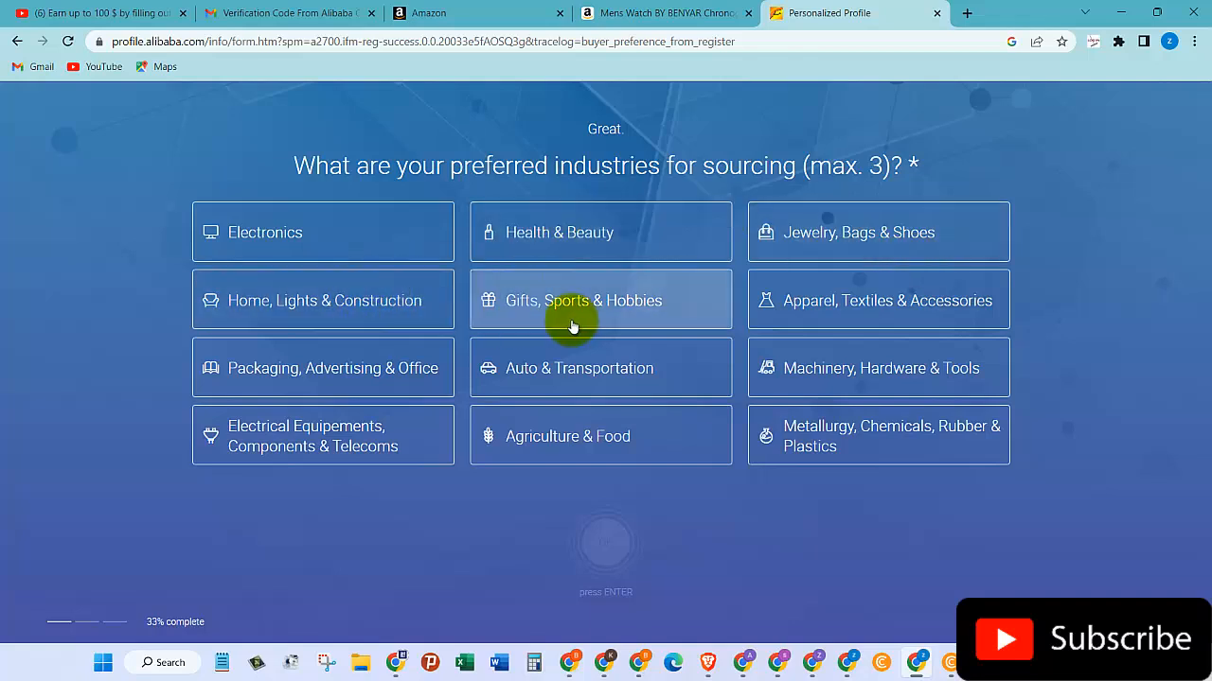
mouse_move(785, 327)
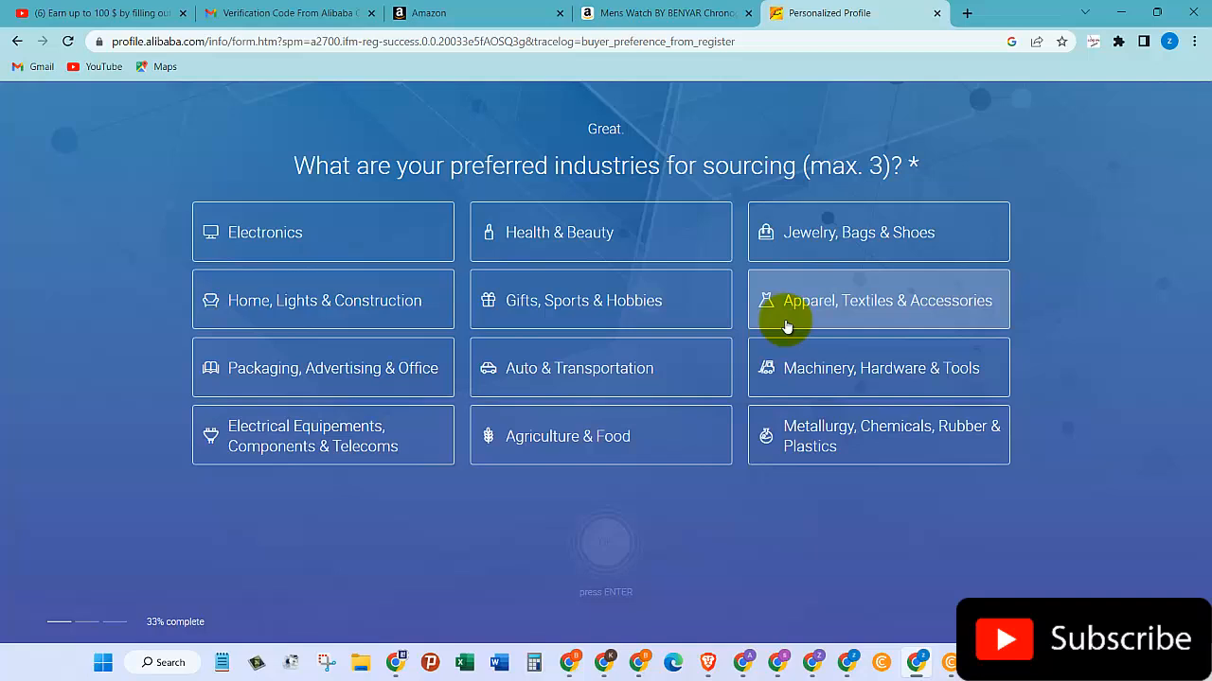
mouse_move(566, 306)
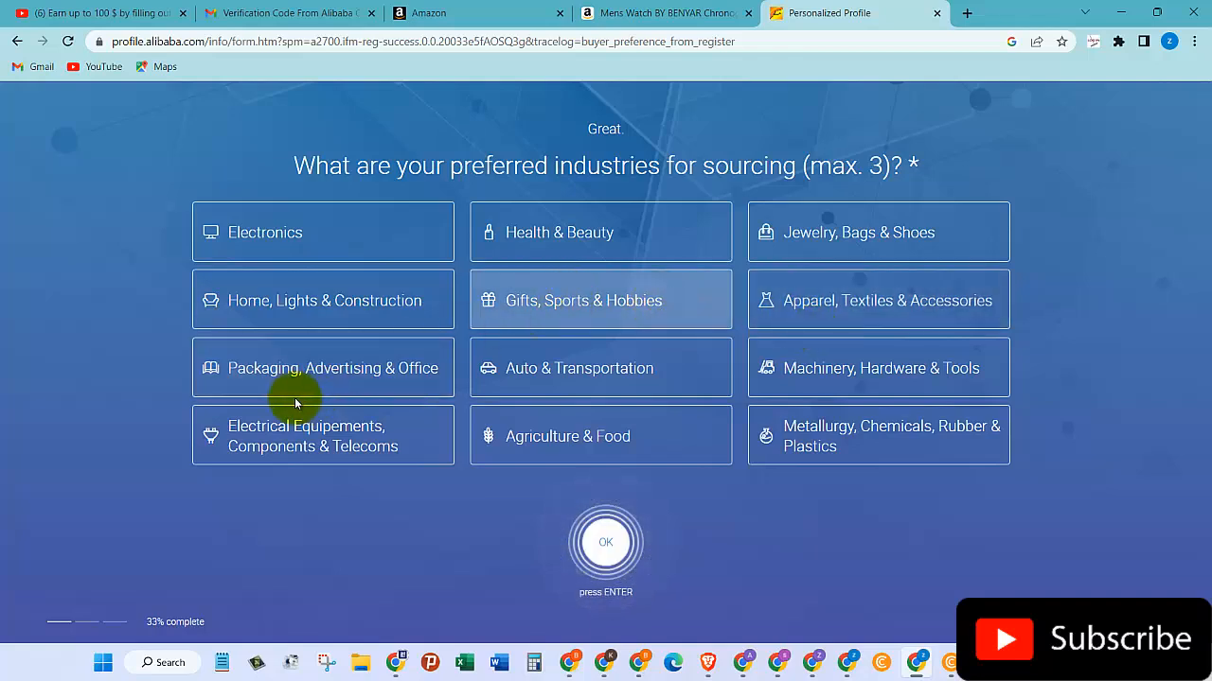
mouse_move(391, 388)
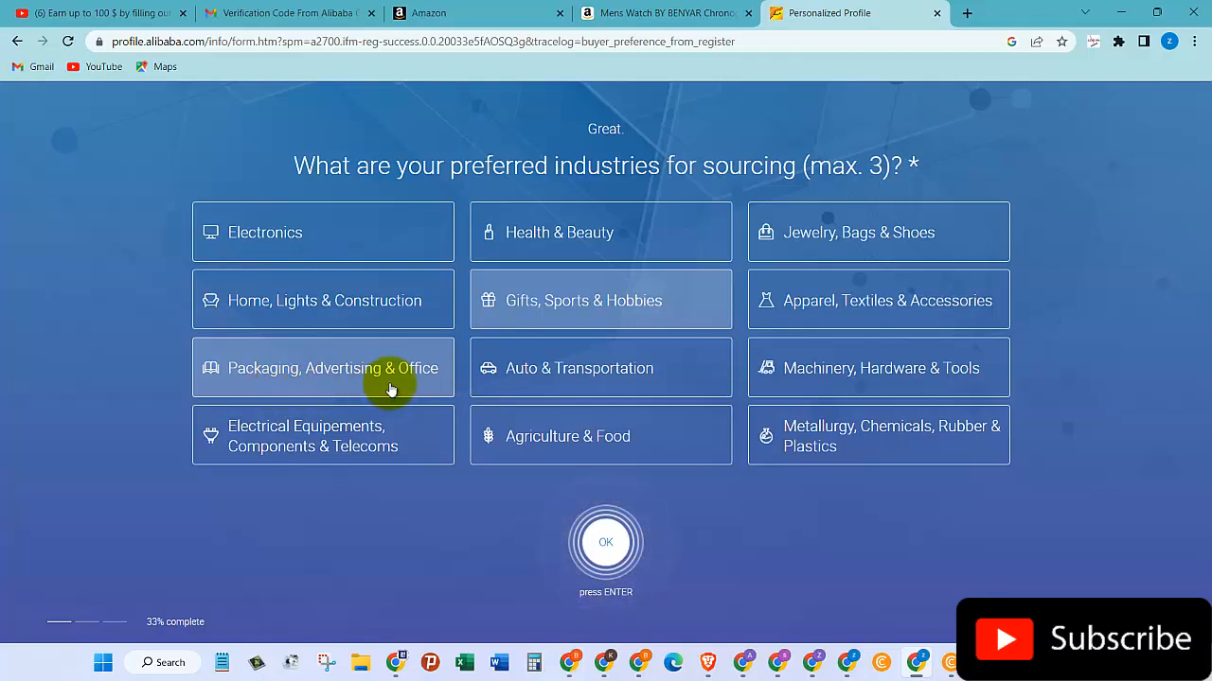
mouse_move(898, 380)
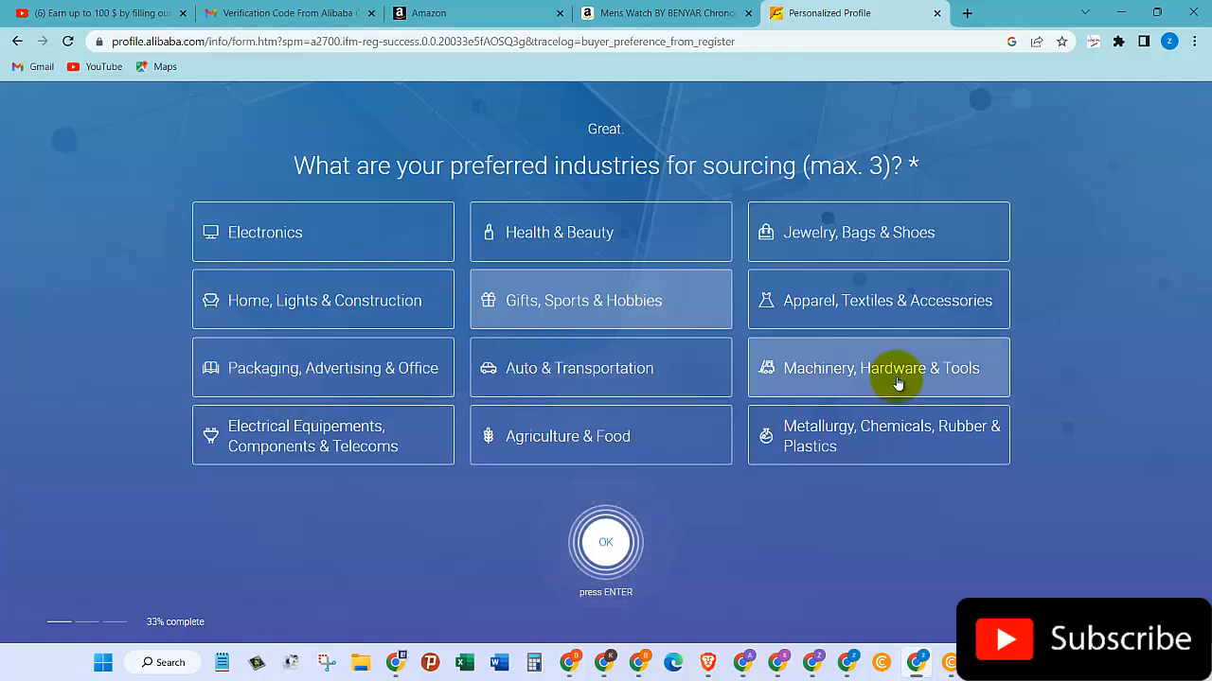
mouse_move(600, 232)
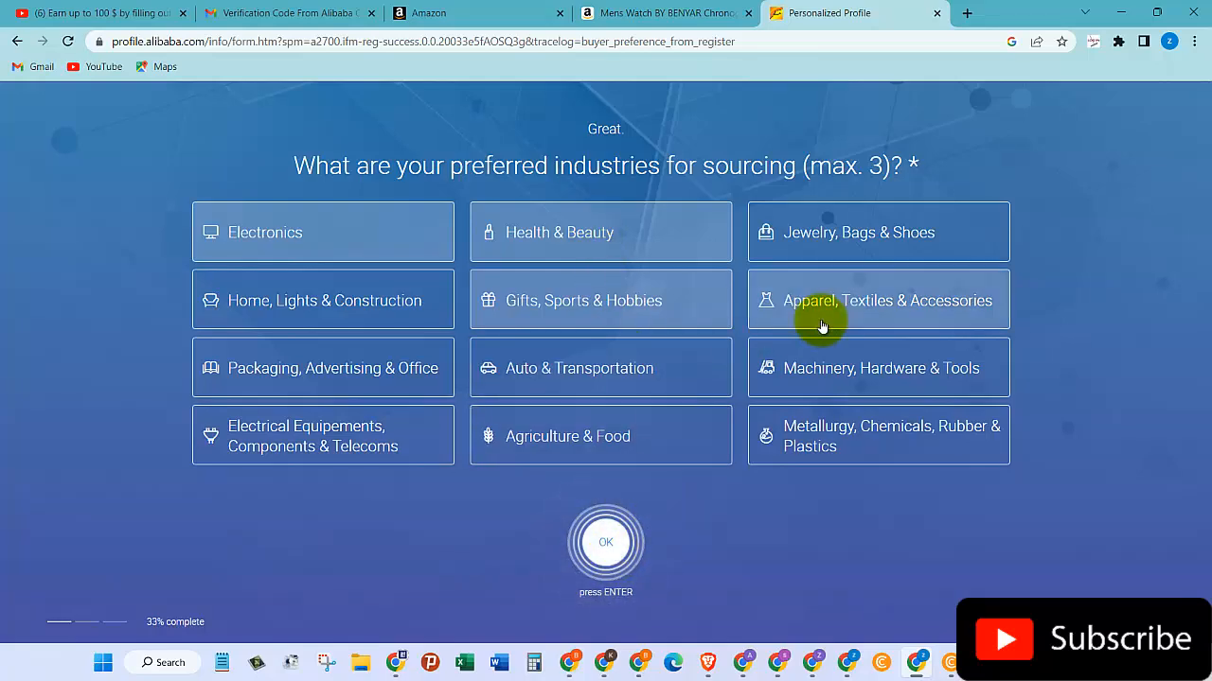
scroll("down", 3)
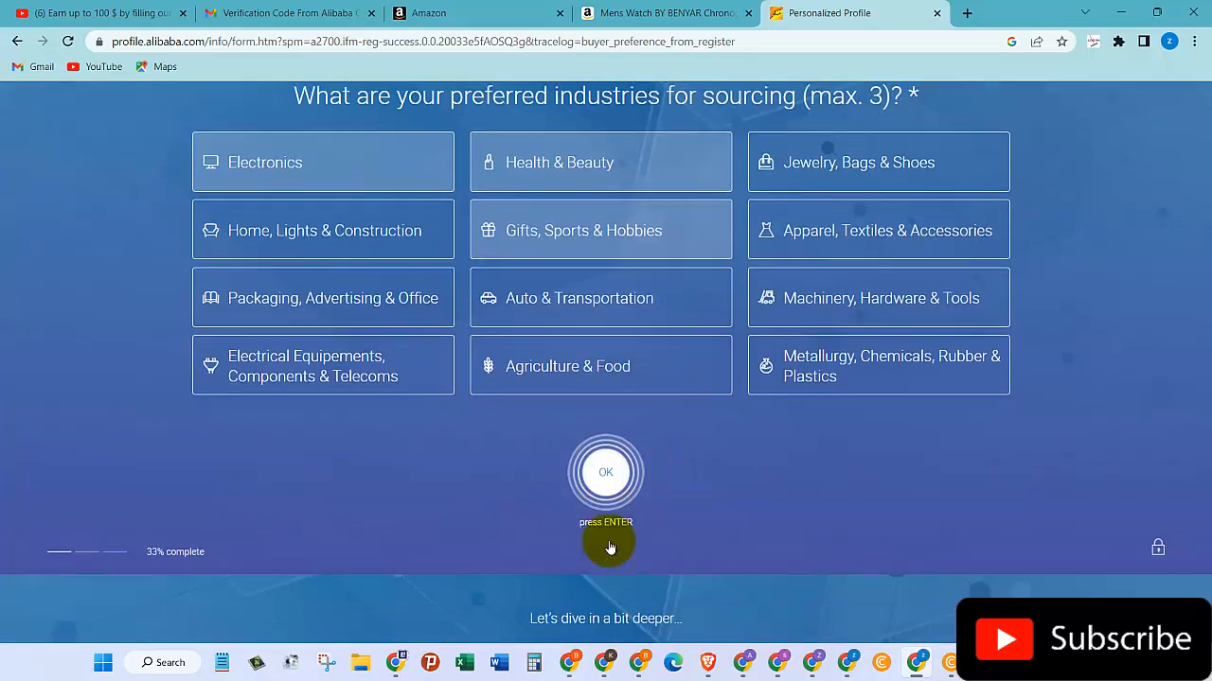
Submit the industries, then tick Mobile Phone & Accessories, Commonly Used Accessories & Parts, and Makeup Tools
left_click(605, 472)
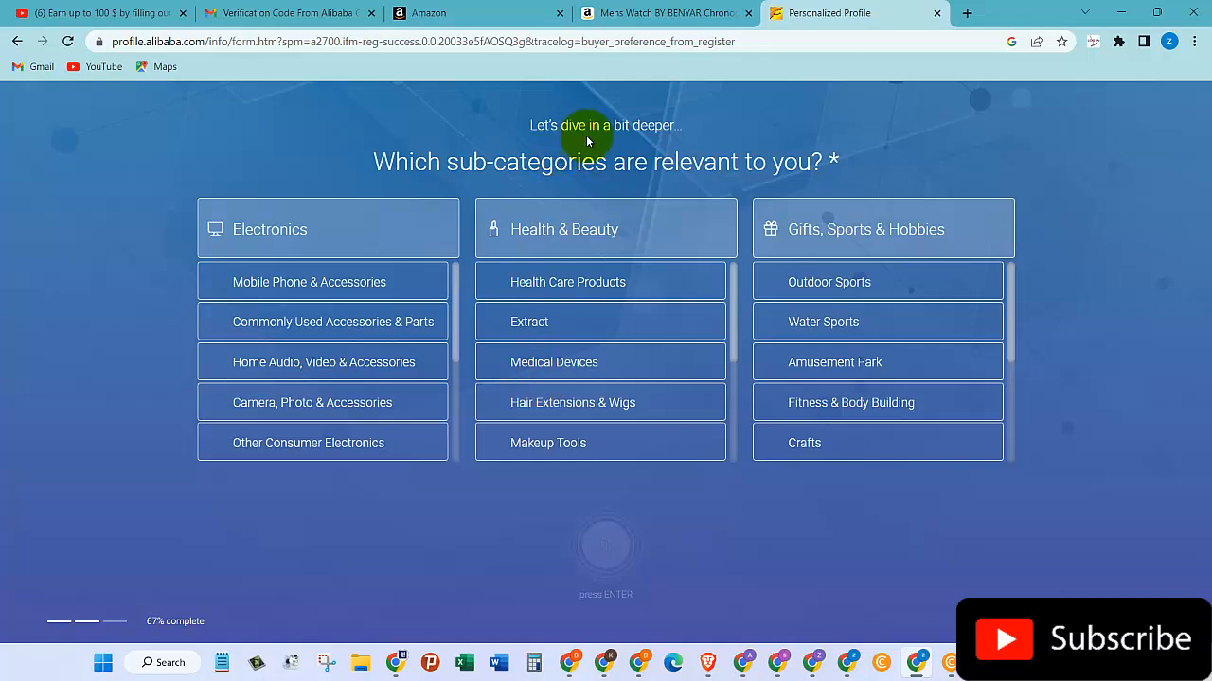
mouse_move(553, 193)
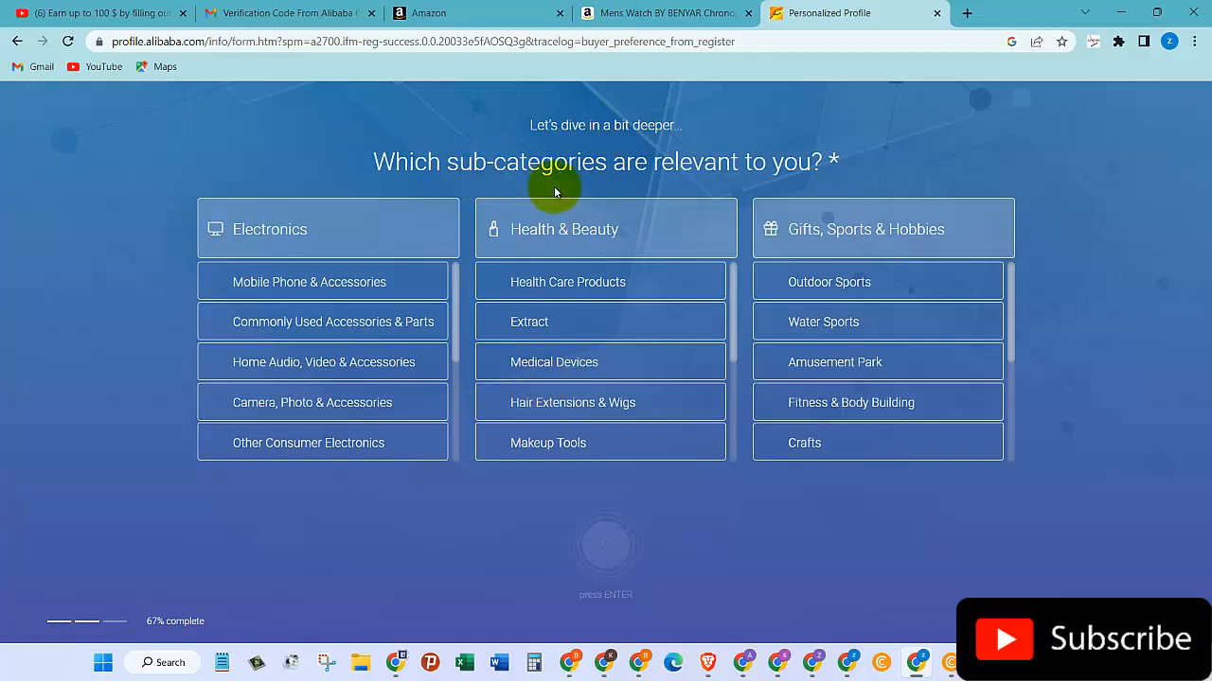
mouse_move(236, 314)
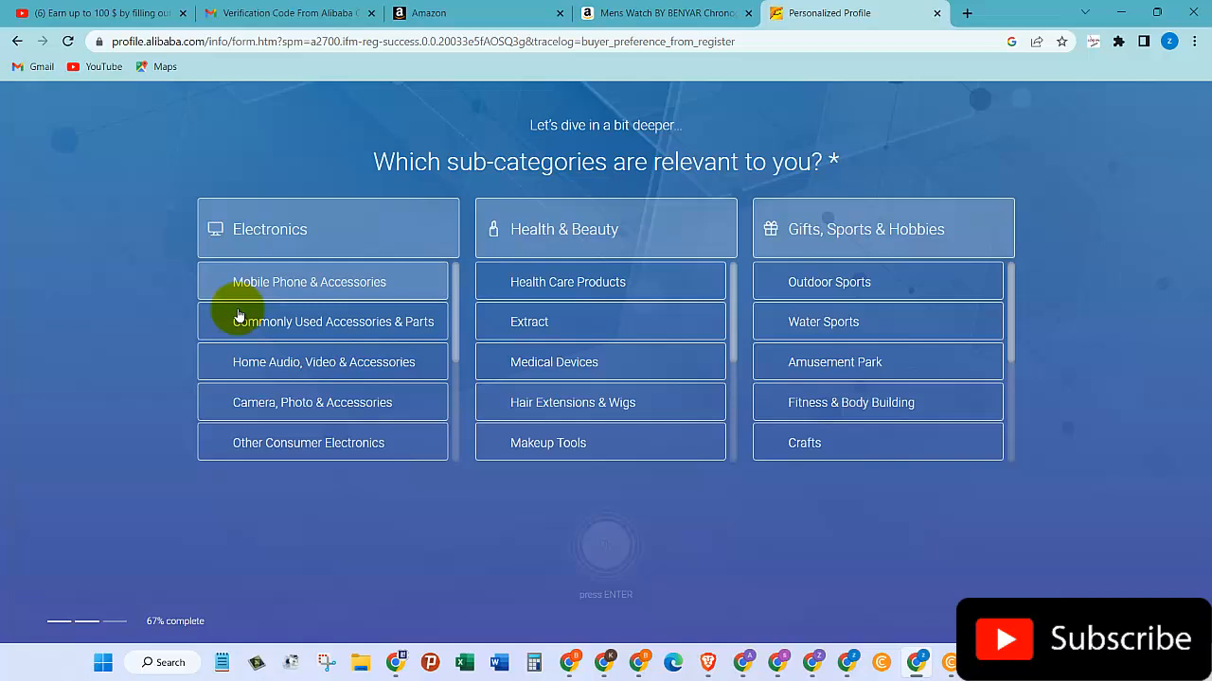
mouse_move(386, 283)
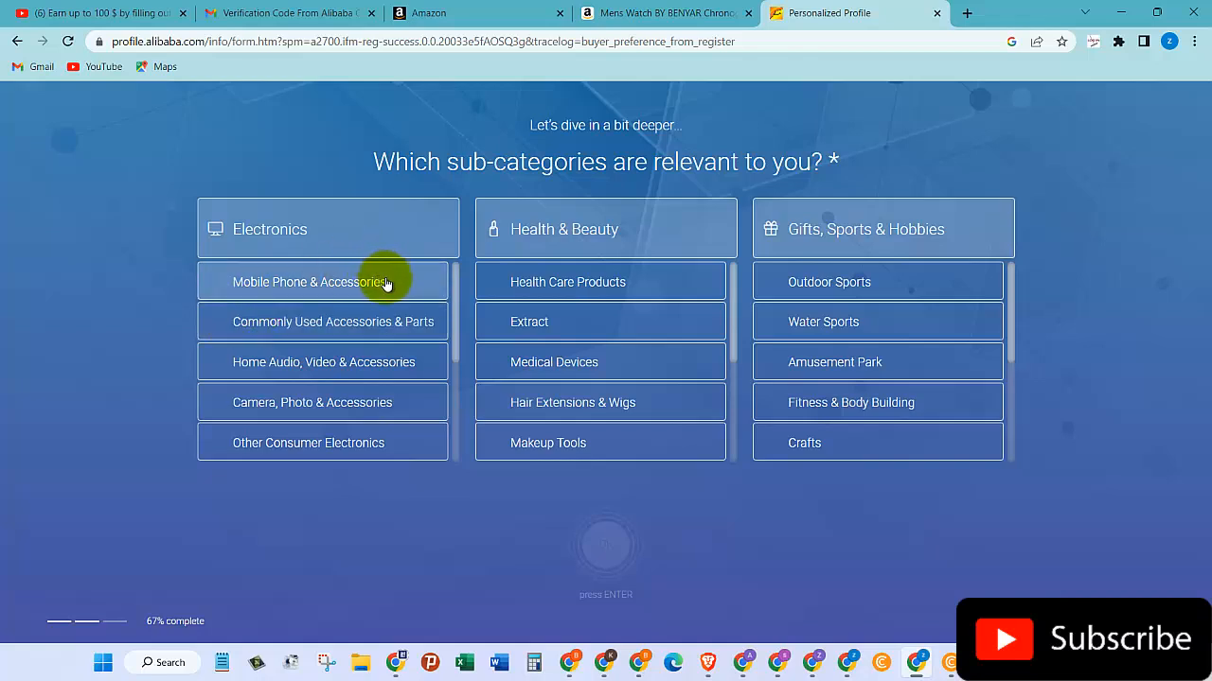
mouse_move(369, 288)
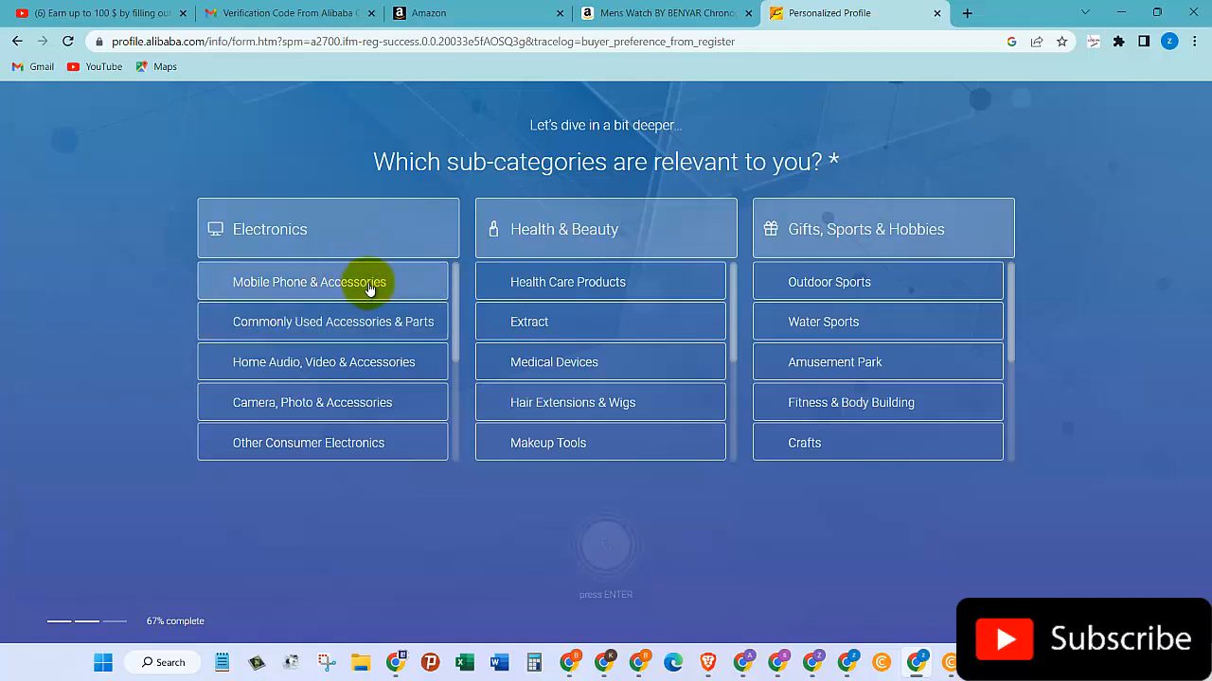
left_click(309, 281)
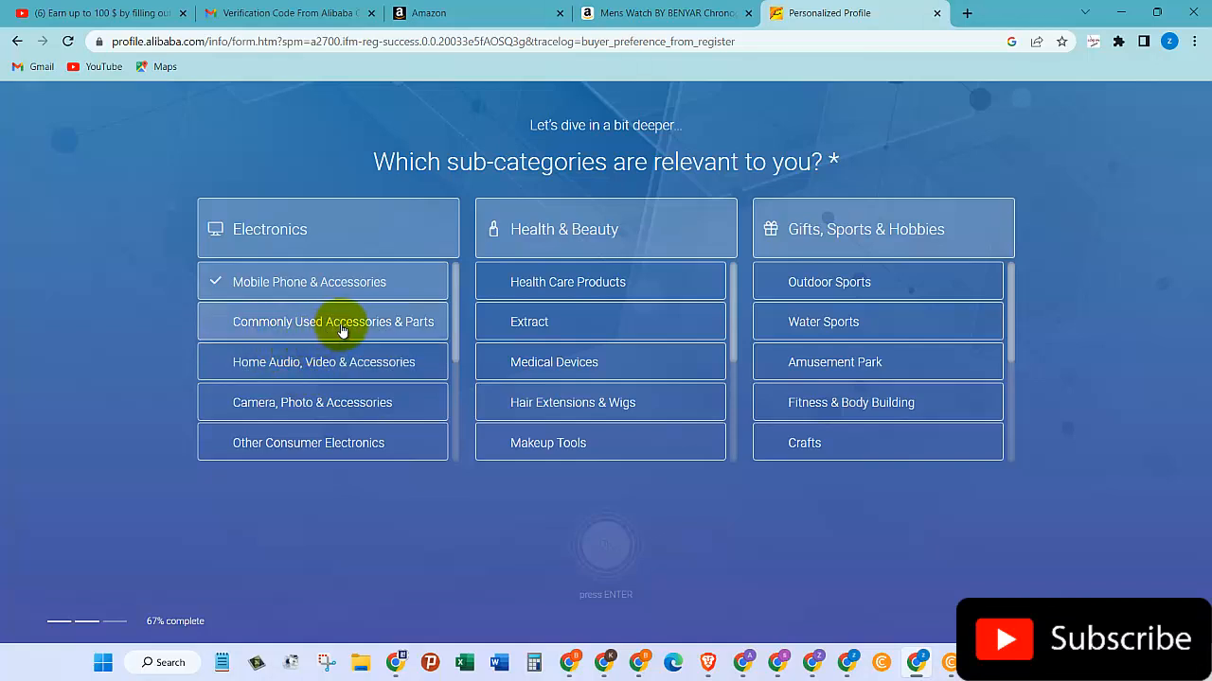
left_click(331, 322)
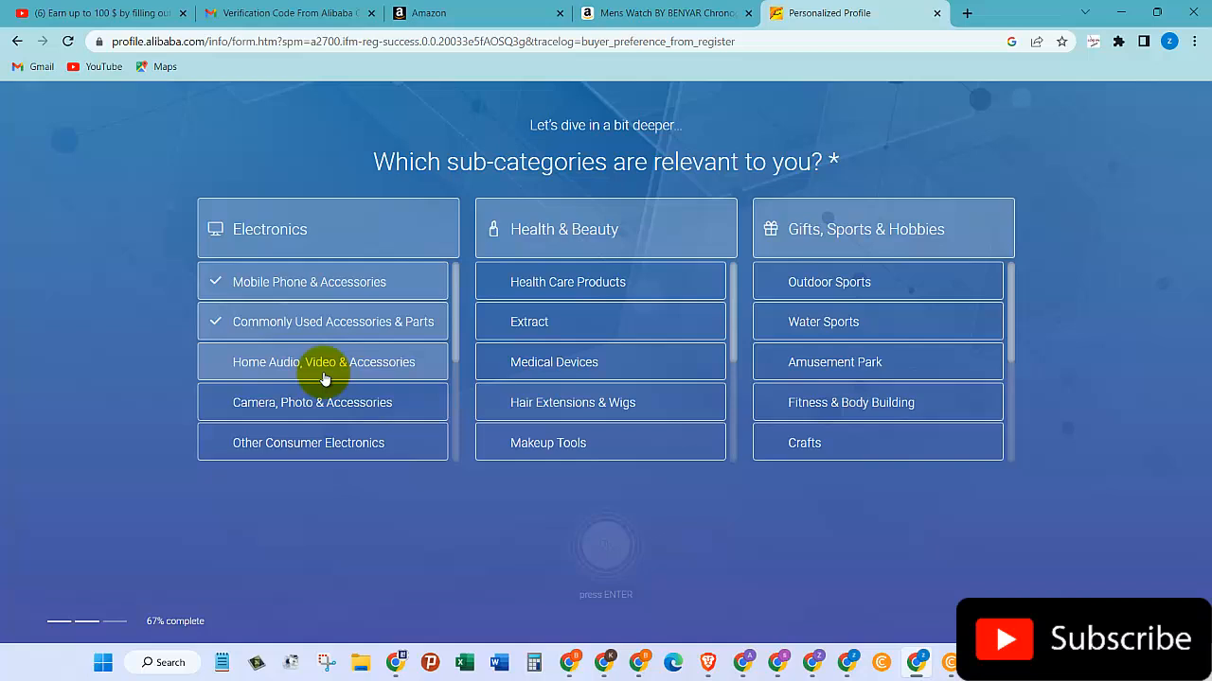
mouse_move(376, 420)
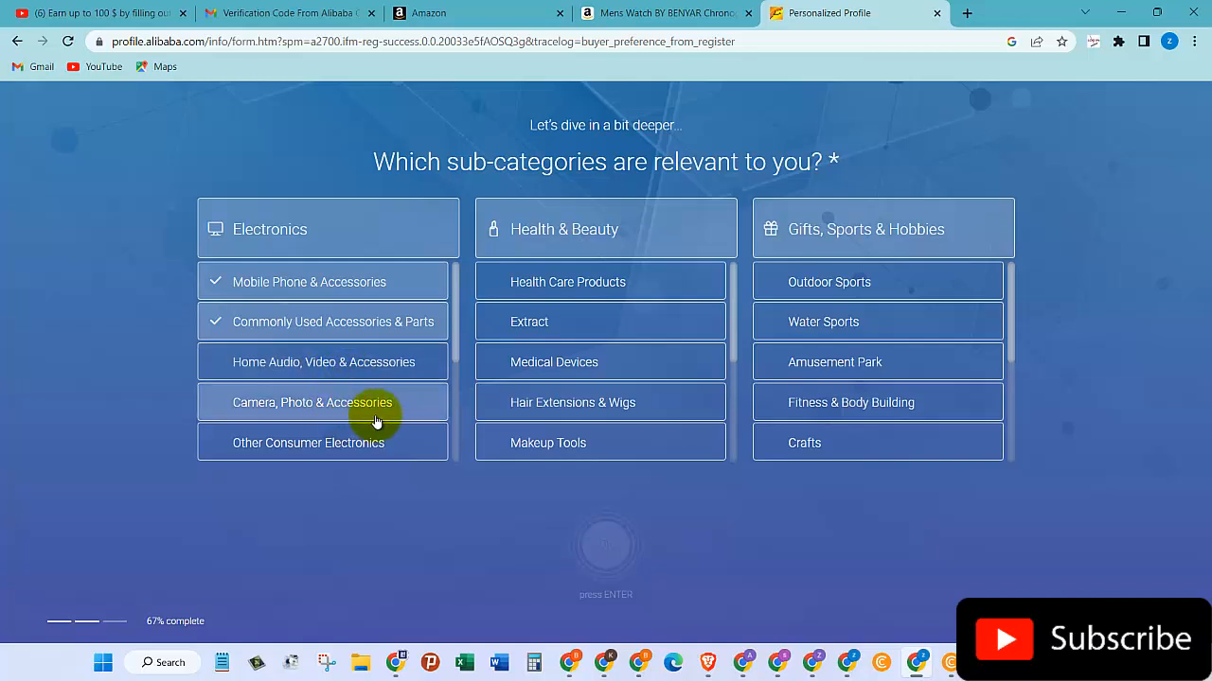
mouse_move(367, 459)
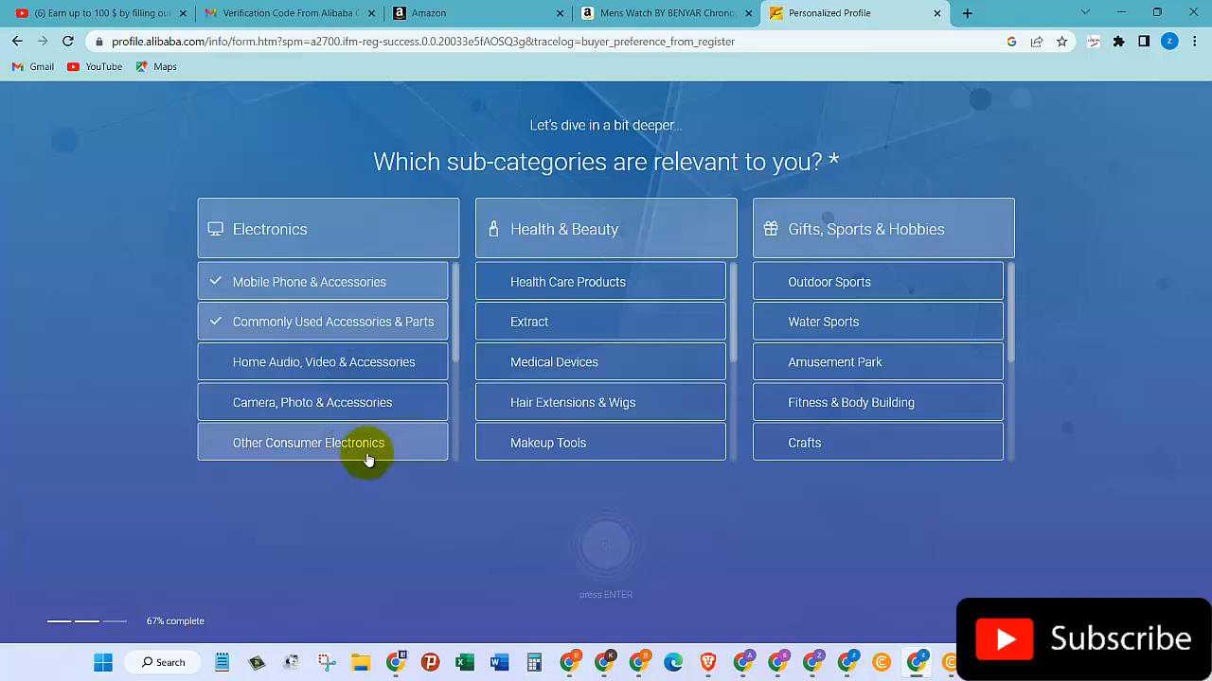
mouse_move(578, 282)
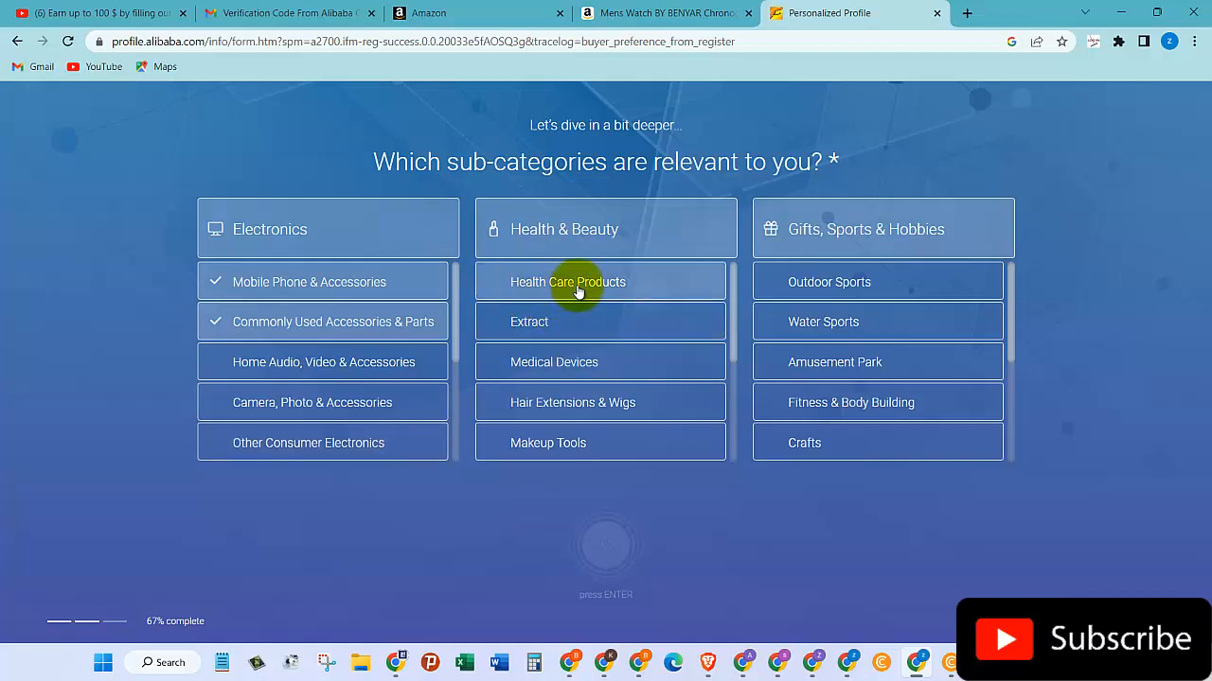
mouse_move(585, 322)
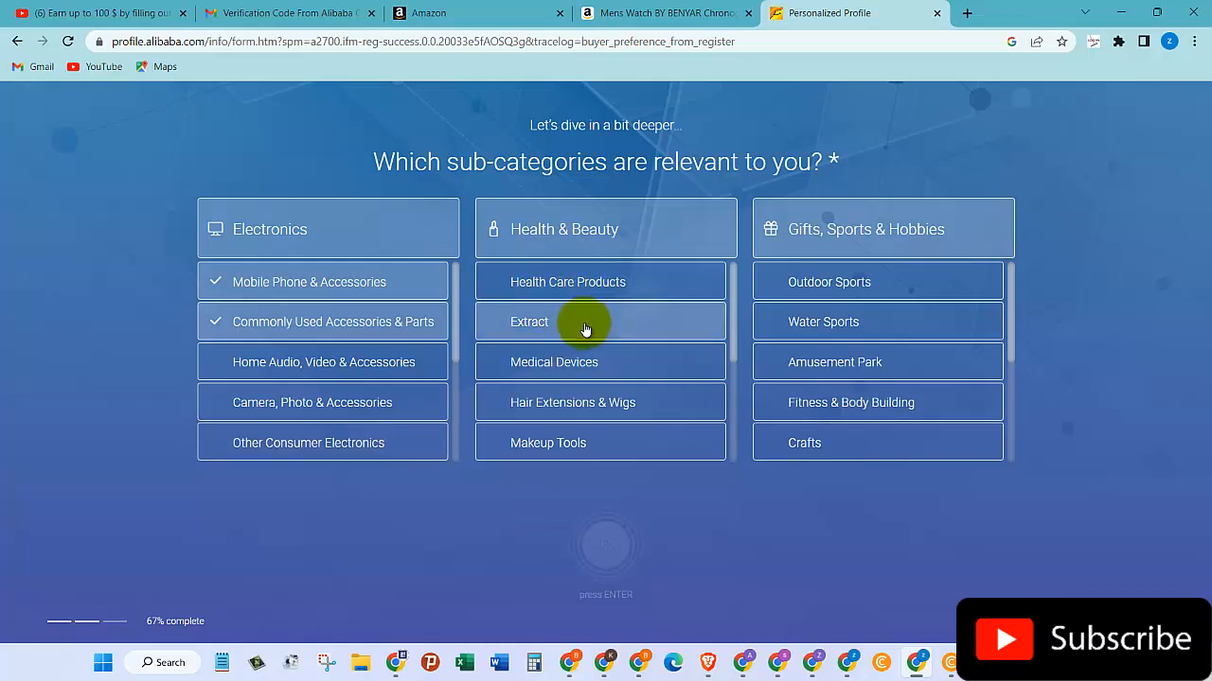
mouse_move(599, 363)
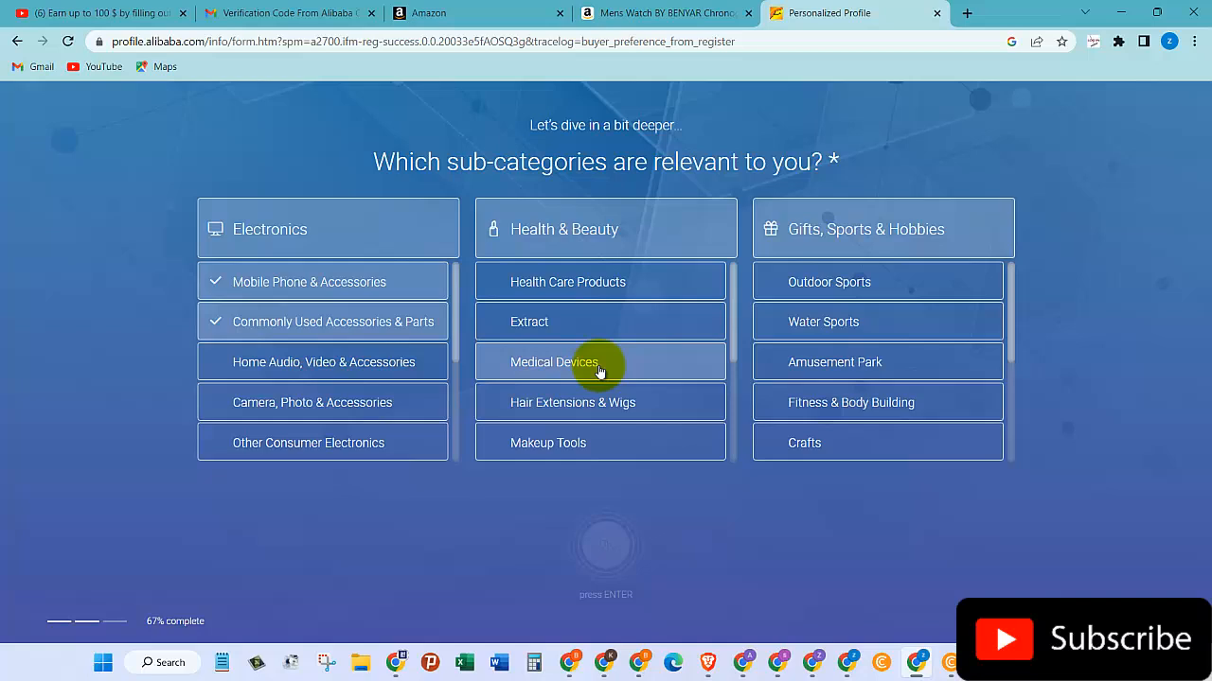
mouse_move(661, 403)
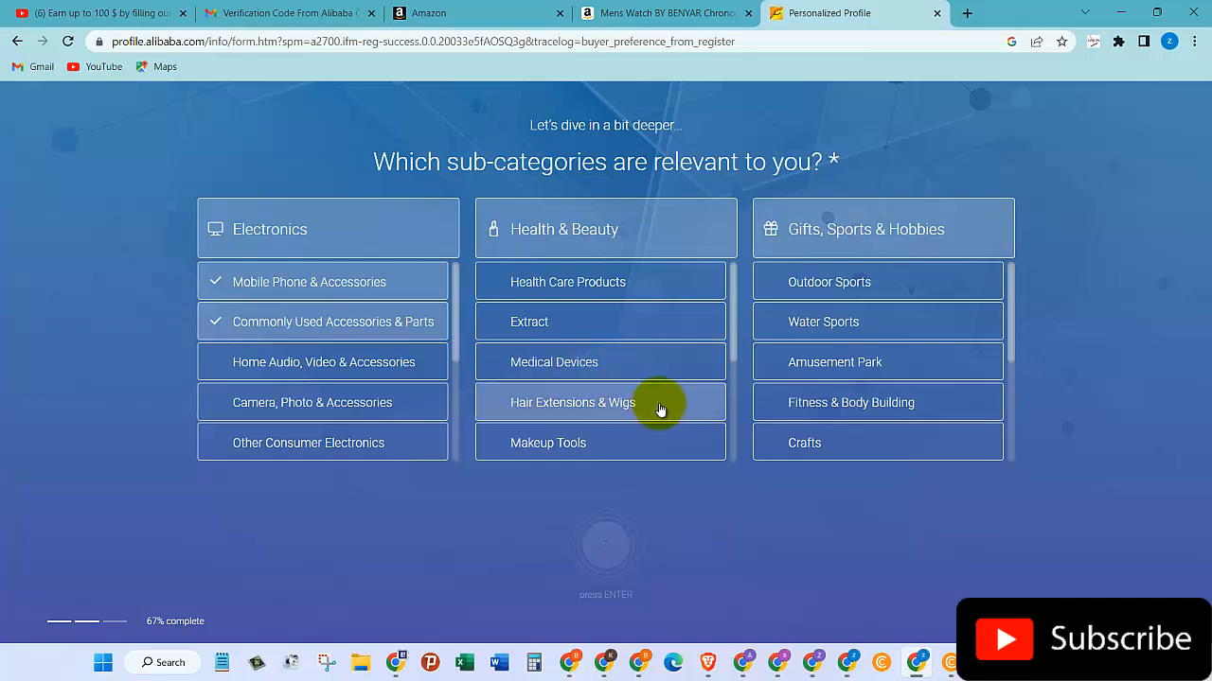
mouse_move(606, 443)
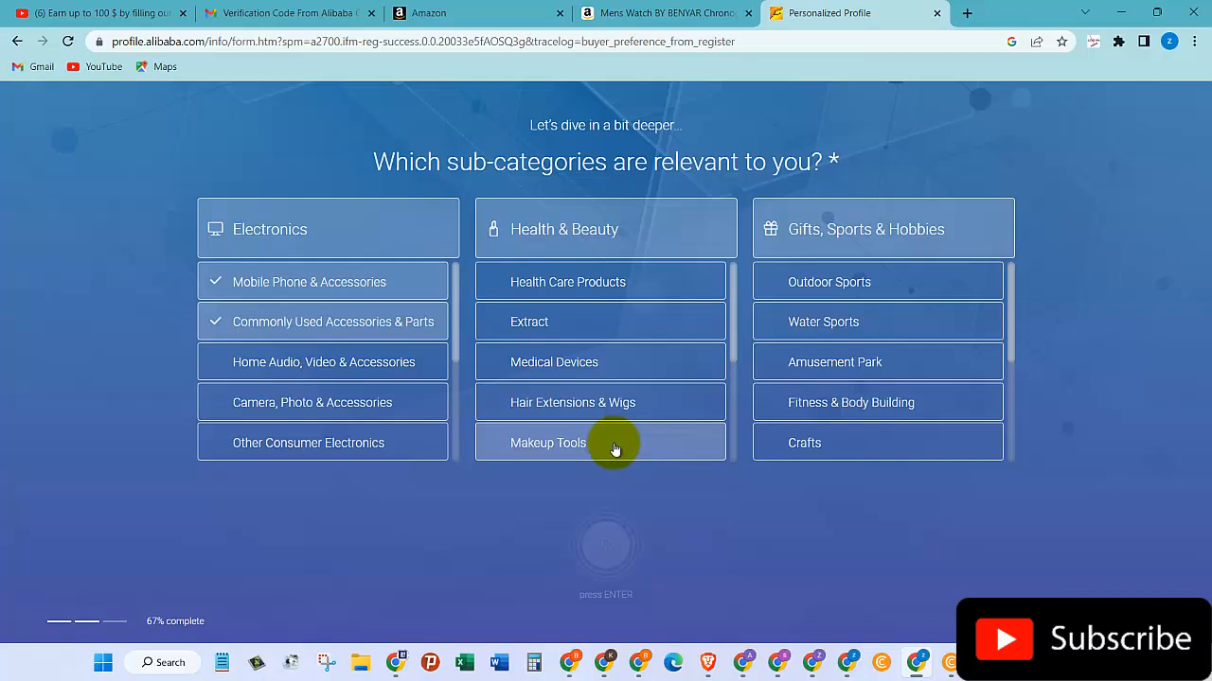
left_click(600, 442)
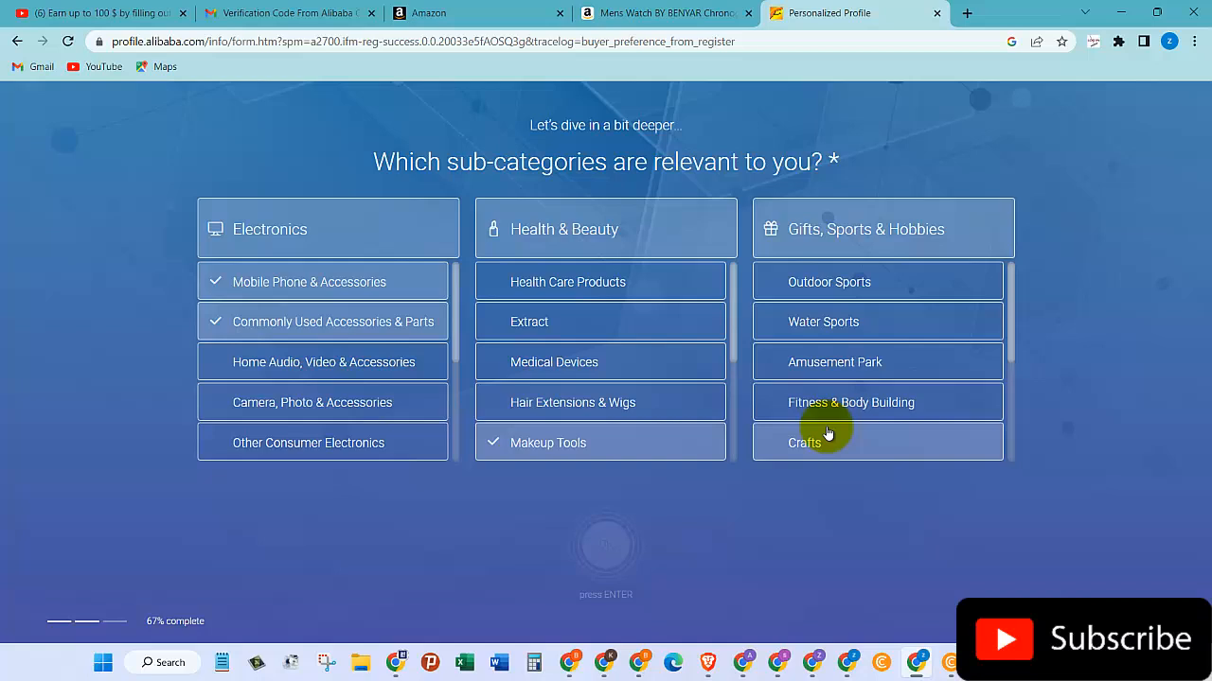
mouse_move(869, 289)
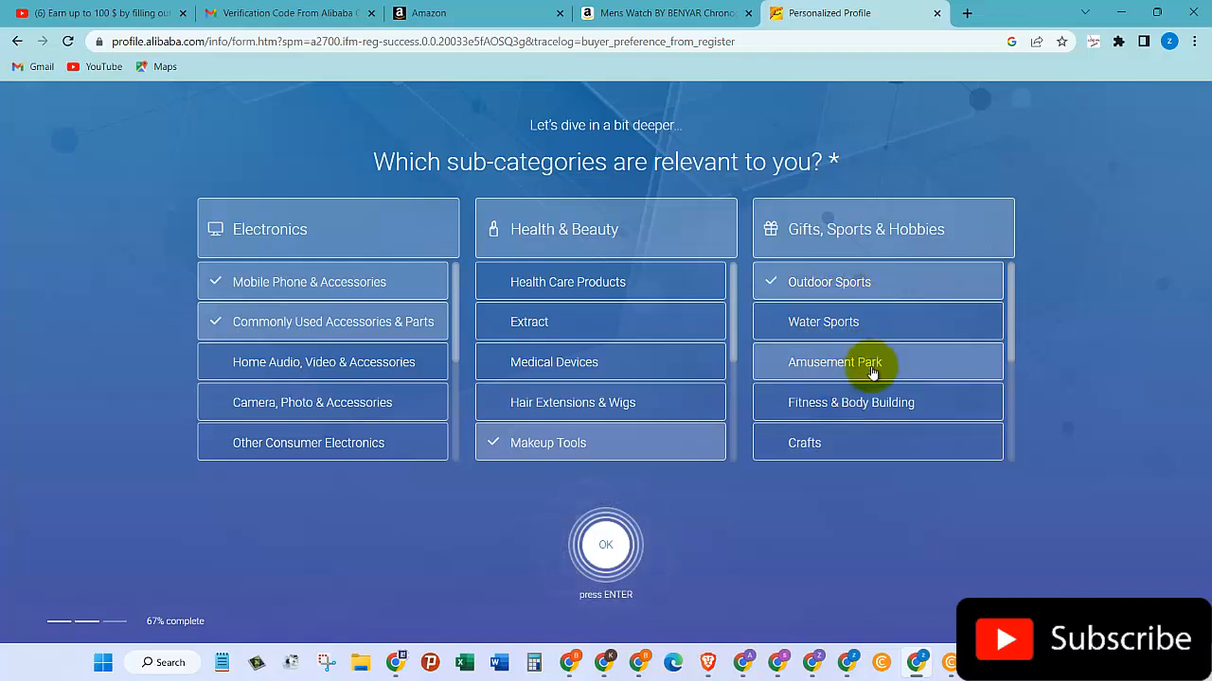
mouse_move(902, 418)
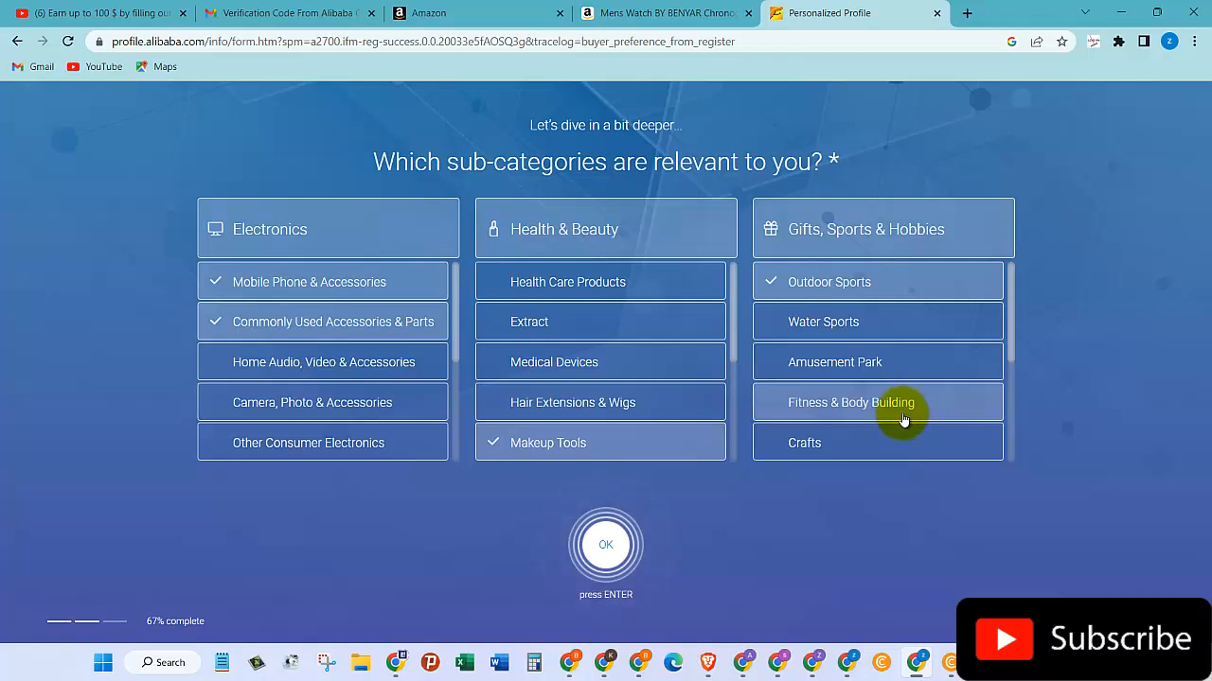
mouse_move(880, 436)
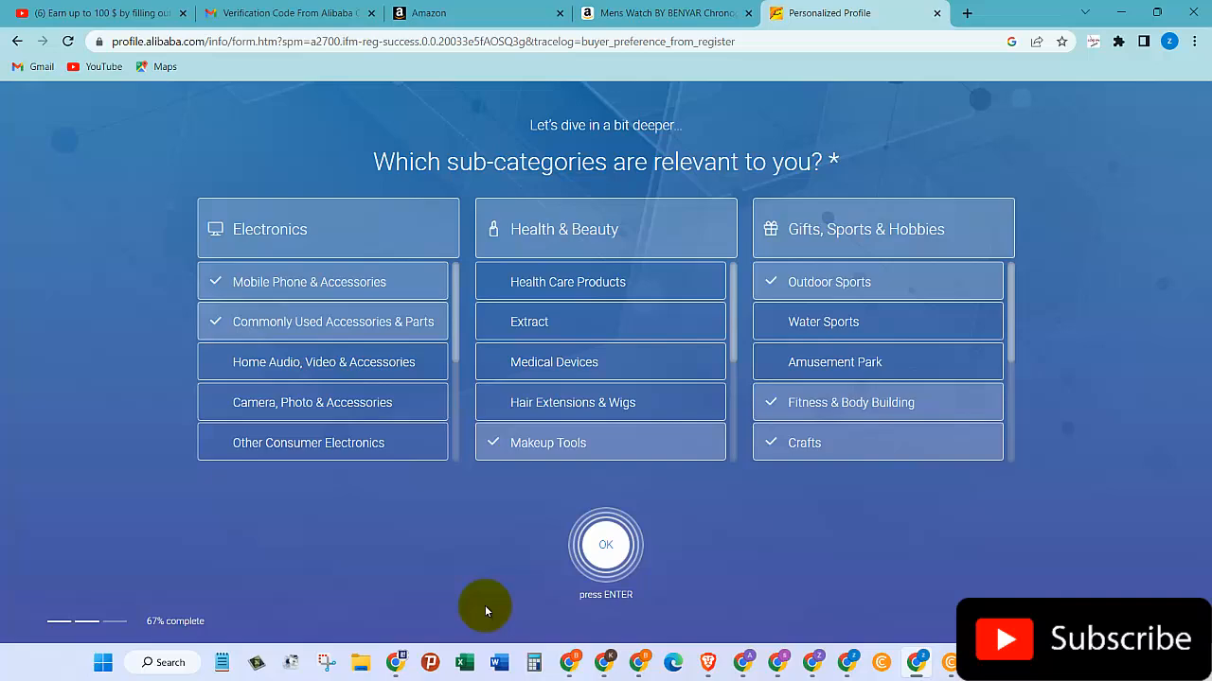
Submit the ticked sub-categories with OK to reach the 100% complete bonus-questions prompt
left_click(605, 544)
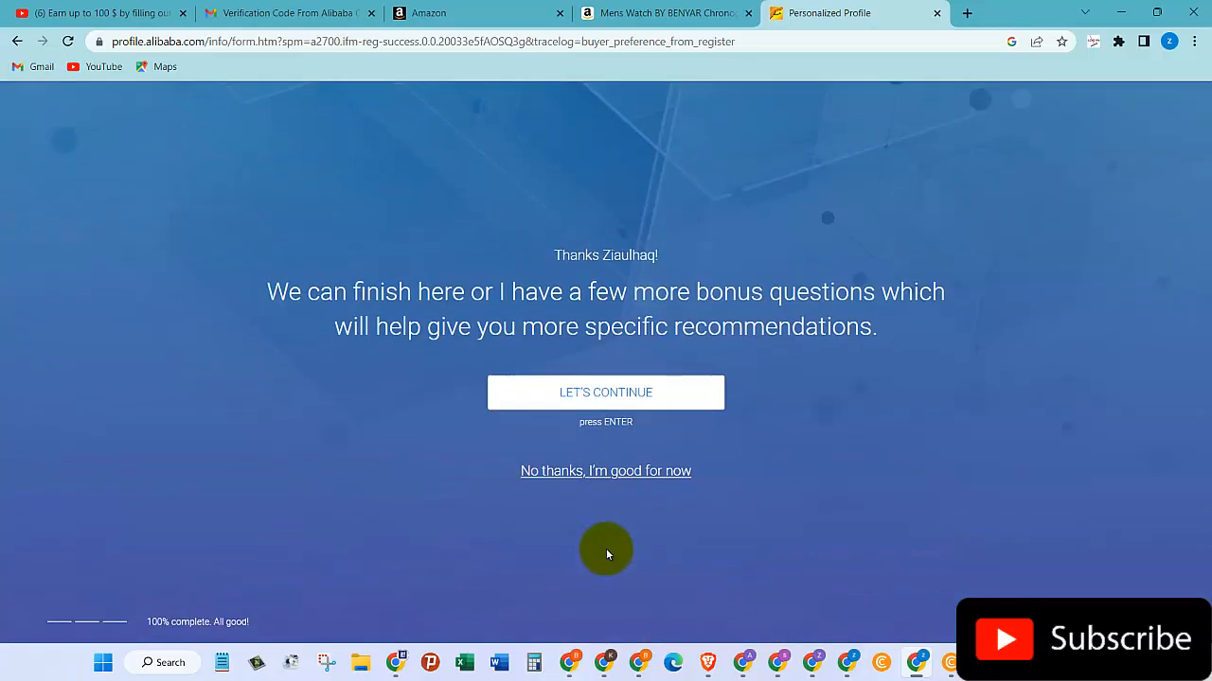
mouse_move(311, 313)
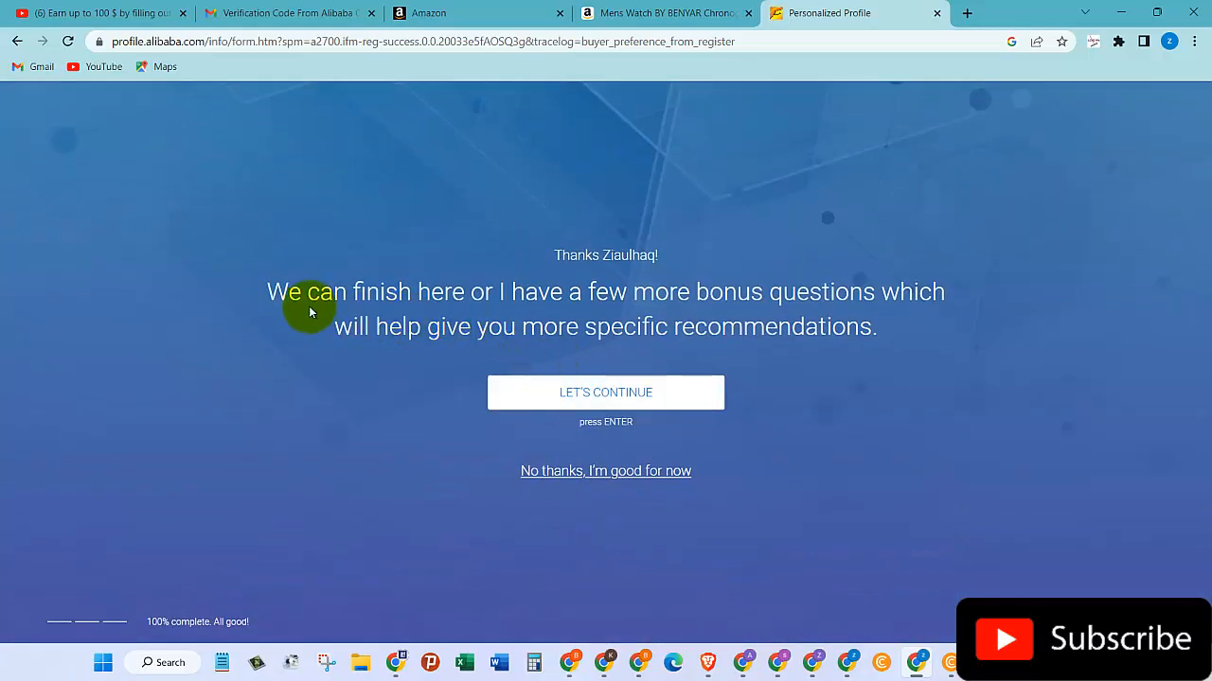
mouse_move(450, 308)
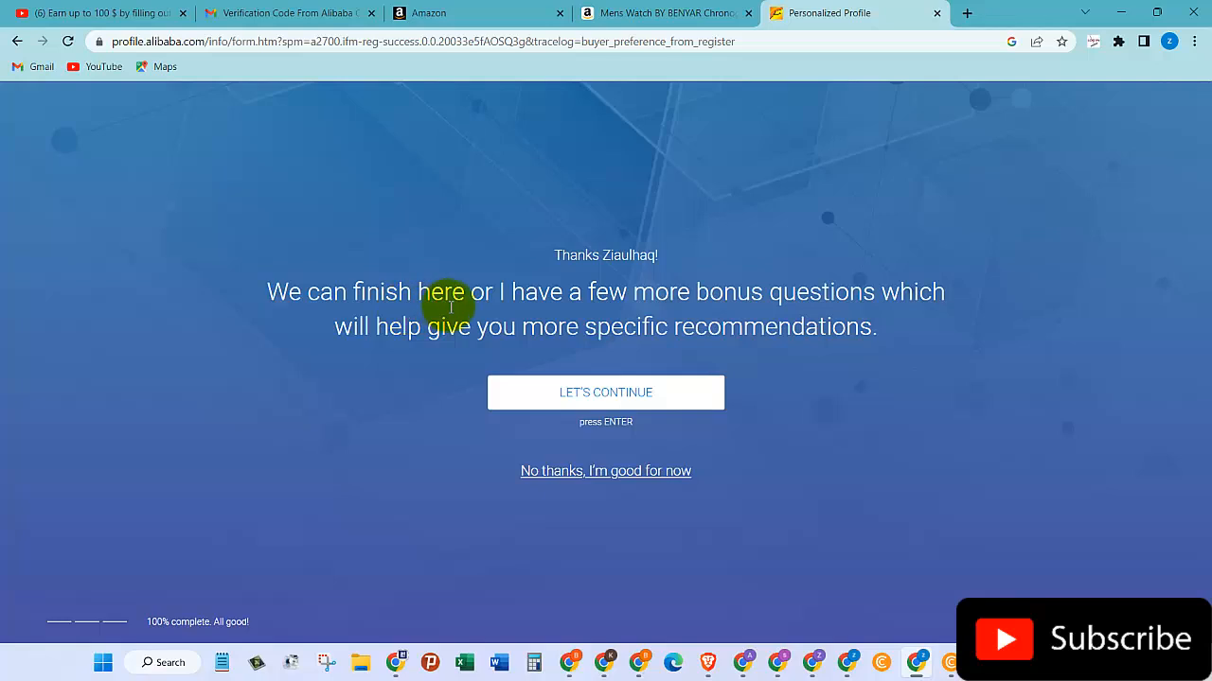
mouse_move(681, 308)
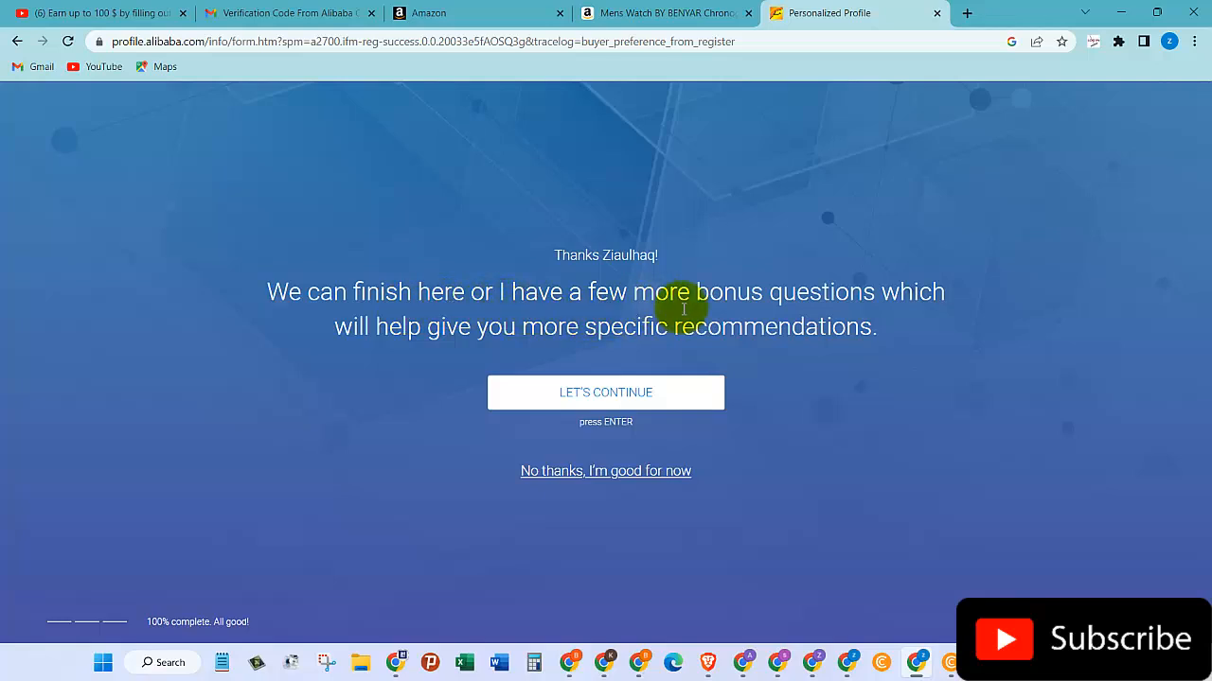
mouse_move(419, 320)
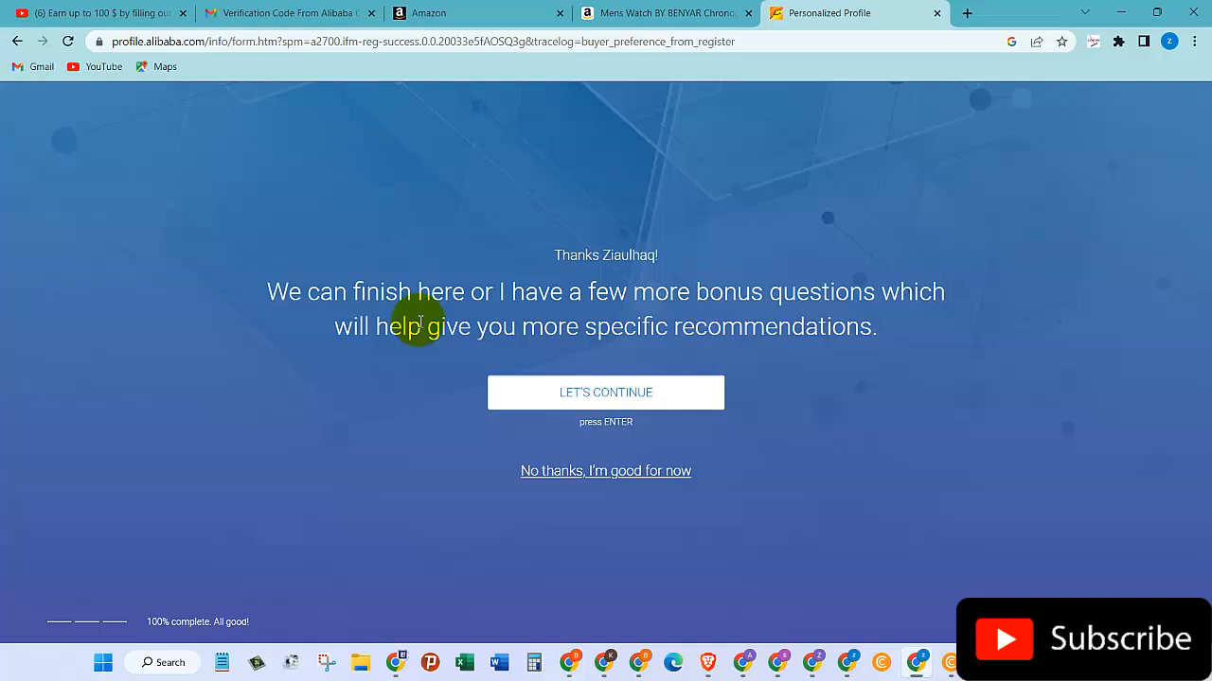
mouse_move(549, 350)
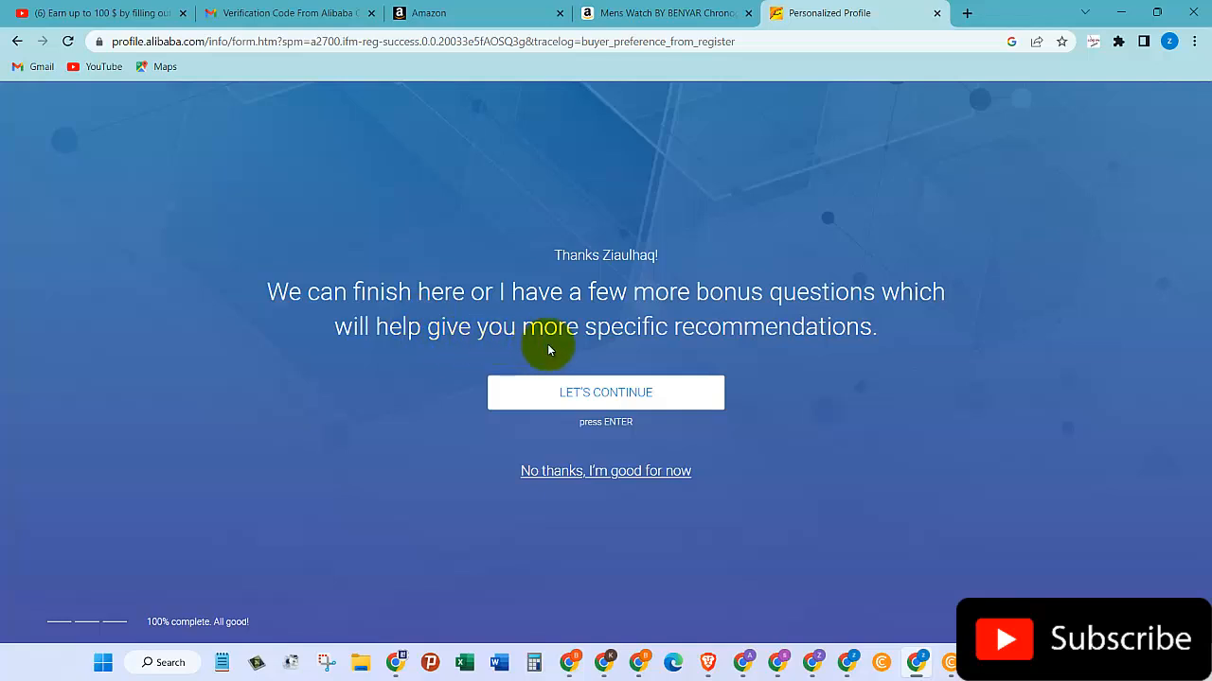
mouse_move(636, 378)
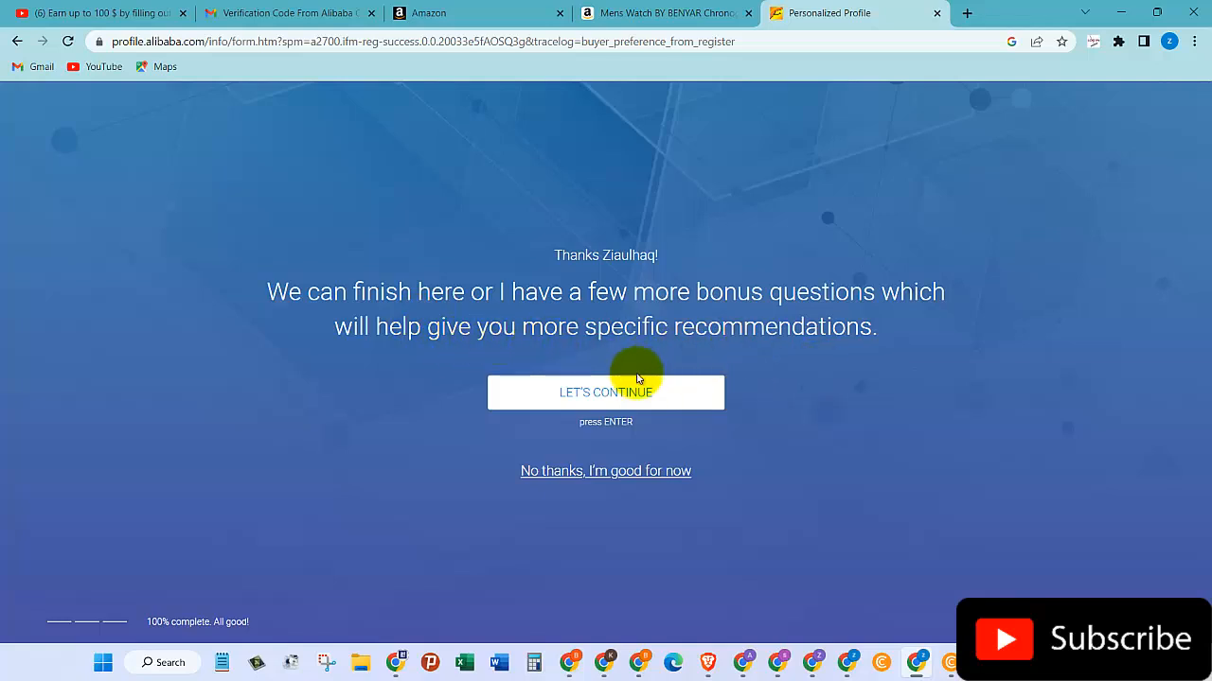
mouse_move(606, 471)
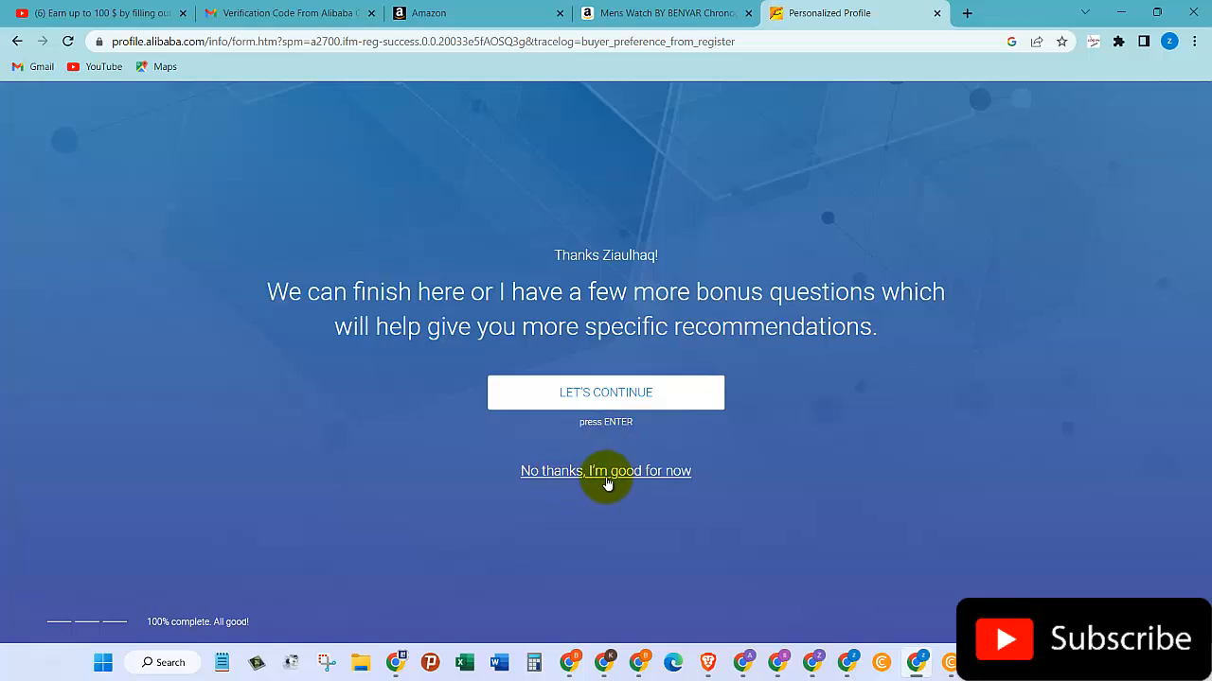
Confirm the earlier answer and add 'Exported to my country before' as a supplier preference
left_click(605, 392)
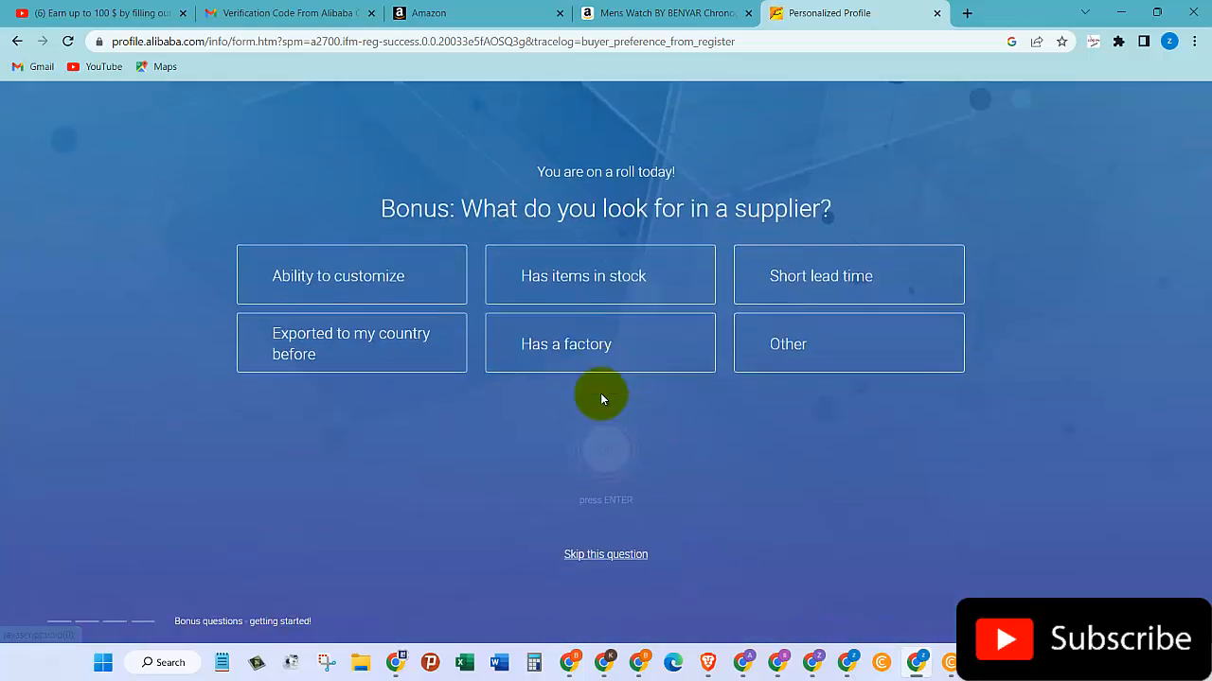
mouse_move(559, 235)
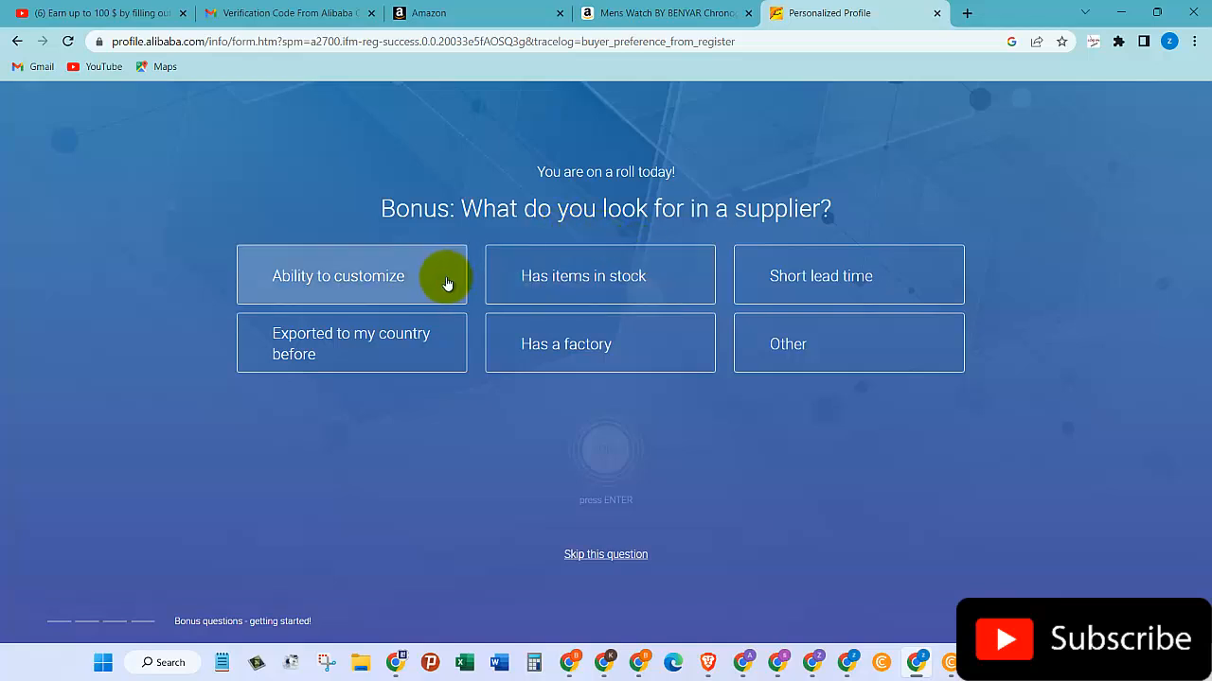
mouse_move(401, 305)
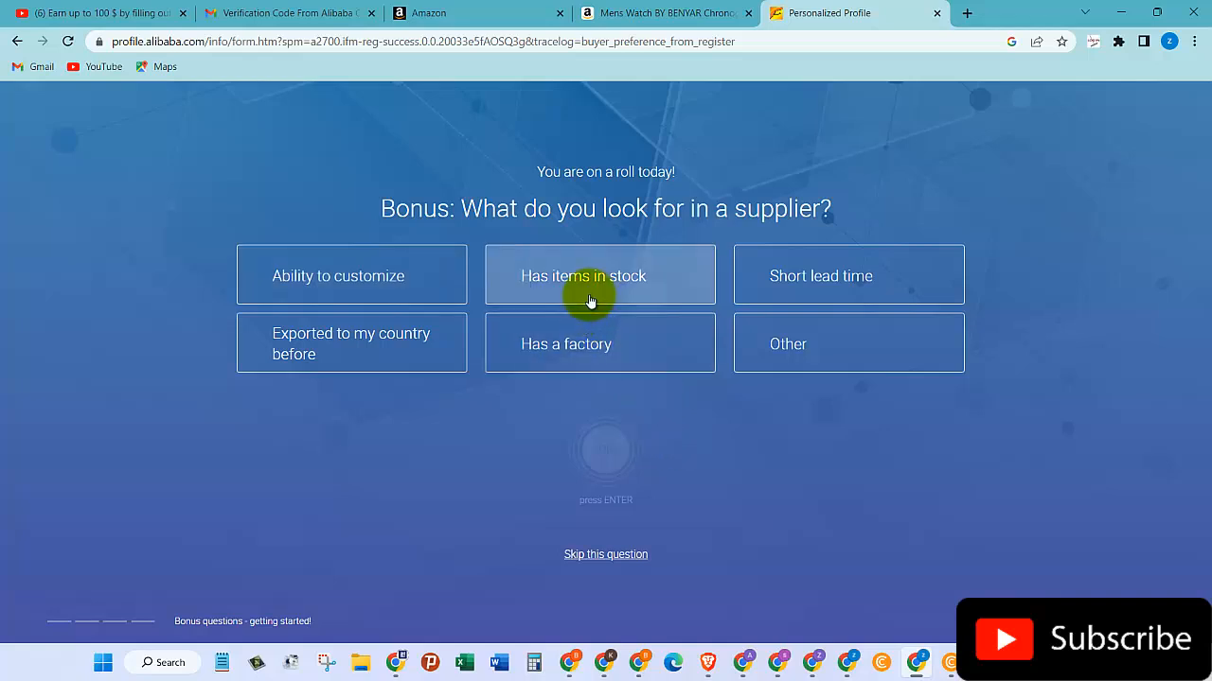
mouse_move(387, 359)
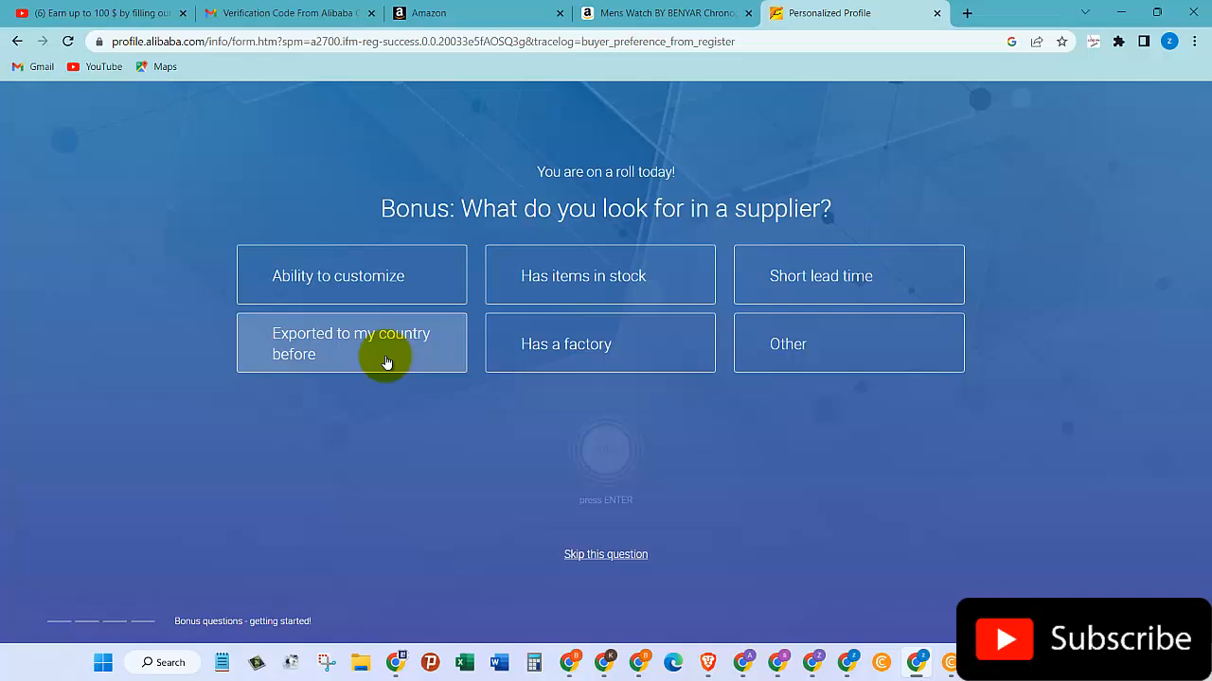
mouse_move(565, 344)
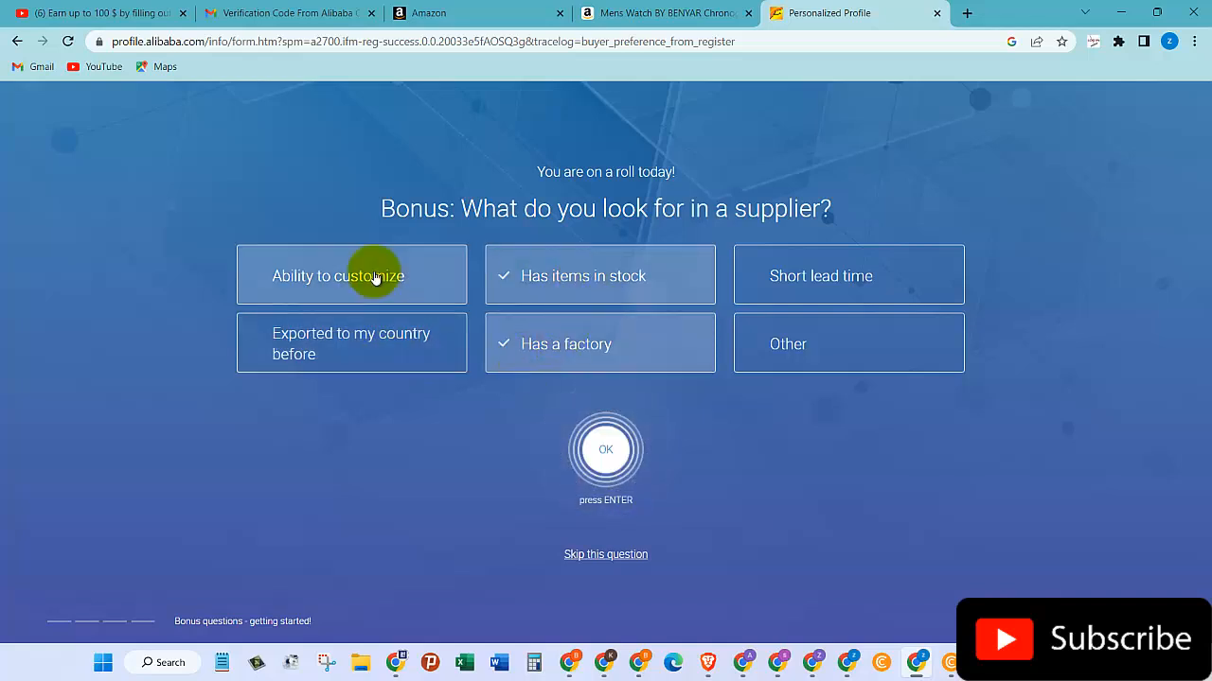
mouse_move(407, 276)
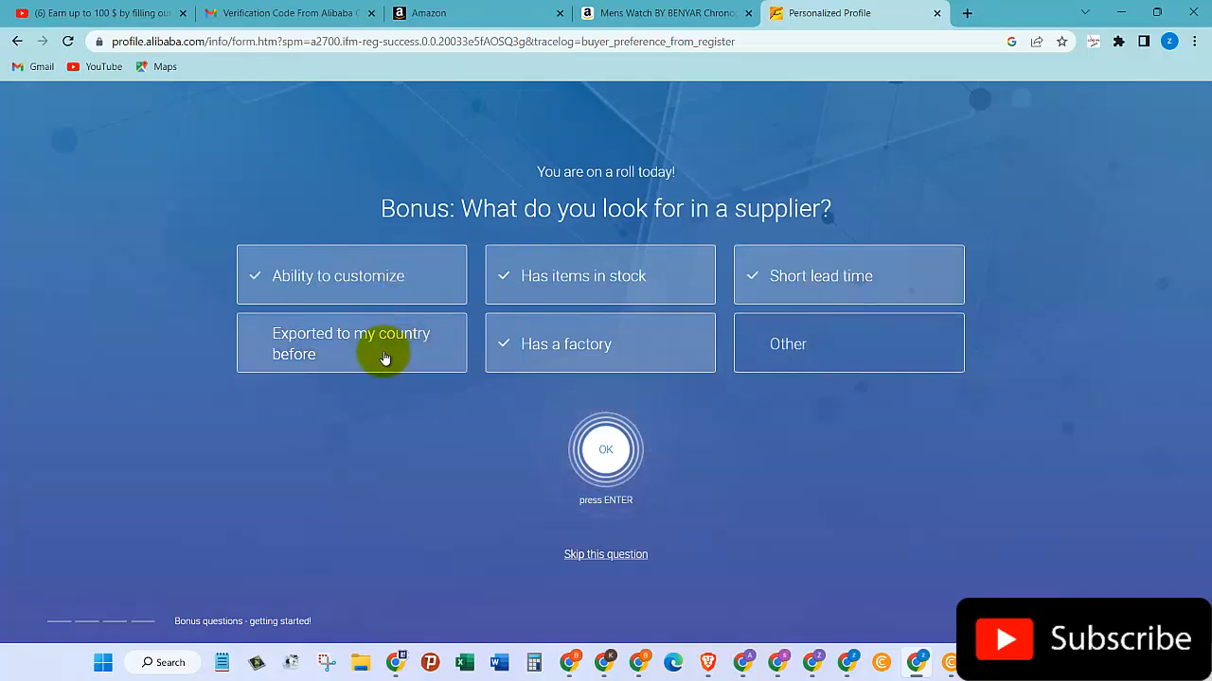
left_click(848, 343)
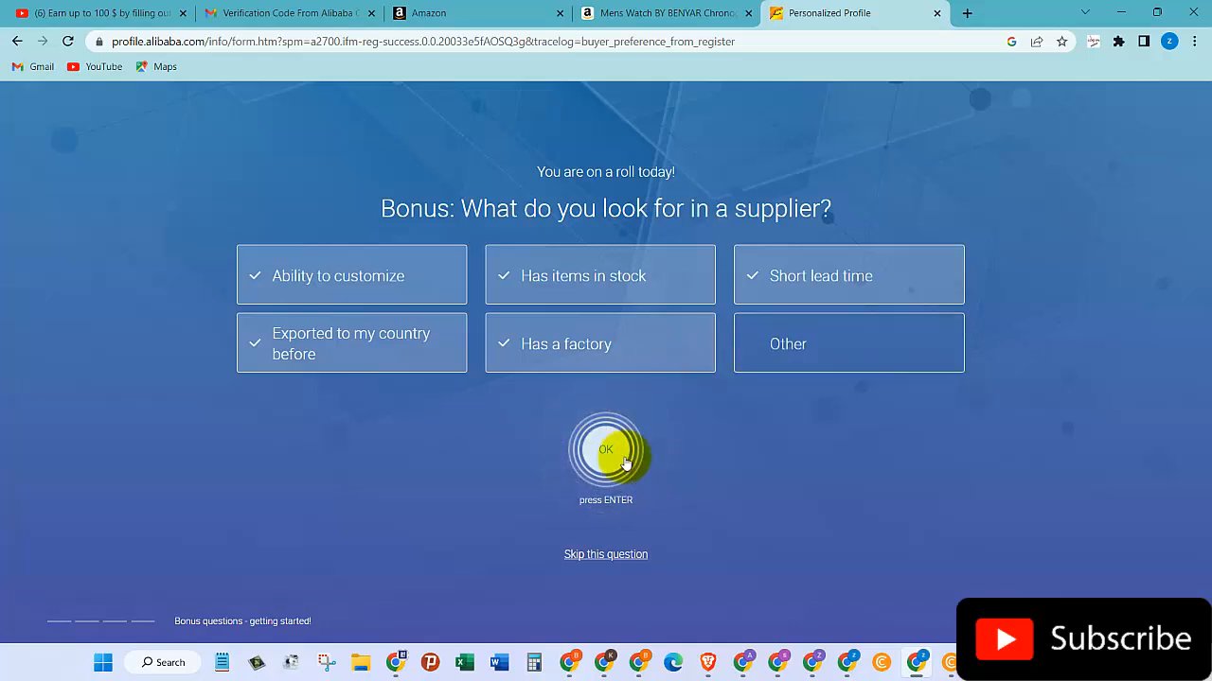
Submit supplier preferences, then submit 'To resell items' and 'For personal use' as sourcing purposes
left_click(606, 449)
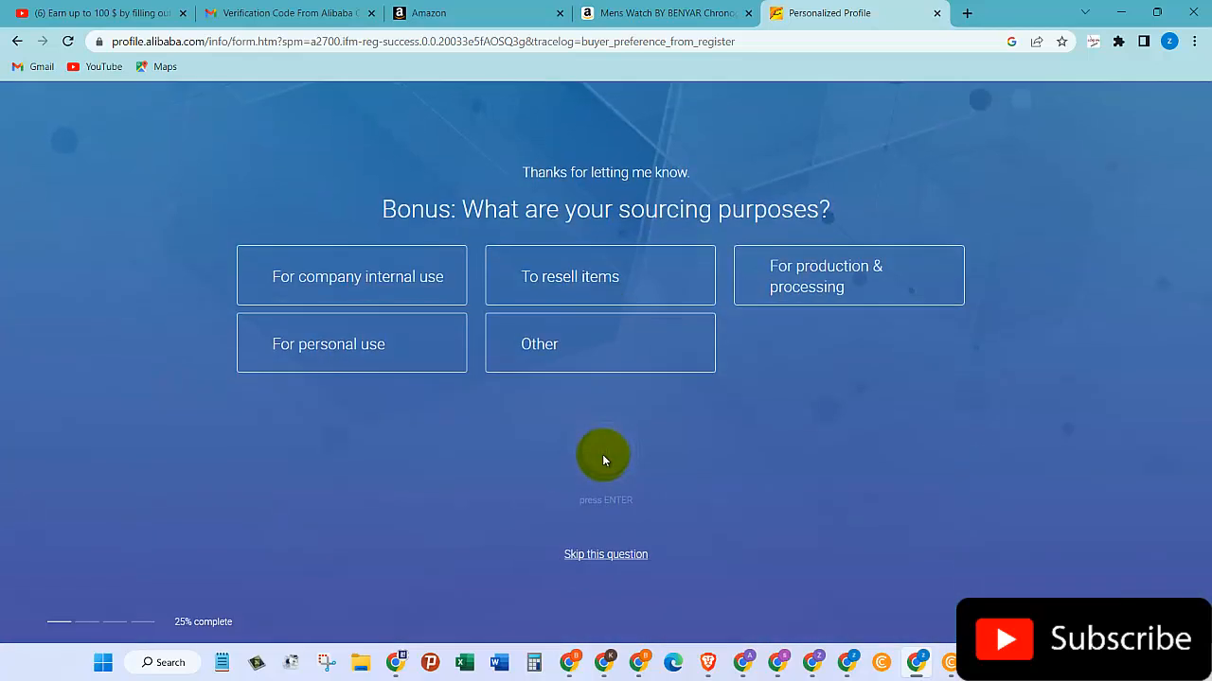
mouse_move(743, 237)
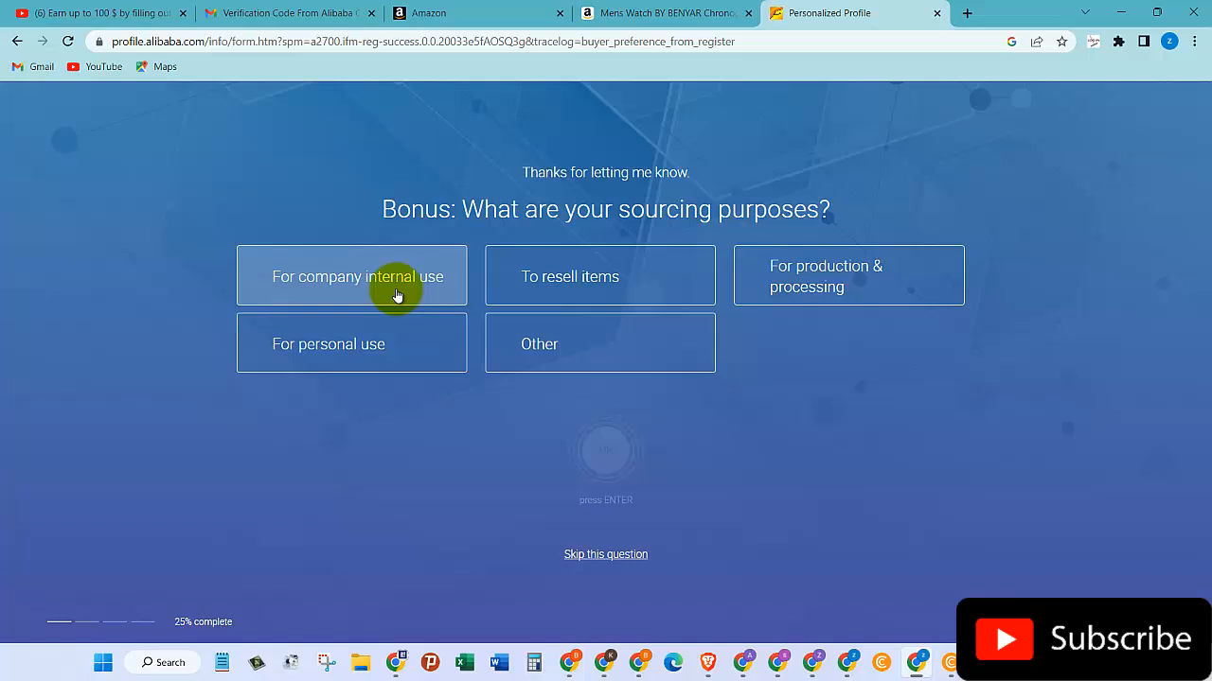
mouse_move(581, 294)
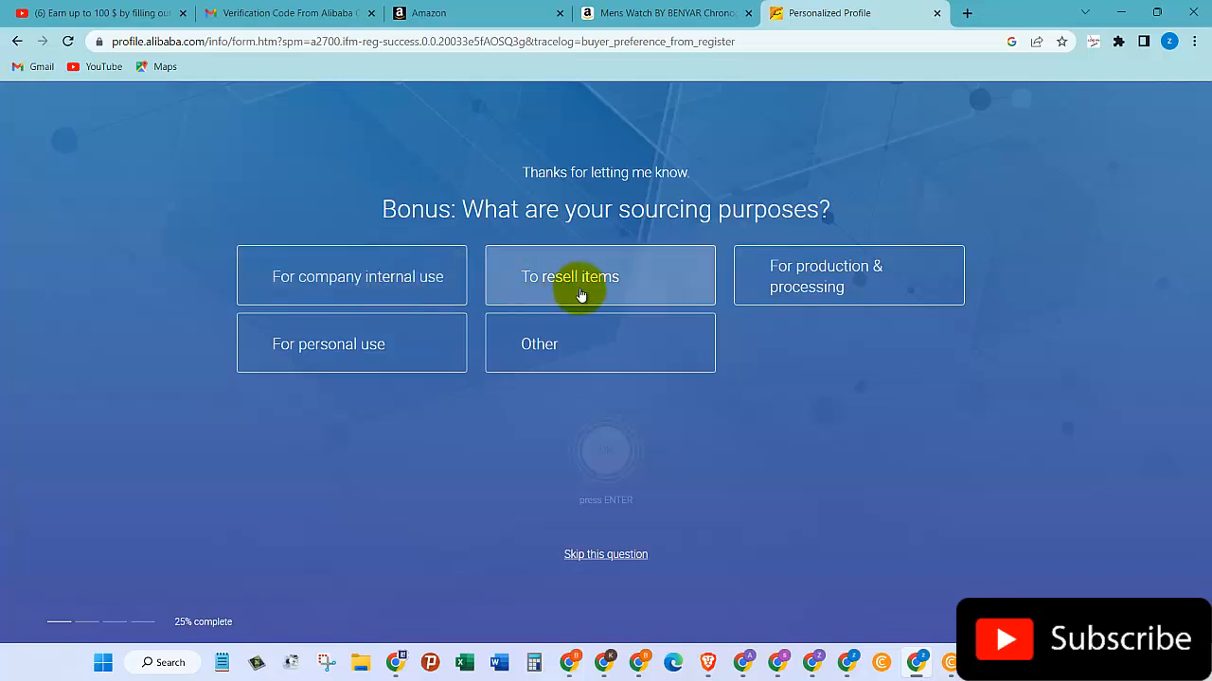
left_click(599, 276)
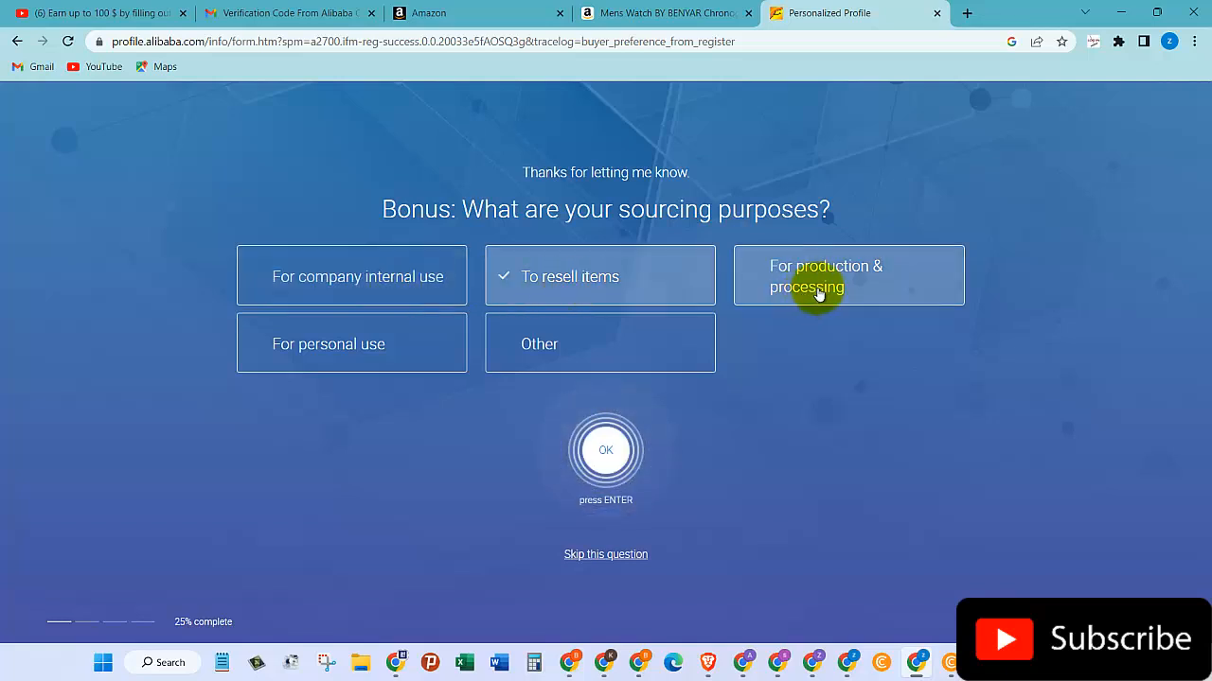
mouse_move(353, 379)
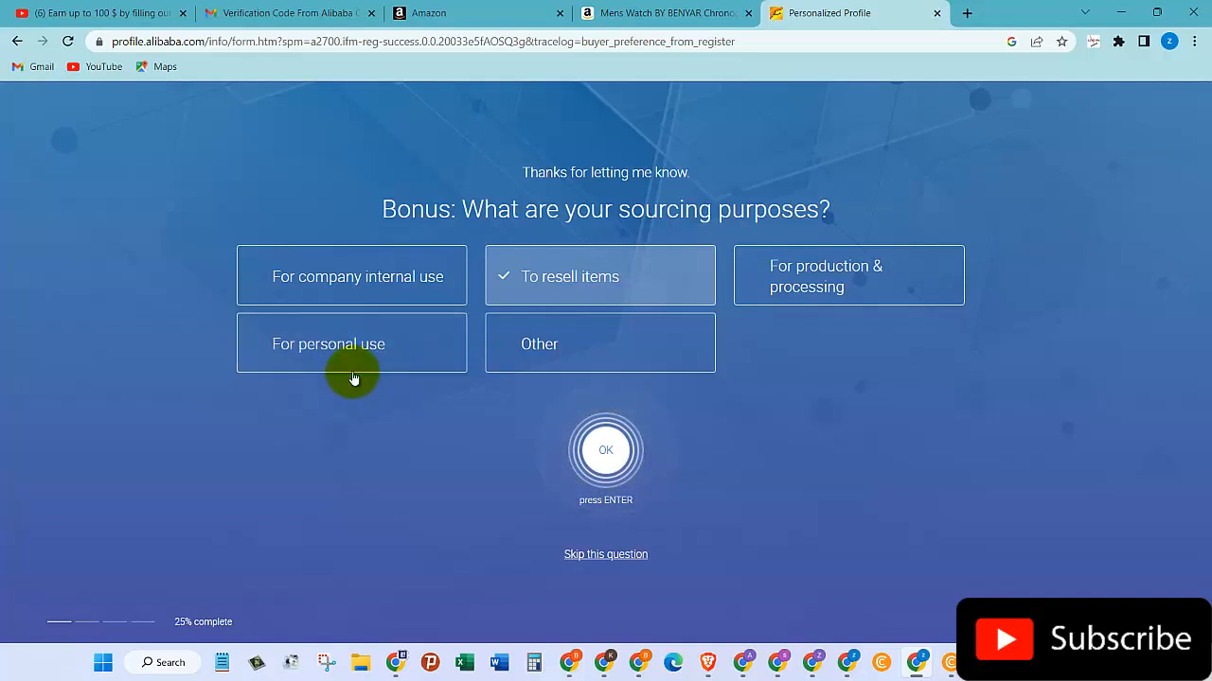
mouse_move(606, 450)
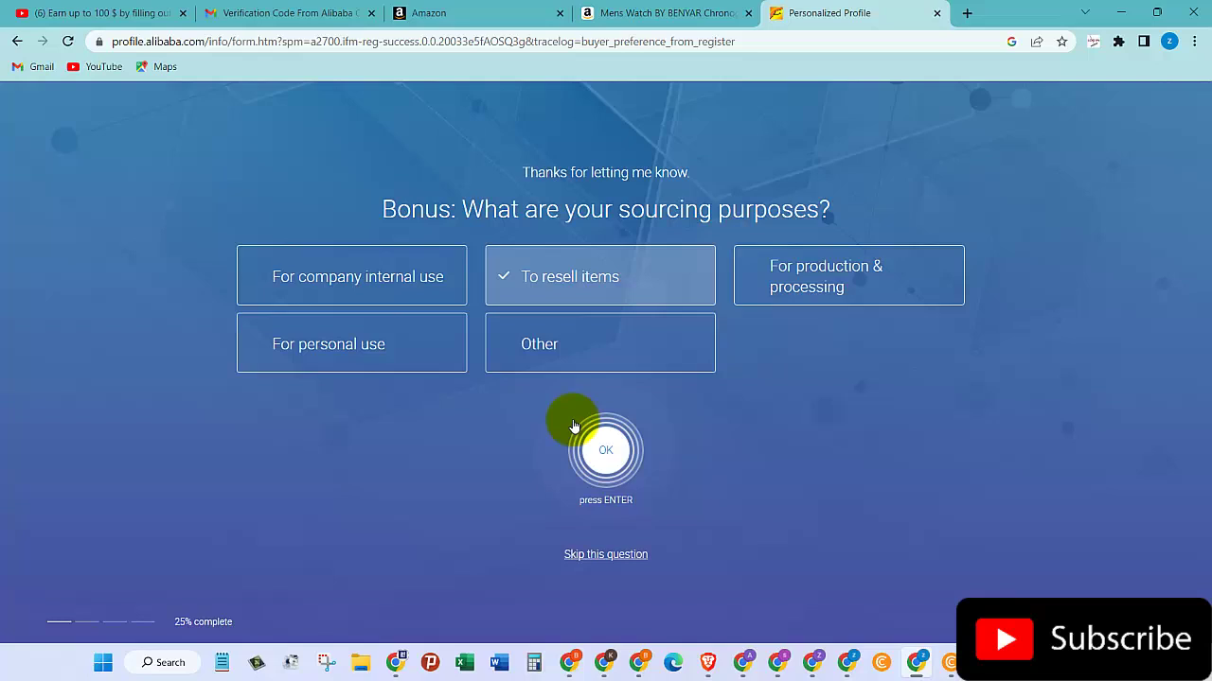
left_click(352, 343)
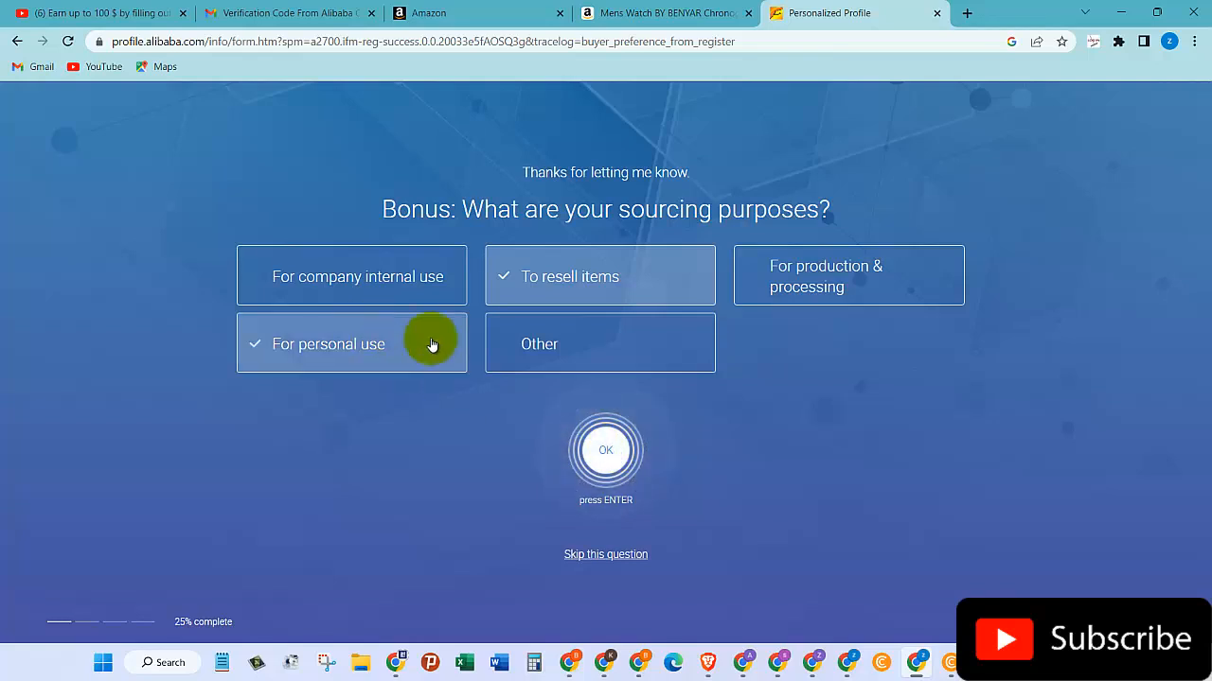
left_click(605, 449)
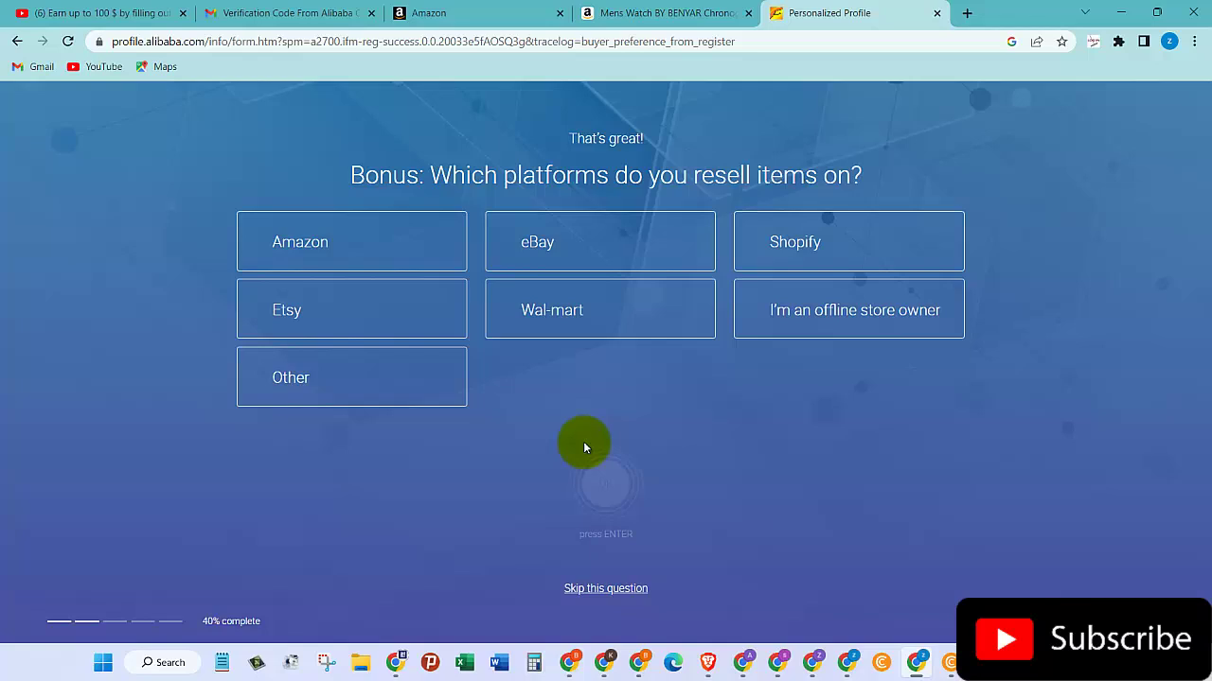
mouse_move(427, 310)
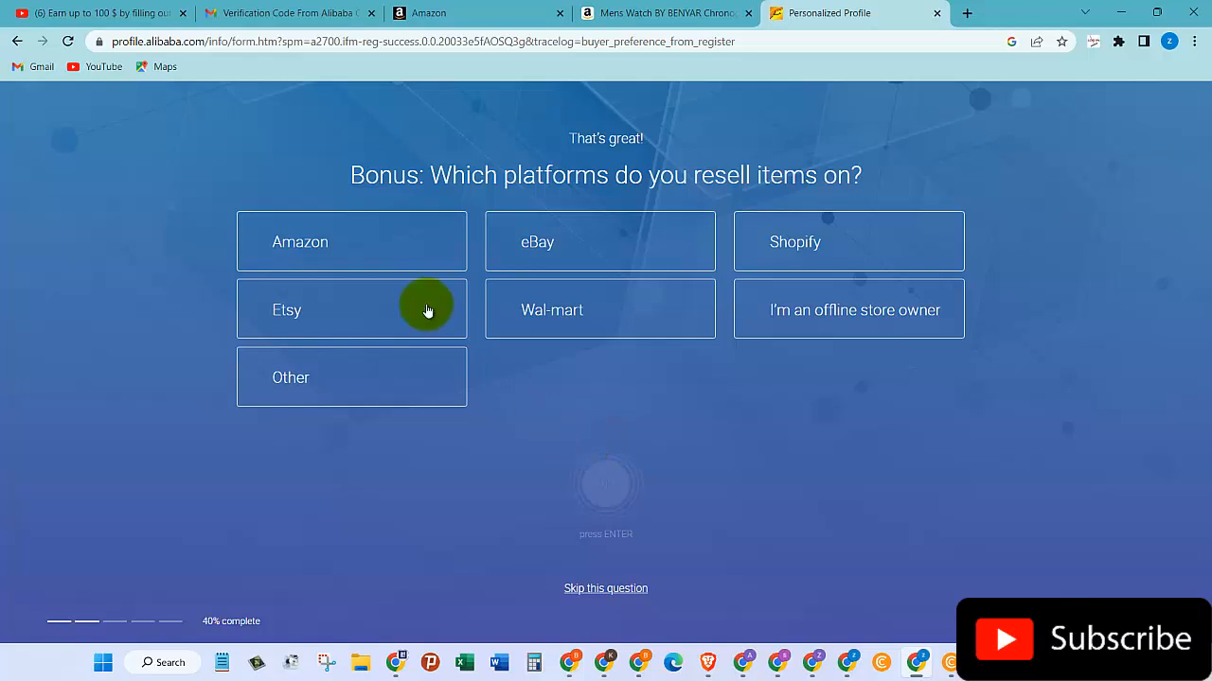
Tick Amazon, Shopify, eBay, Etsy and Wal-mart as resale platforms and submit them
left_click(351, 241)
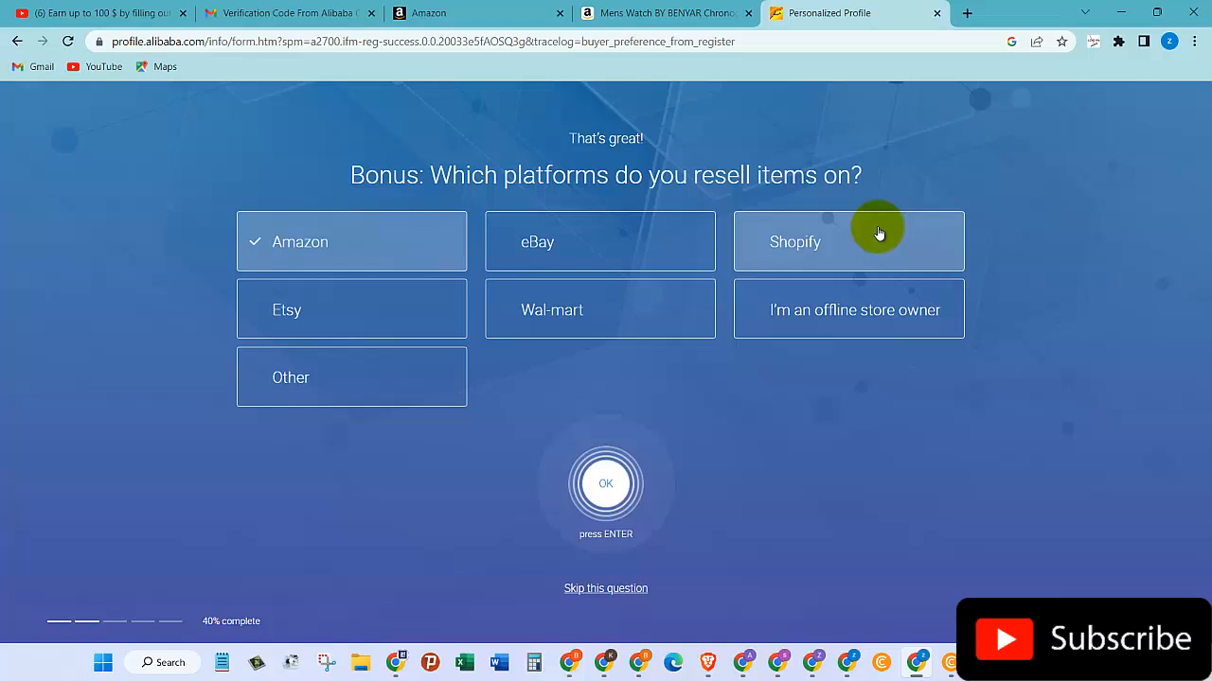
left_click(848, 242)
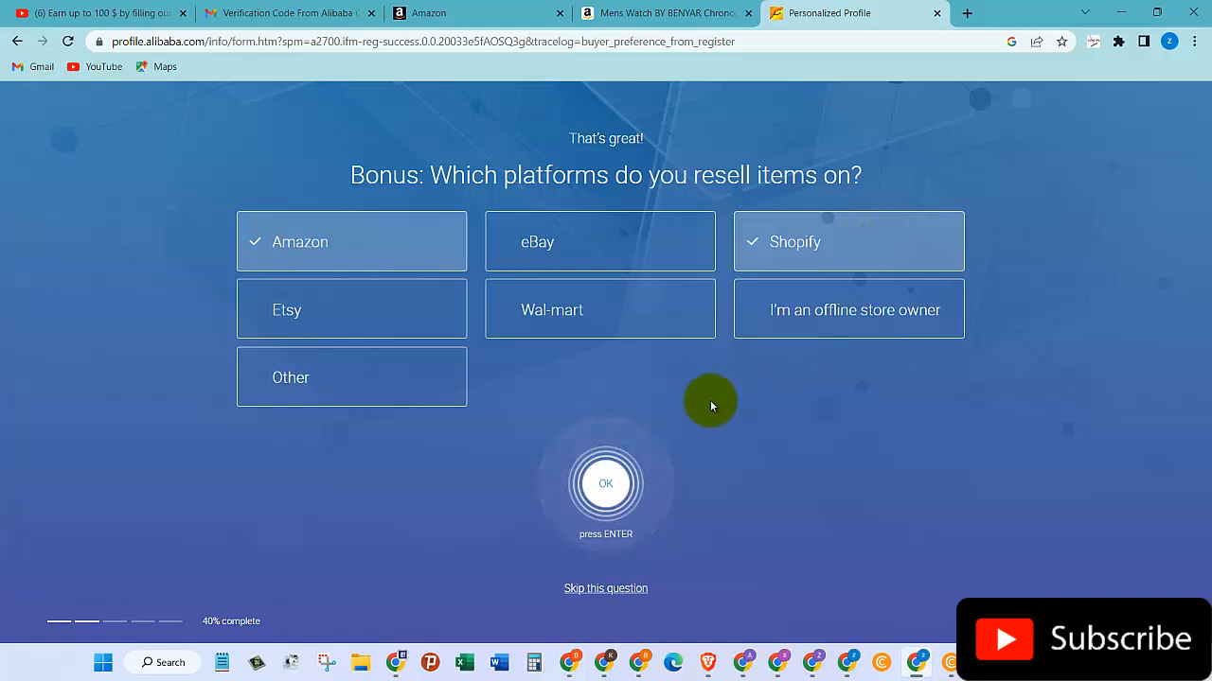
left_click(599, 242)
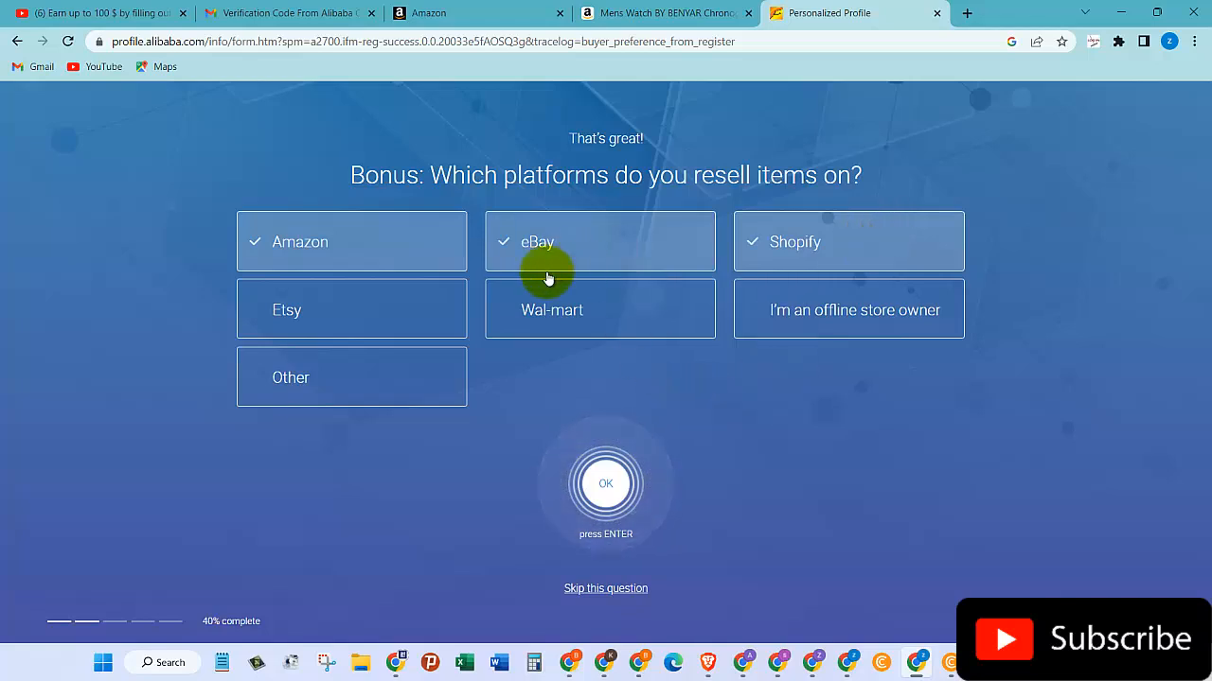
left_click(352, 310)
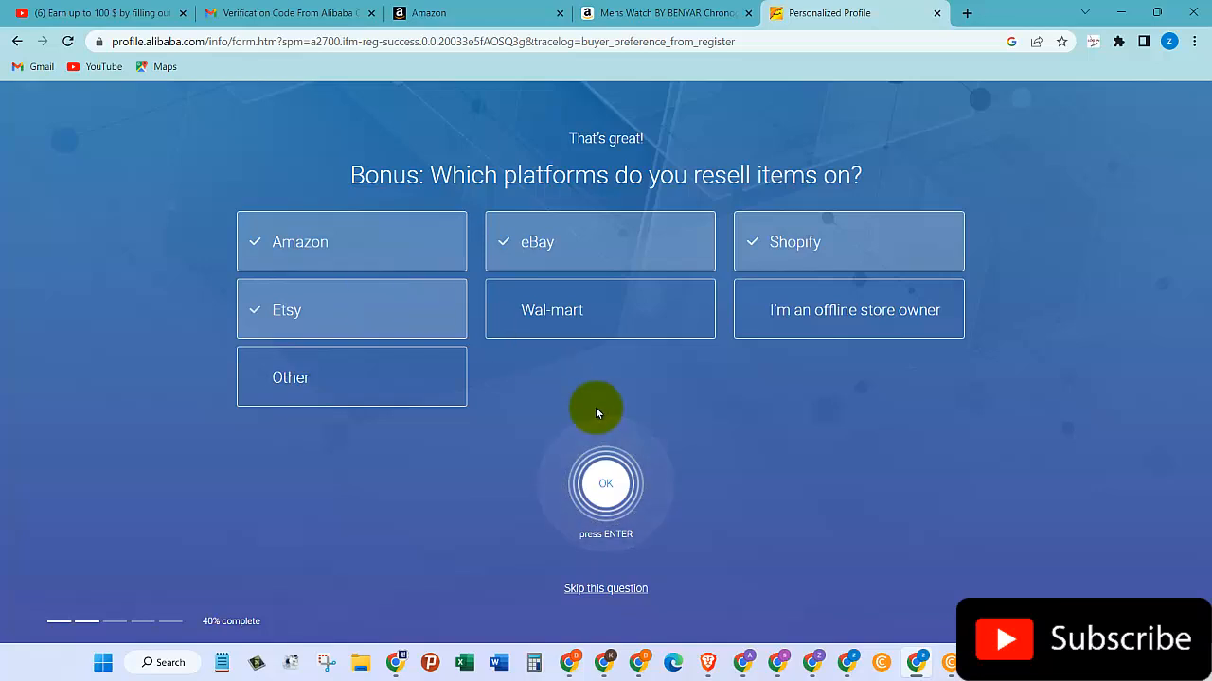
left_click(600, 310)
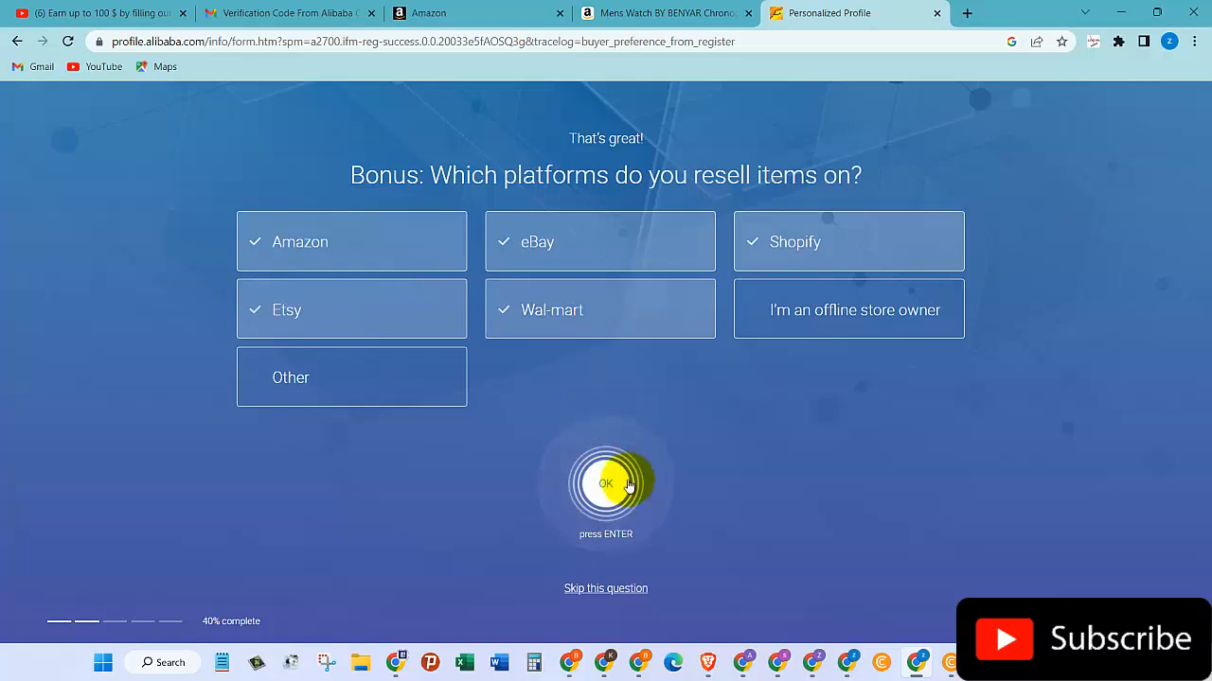
left_click(605, 484)
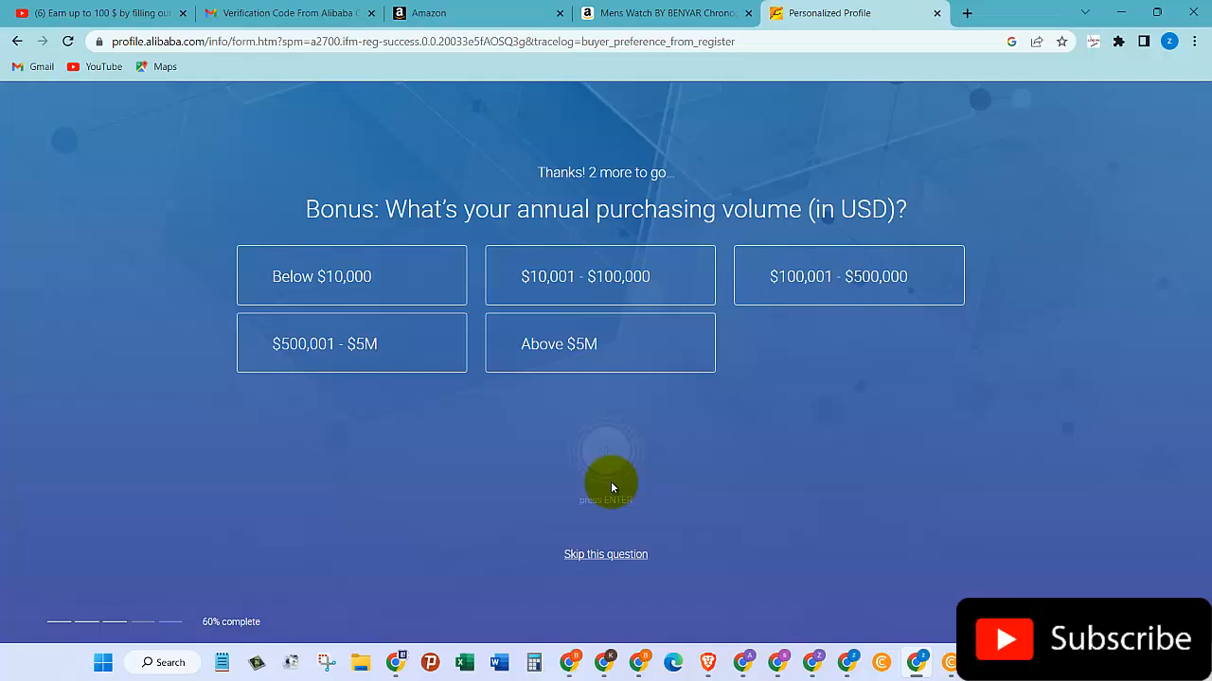
mouse_move(411, 225)
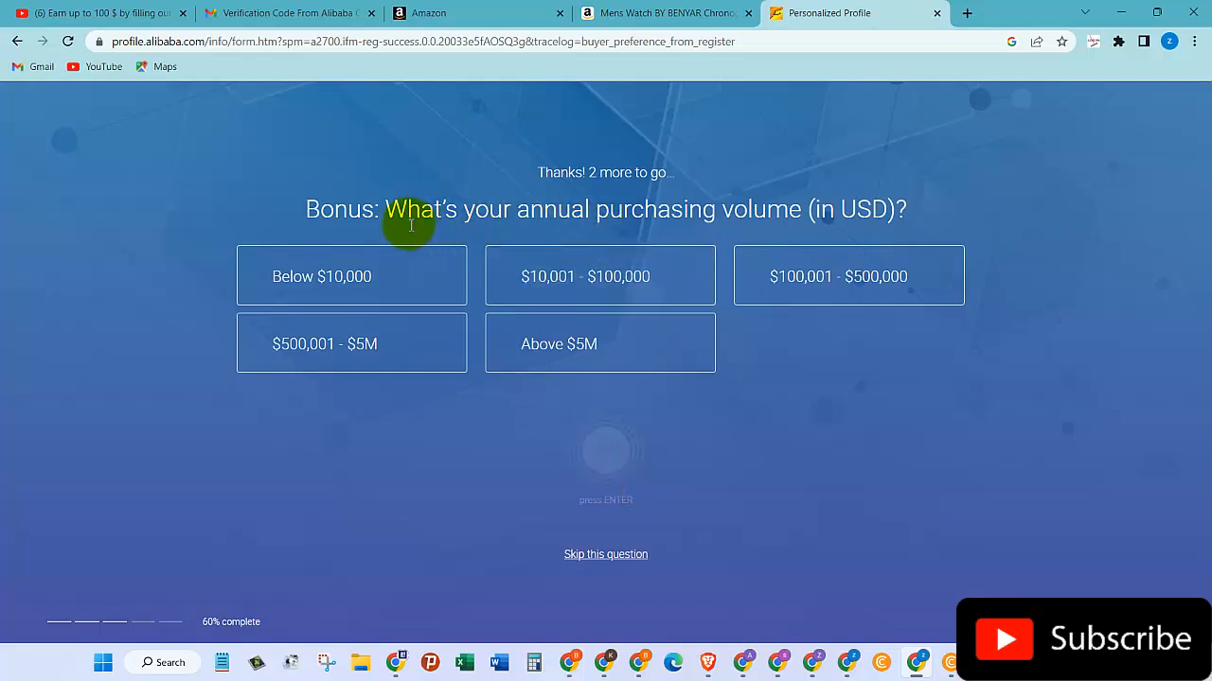
mouse_move(807, 227)
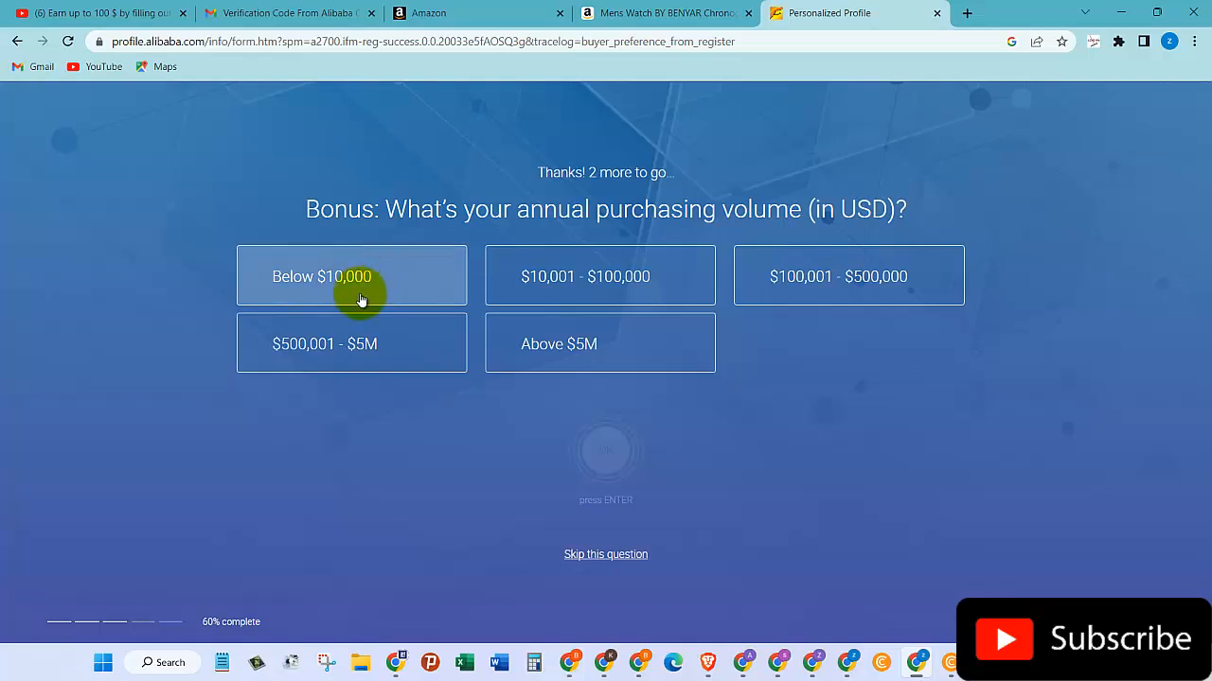
mouse_move(477, 311)
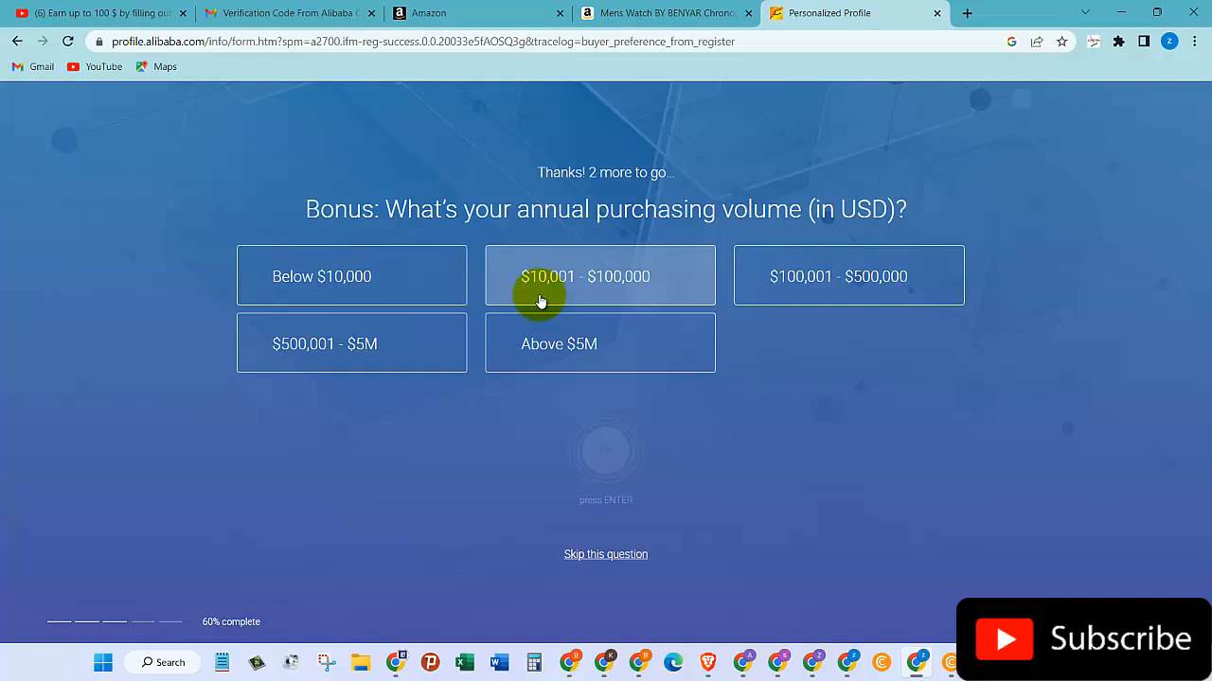
Choose the $10,001 - $100,000 annual purchasing volume and submit it
left_click(599, 276)
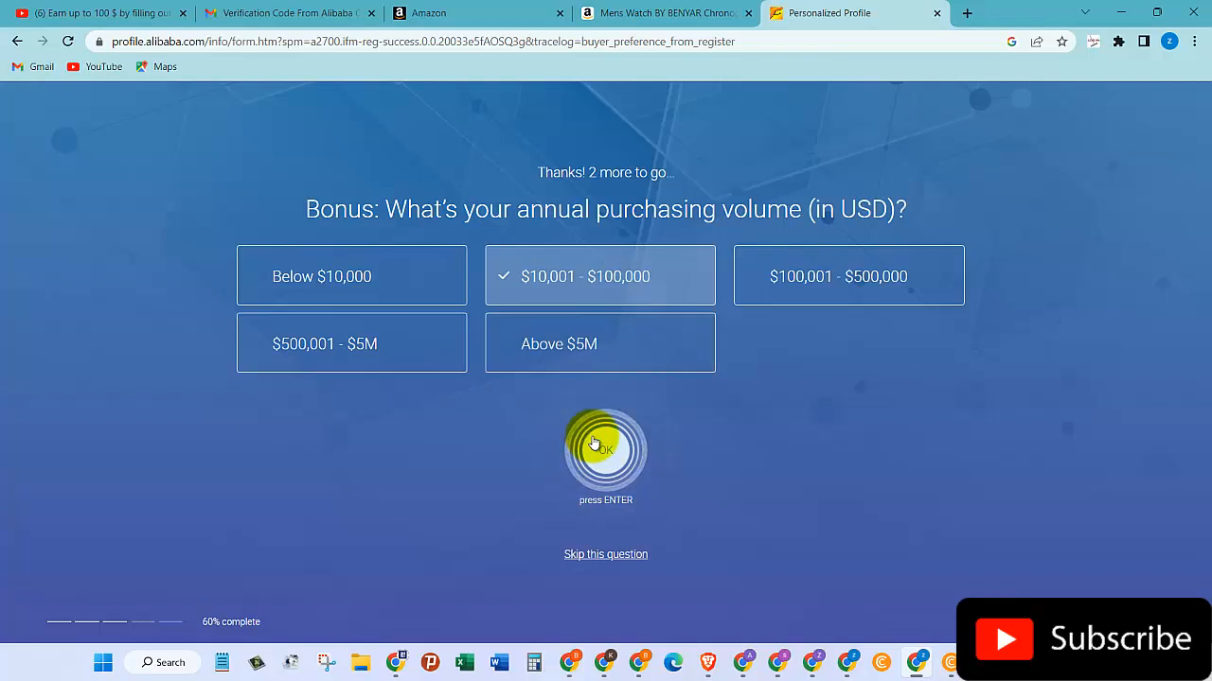
left_click(605, 449)
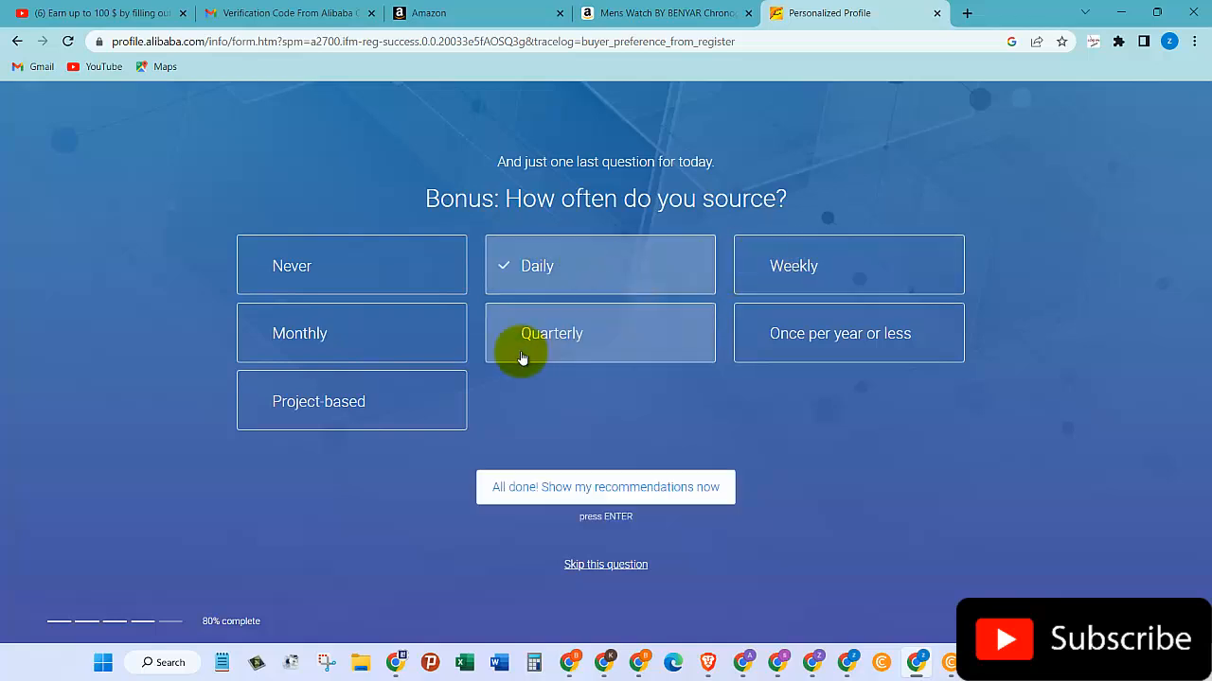
Answer sourcing frequency as Project-based and finish the profile to show recommendations
left_click(848, 266)
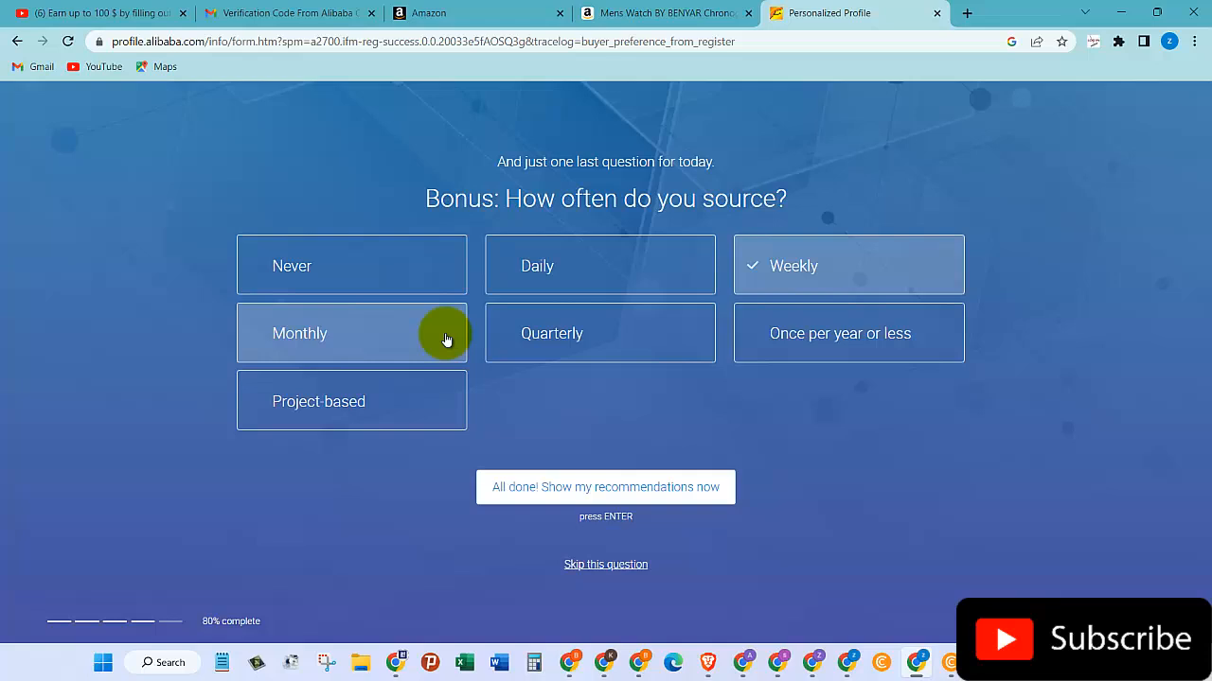
mouse_move(418, 334)
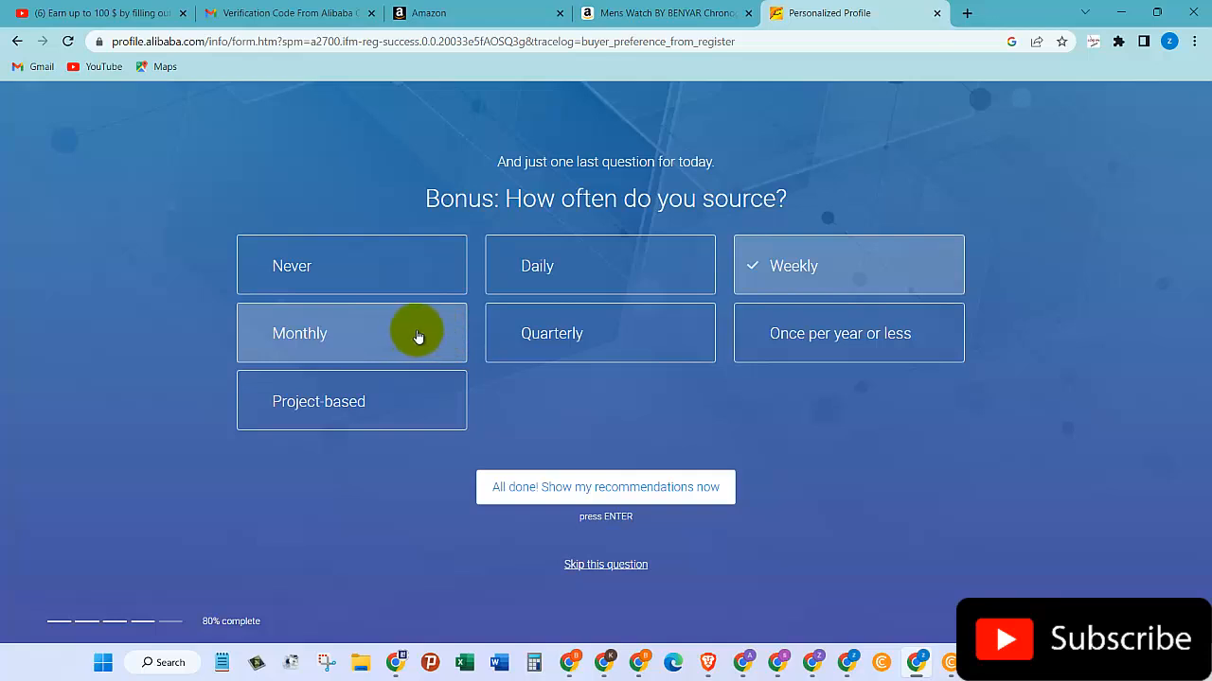
mouse_move(376, 400)
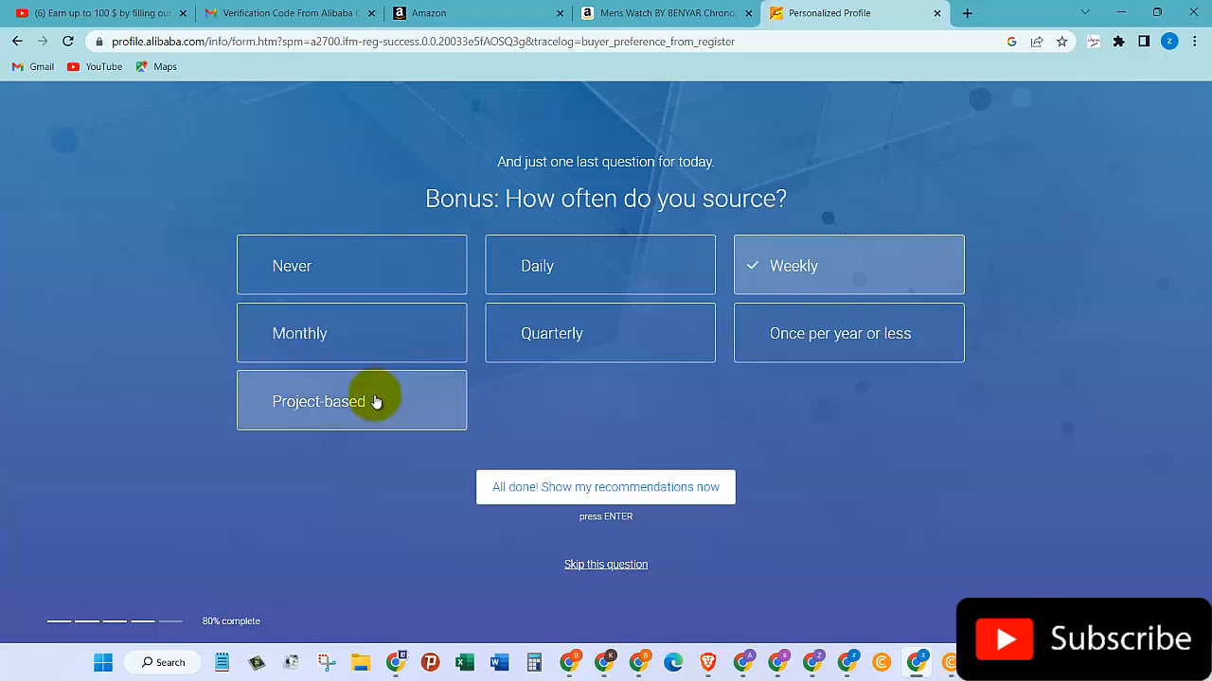
left_click(352, 402)
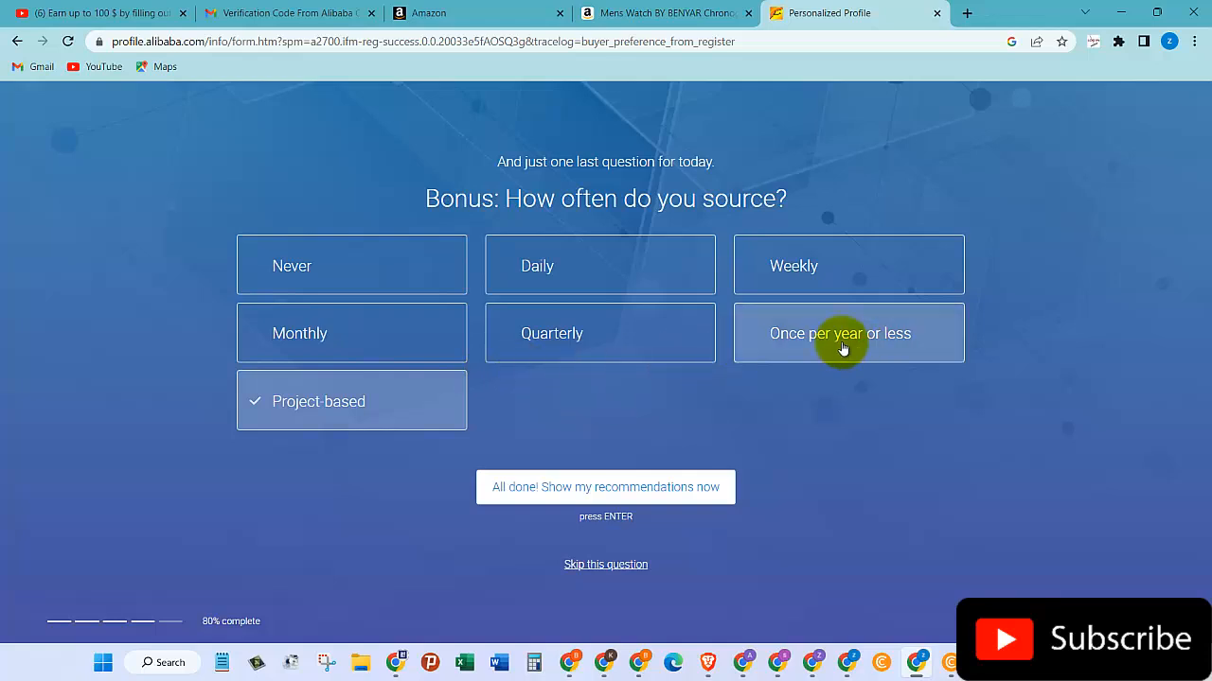
mouse_move(444, 352)
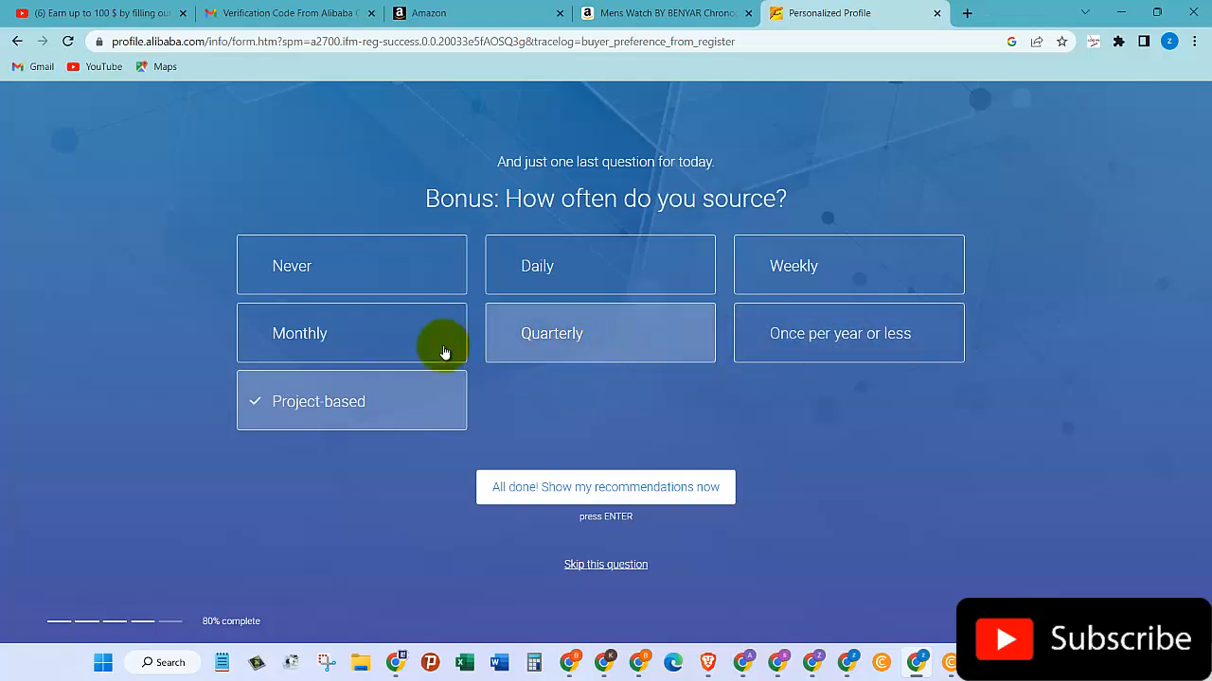
mouse_move(605, 473)
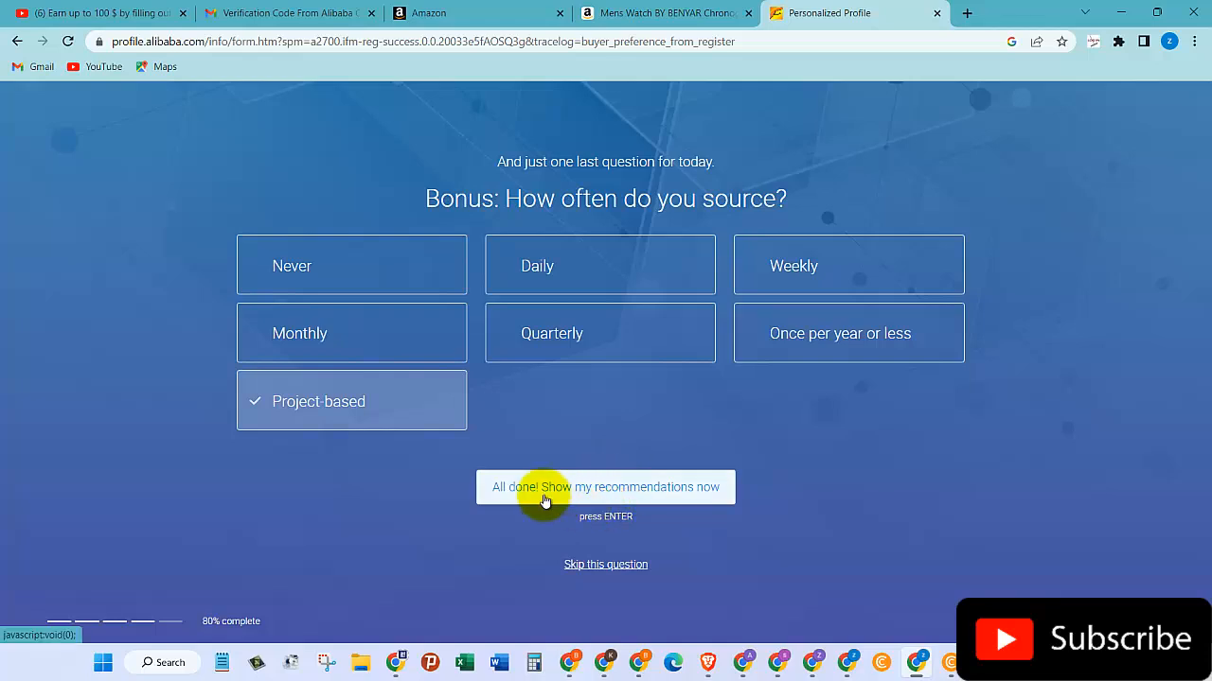
left_click(605, 487)
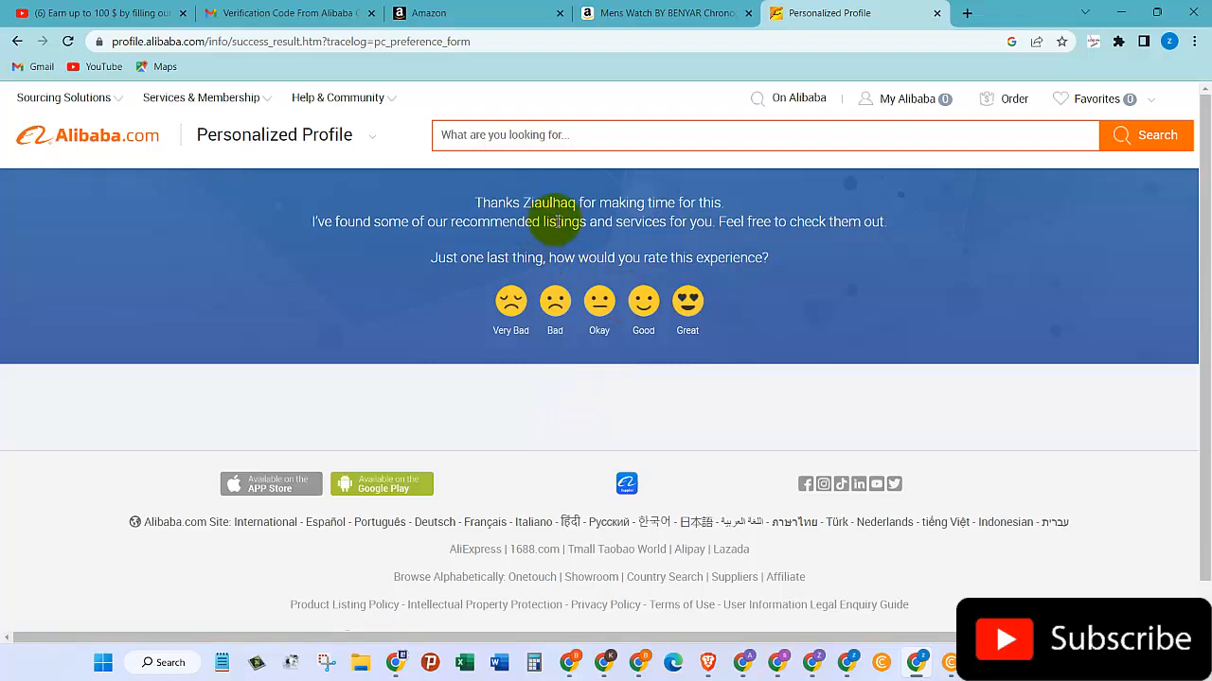
mouse_move(361, 236)
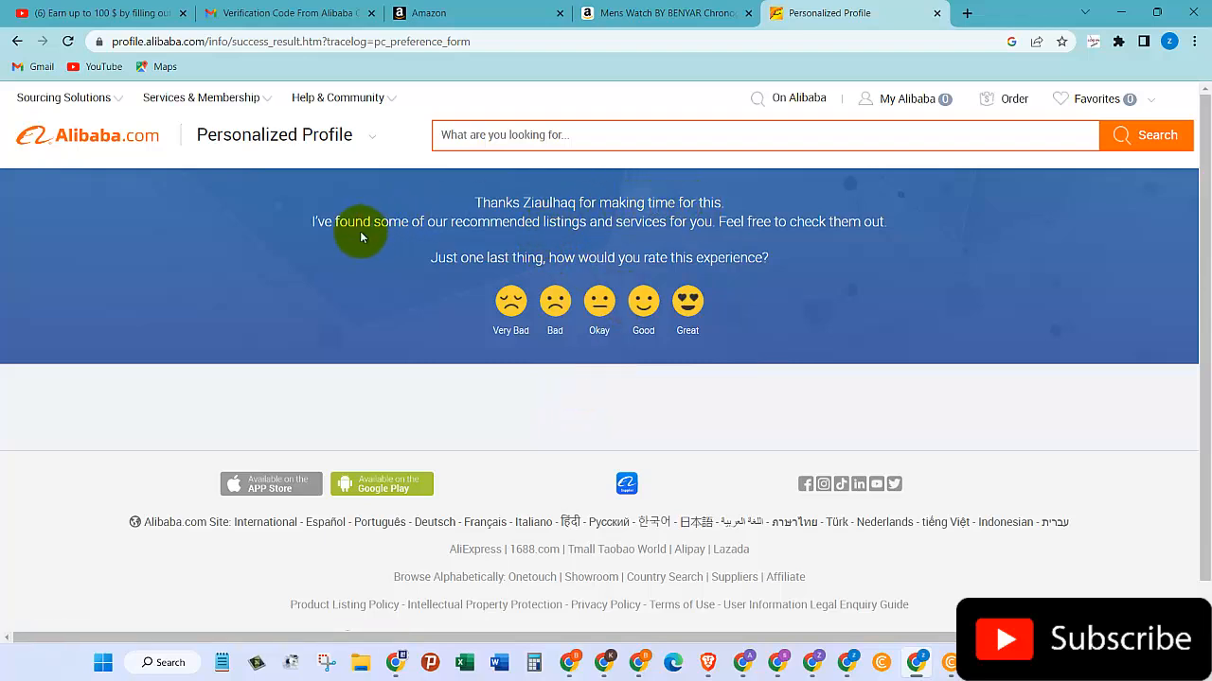
mouse_move(478, 232)
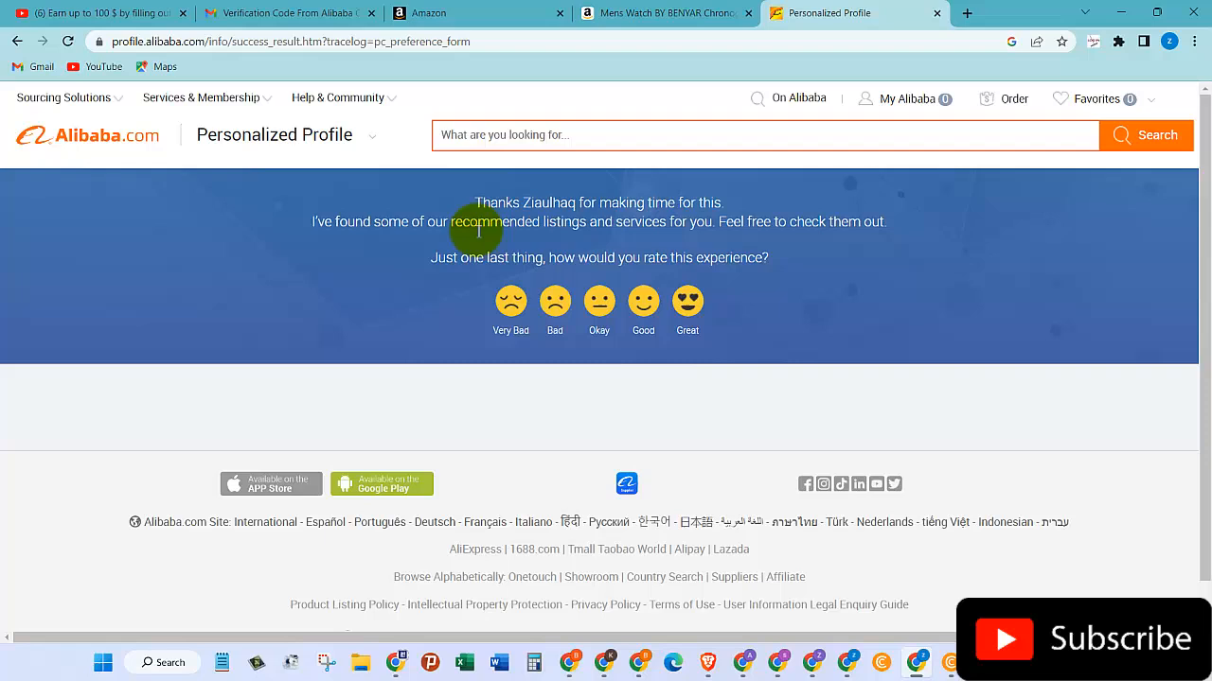
mouse_move(553, 230)
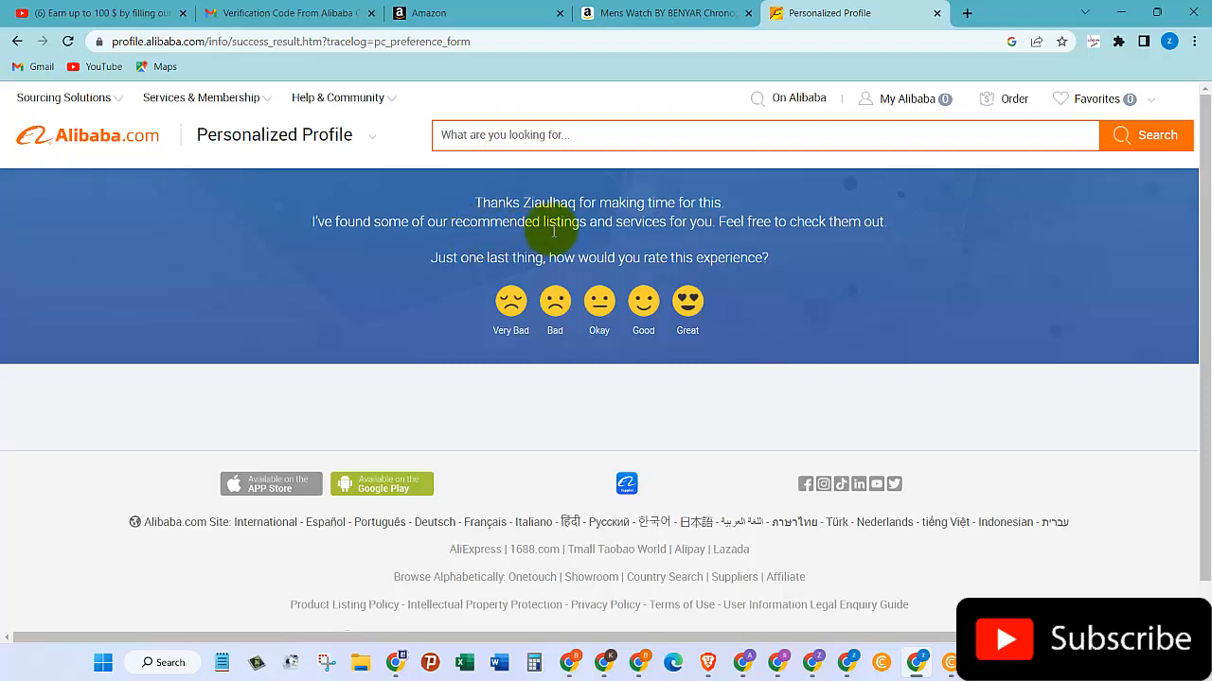
mouse_move(669, 227)
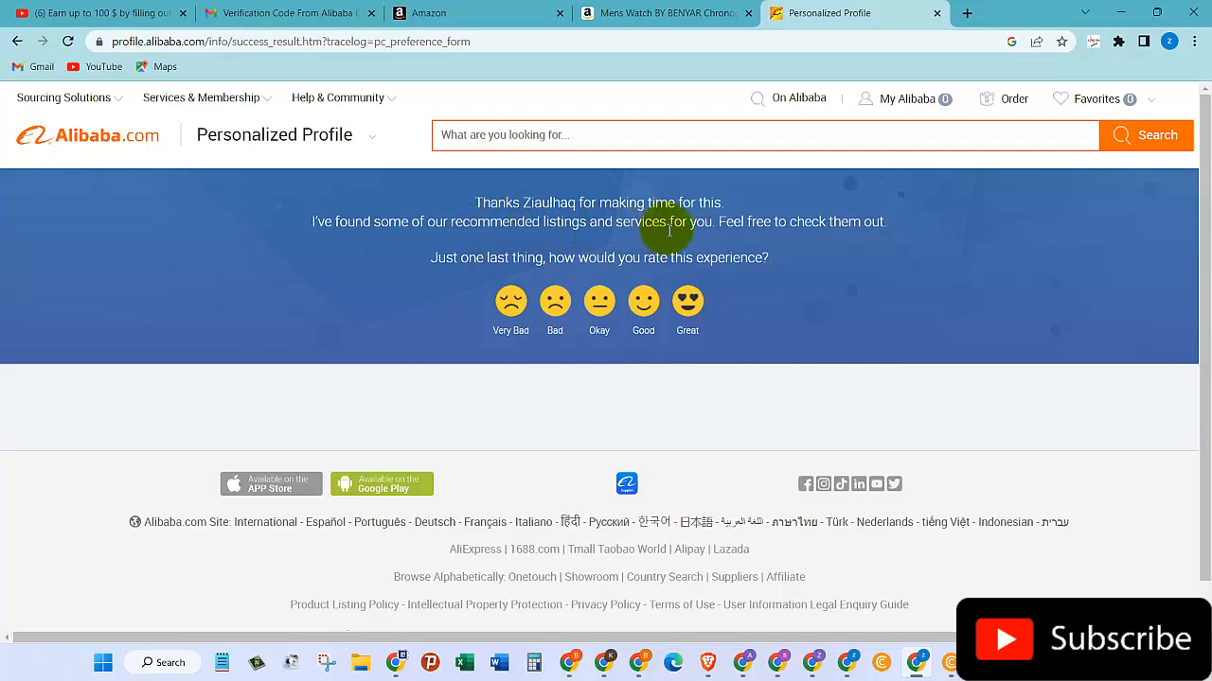
mouse_move(587, 258)
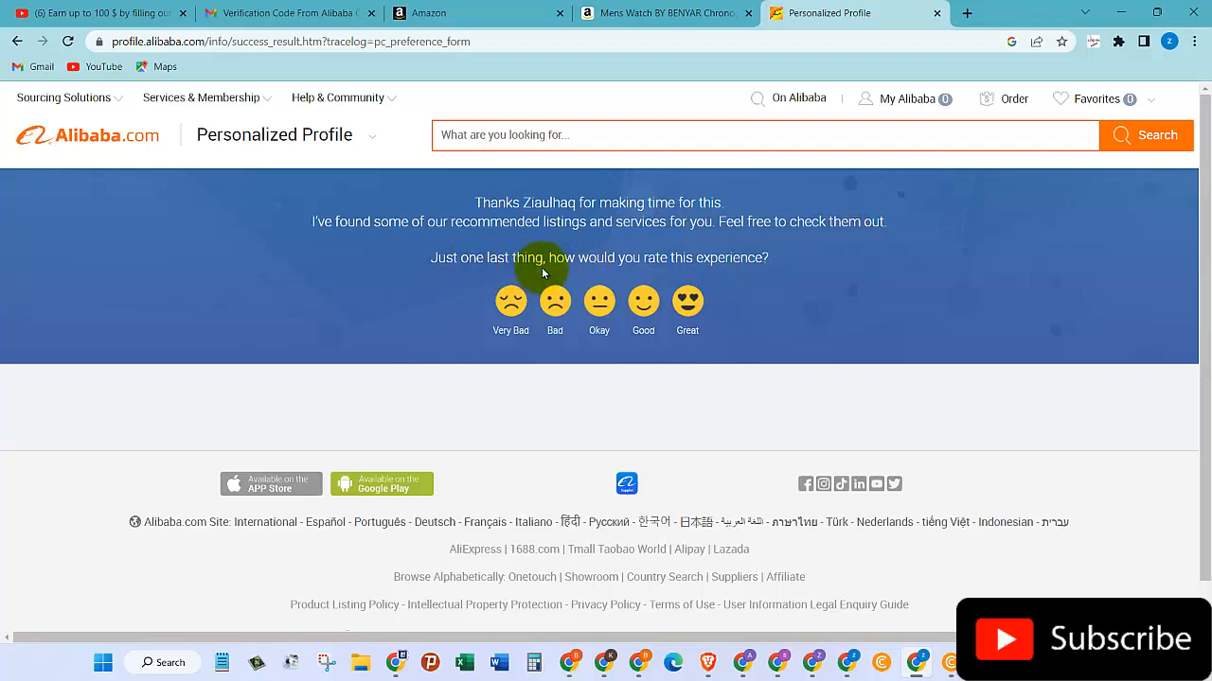
mouse_move(726, 305)
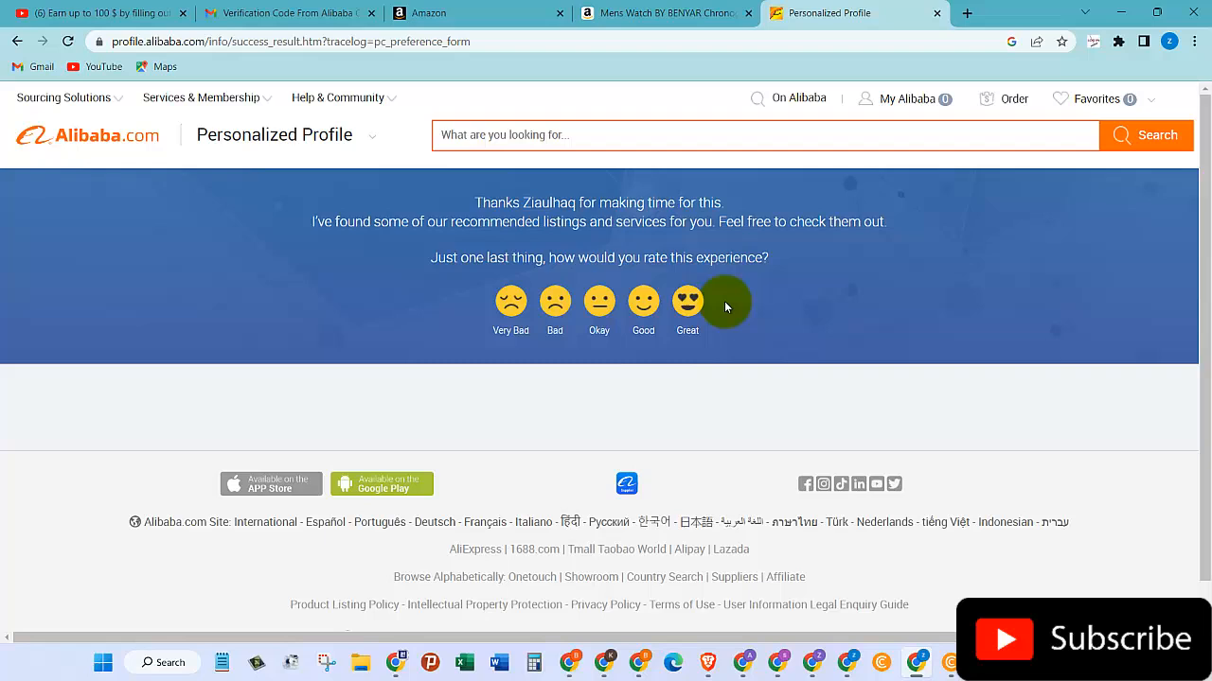
Give the profile-building experience the 'Great' smiley rating
left_click(687, 301)
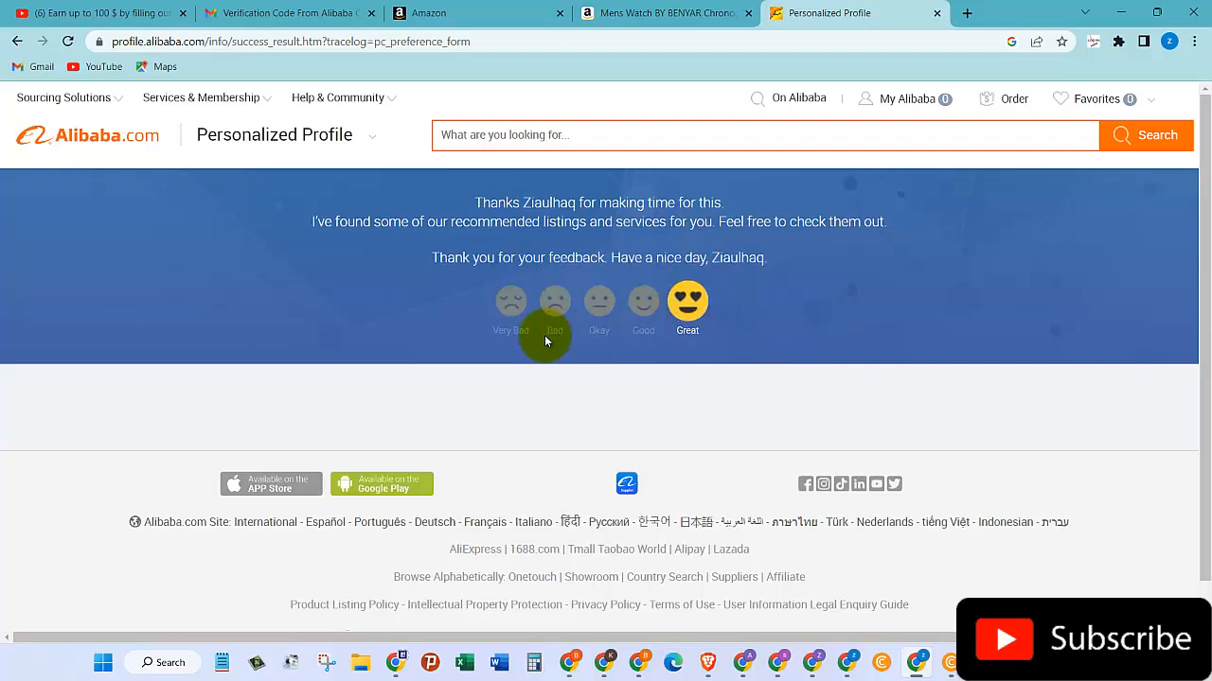
mouse_move(782, 294)
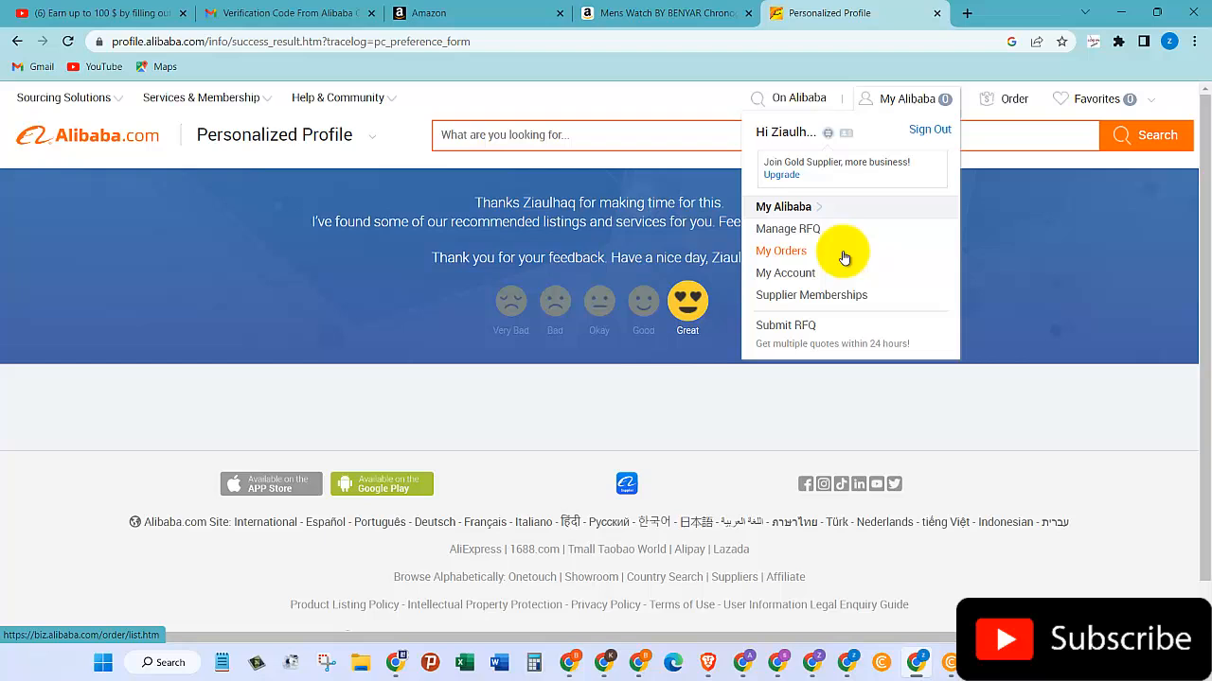
mouse_move(785, 273)
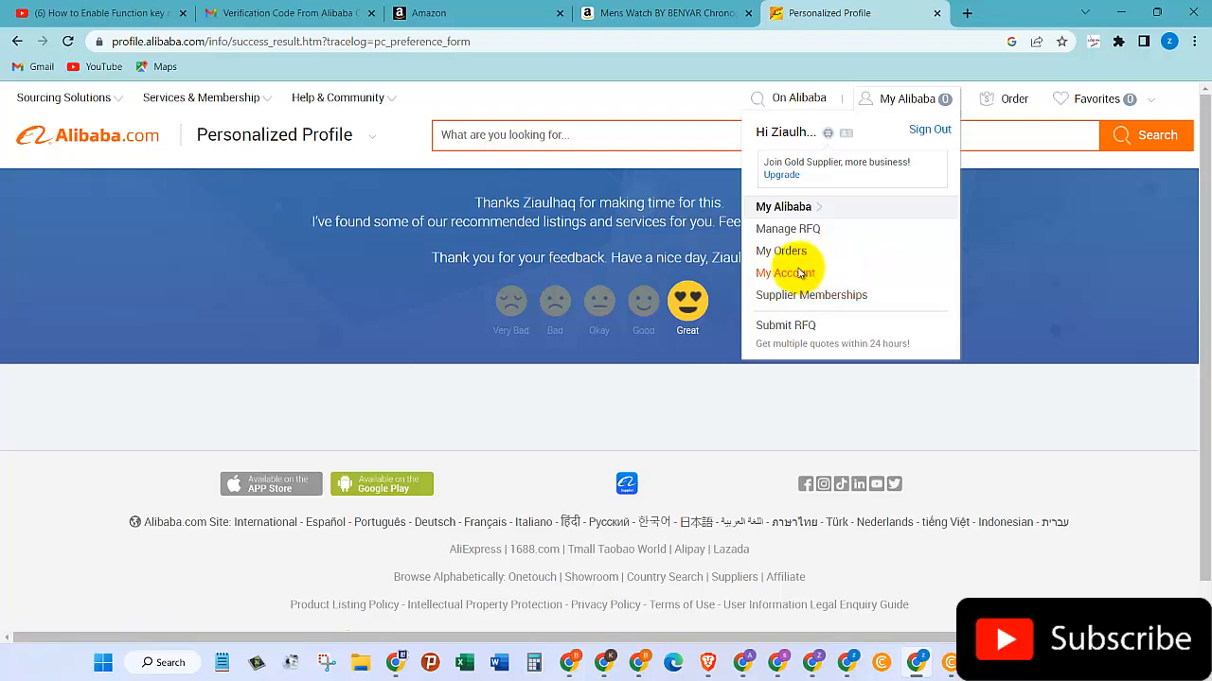
Open My Account settings from the My Alibaba dropdown
left_click(785, 272)
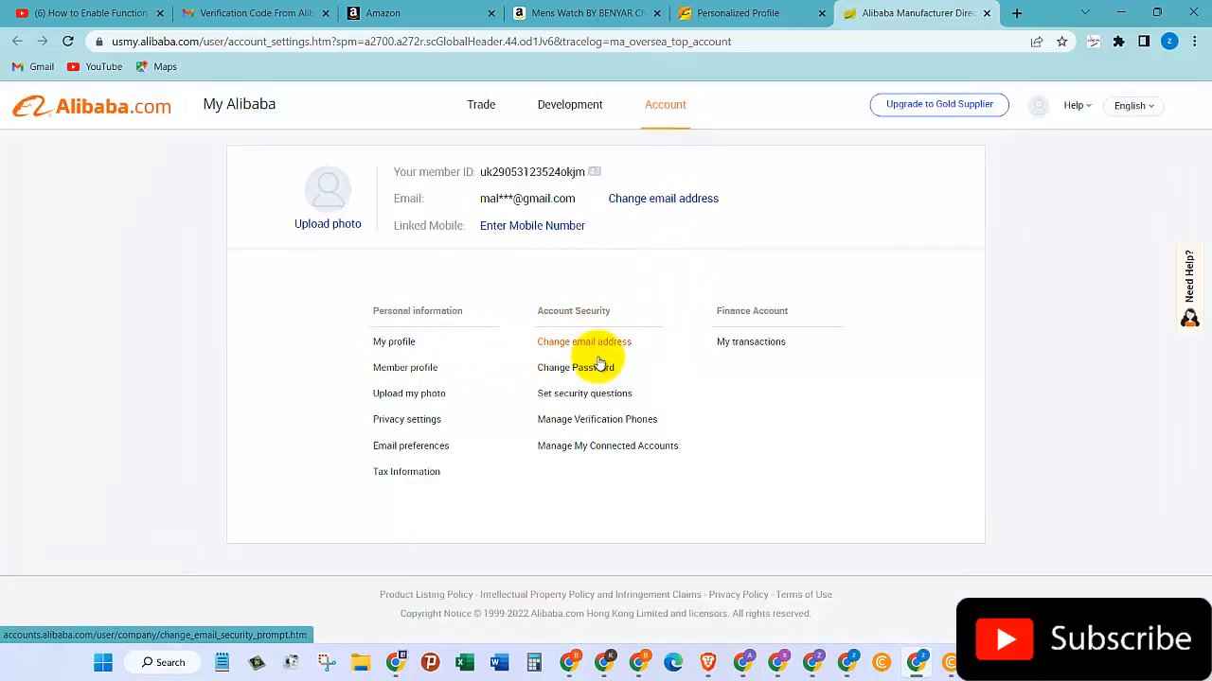
mouse_move(574, 367)
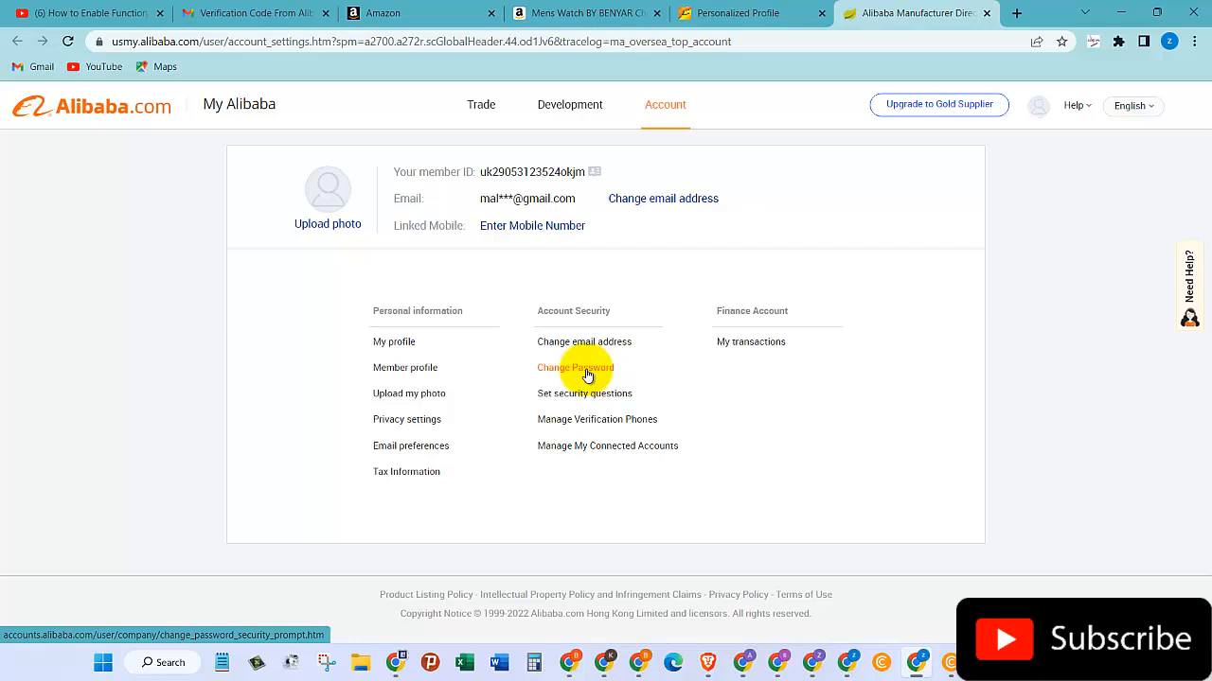
mouse_move(597, 419)
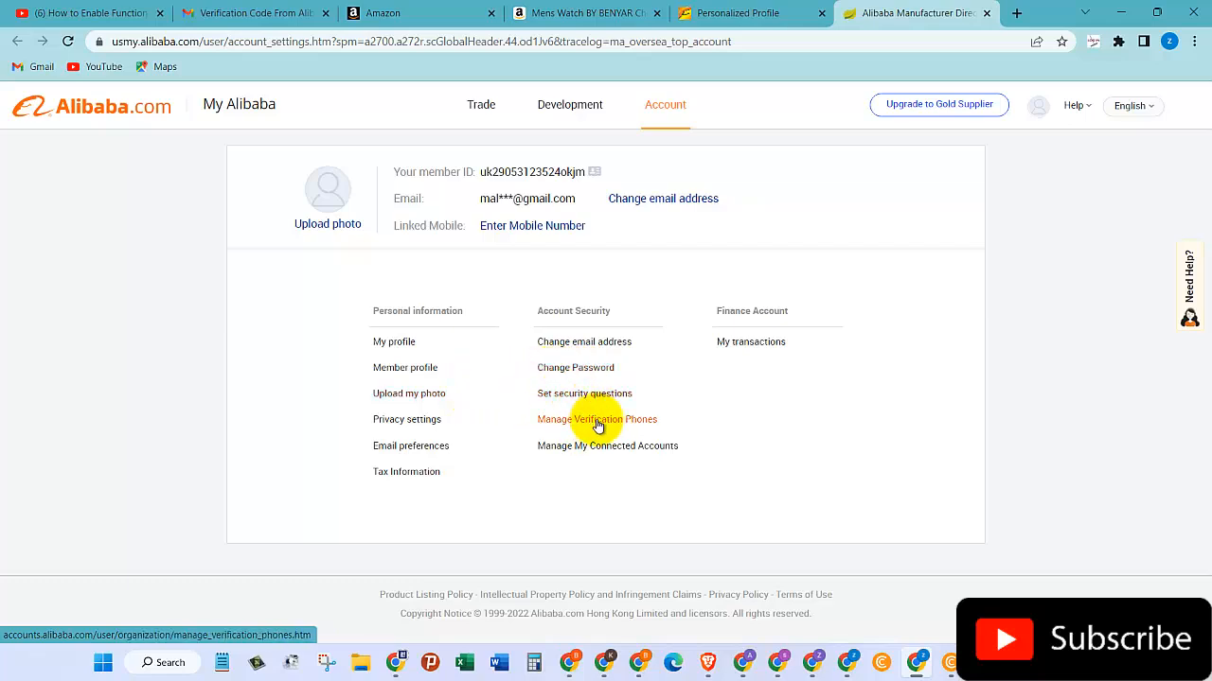
mouse_move(481, 356)
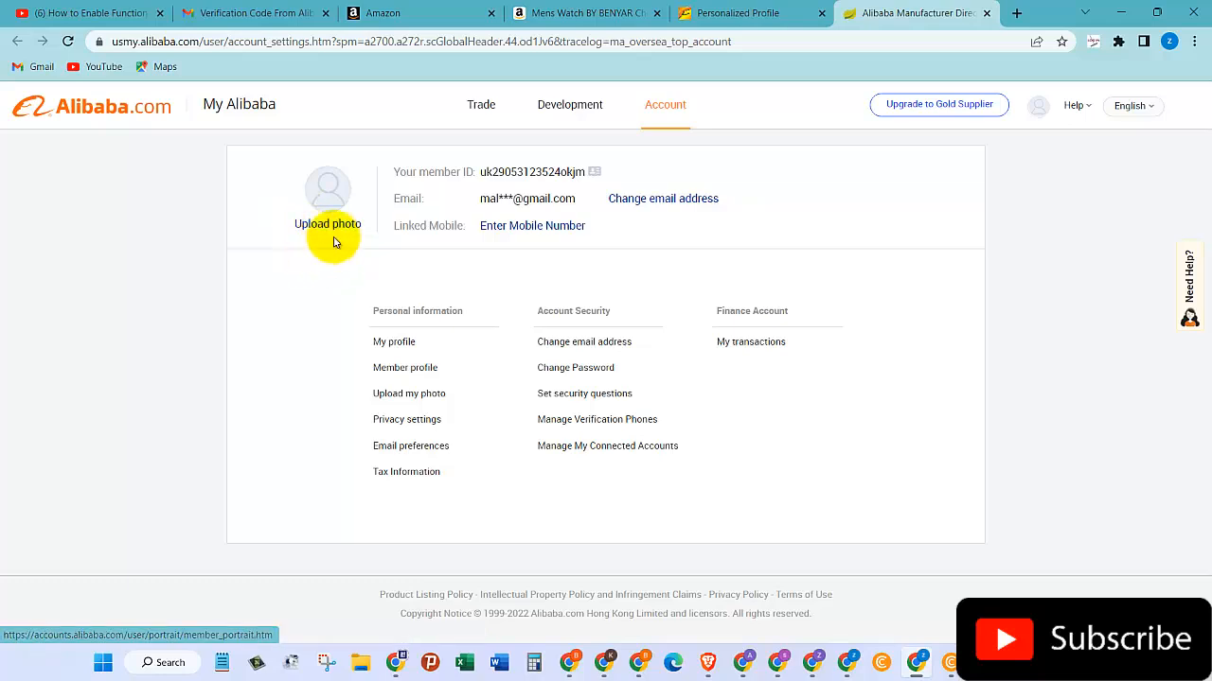
mouse_move(335, 221)
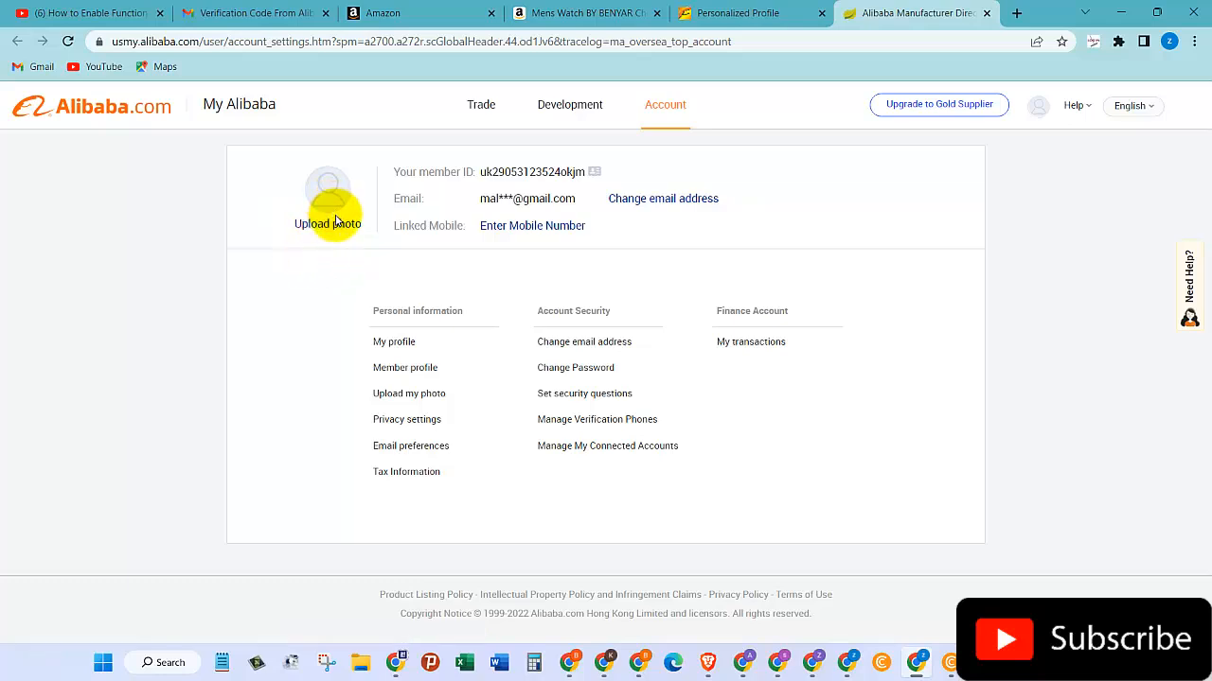
mouse_move(570, 105)
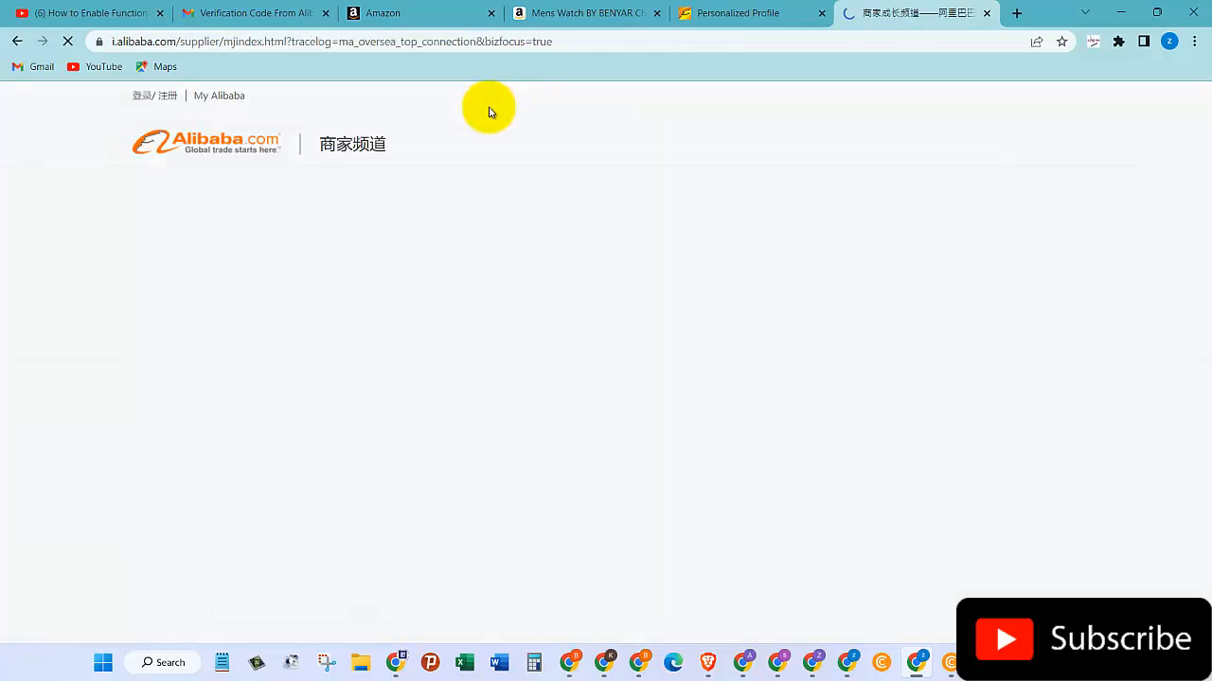
mouse_move(539, 139)
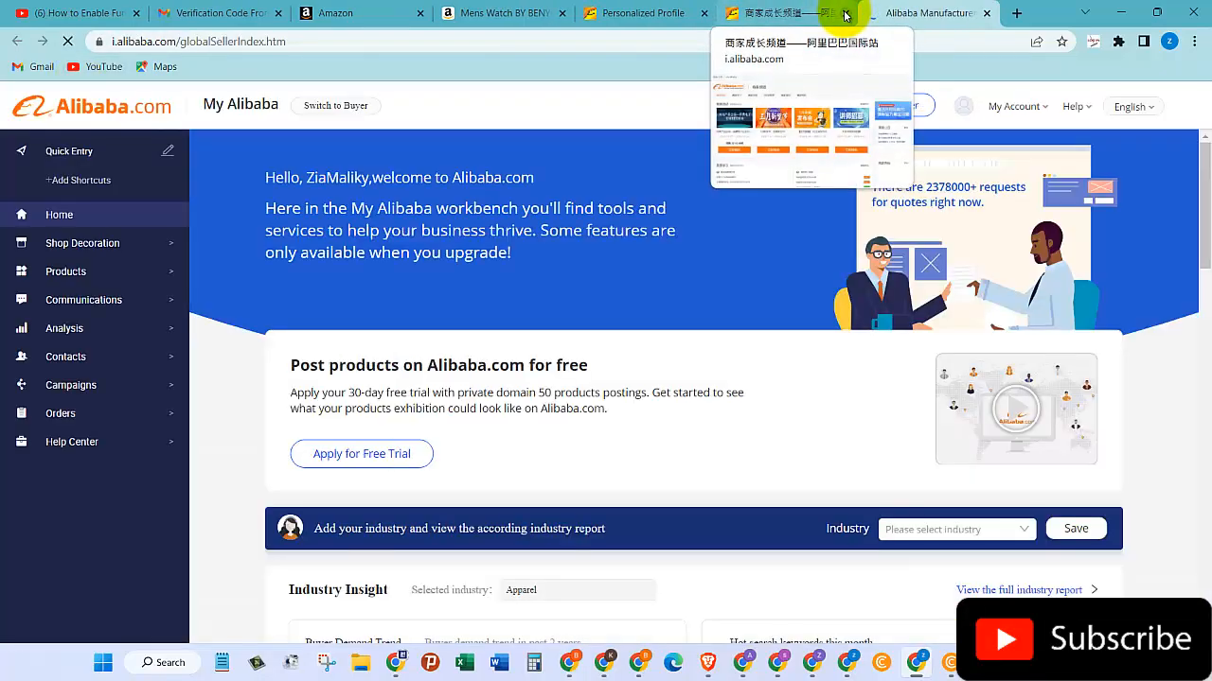
Close the Chinese merchant channel tab, leaving the My Alibaba workbench home showing
left_click(845, 13)
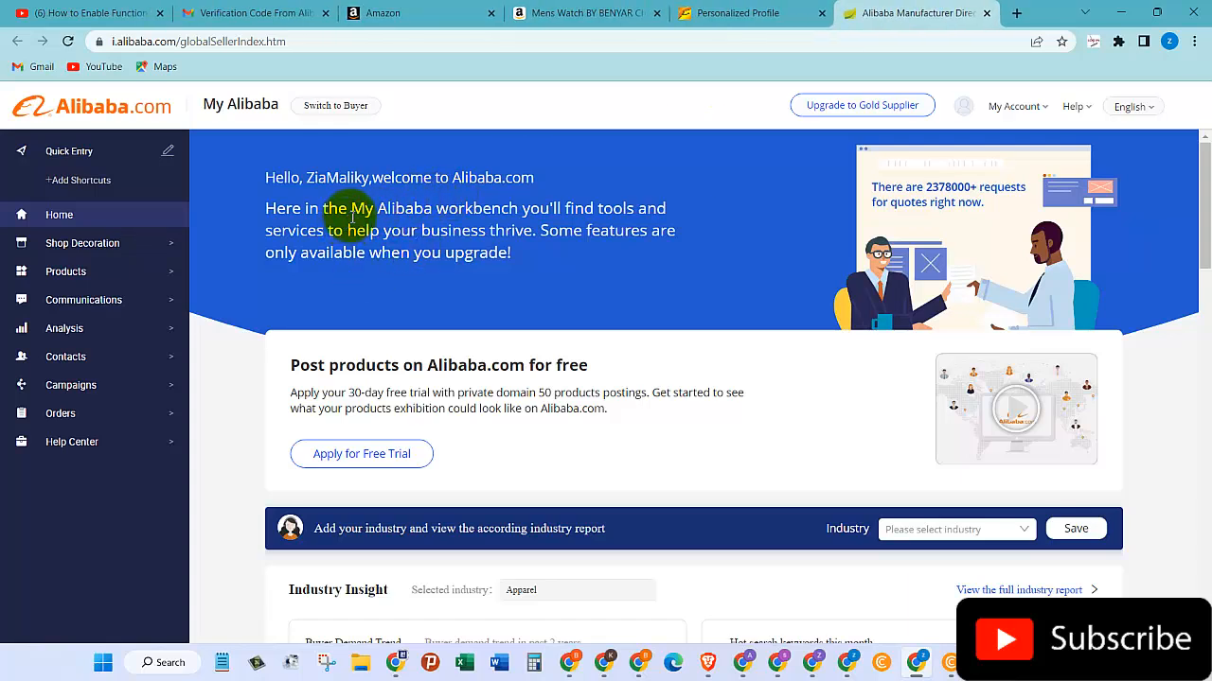
mouse_move(424, 230)
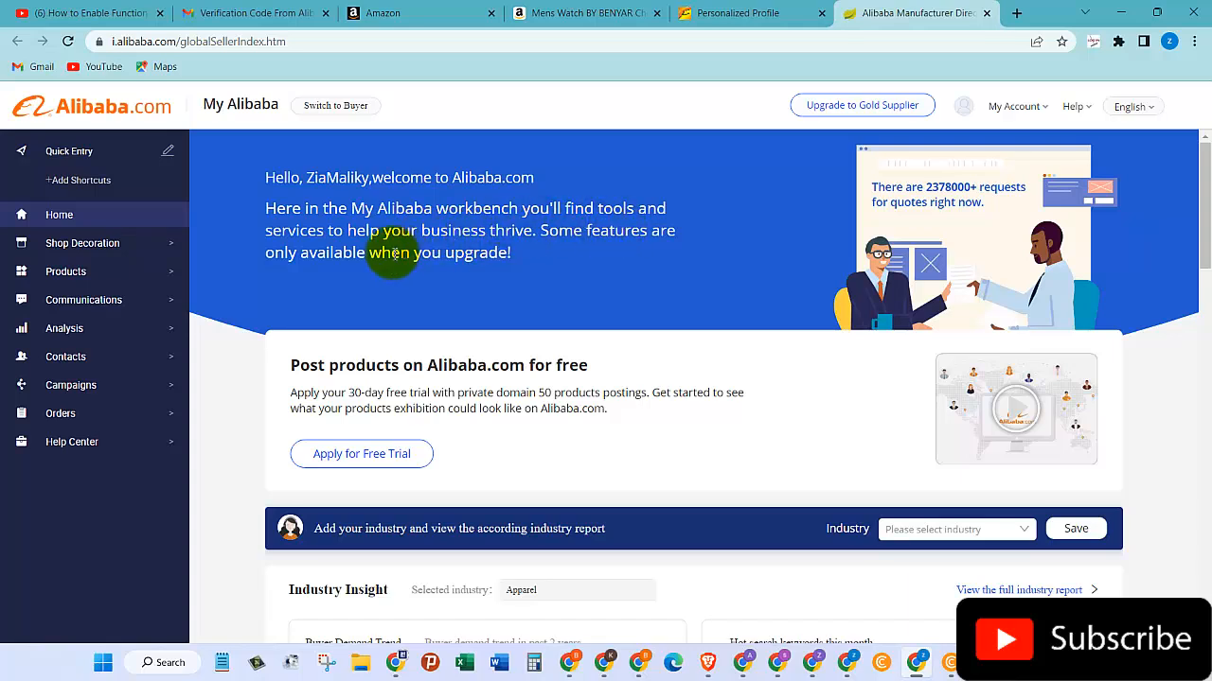
mouse_move(422, 281)
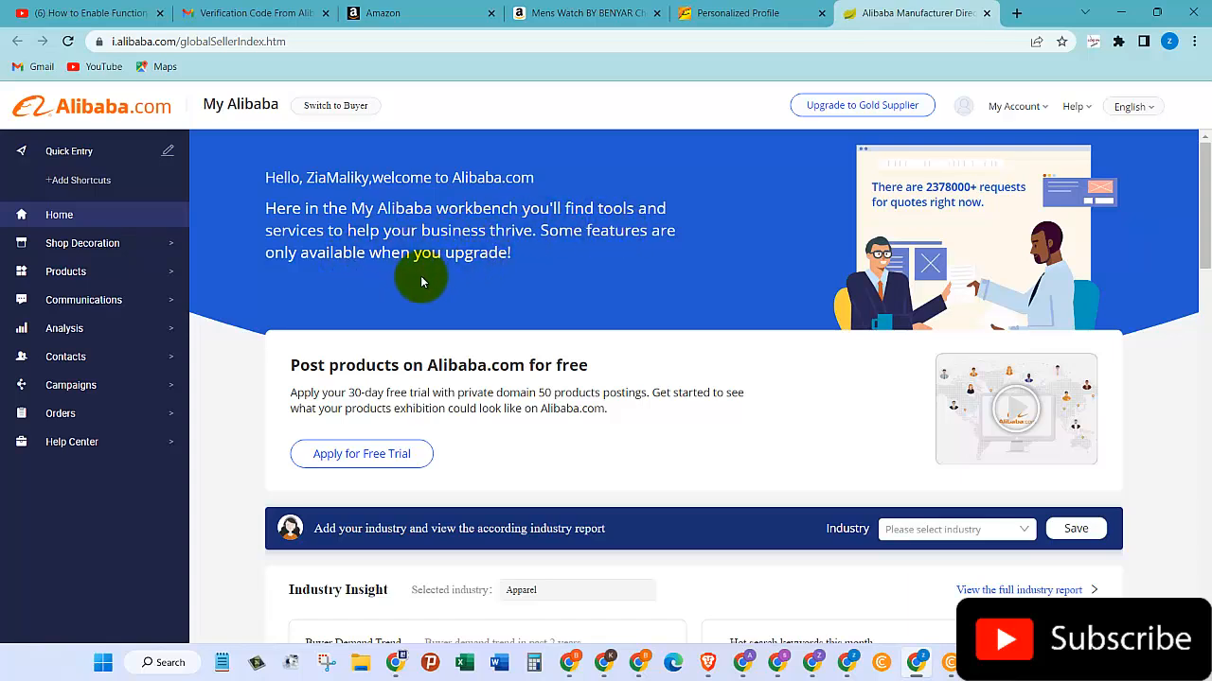
mouse_move(956, 590)
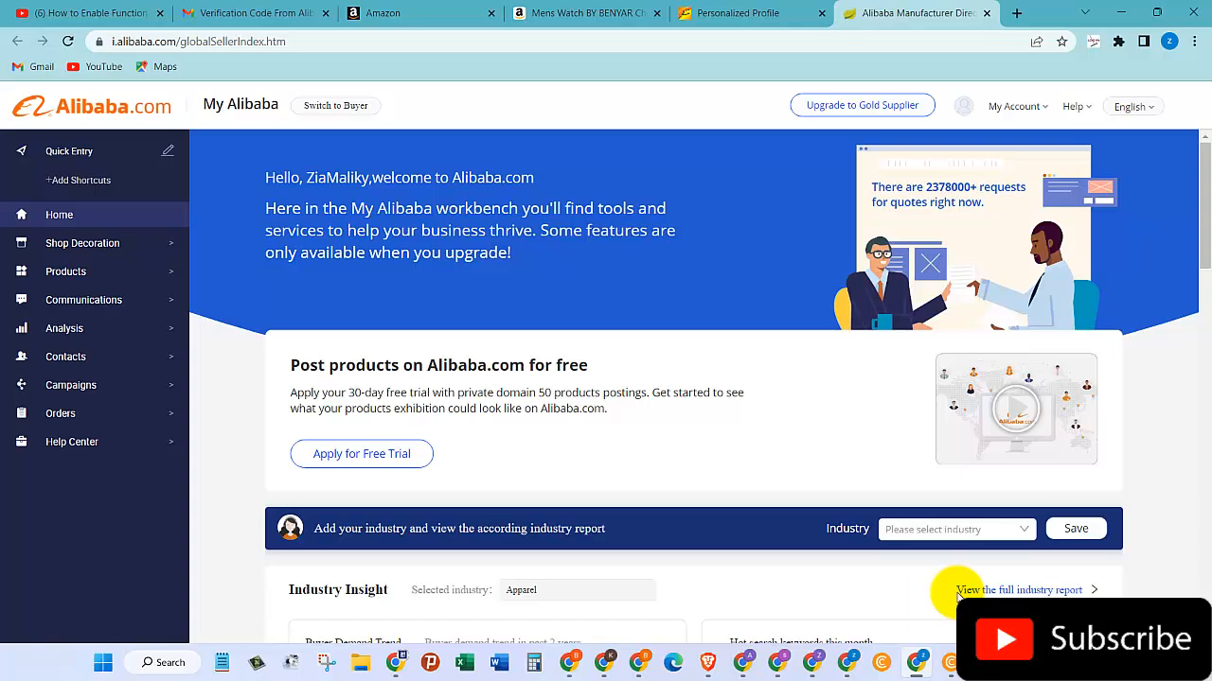
mouse_move(956, 590)
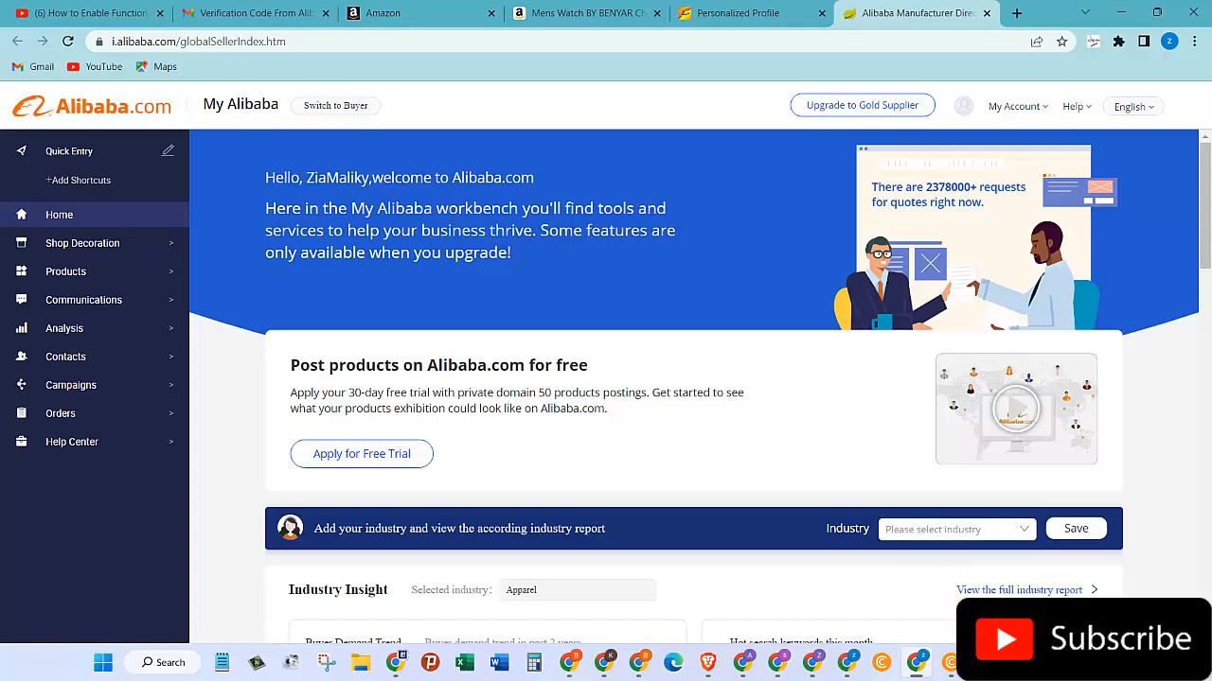